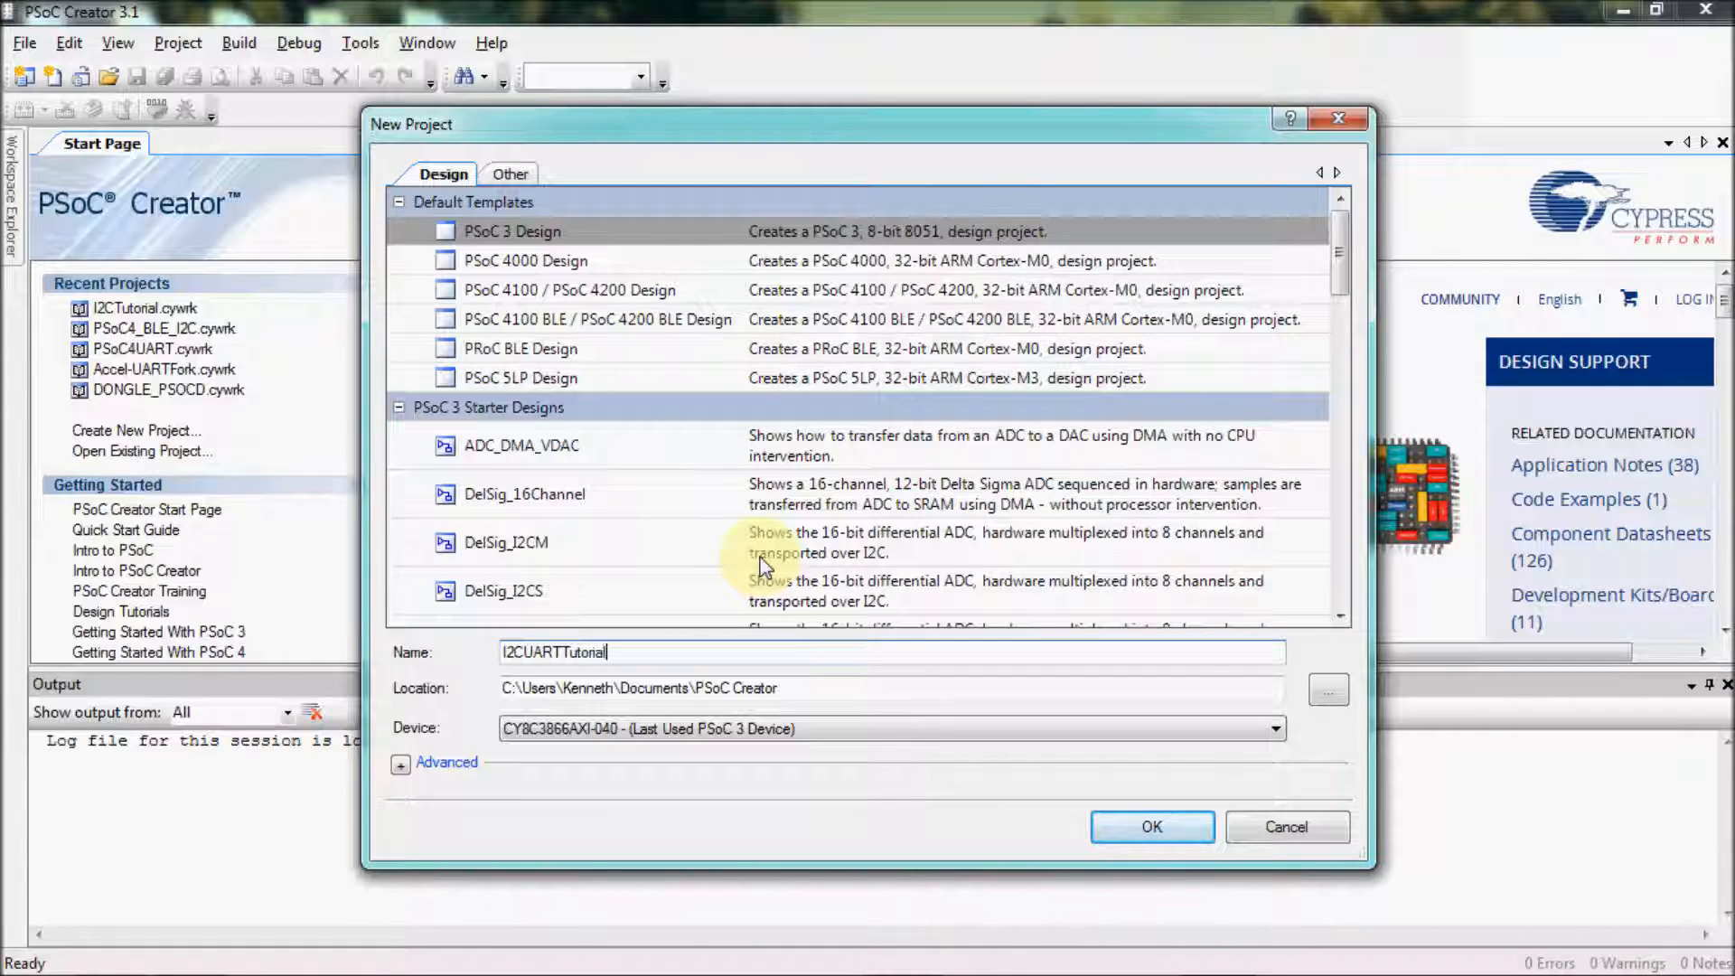
Create the I2CUARTTutorial project from the PSoC 4100/4200 template and place an I2C (SCB mode) component on the schematic
click(557, 289)
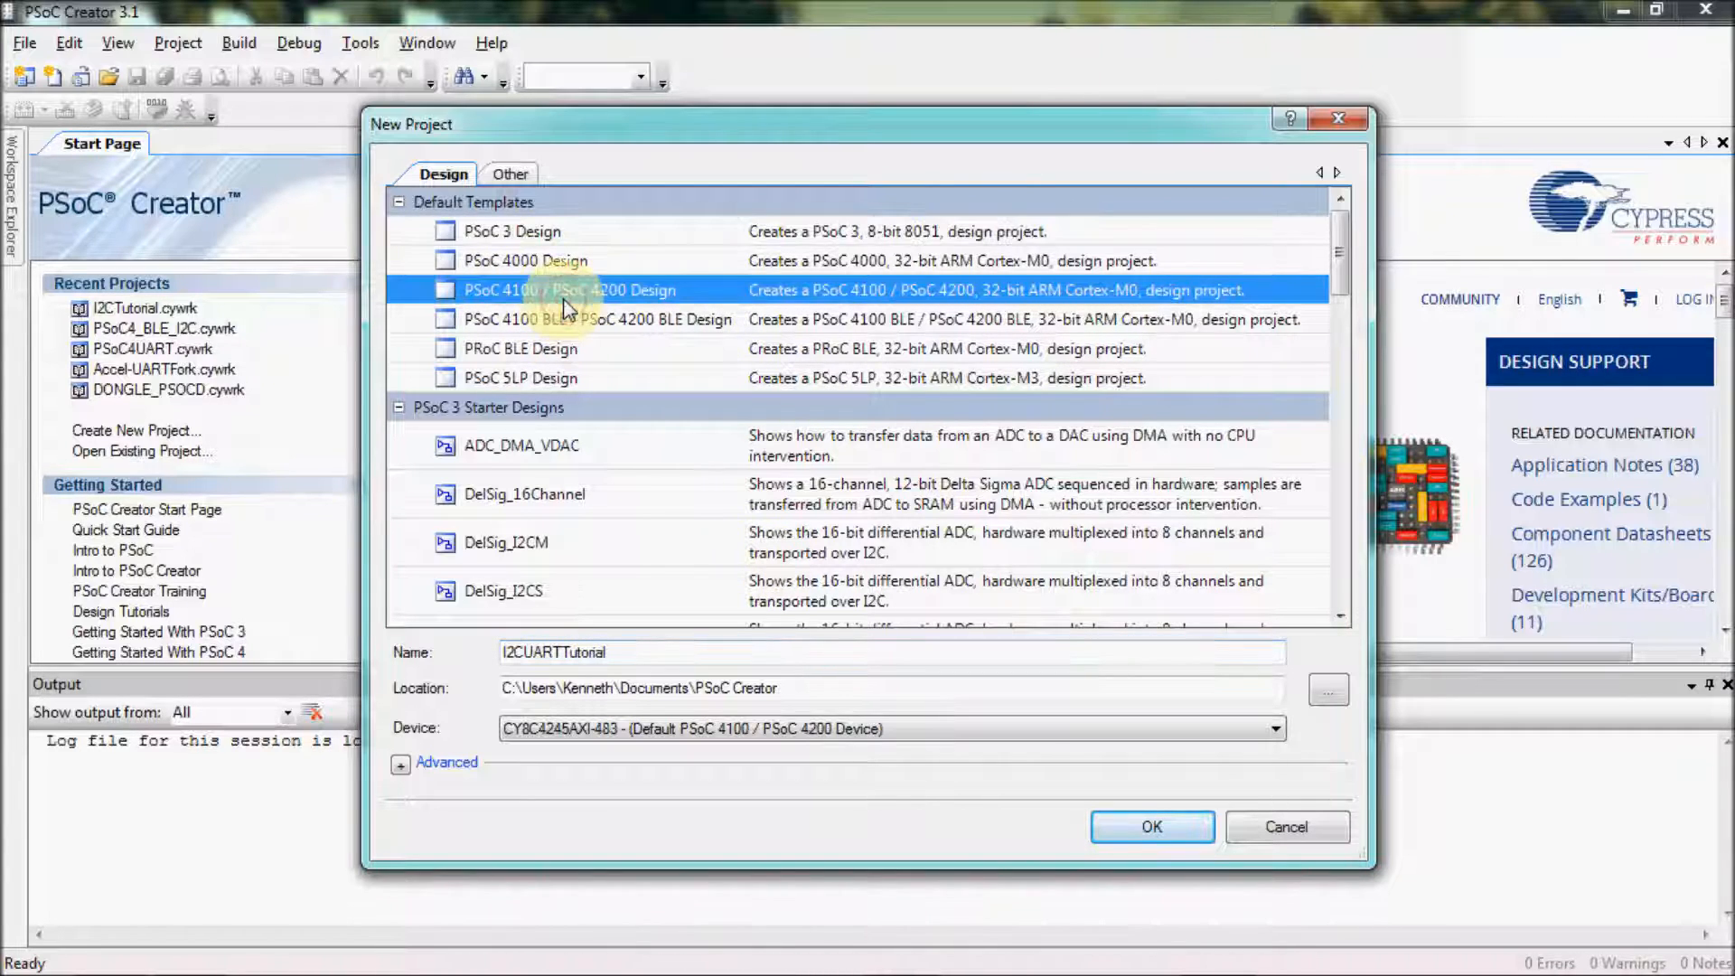
click(1152, 827)
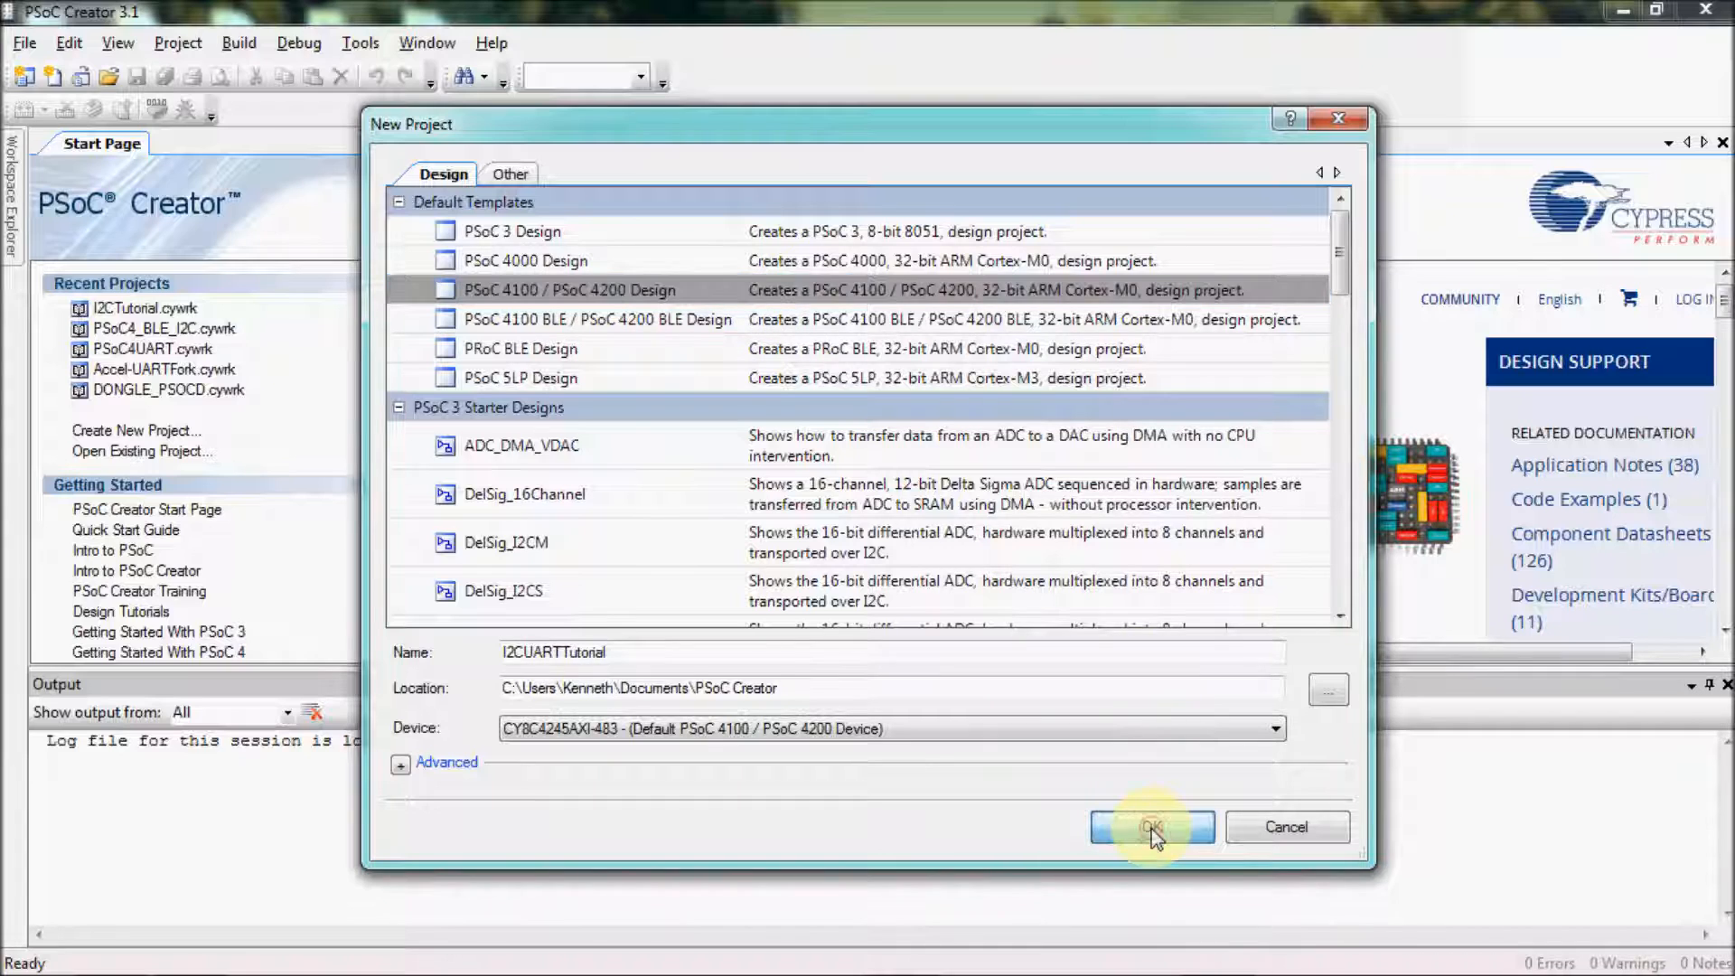
click(1152, 827)
text(I2c)
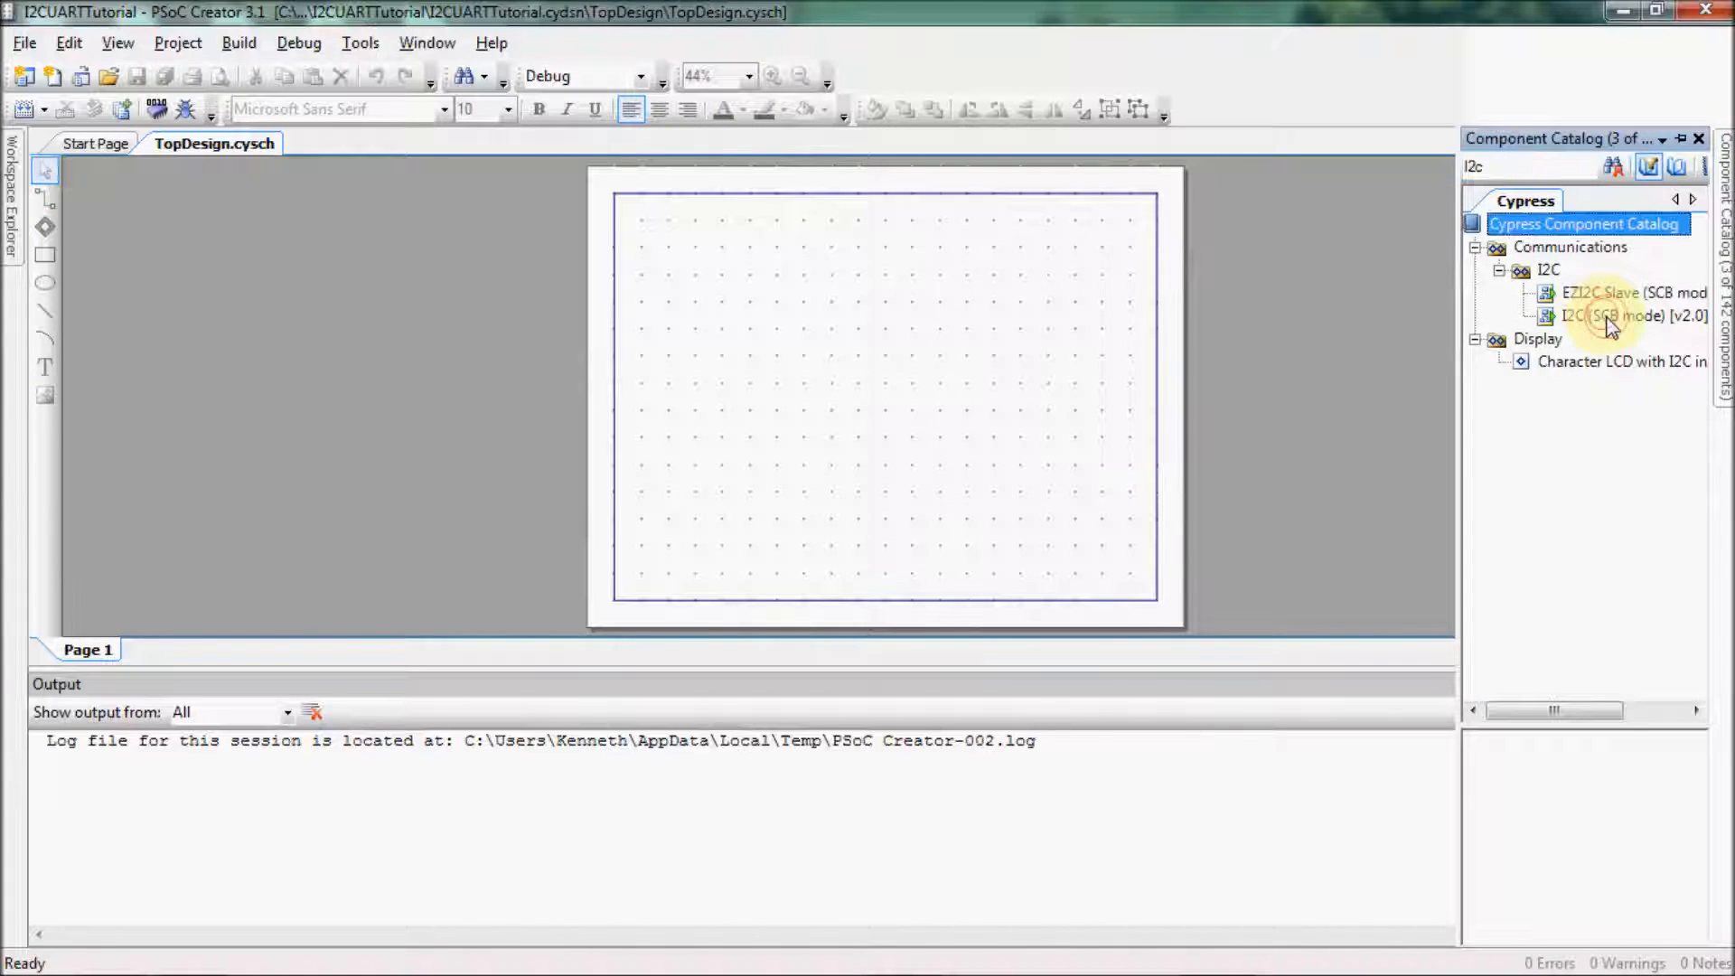
drag(1615, 314, 896, 360)
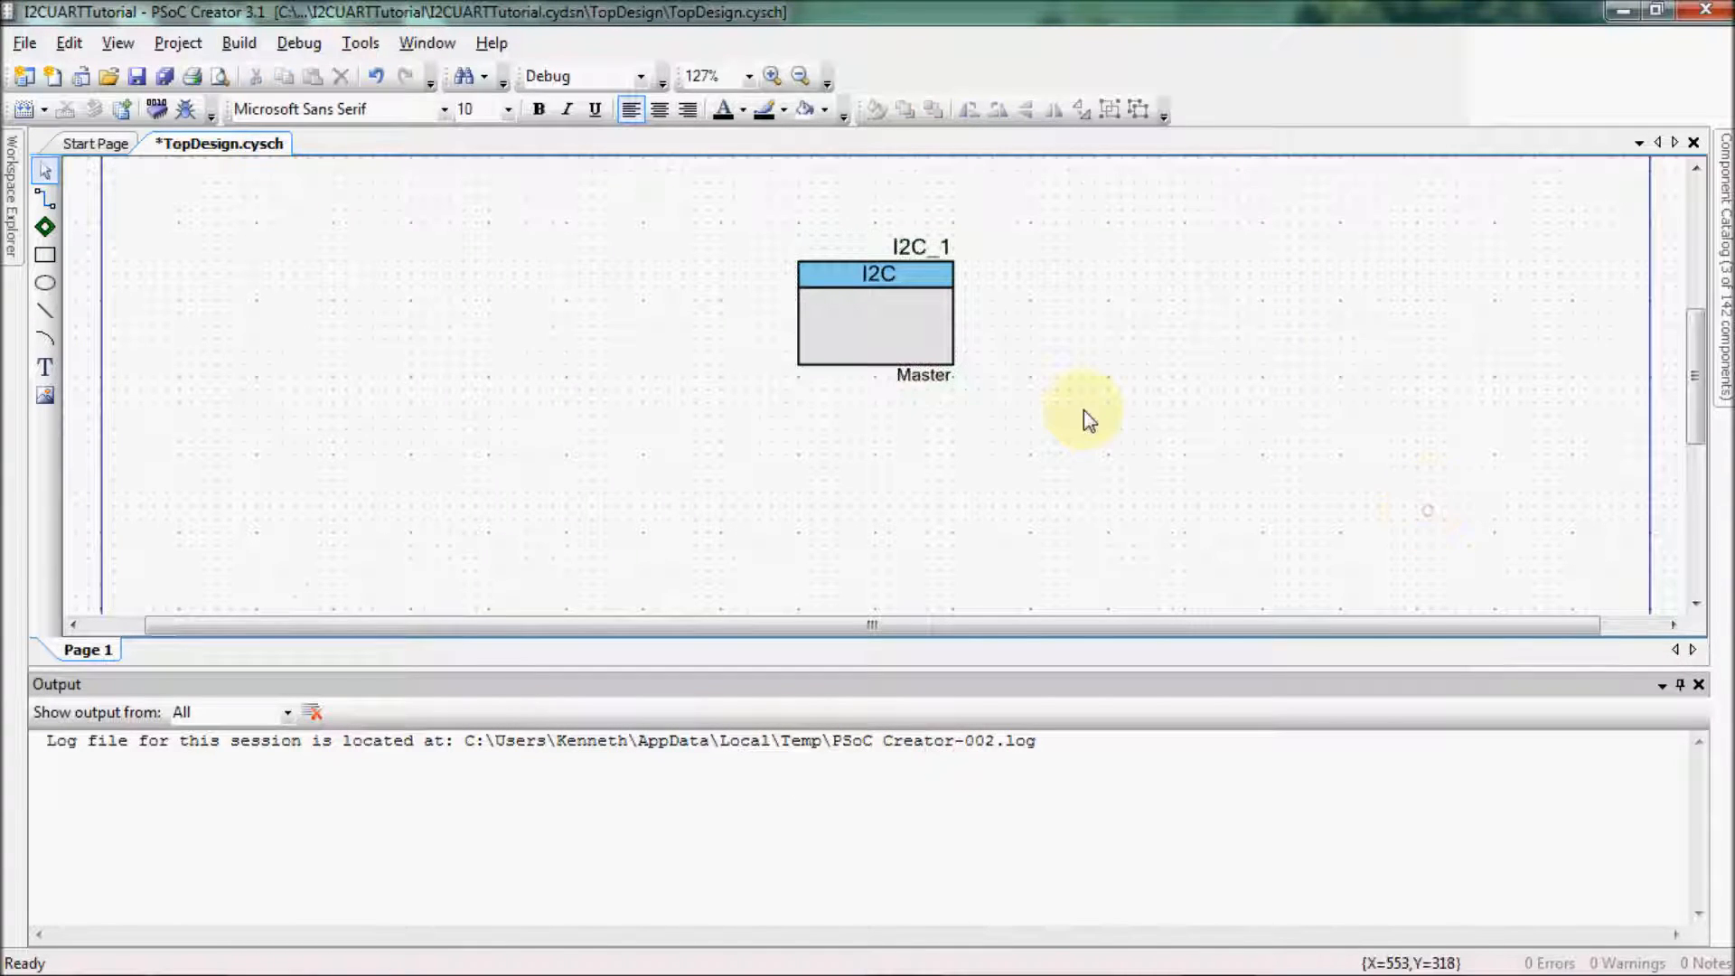
mouse_move(75, 244)
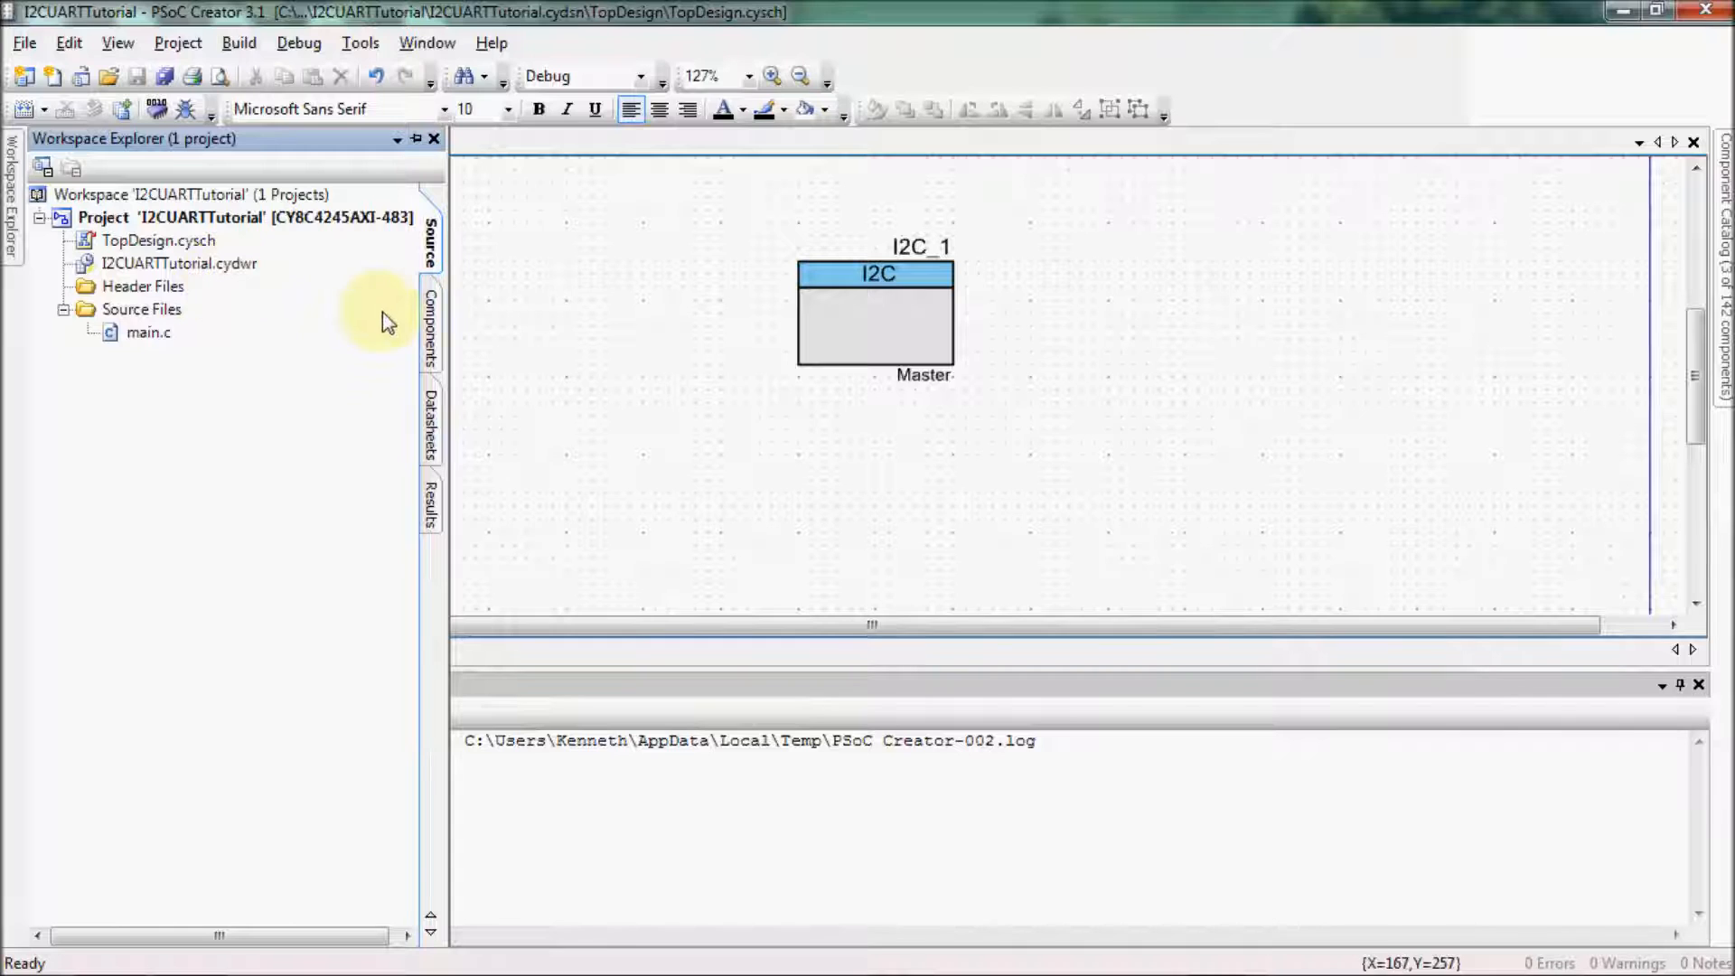
In the .cydwr Pins editor, route I2C_1 scl to P4[0] and sda to P4[1]
double_click(167, 264)
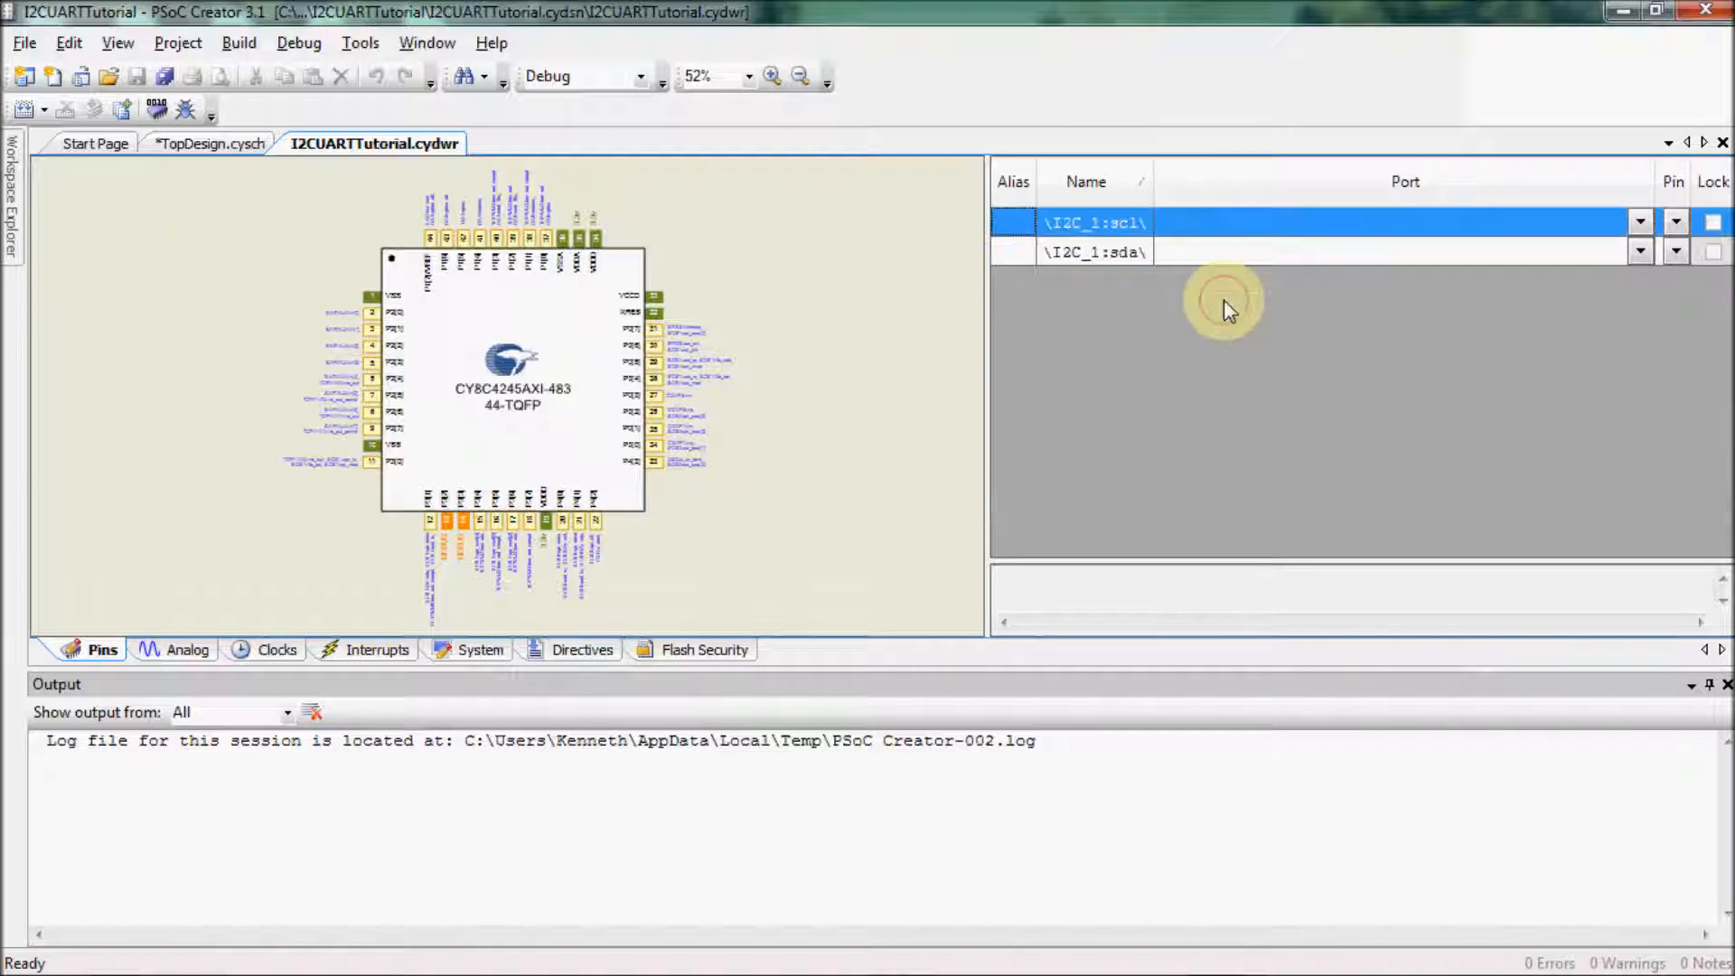
click(1638, 221)
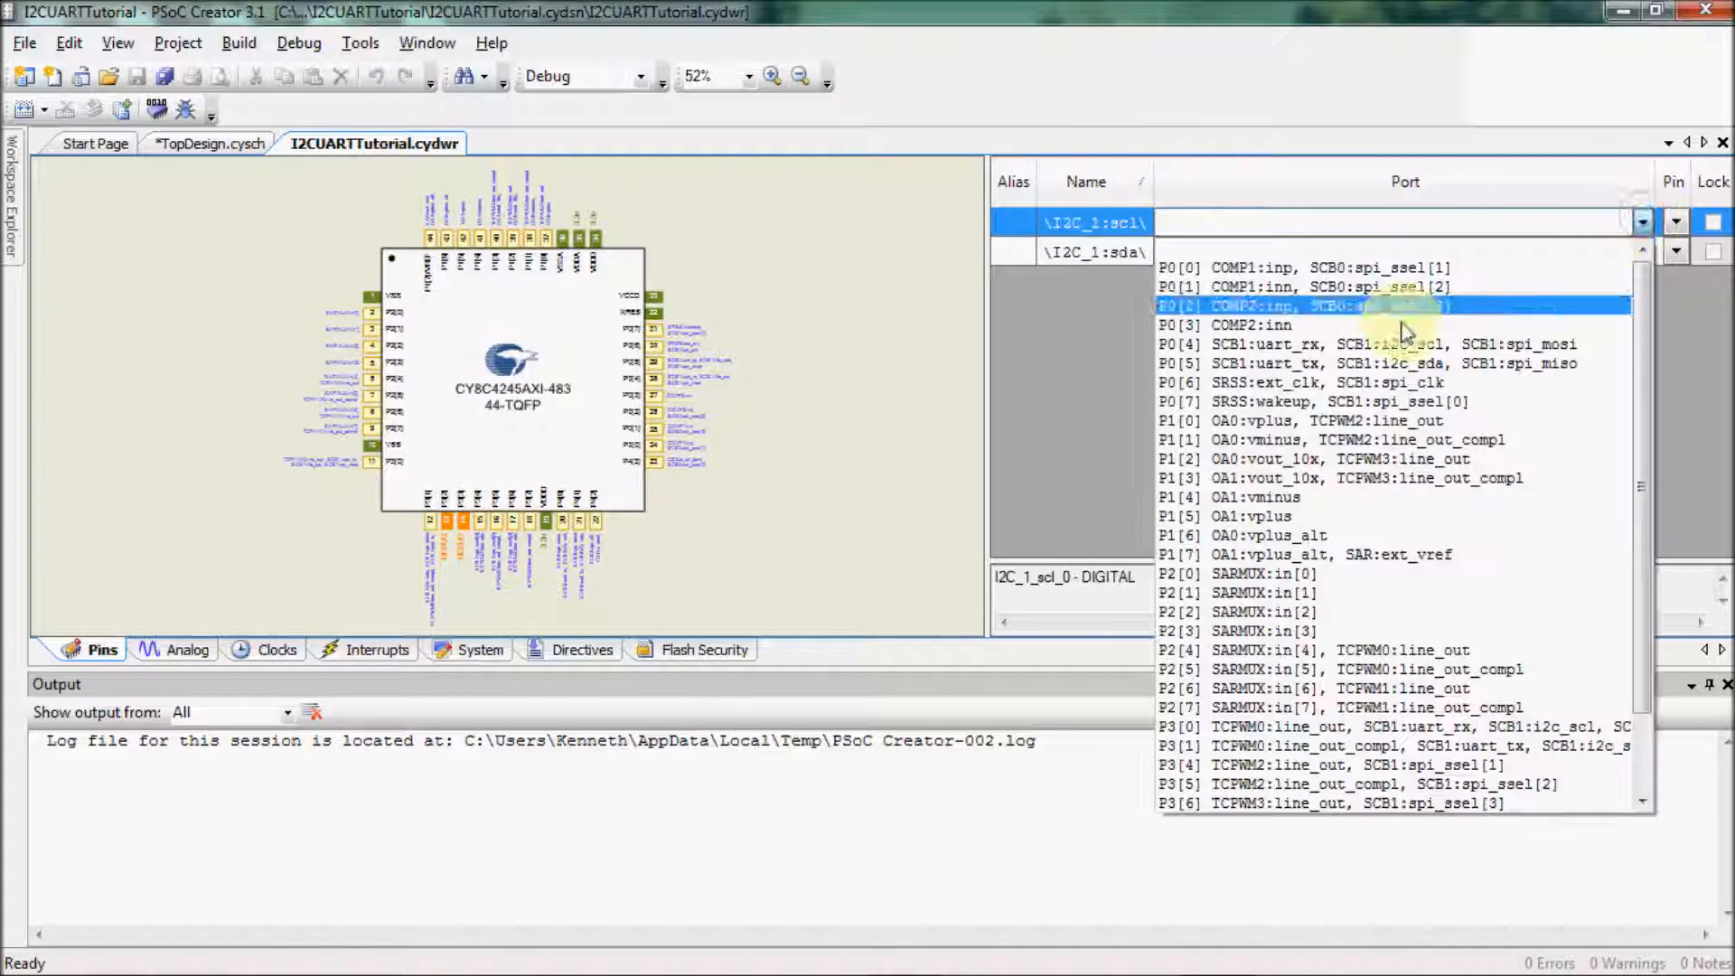
scroll(down, 3)
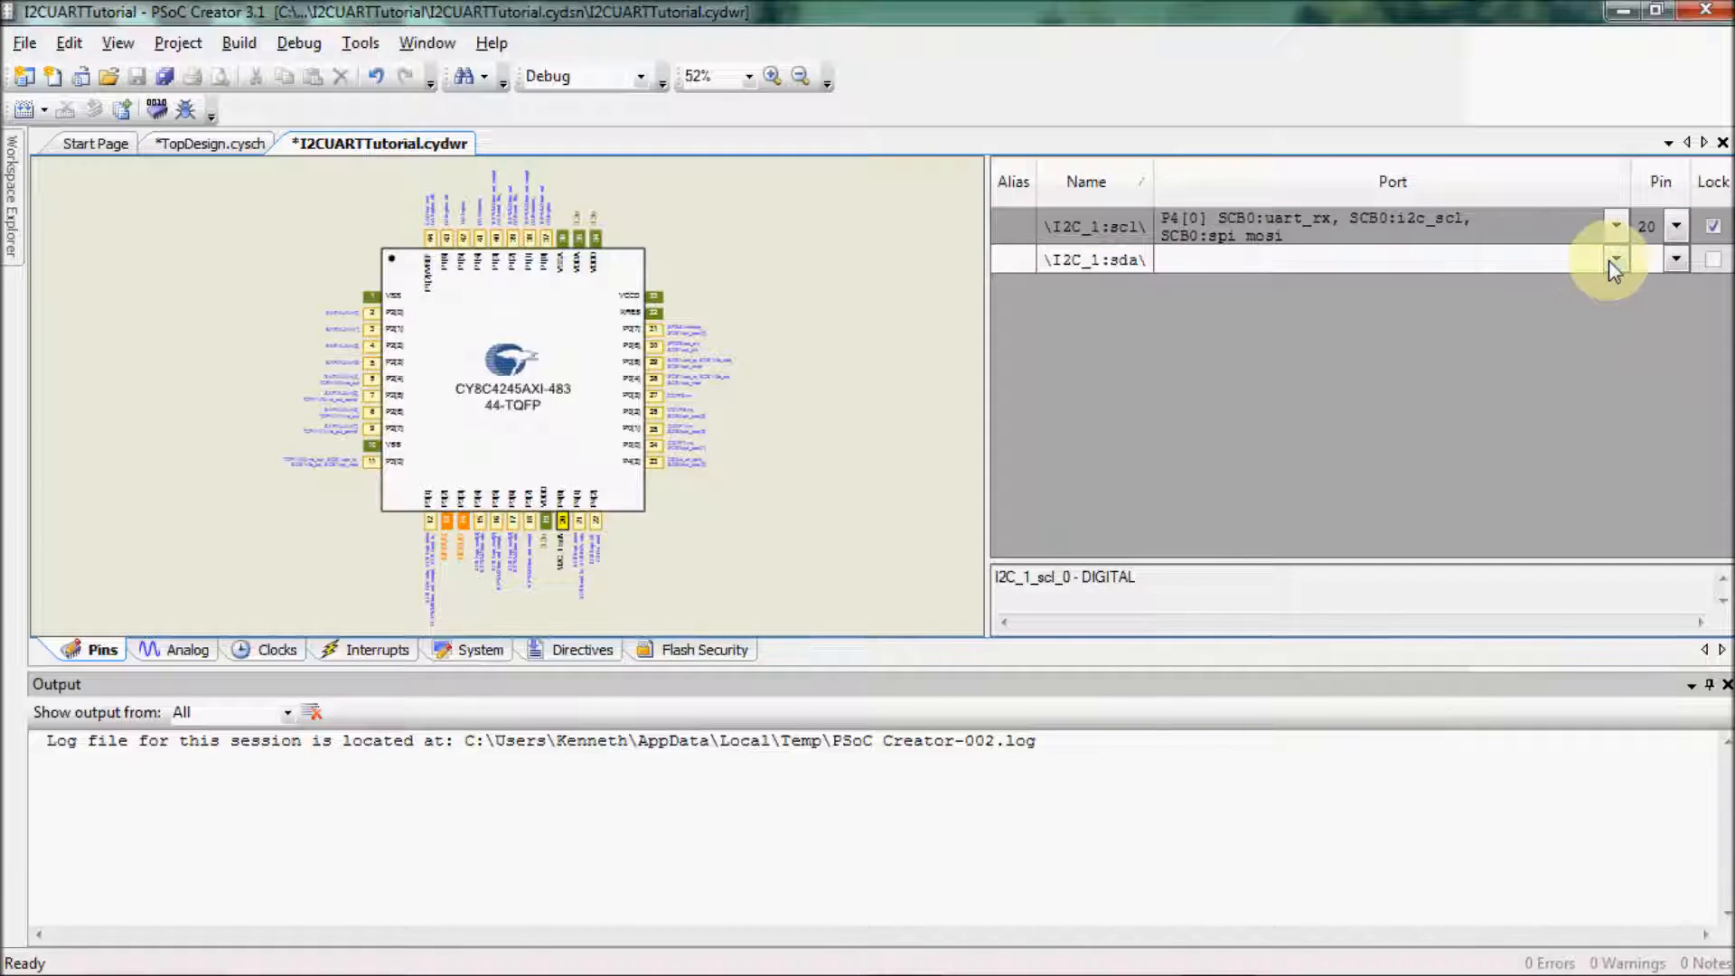
click(1617, 260)
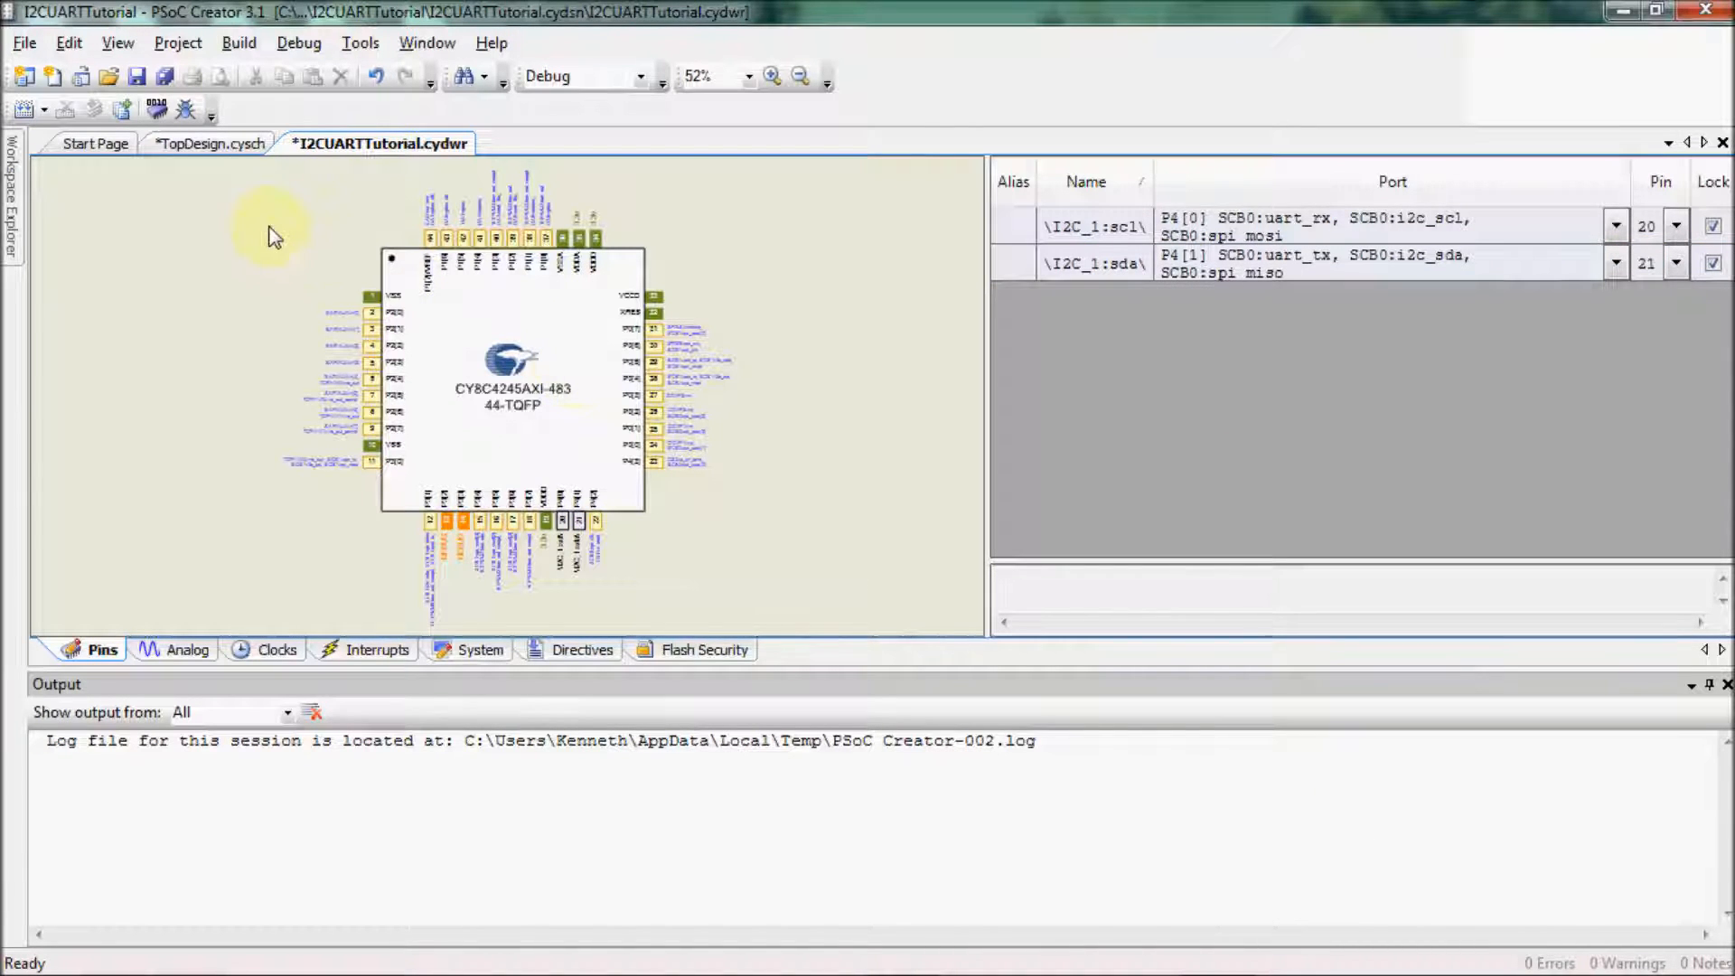
click(213, 142)
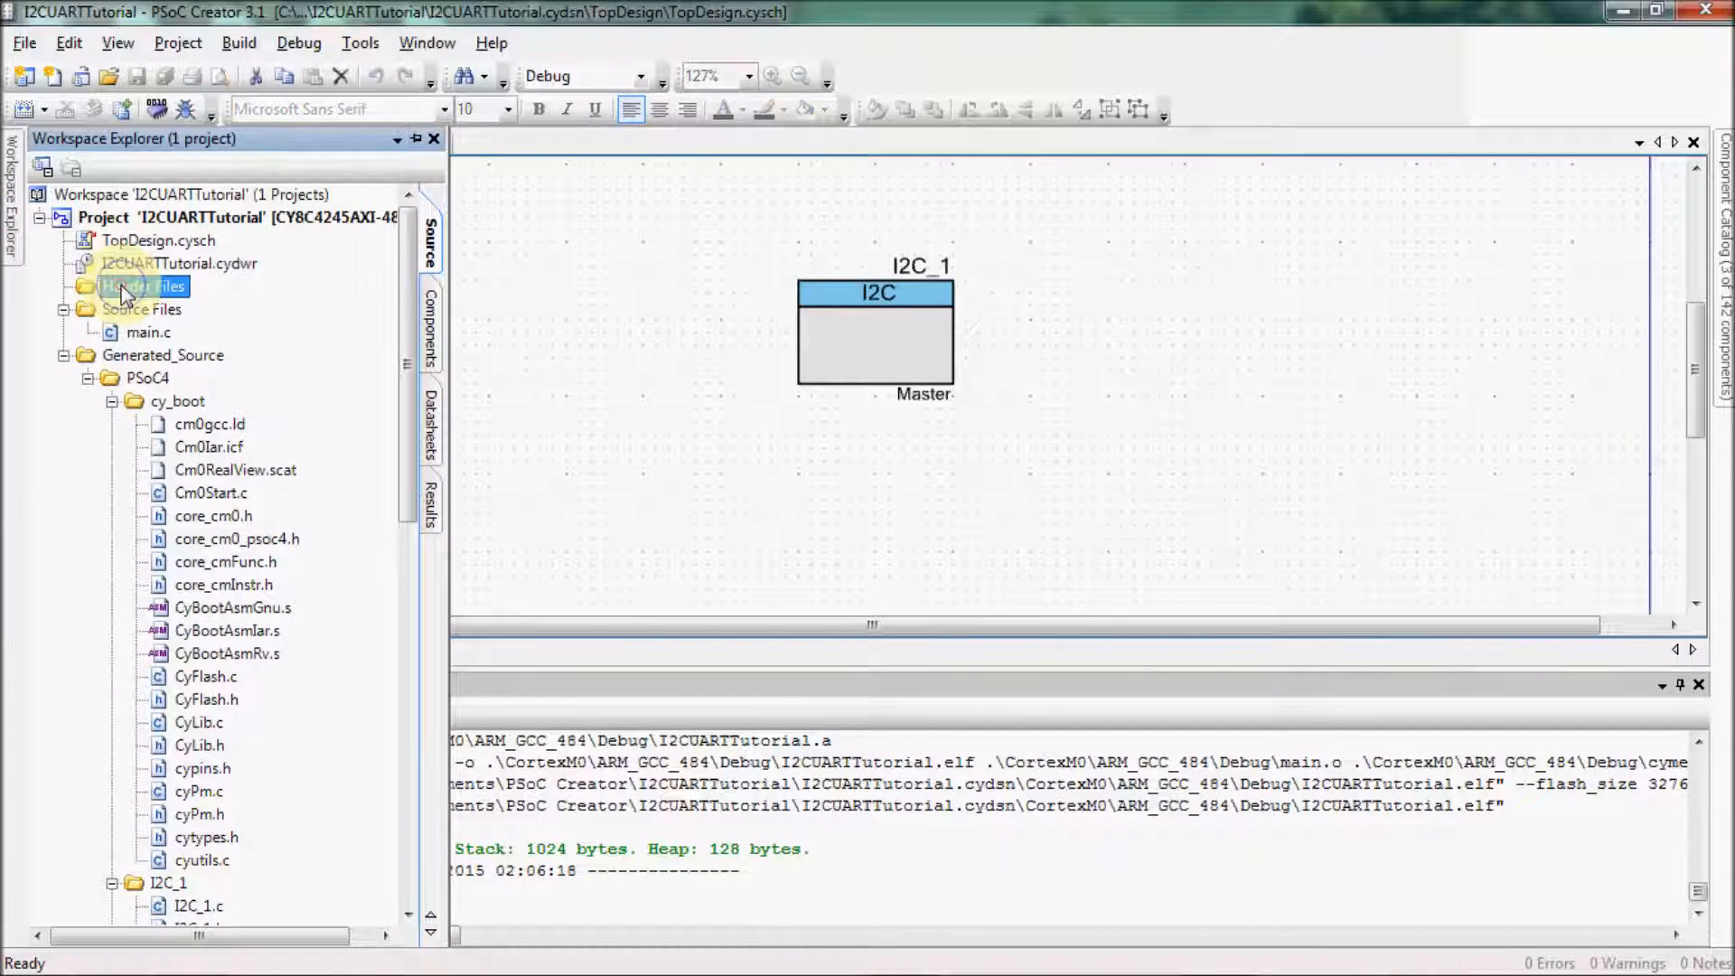
Add a new header file named i2c.h under Header Files
right_click(134, 286)
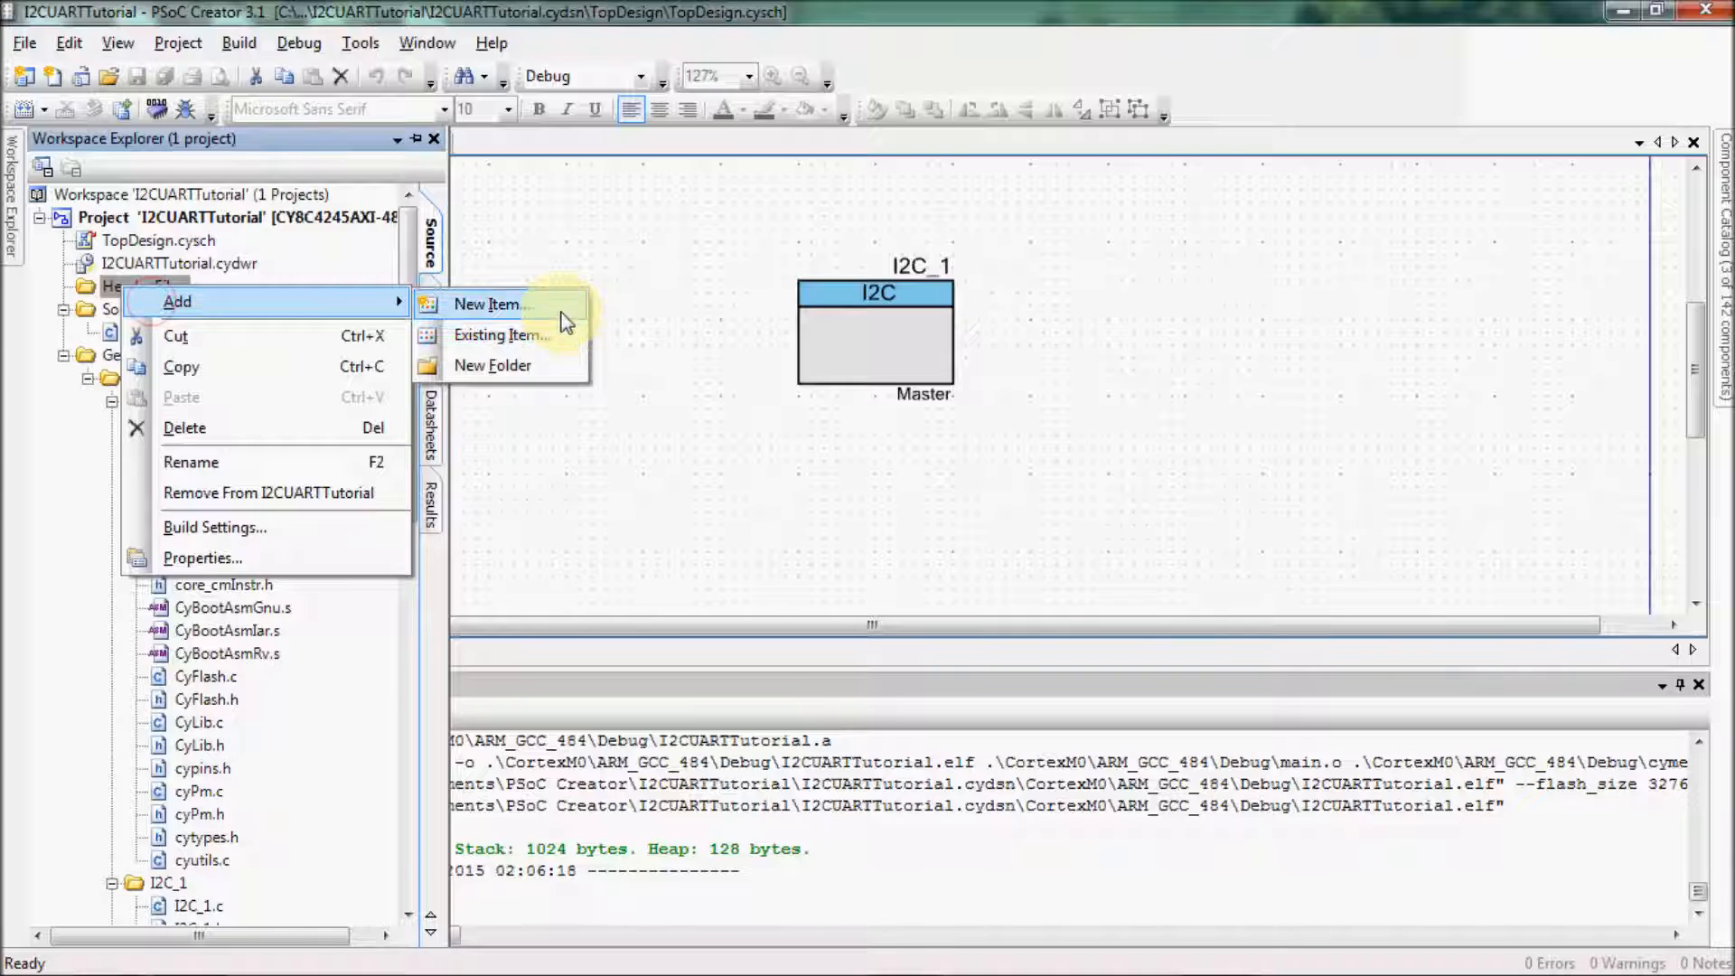
click(484, 303)
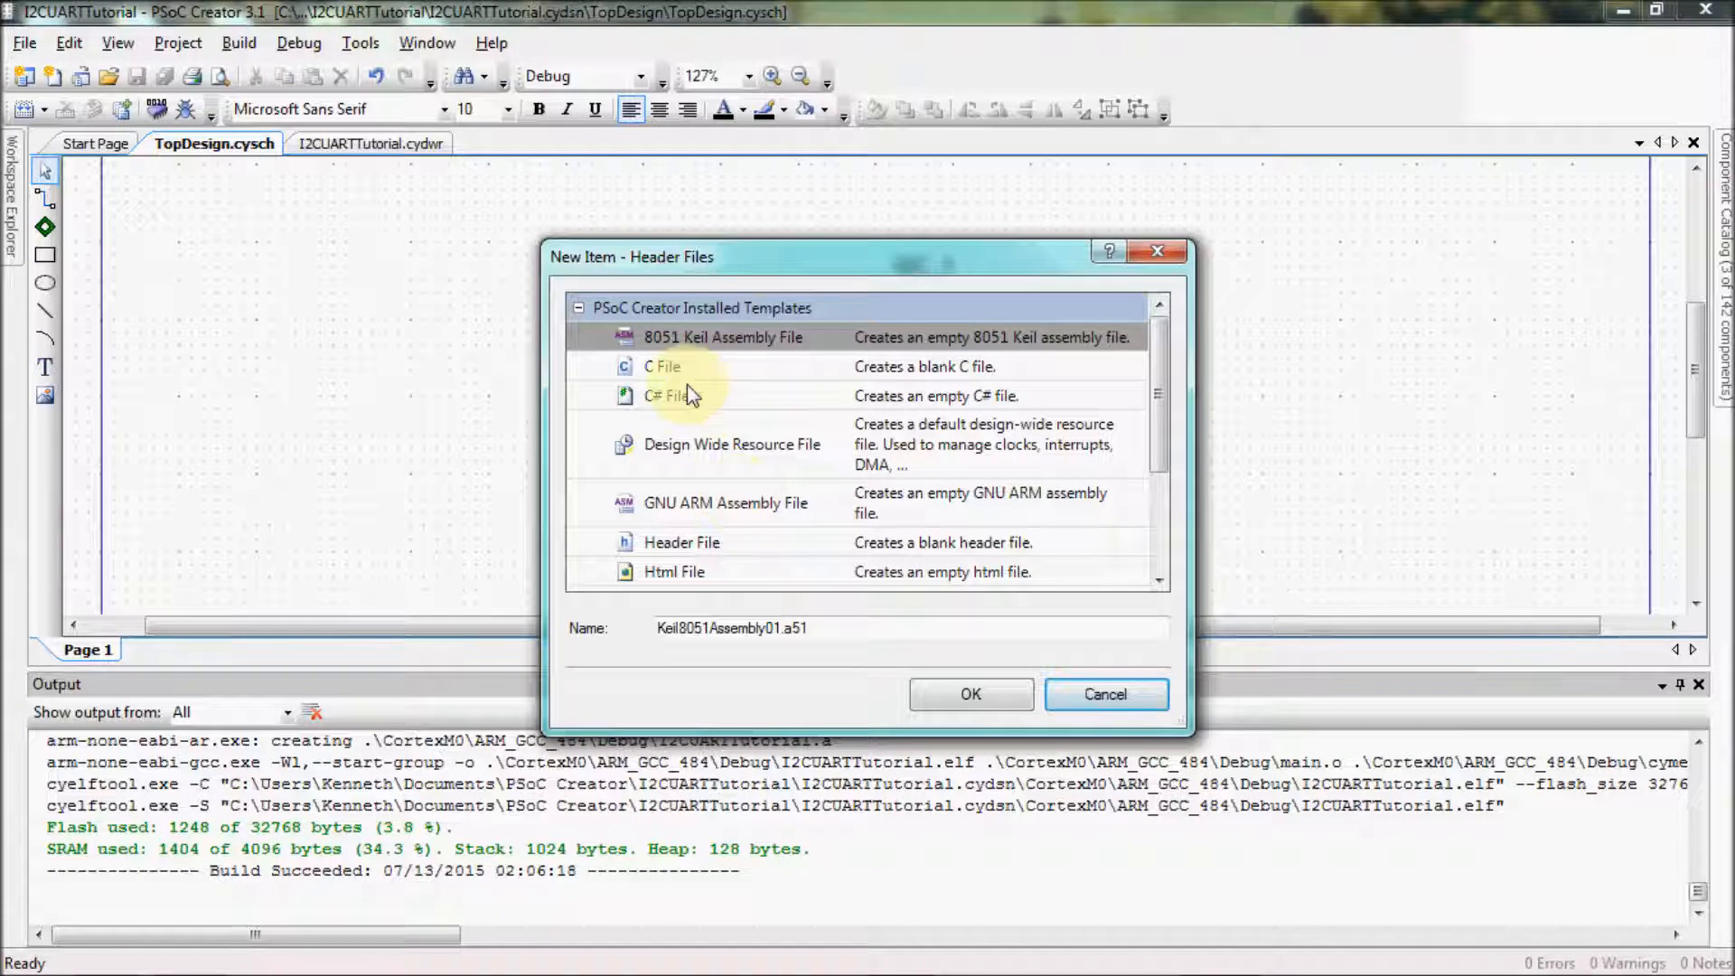
click(681, 542)
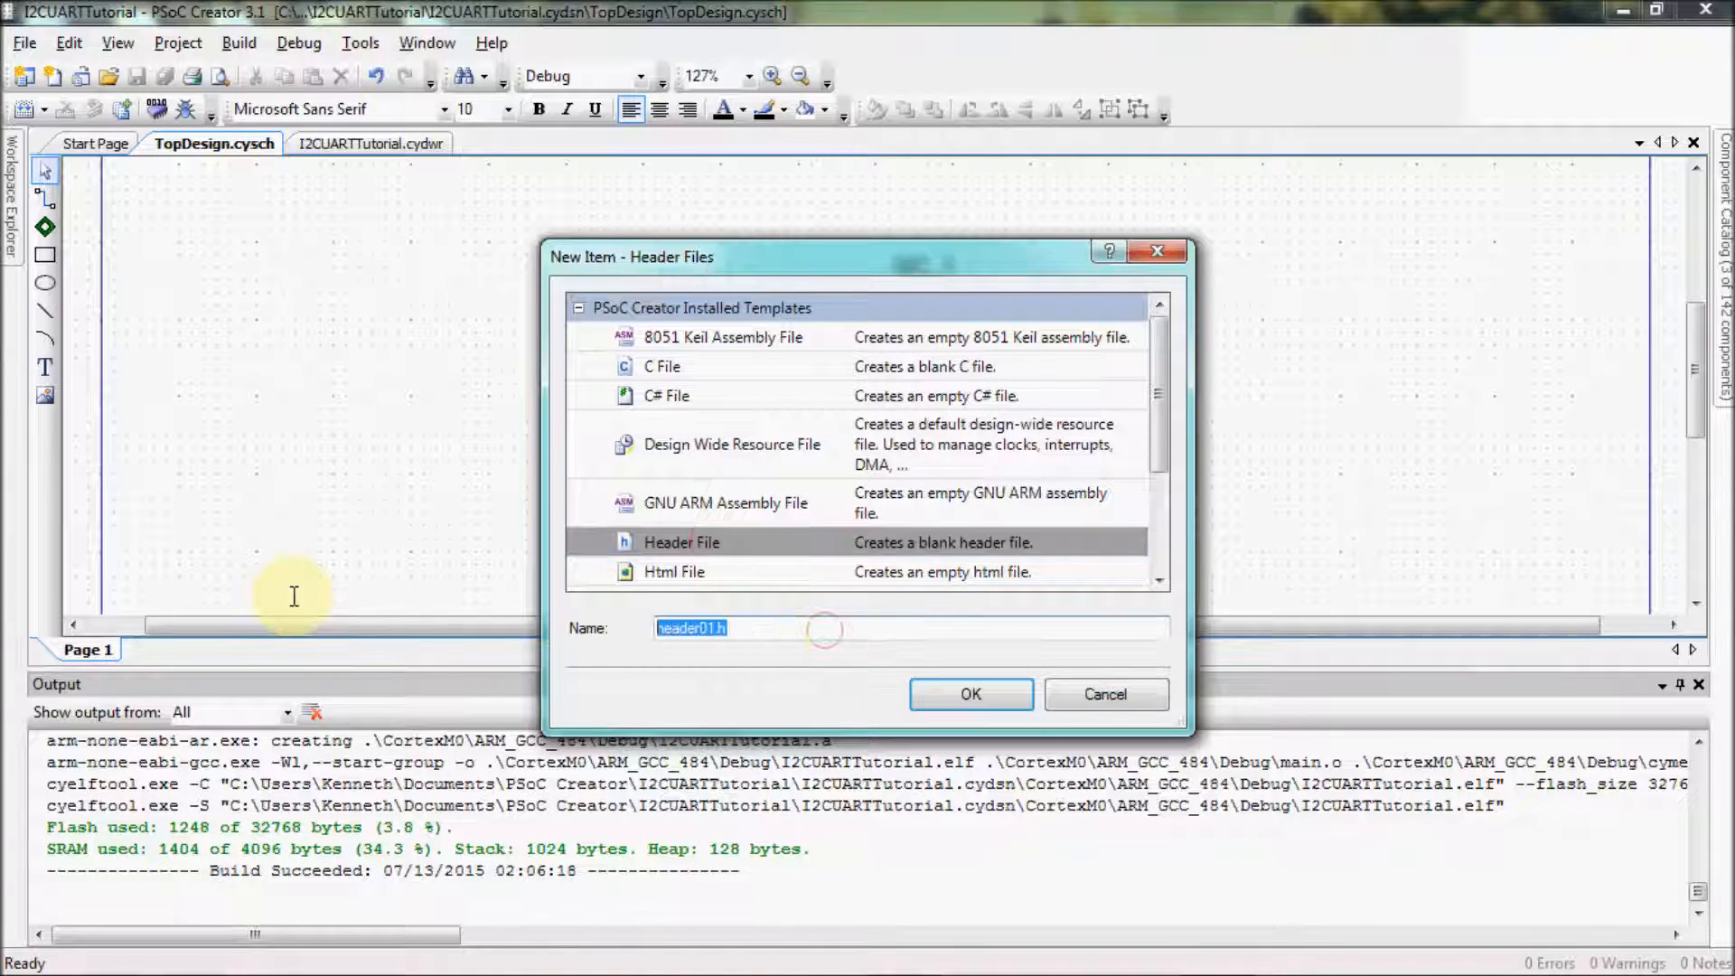
text(i2c.h)
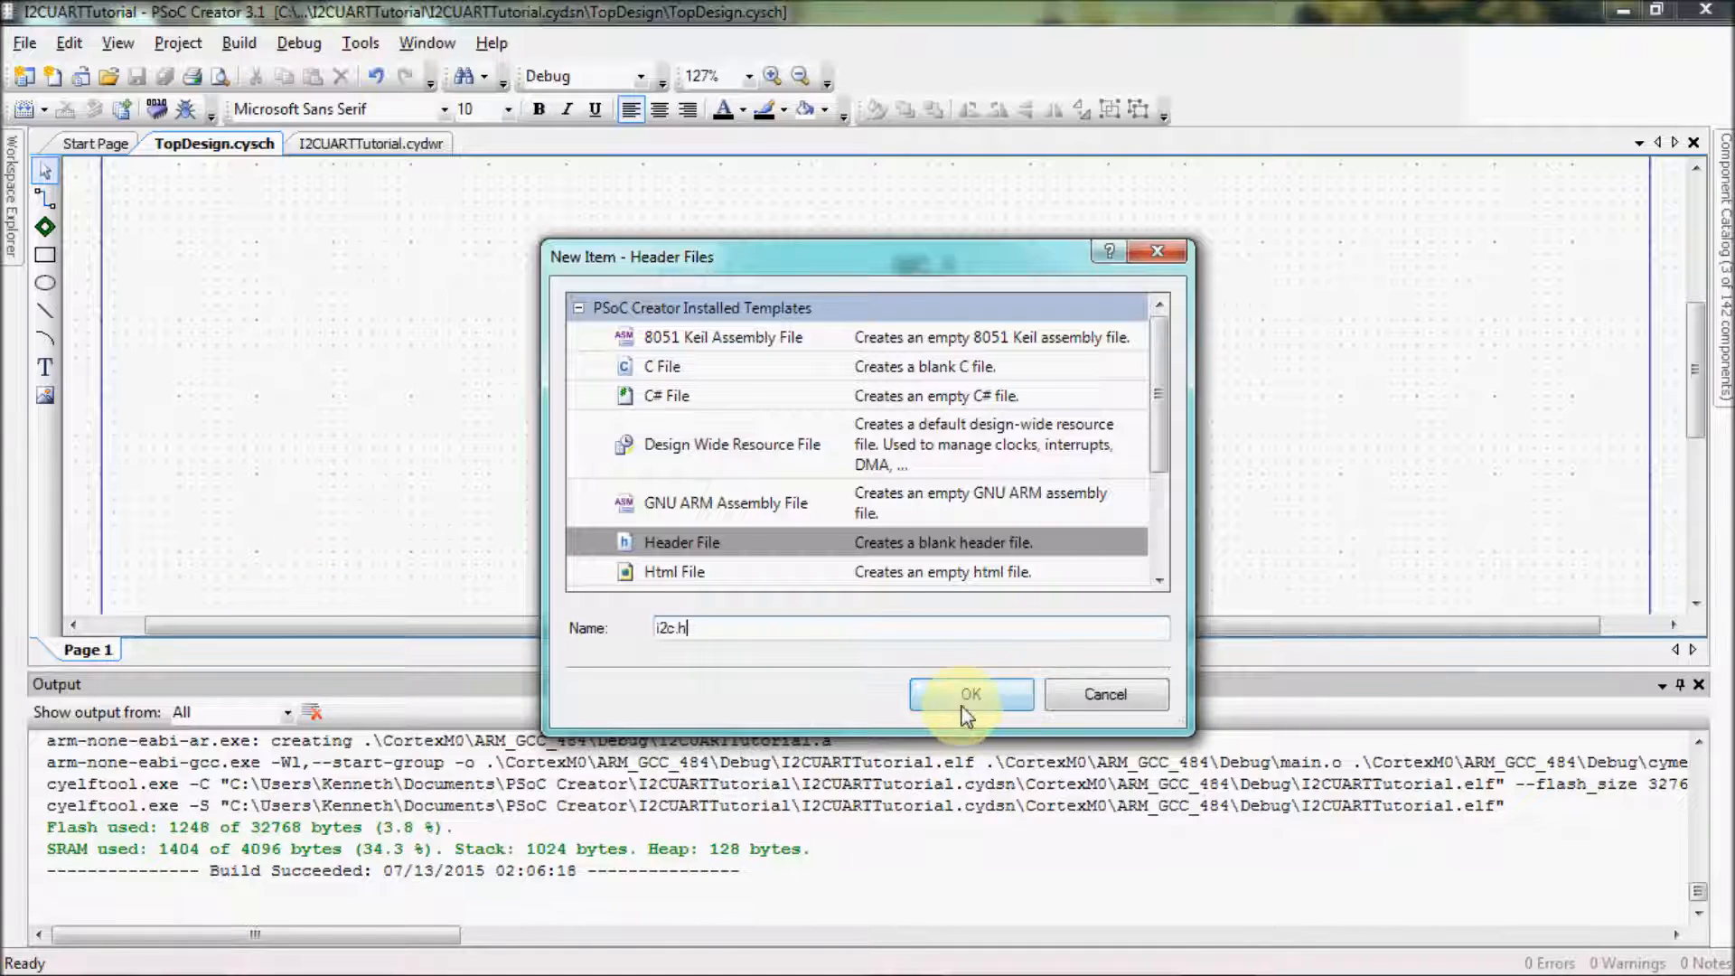
click(970, 694)
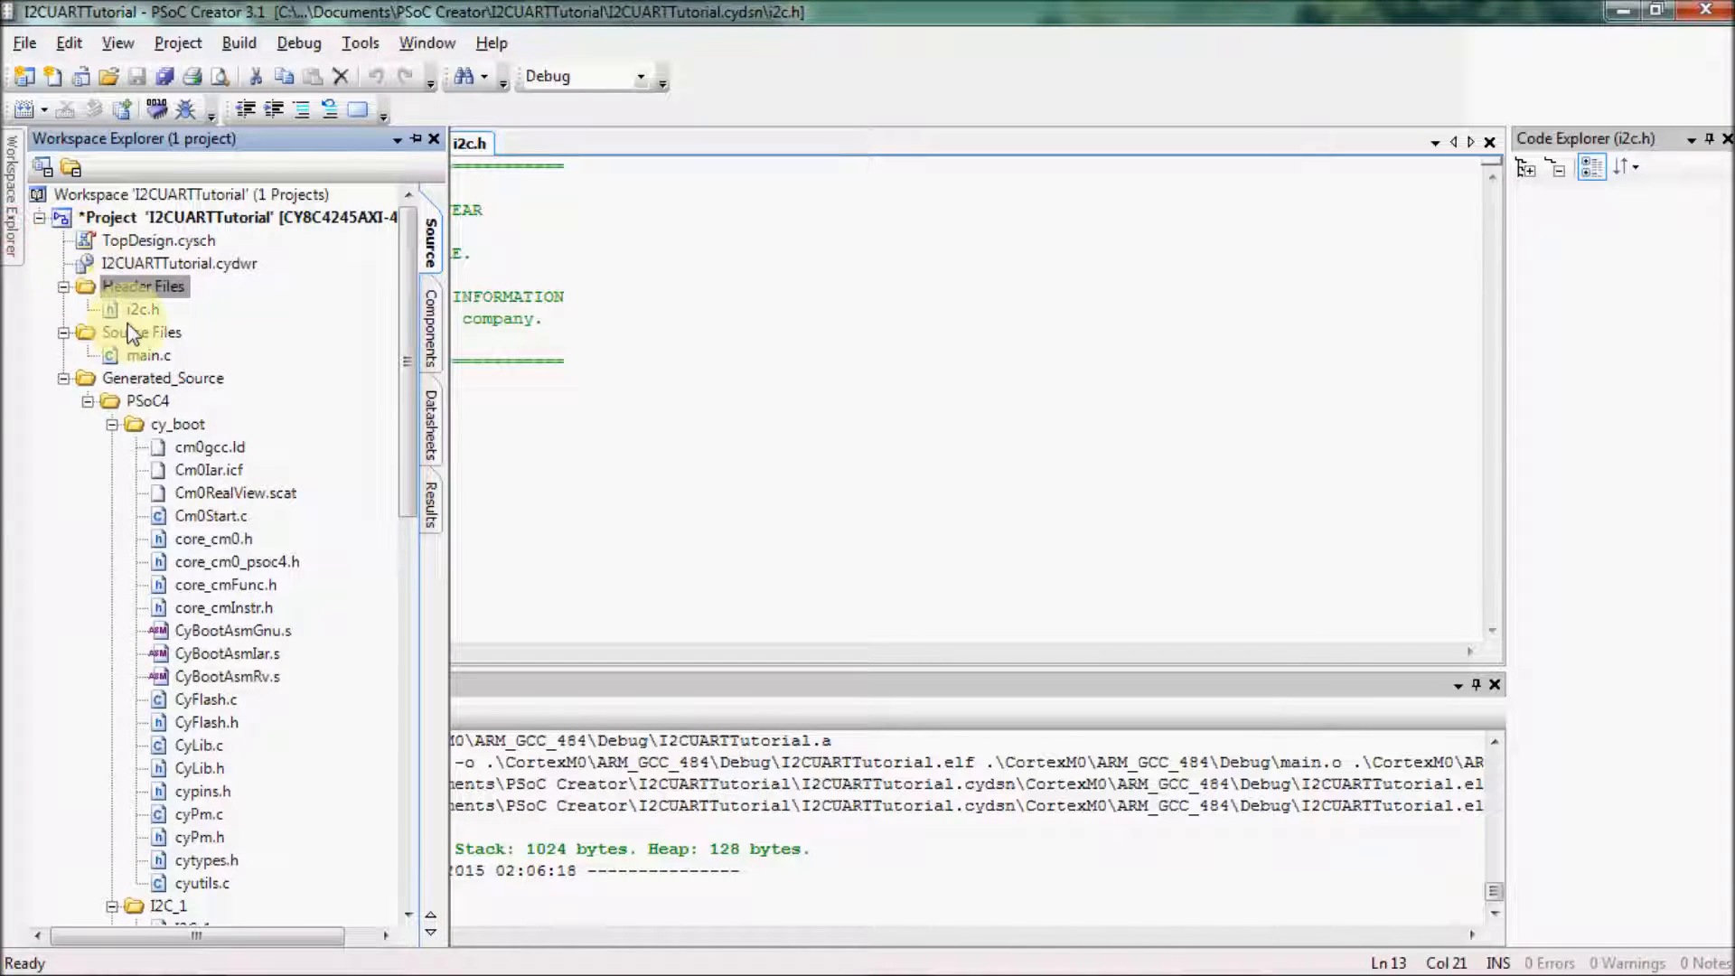
Add a new C source file named i2c.c under Source Files
right_click(126, 333)
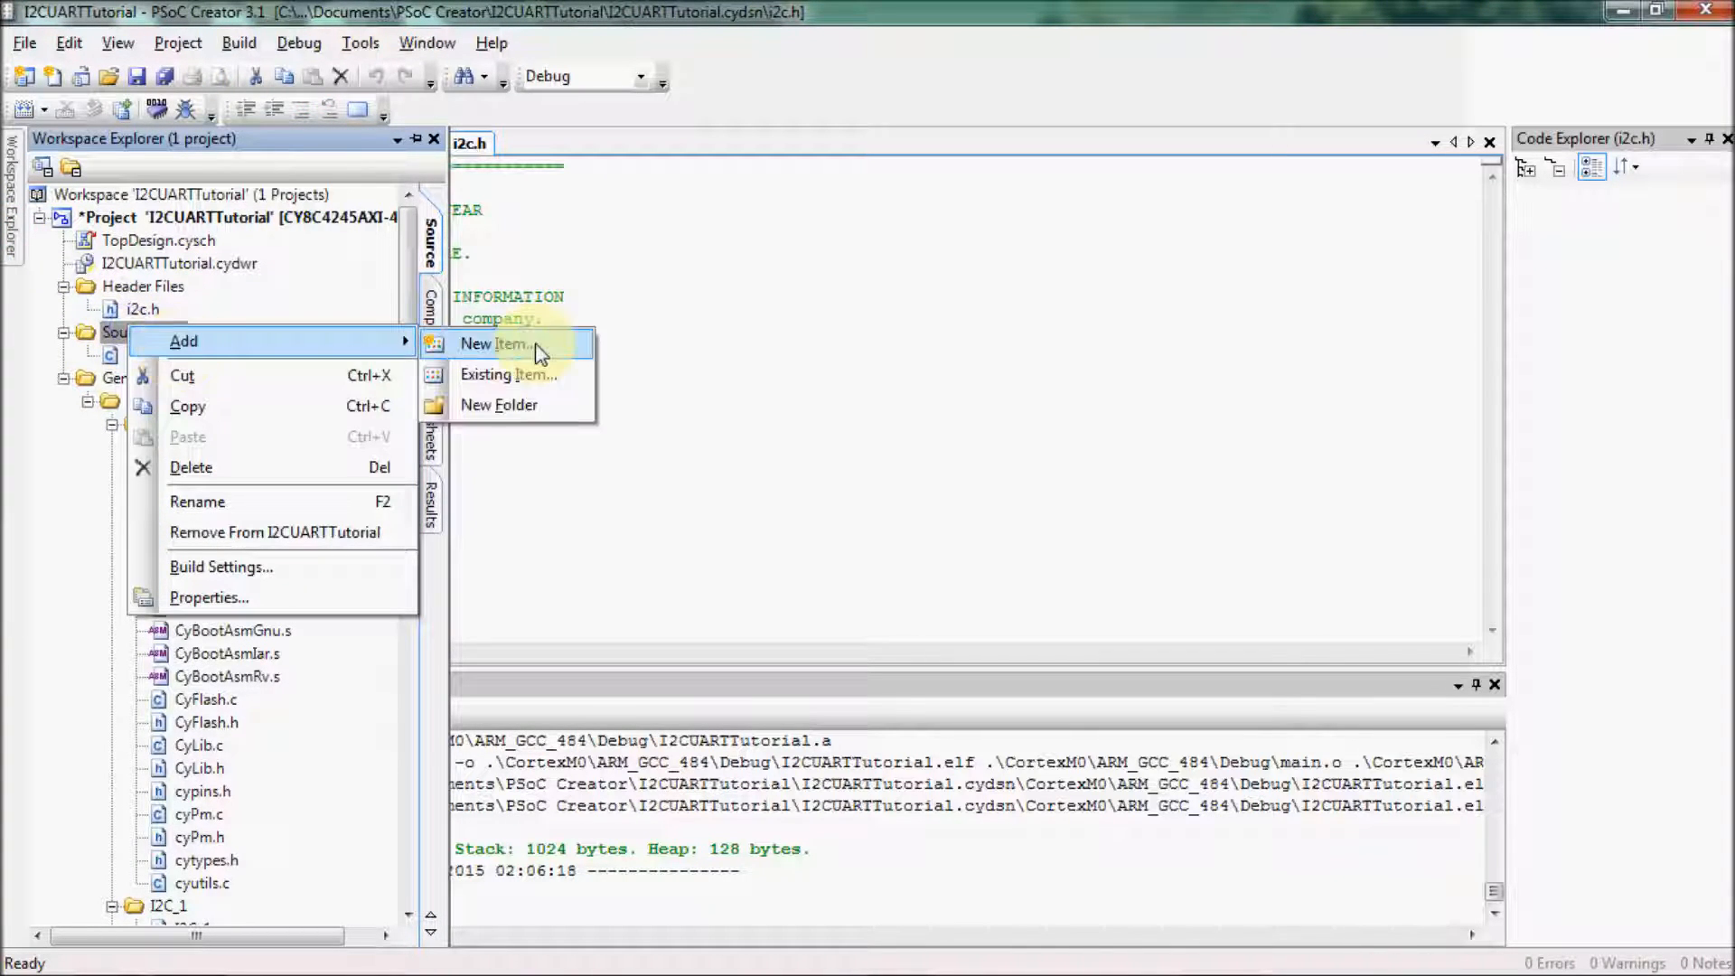
click(492, 344)
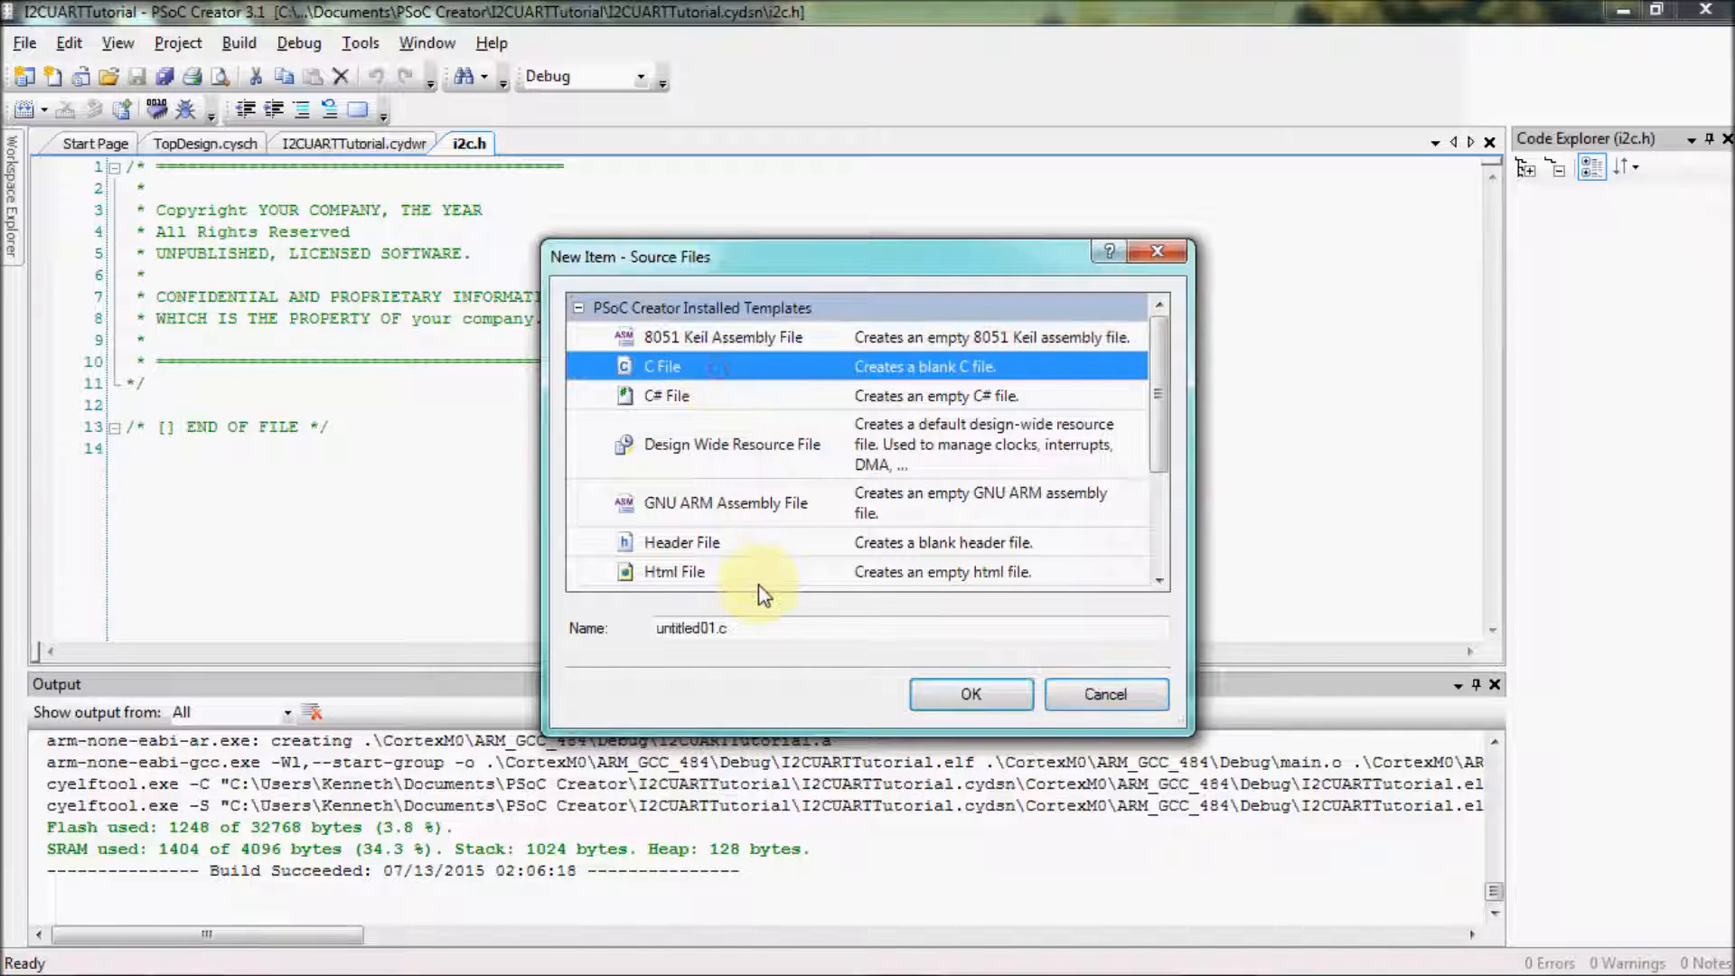
text(i2c)
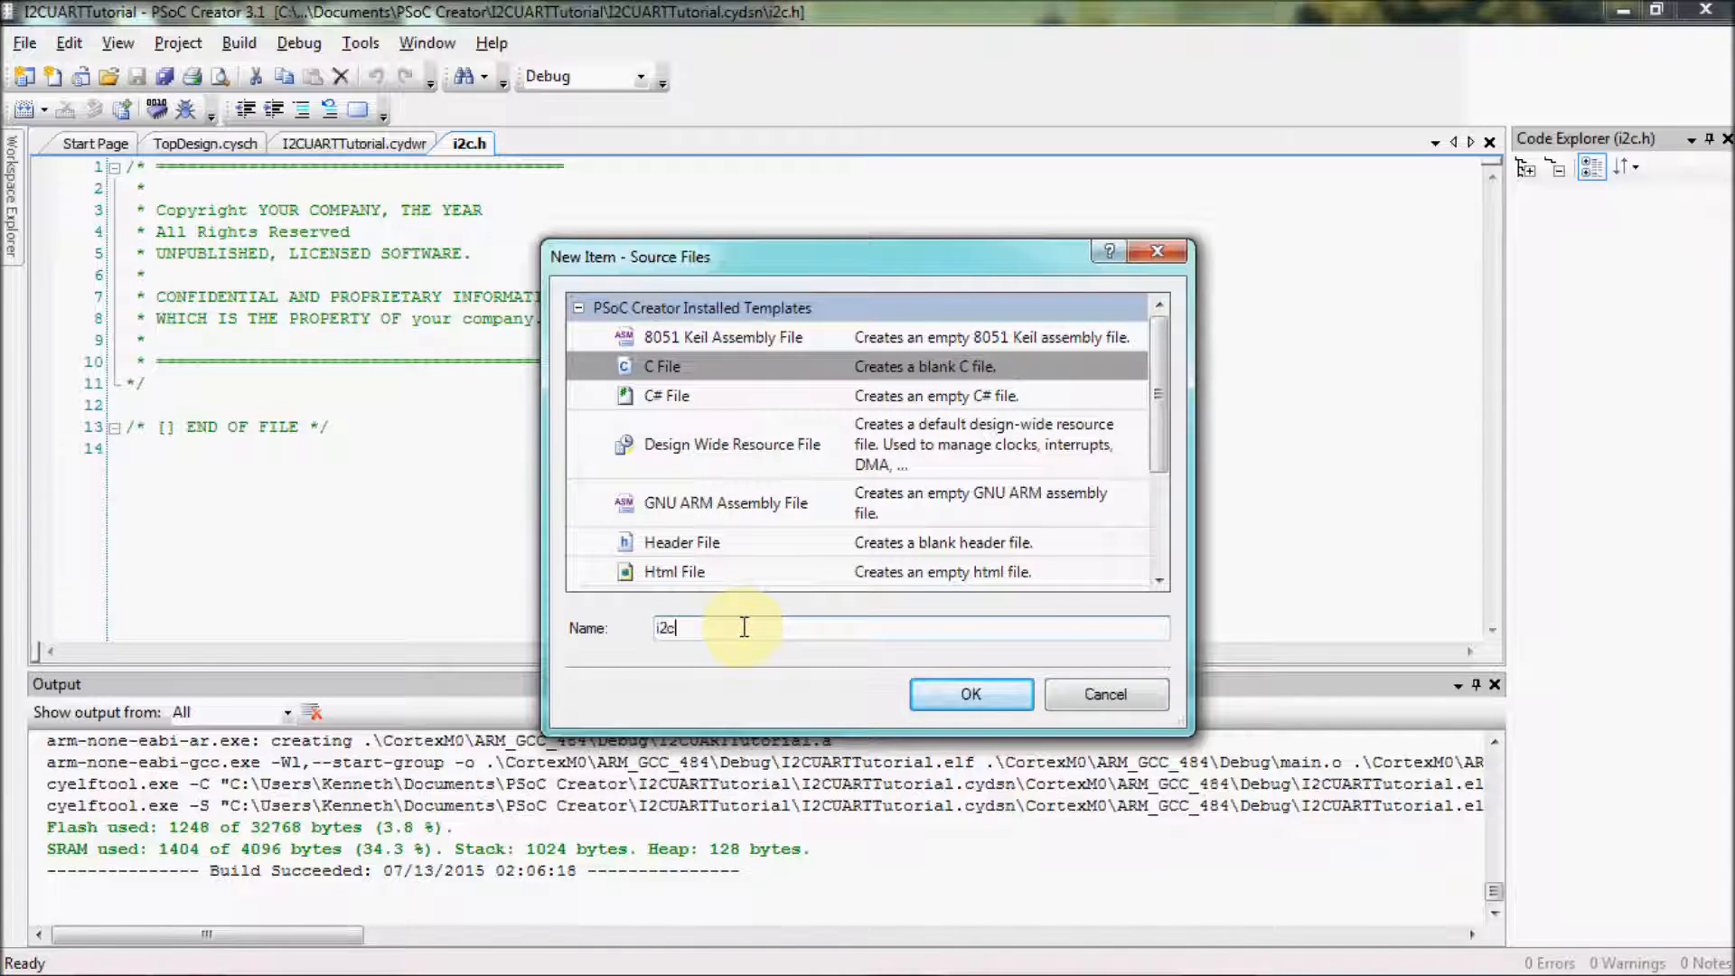
click(970, 694)
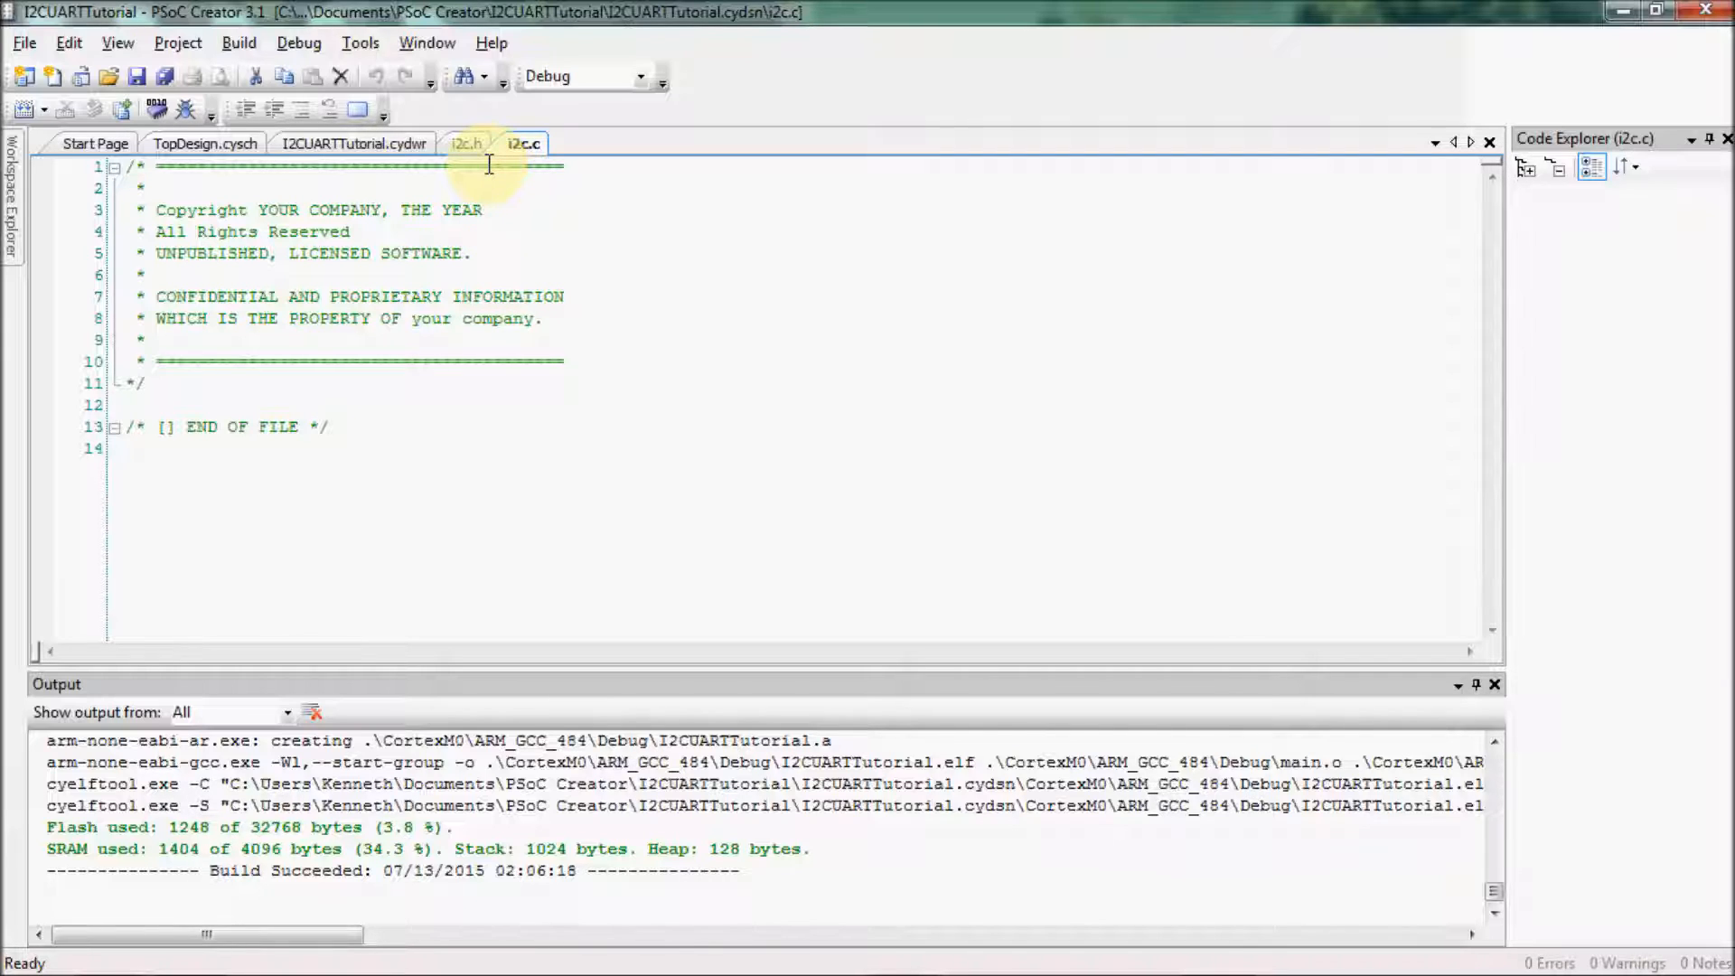
In i2c.h include project.h and define ACCEL_ADDR as (0x1D) with a (DS) datasheet comment
click(466, 144)
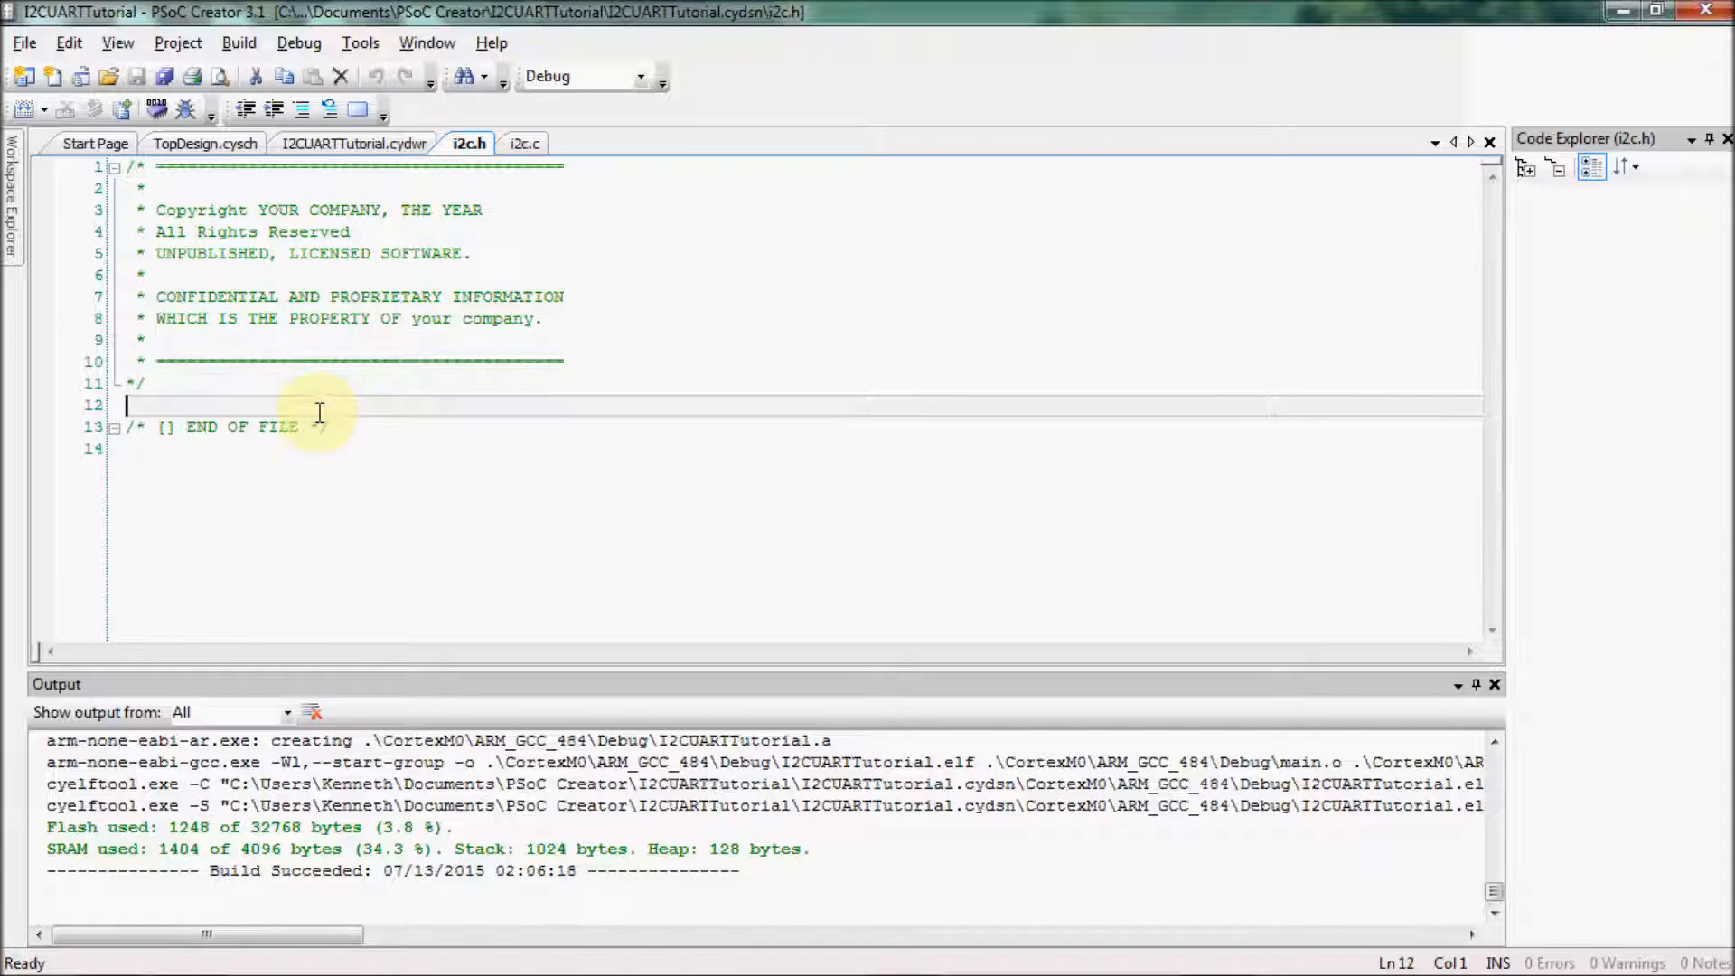
text(#include <pr)
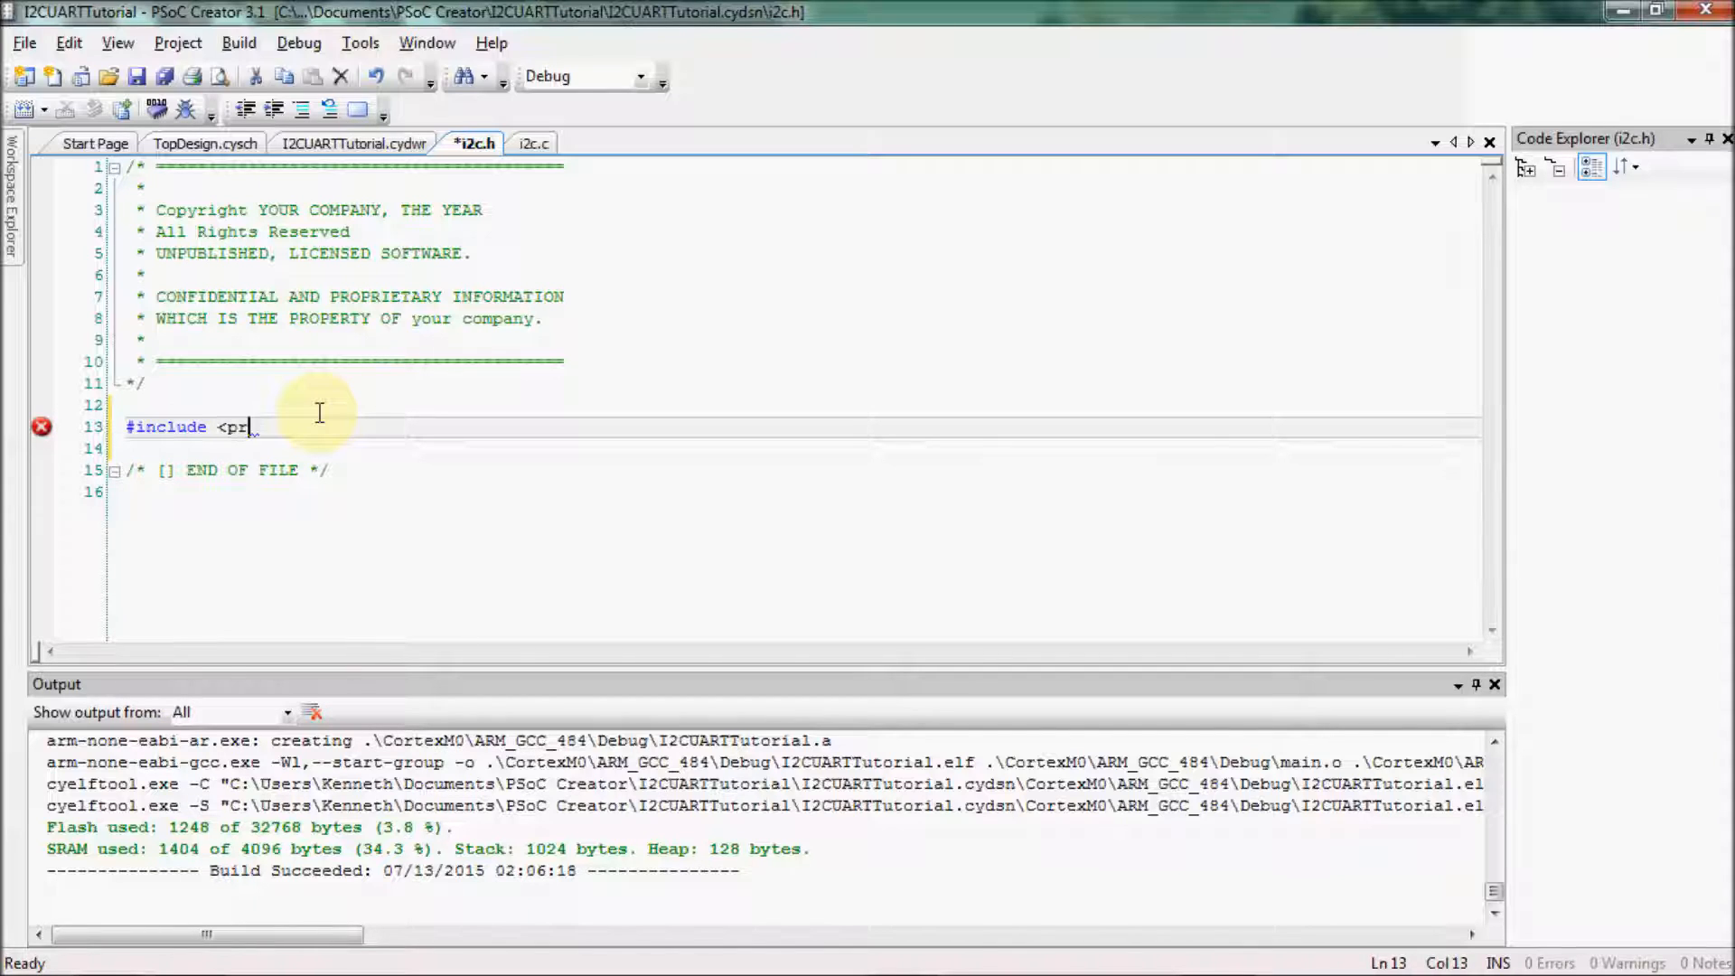
text(oject.h>)
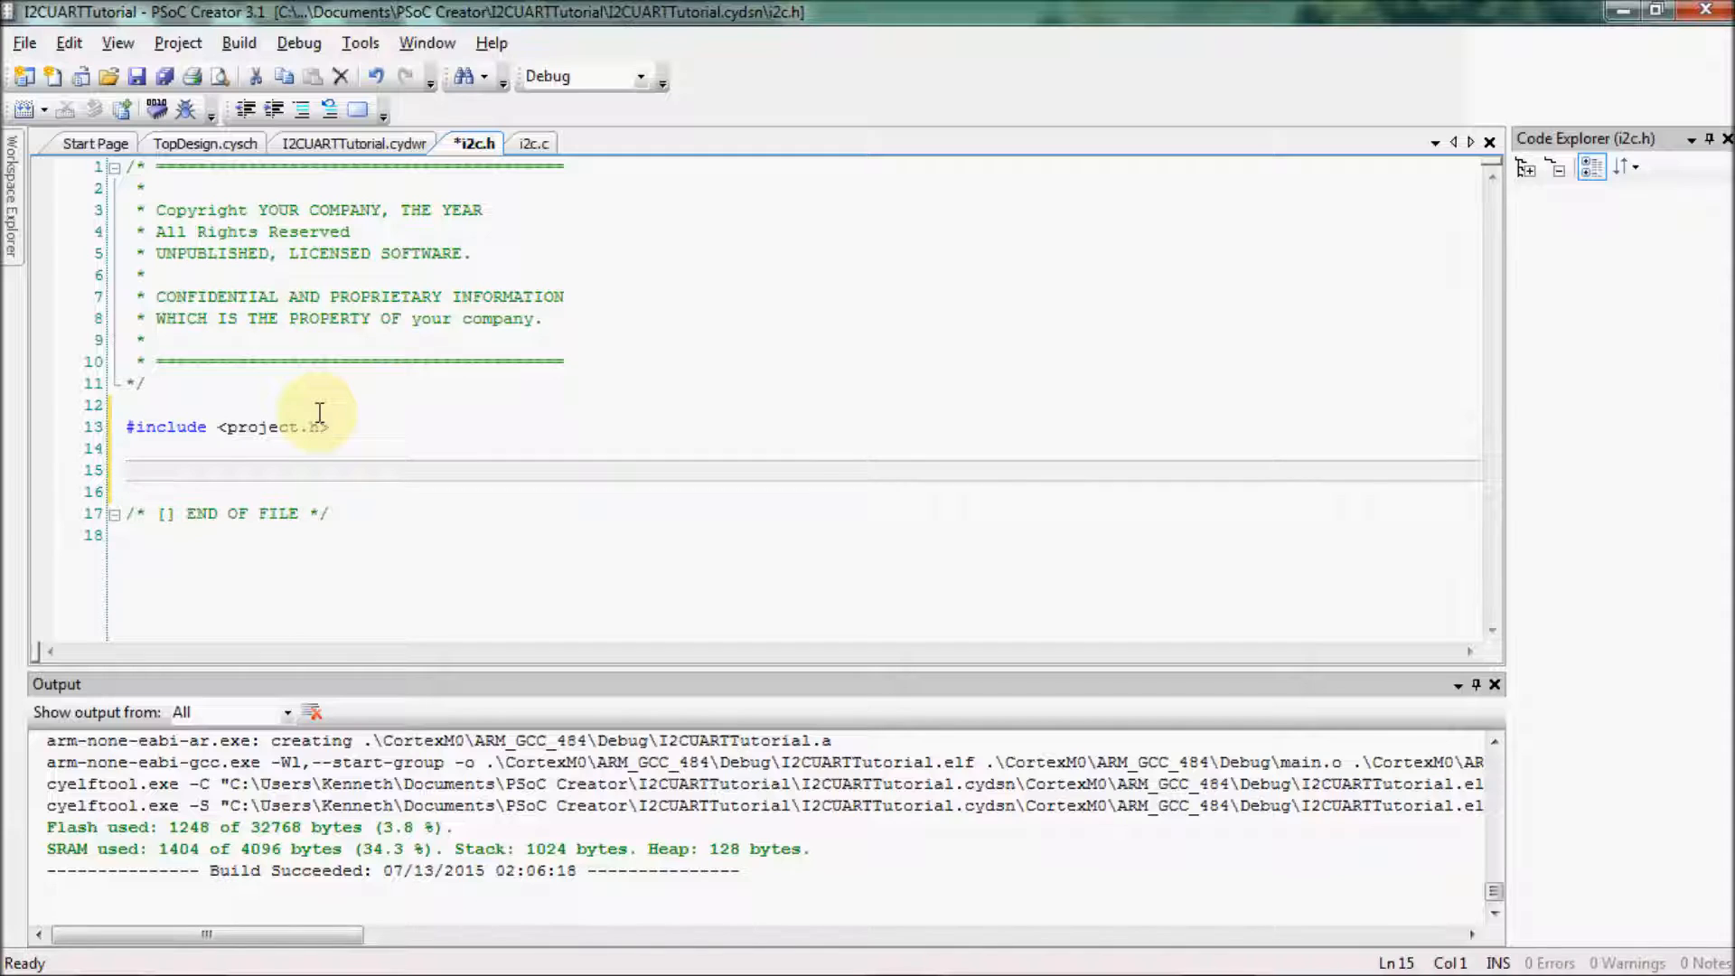
text(#)
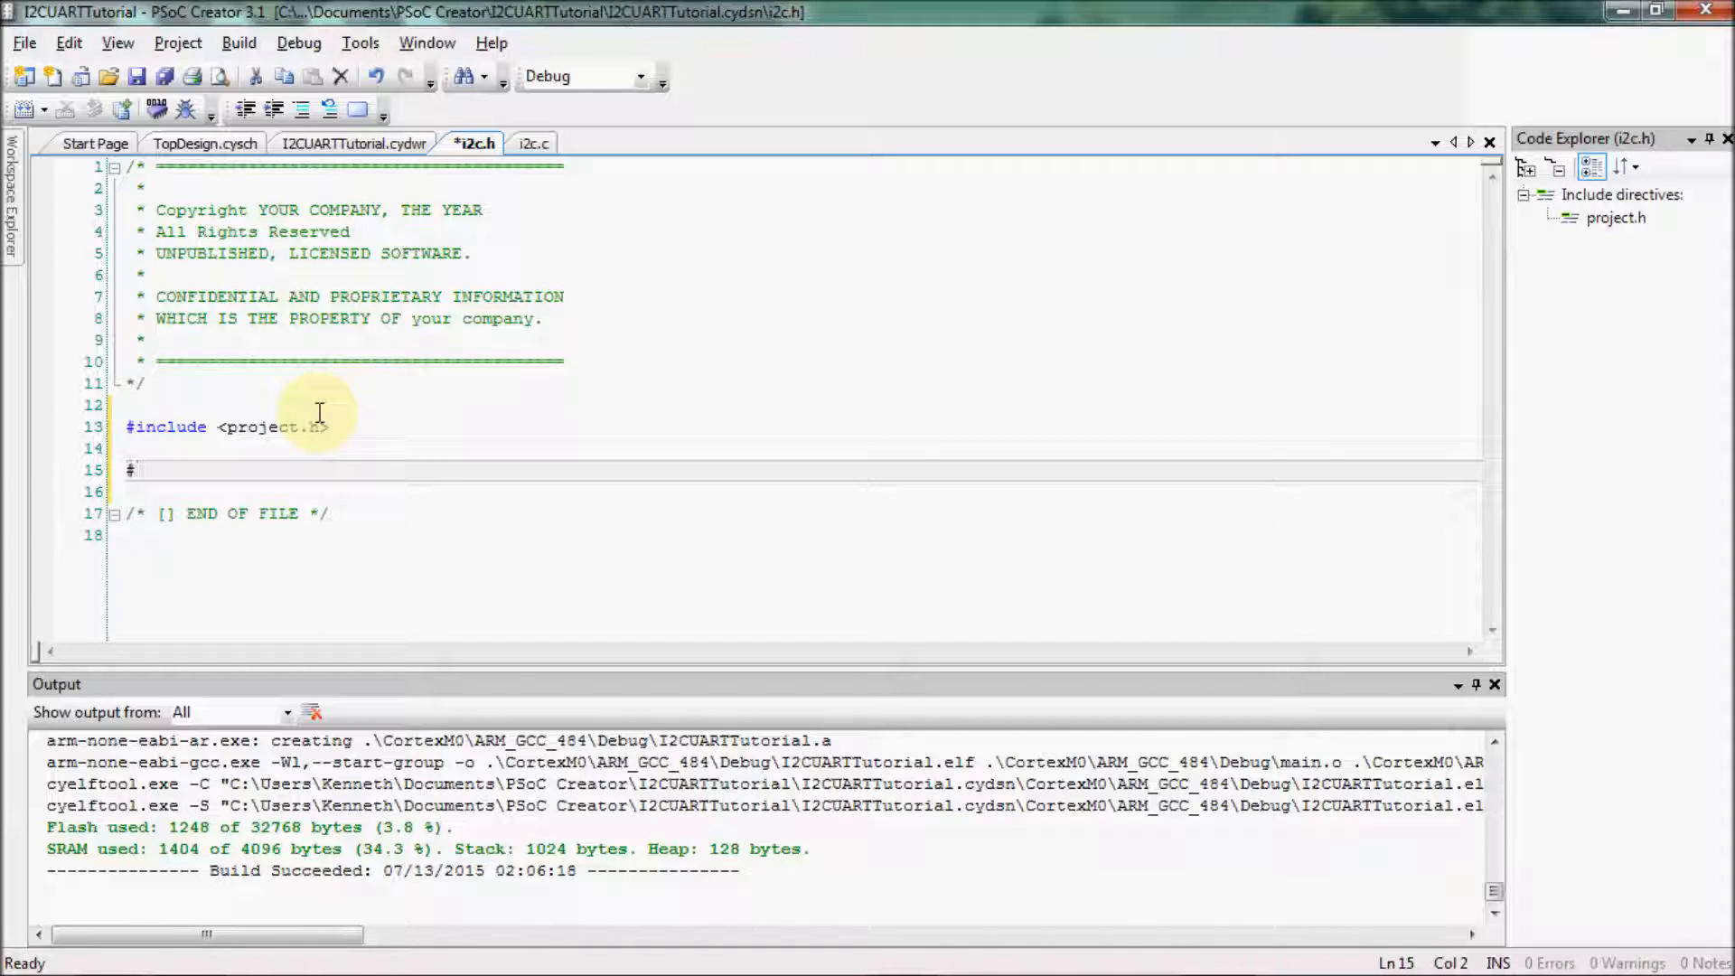
text(def)
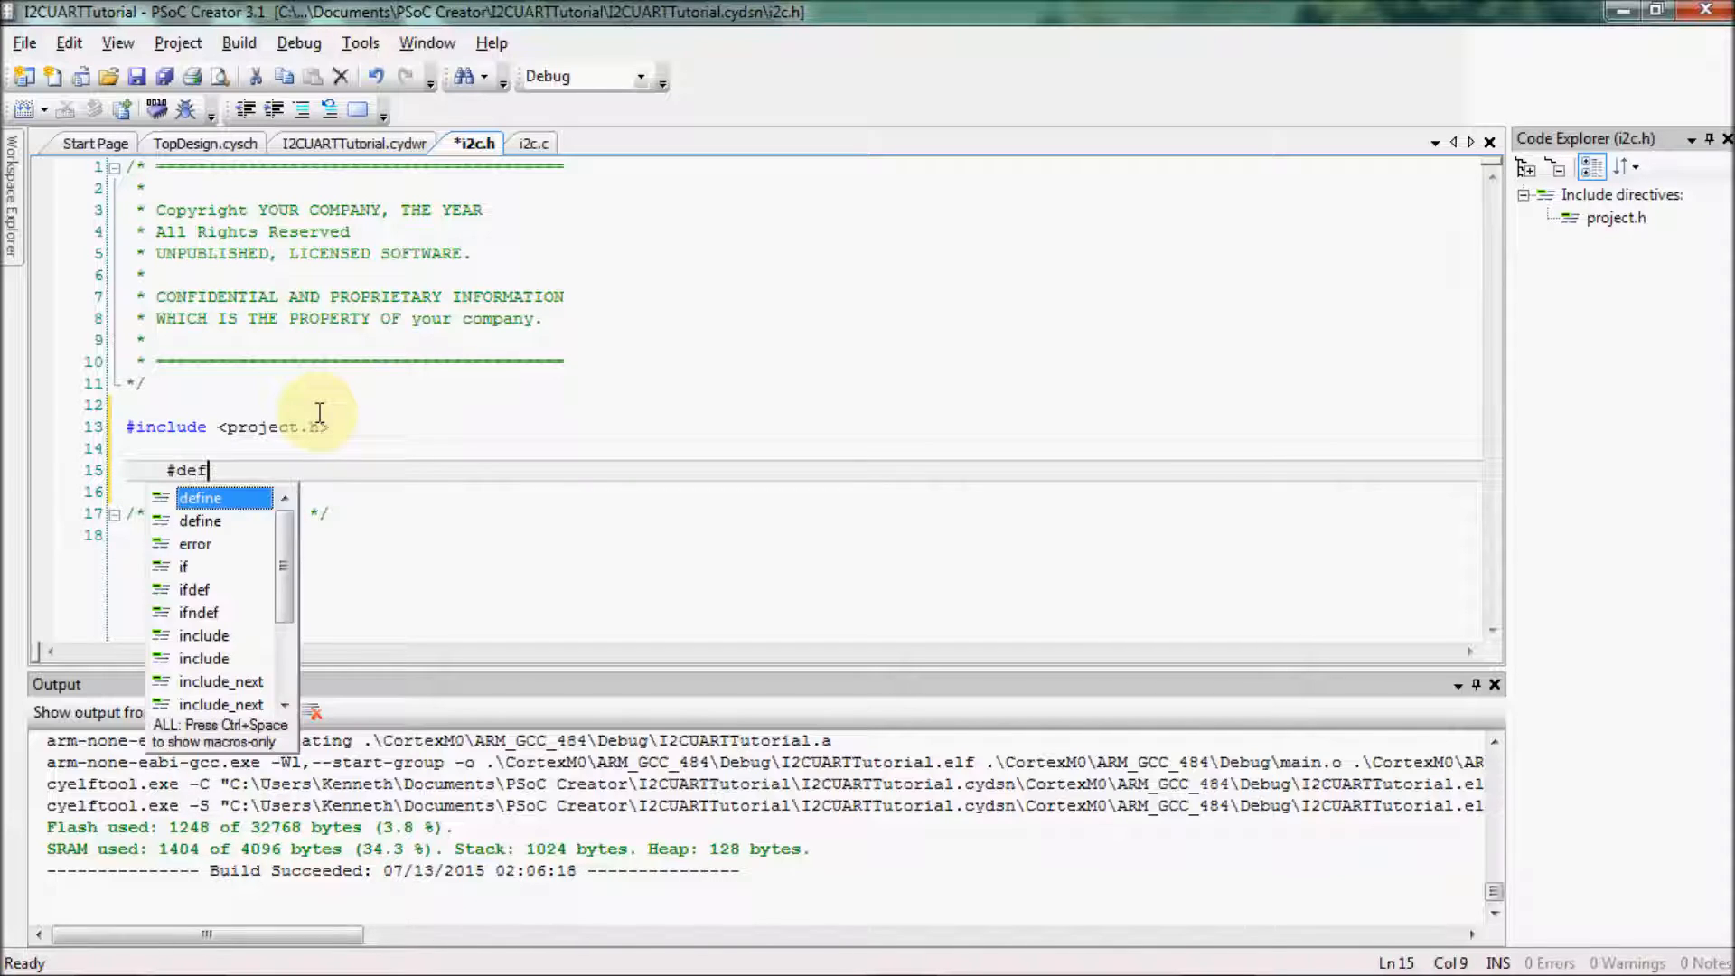
key(Tab)
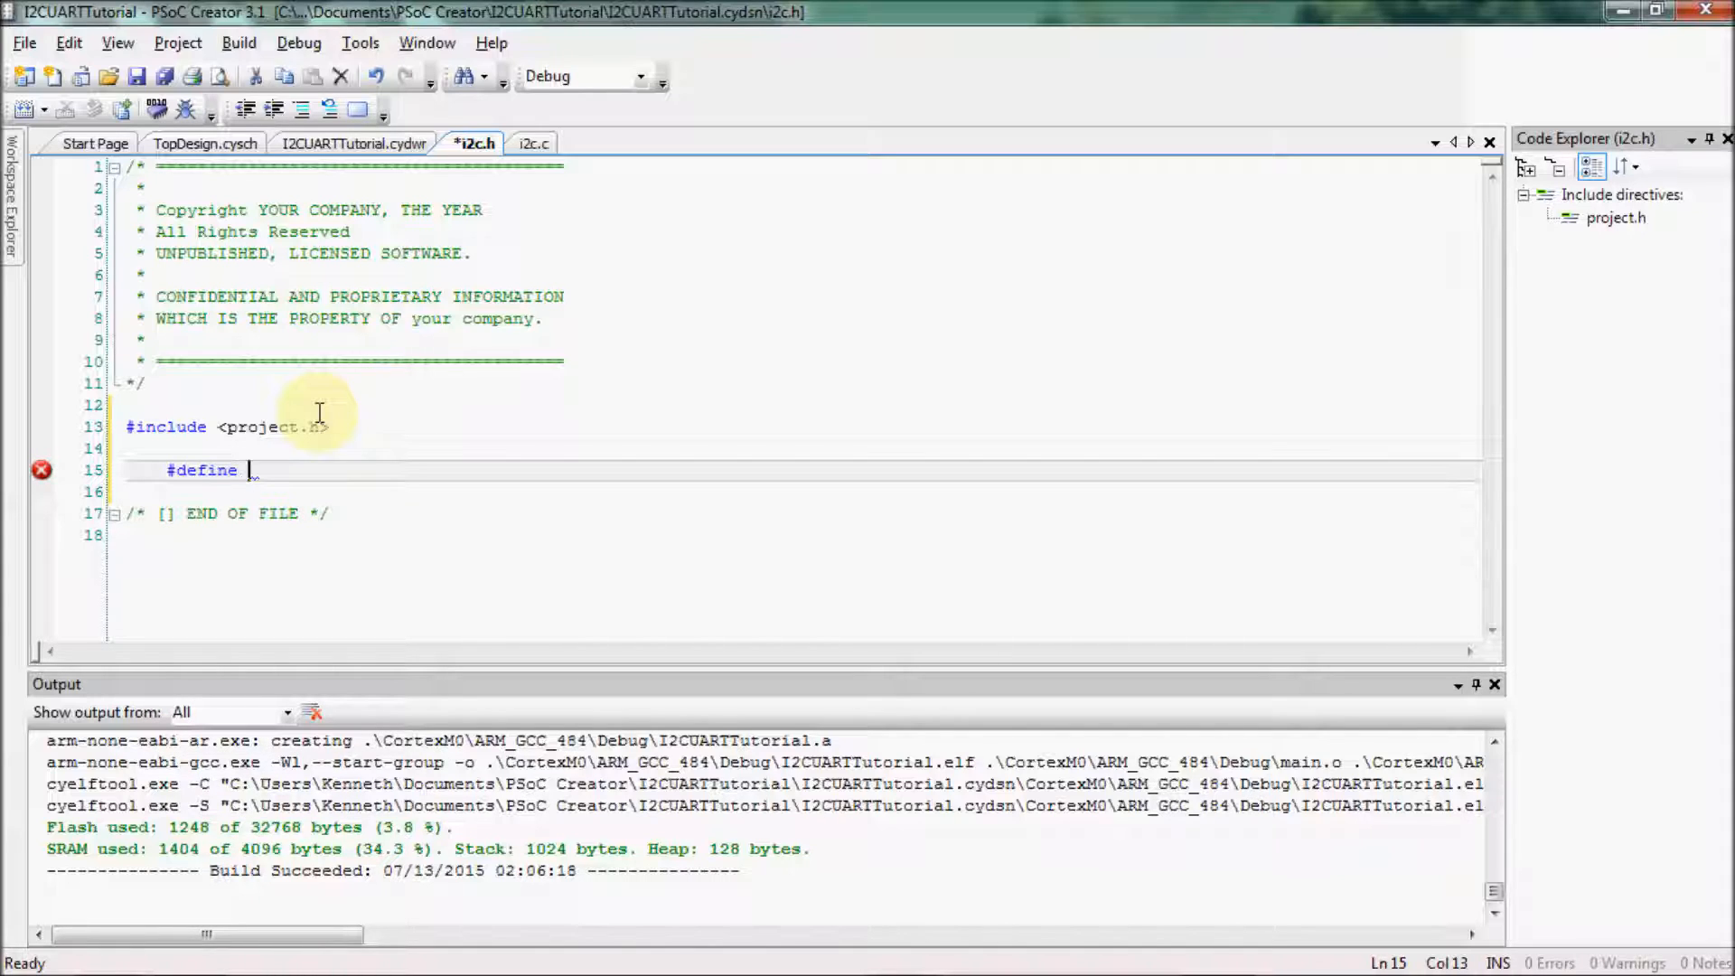
text(ACC)
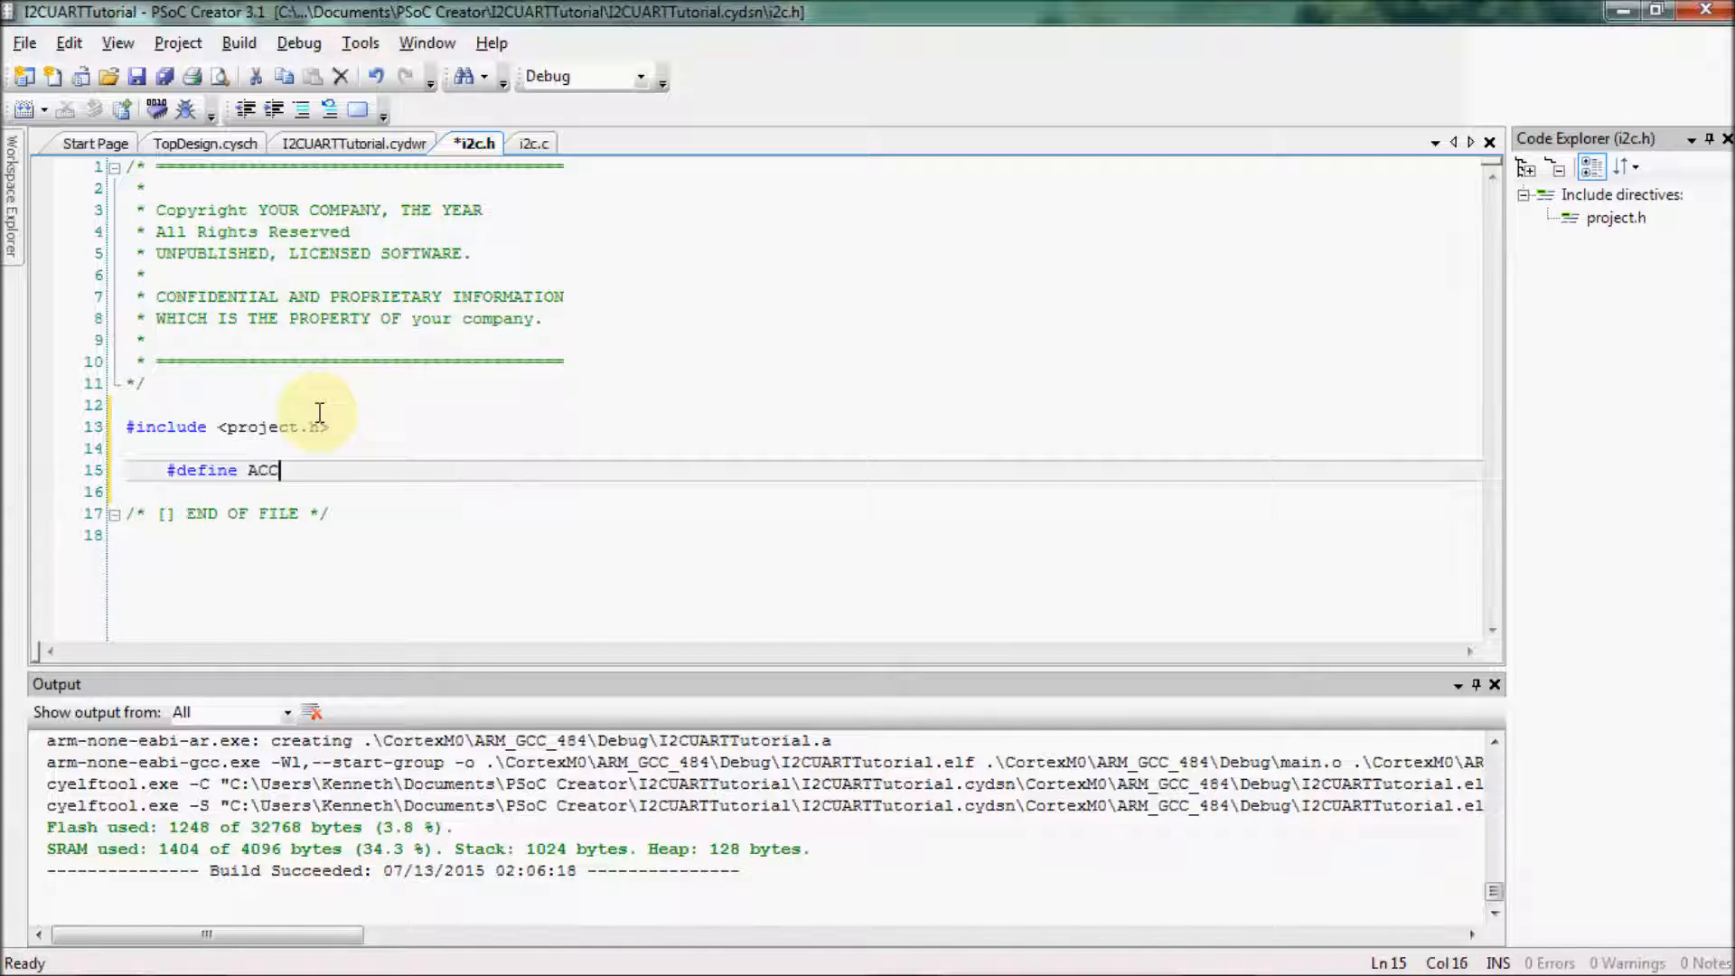
text(EL_ADDR)
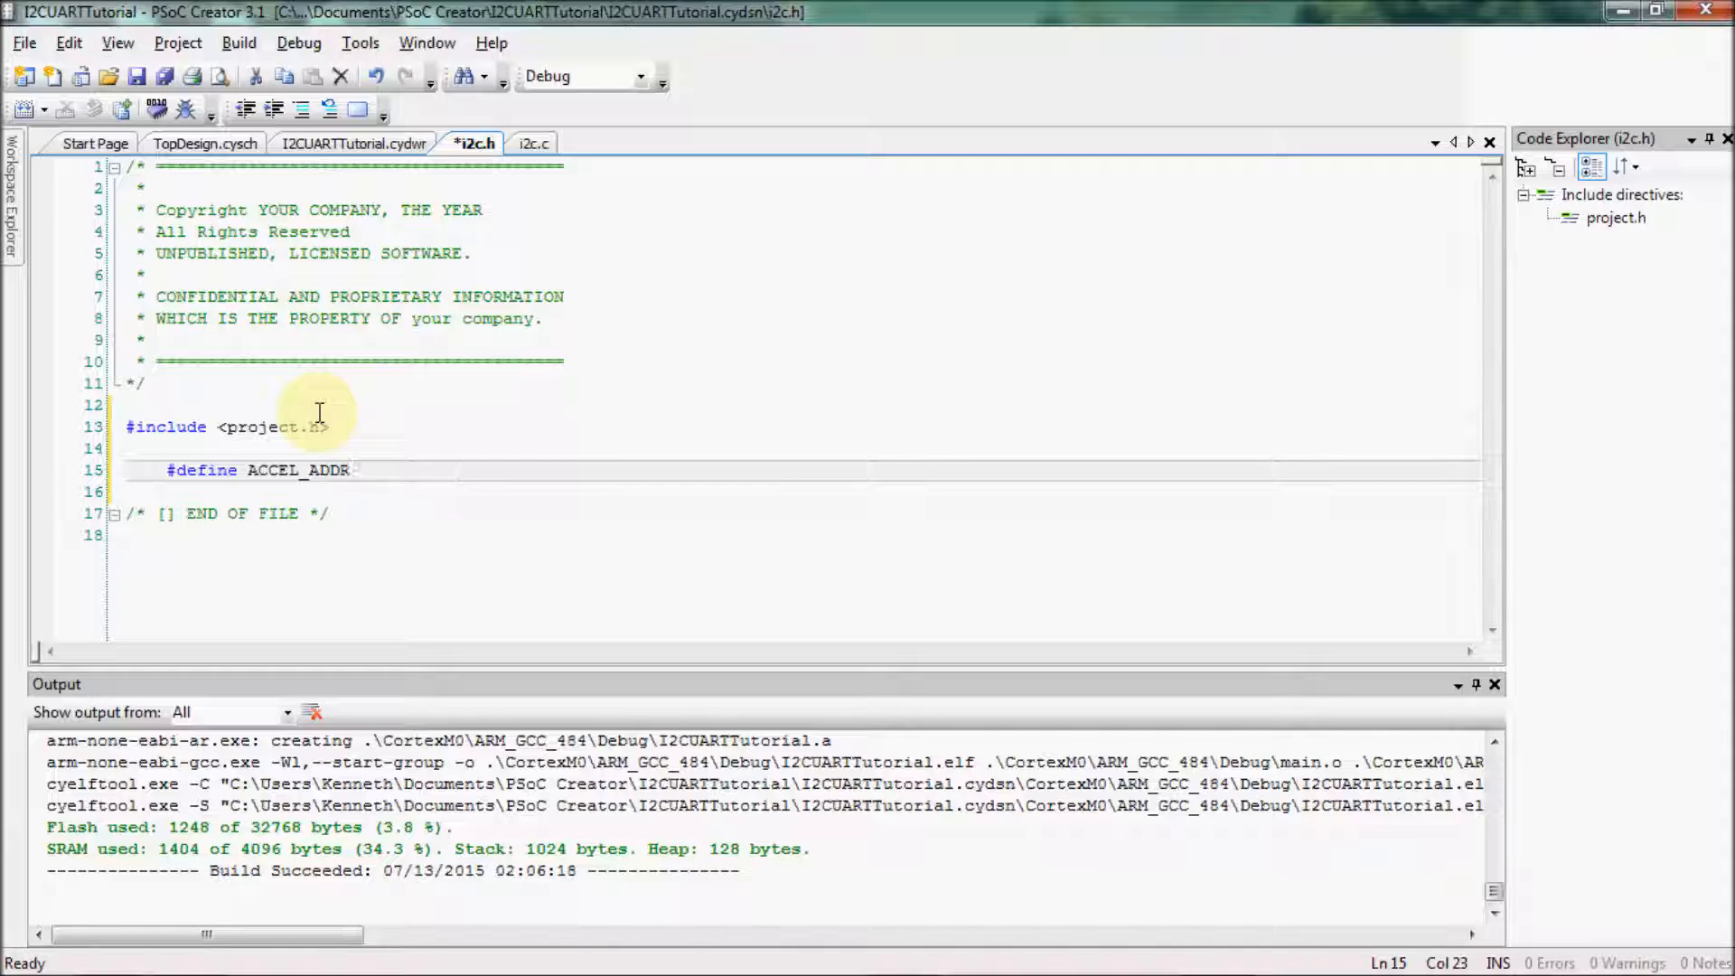
text(()
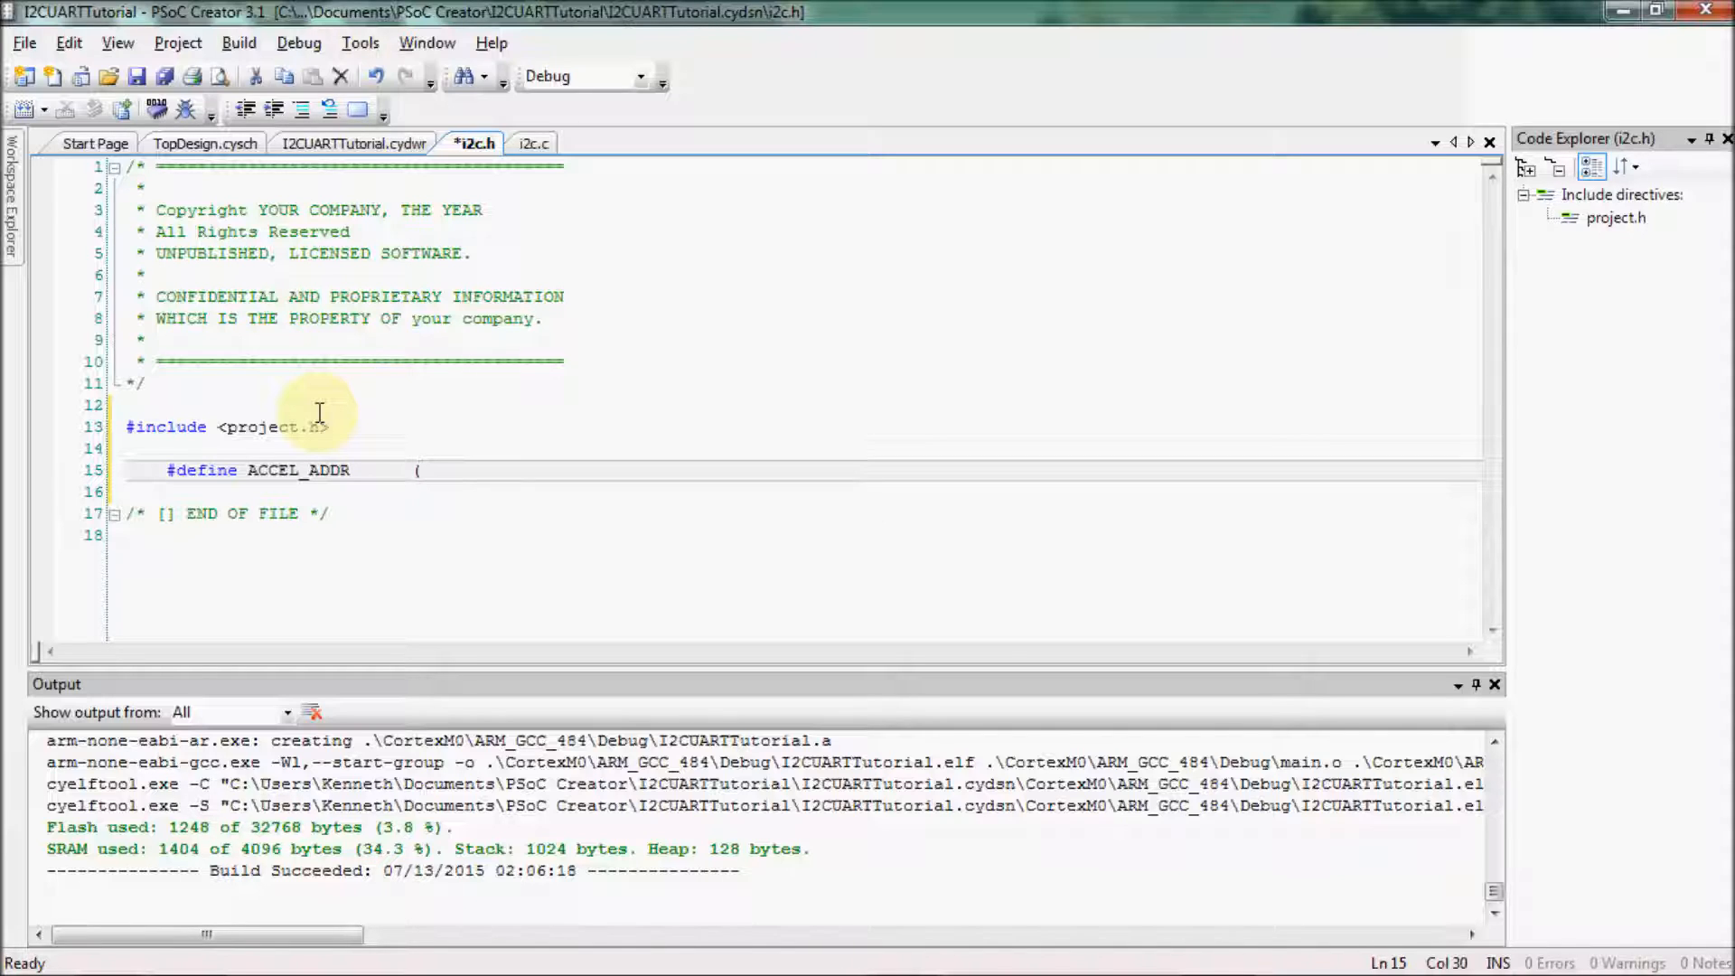
text(0x1)
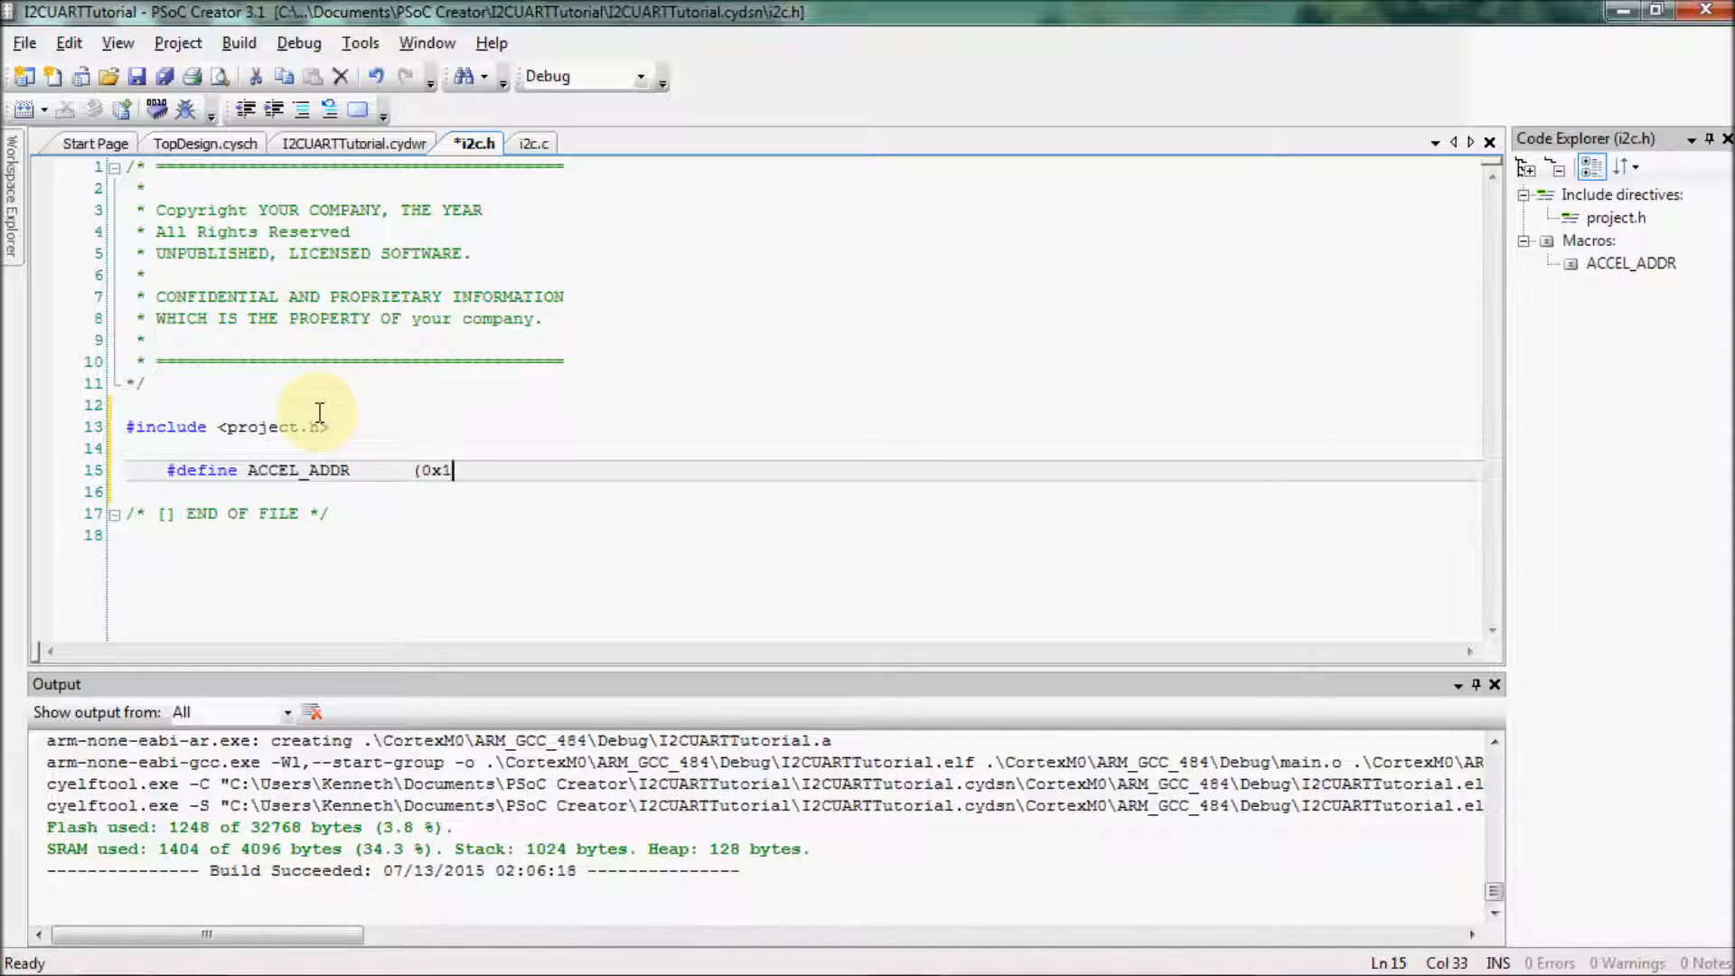
text(D))
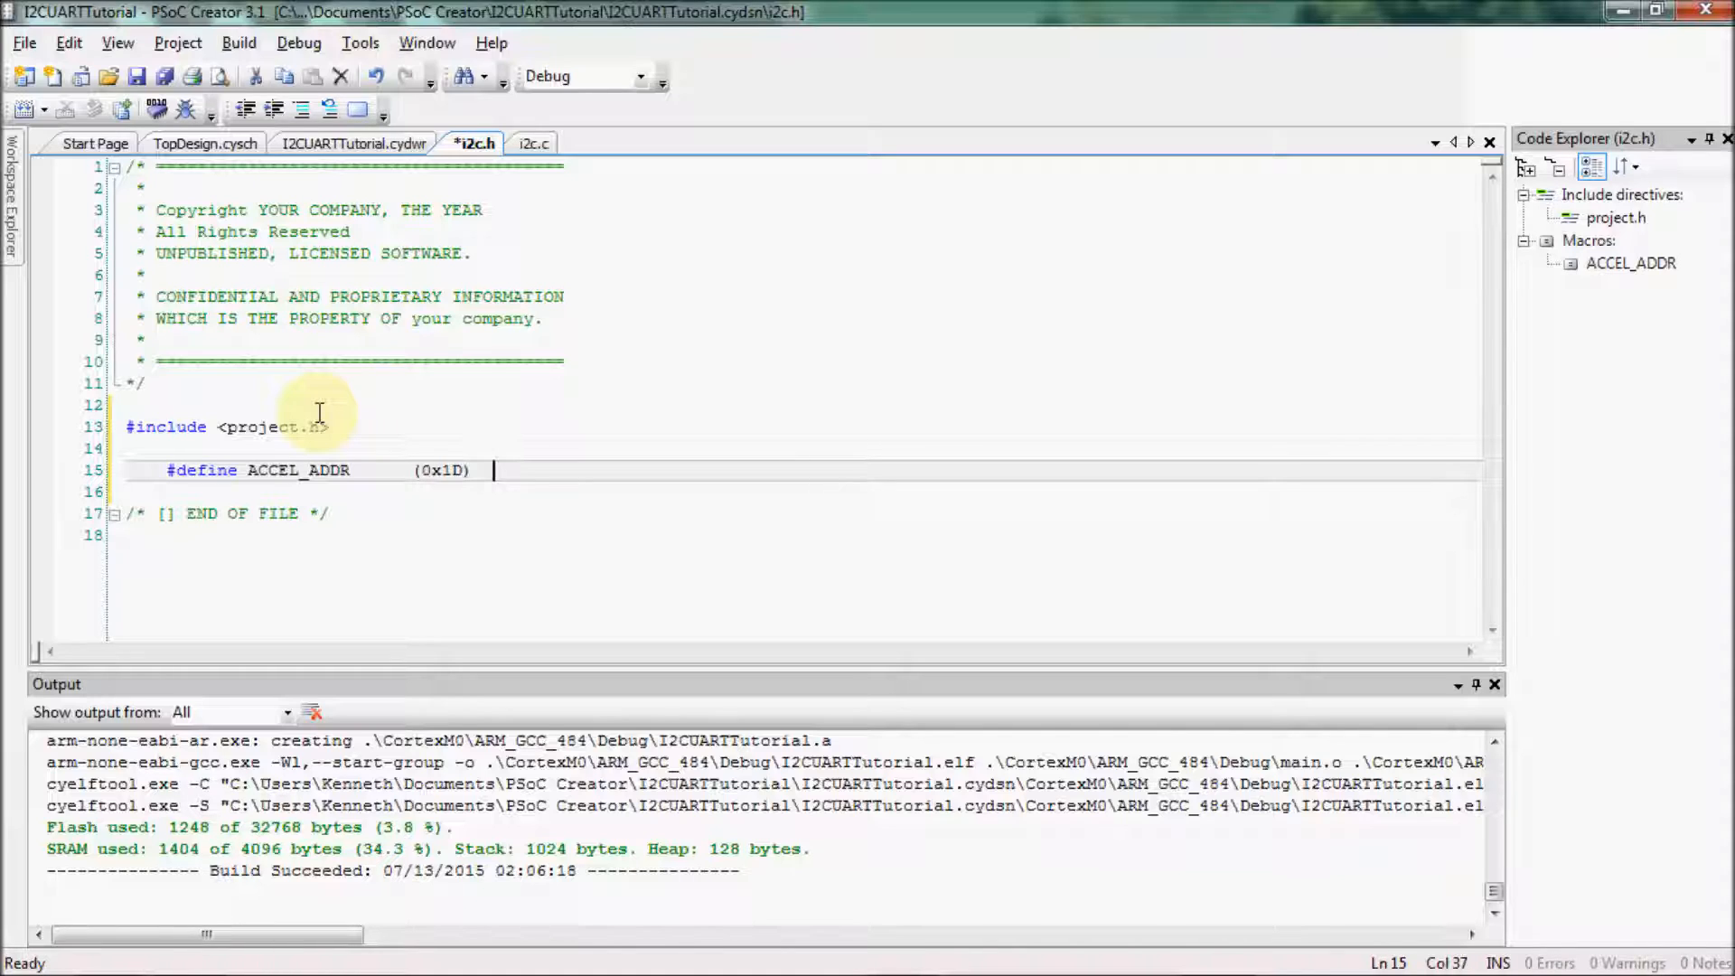
text(//pg 19)
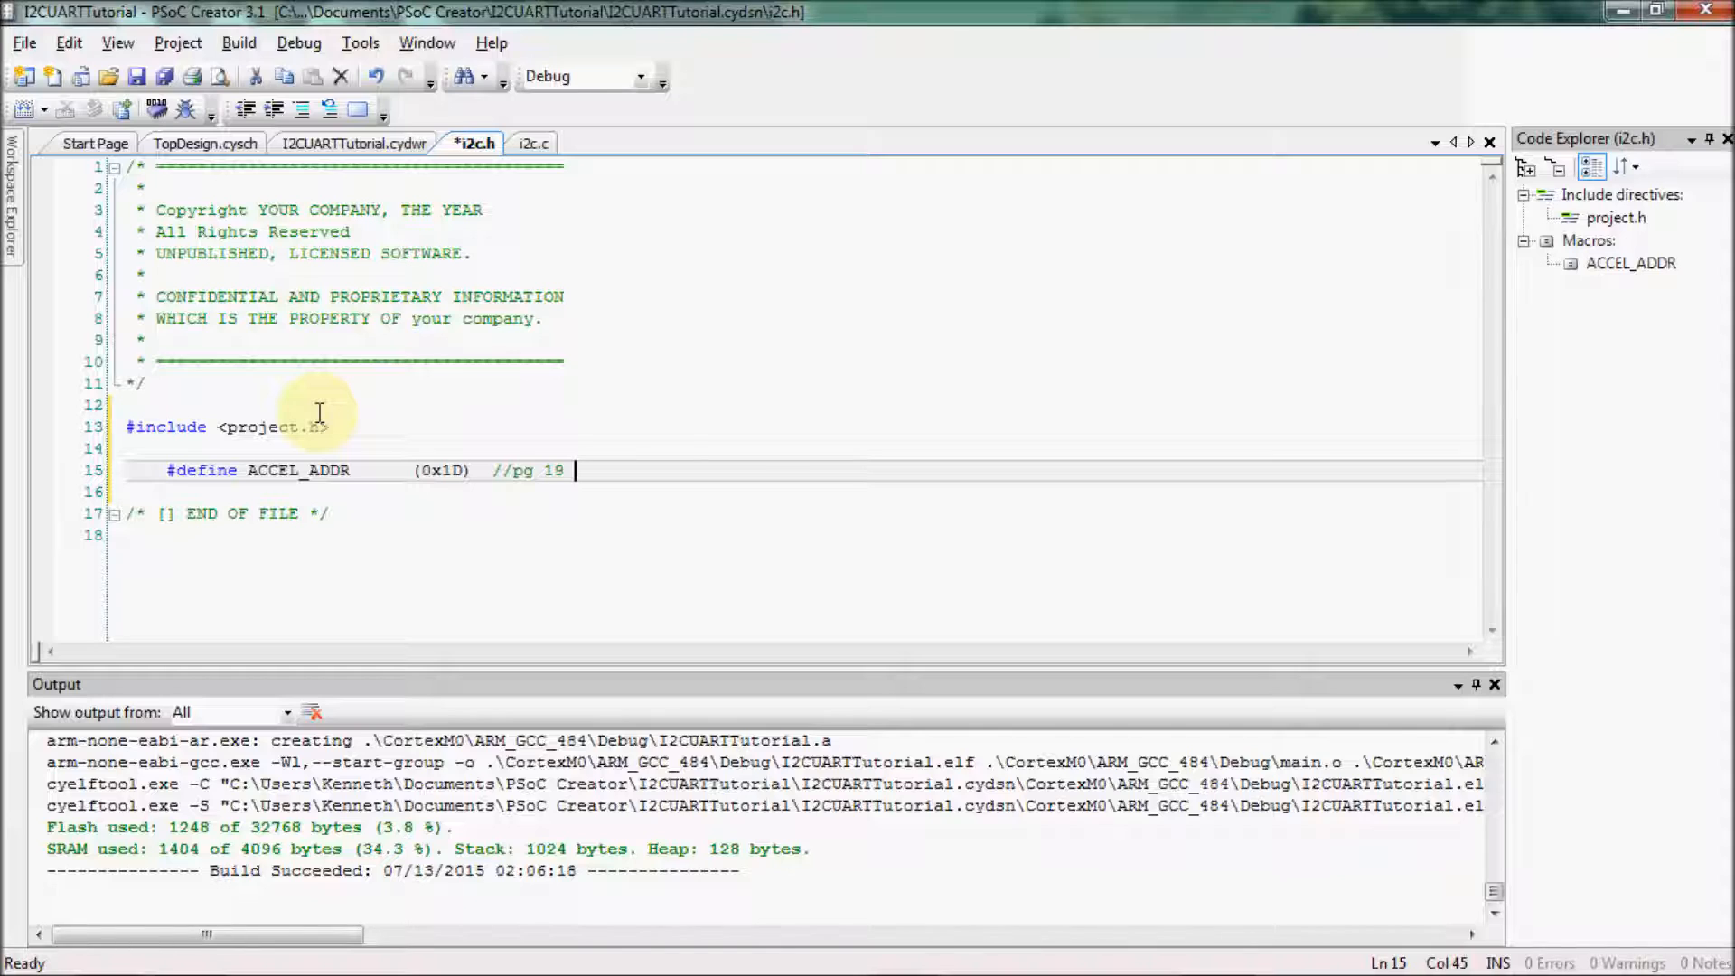
text((DS))
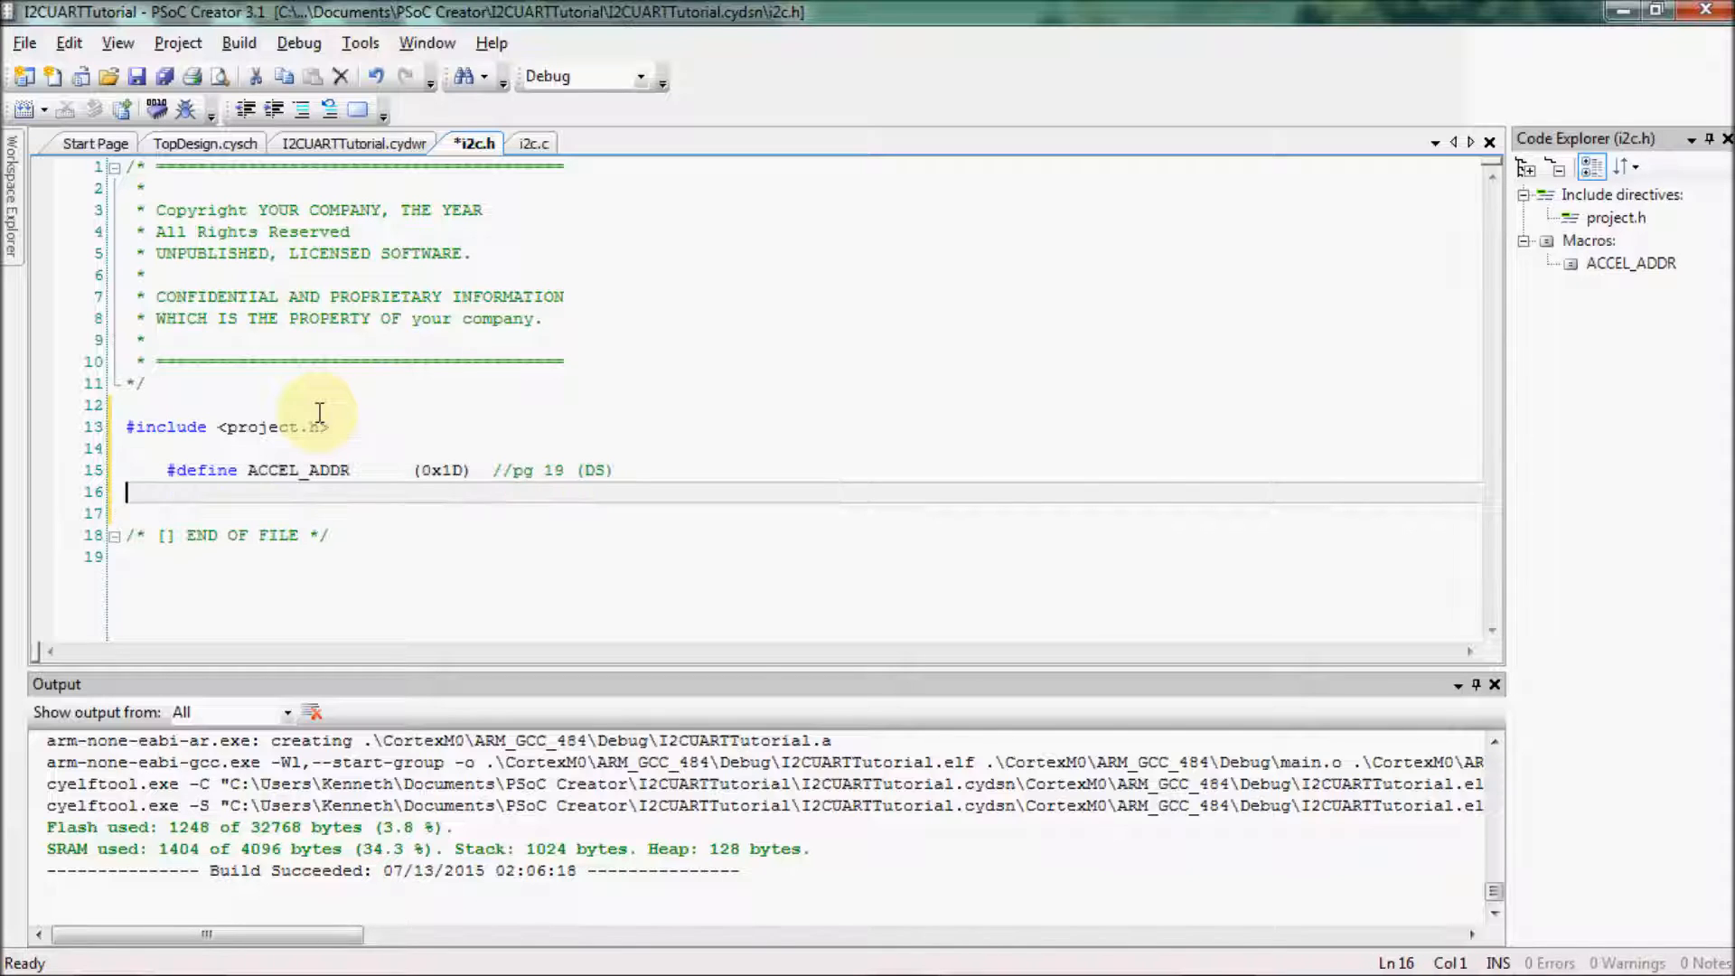
Define WHO_AM_I as (0x0D) with the comment //pg 21 or 30 (DS)
text(#define WHO)
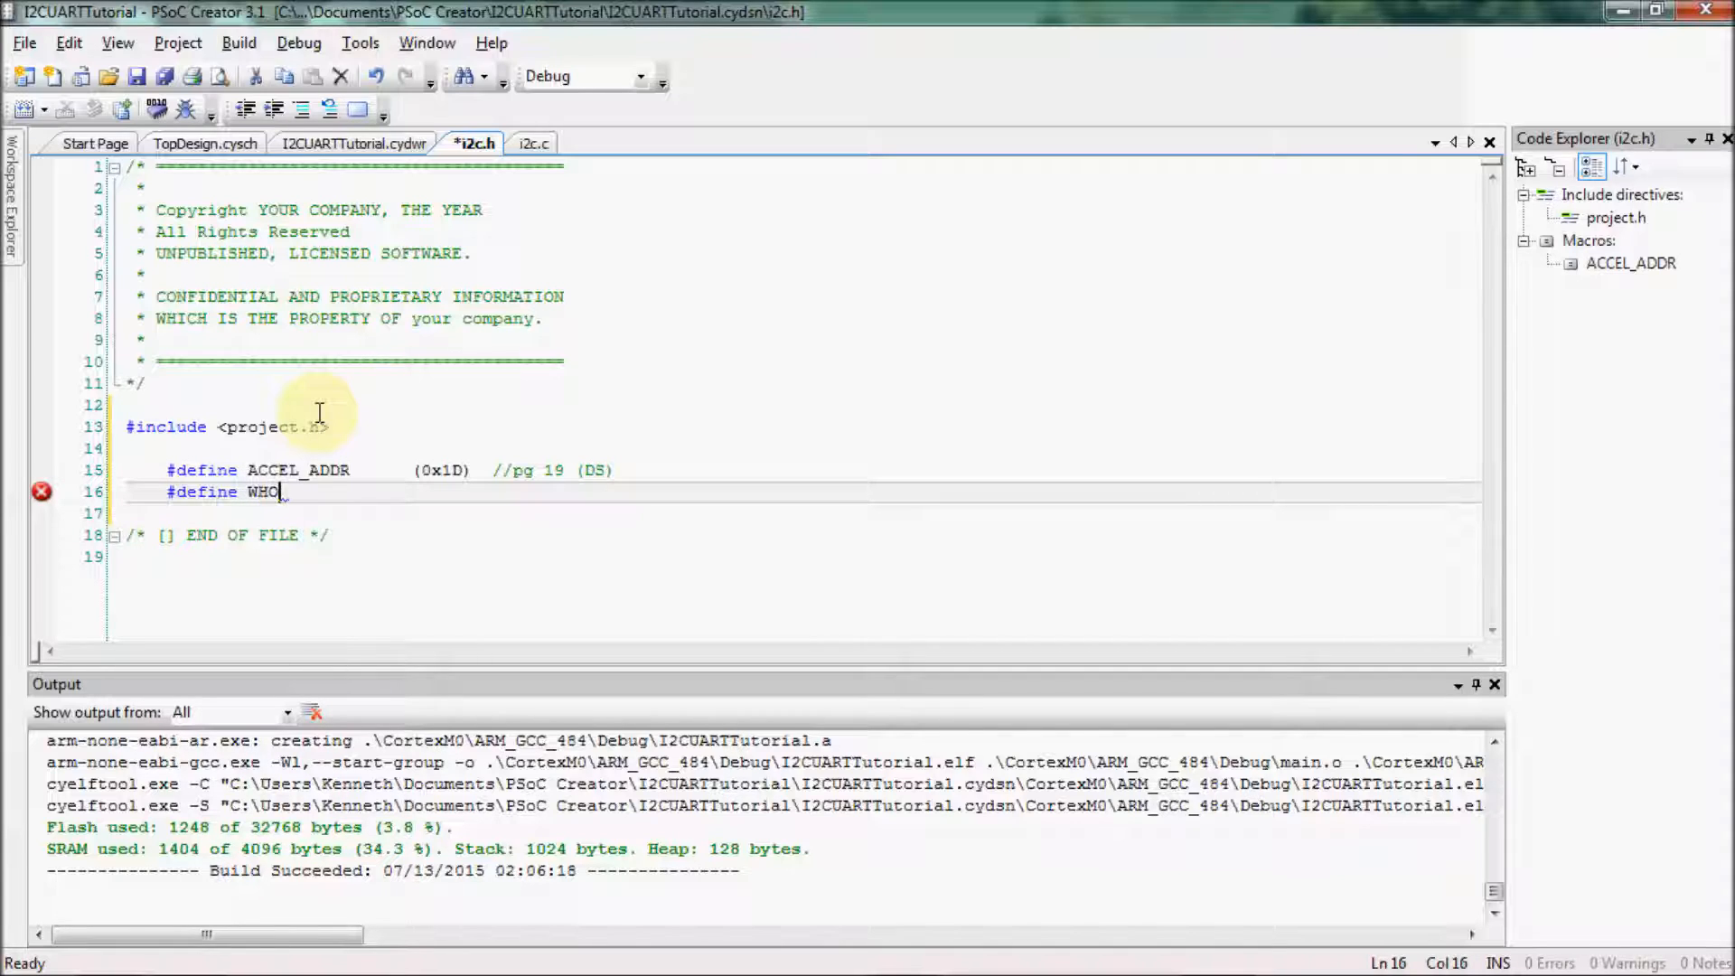
text(_AM_I)
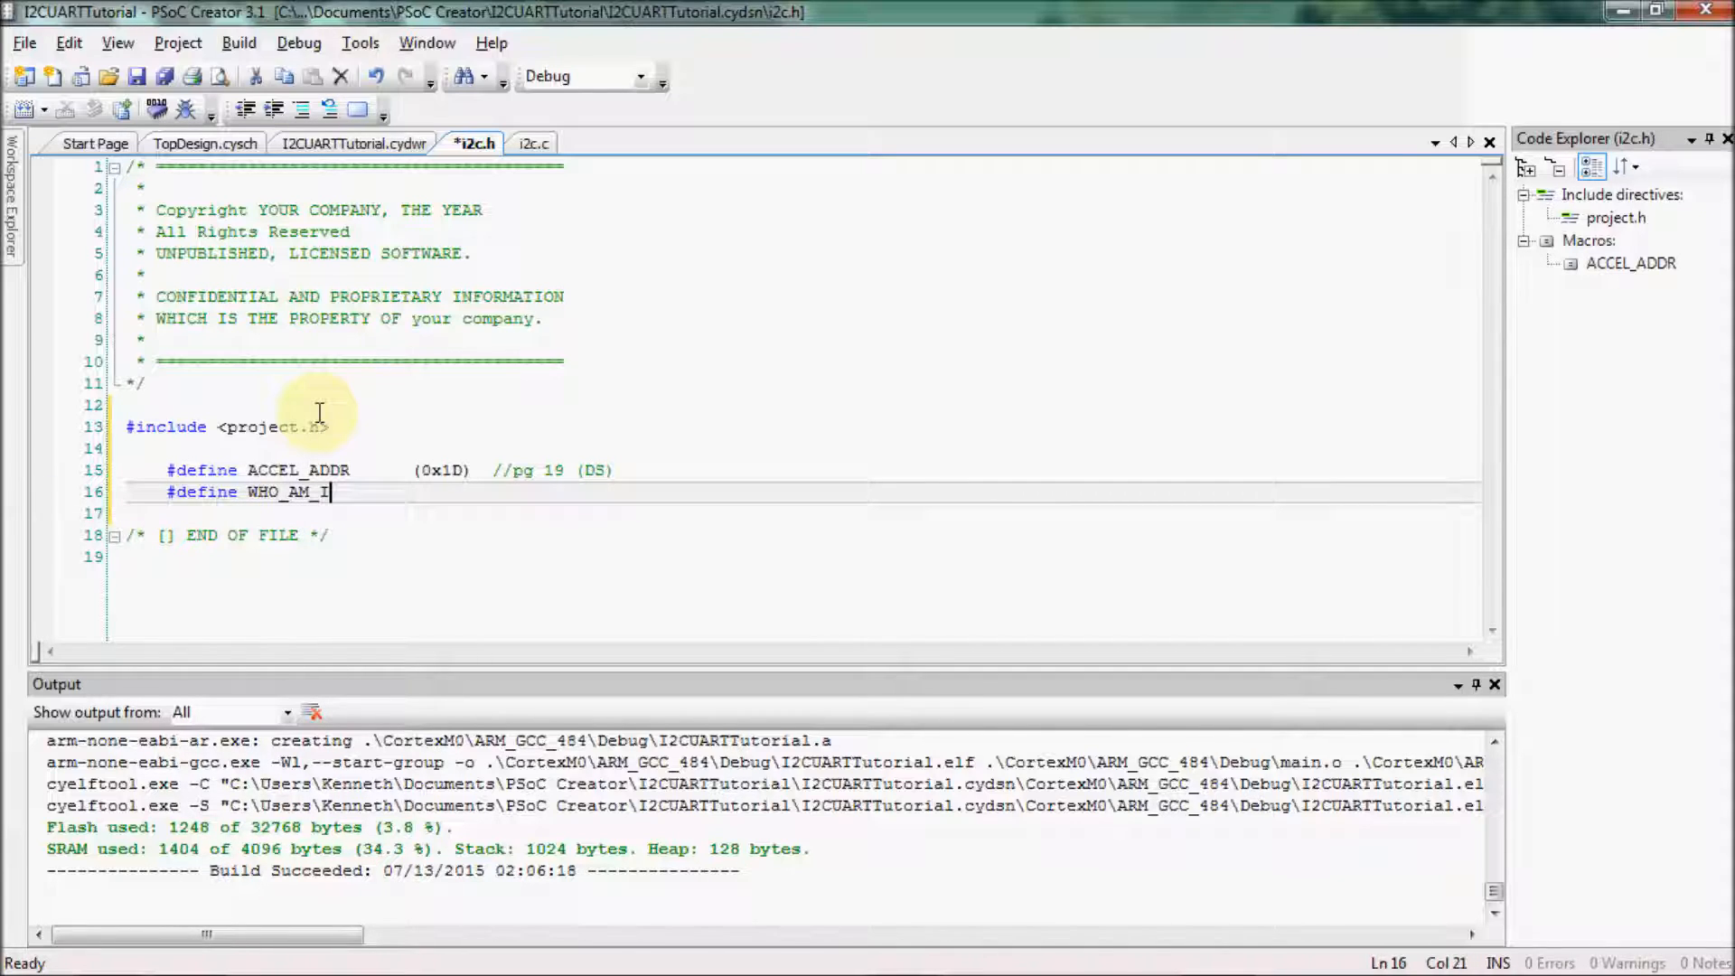
text(()
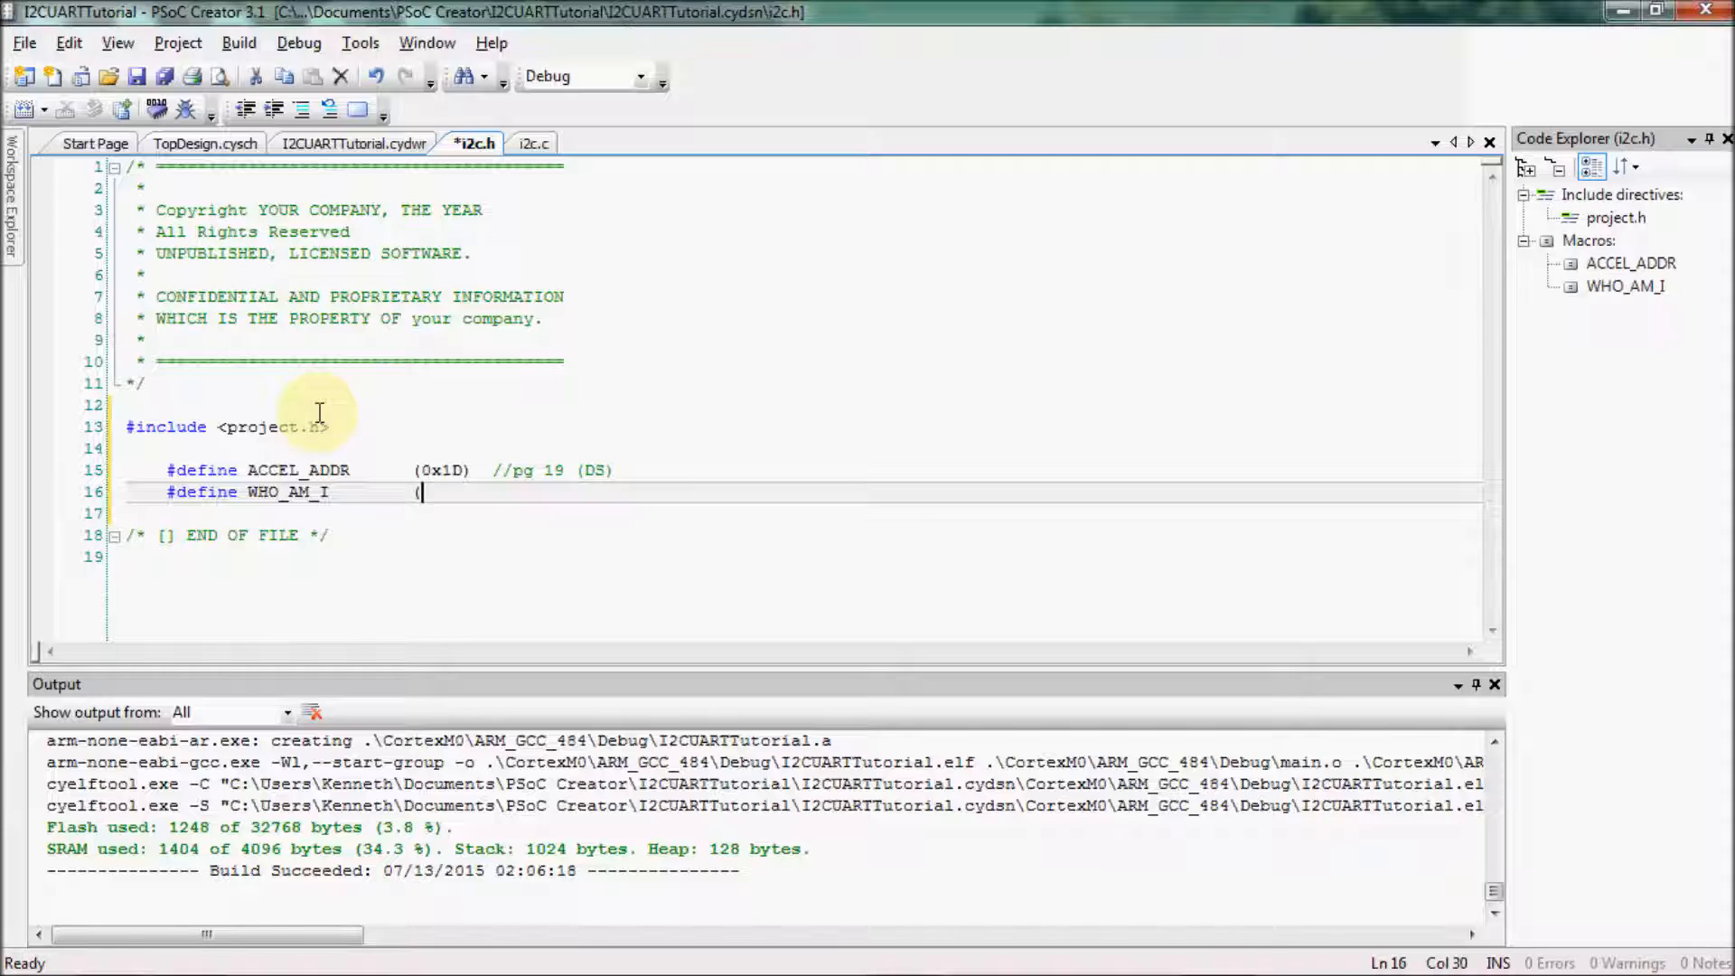
text(0x)
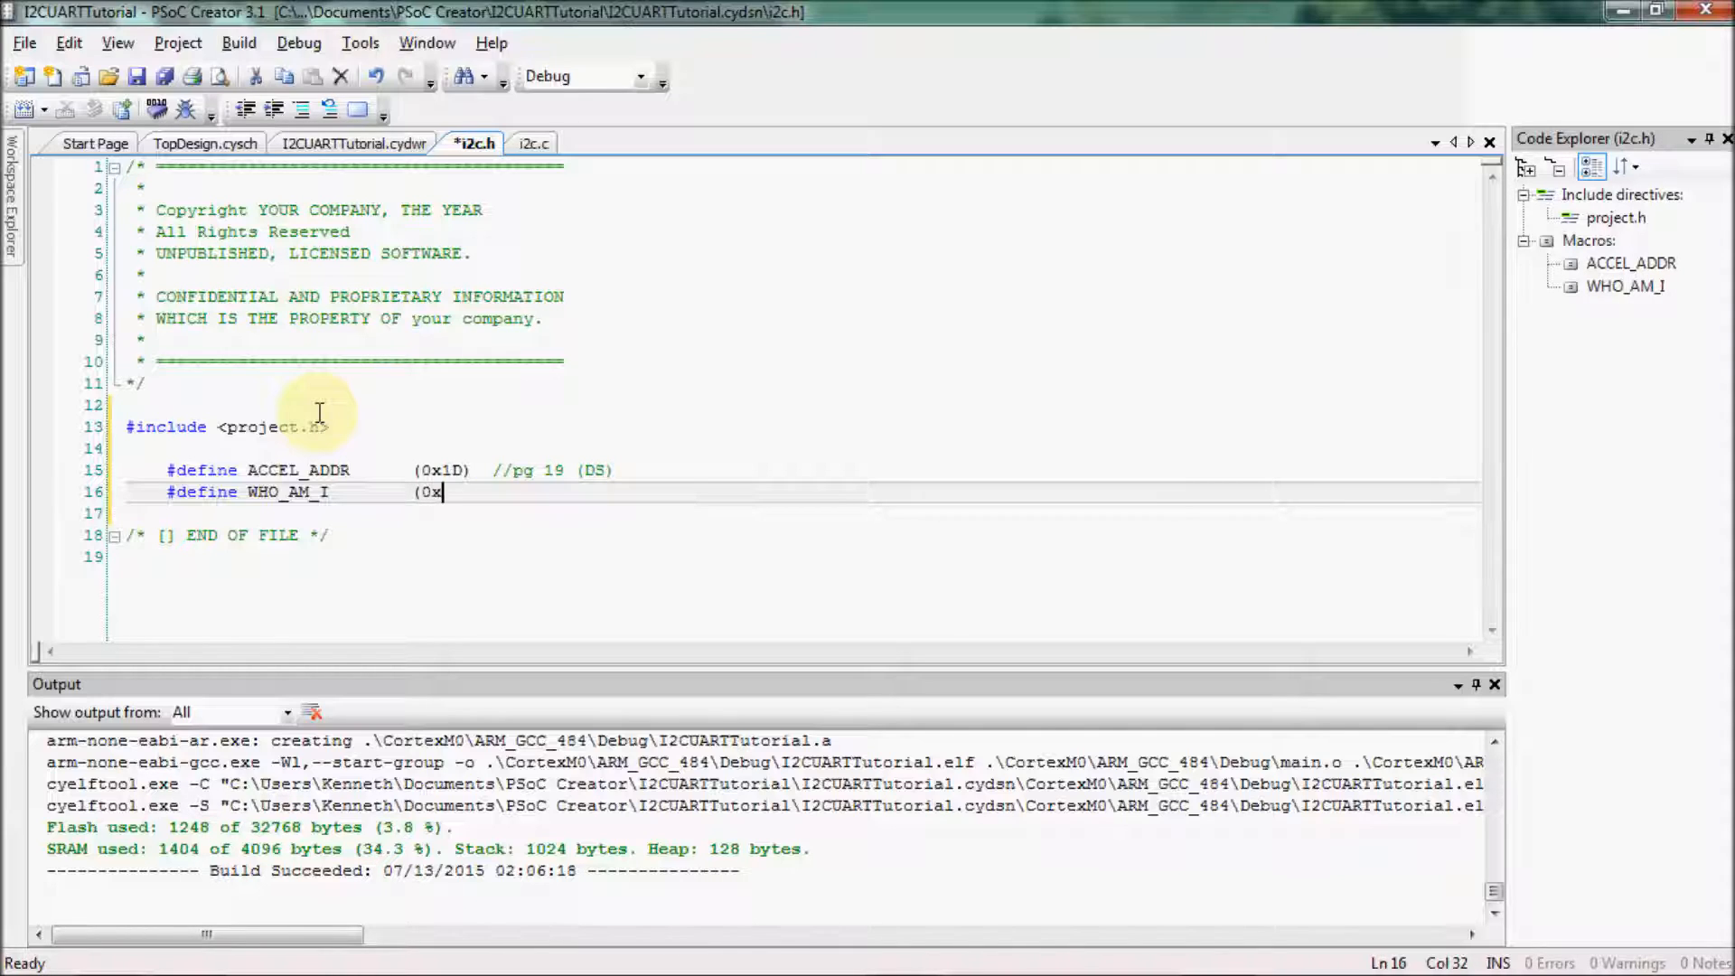
text(0D))
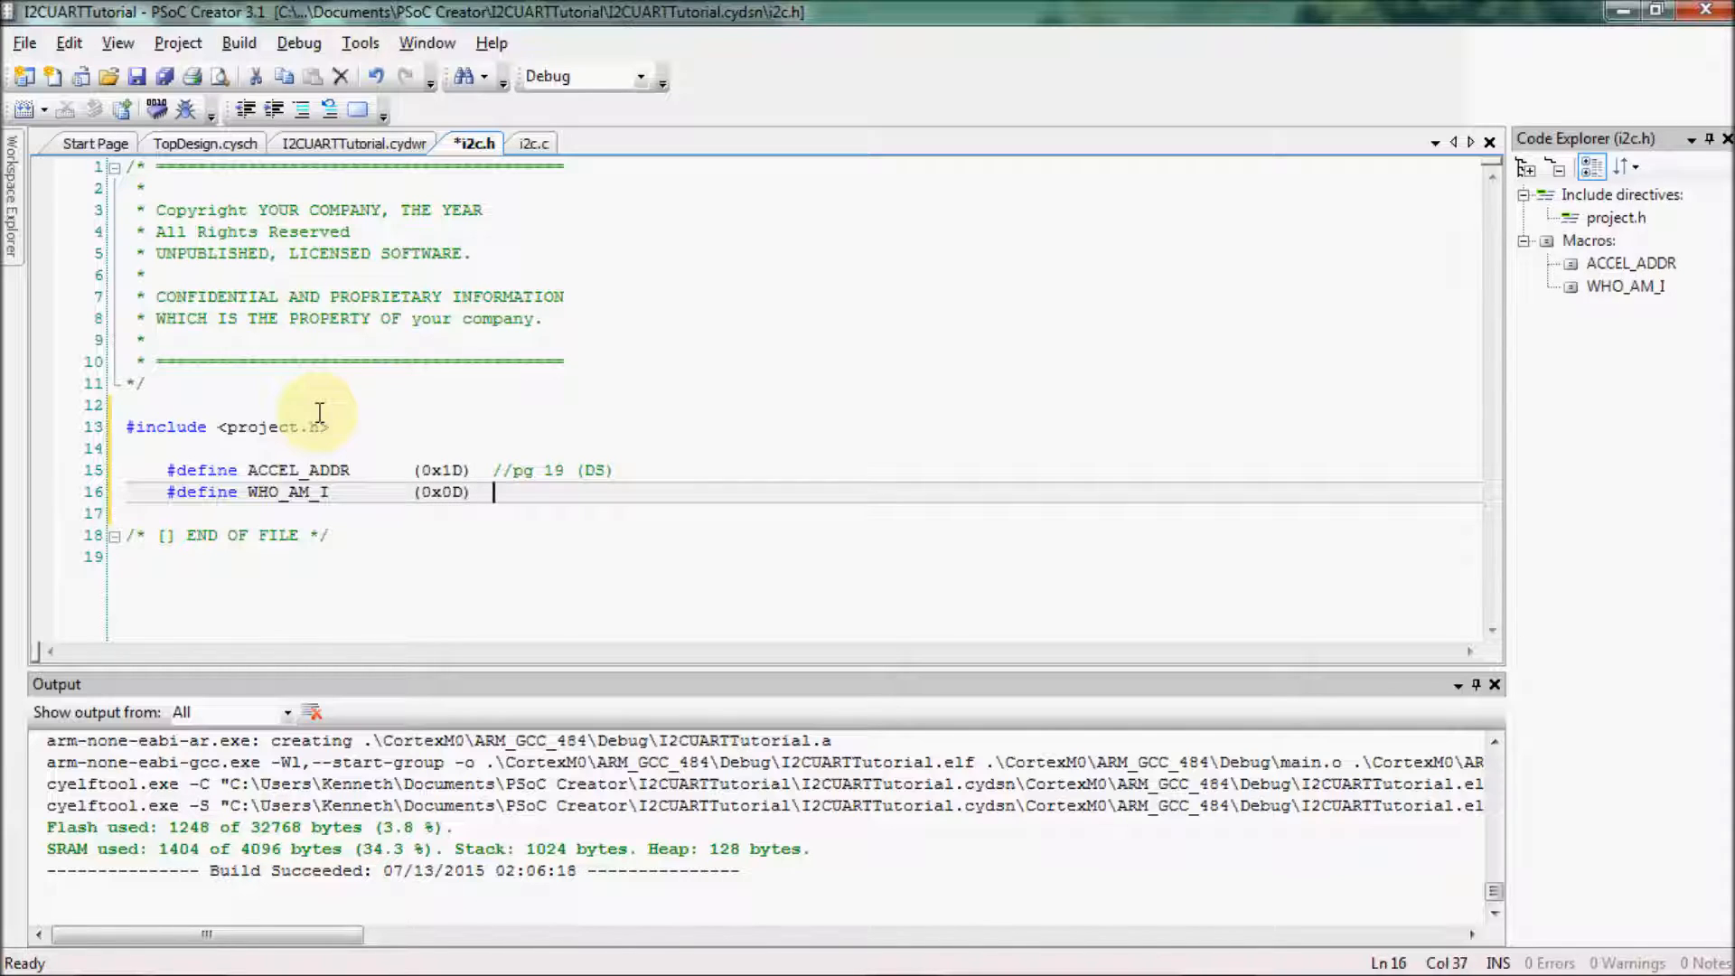
text(//)
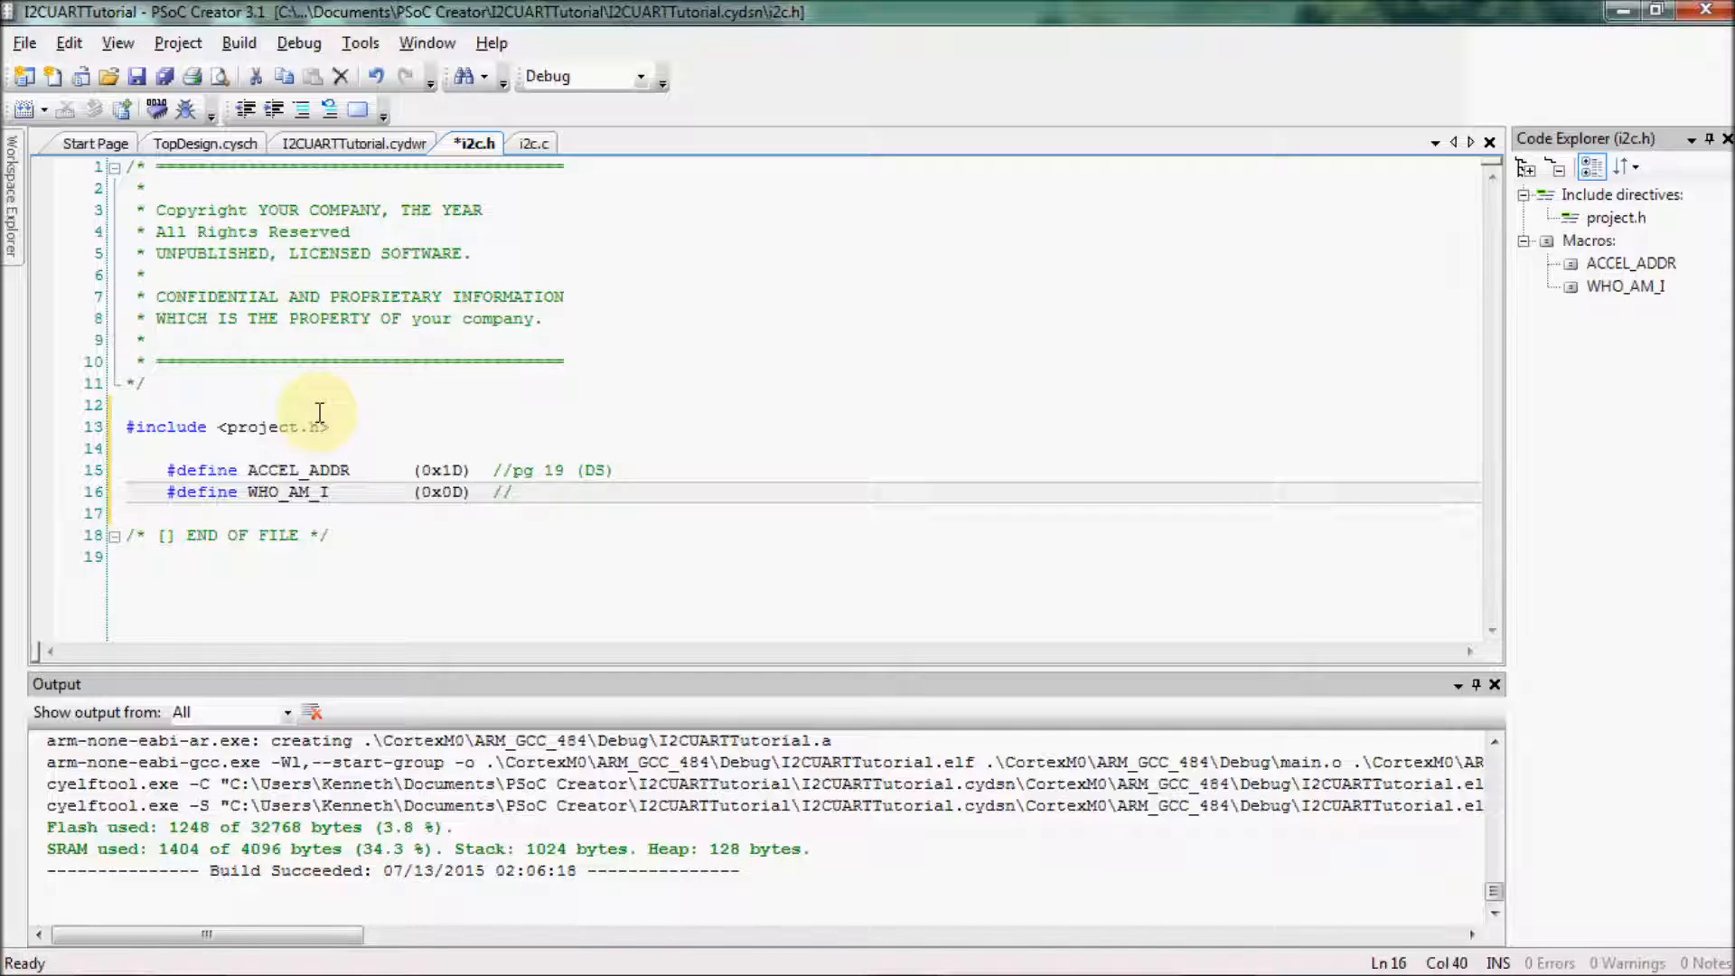
text(pg)
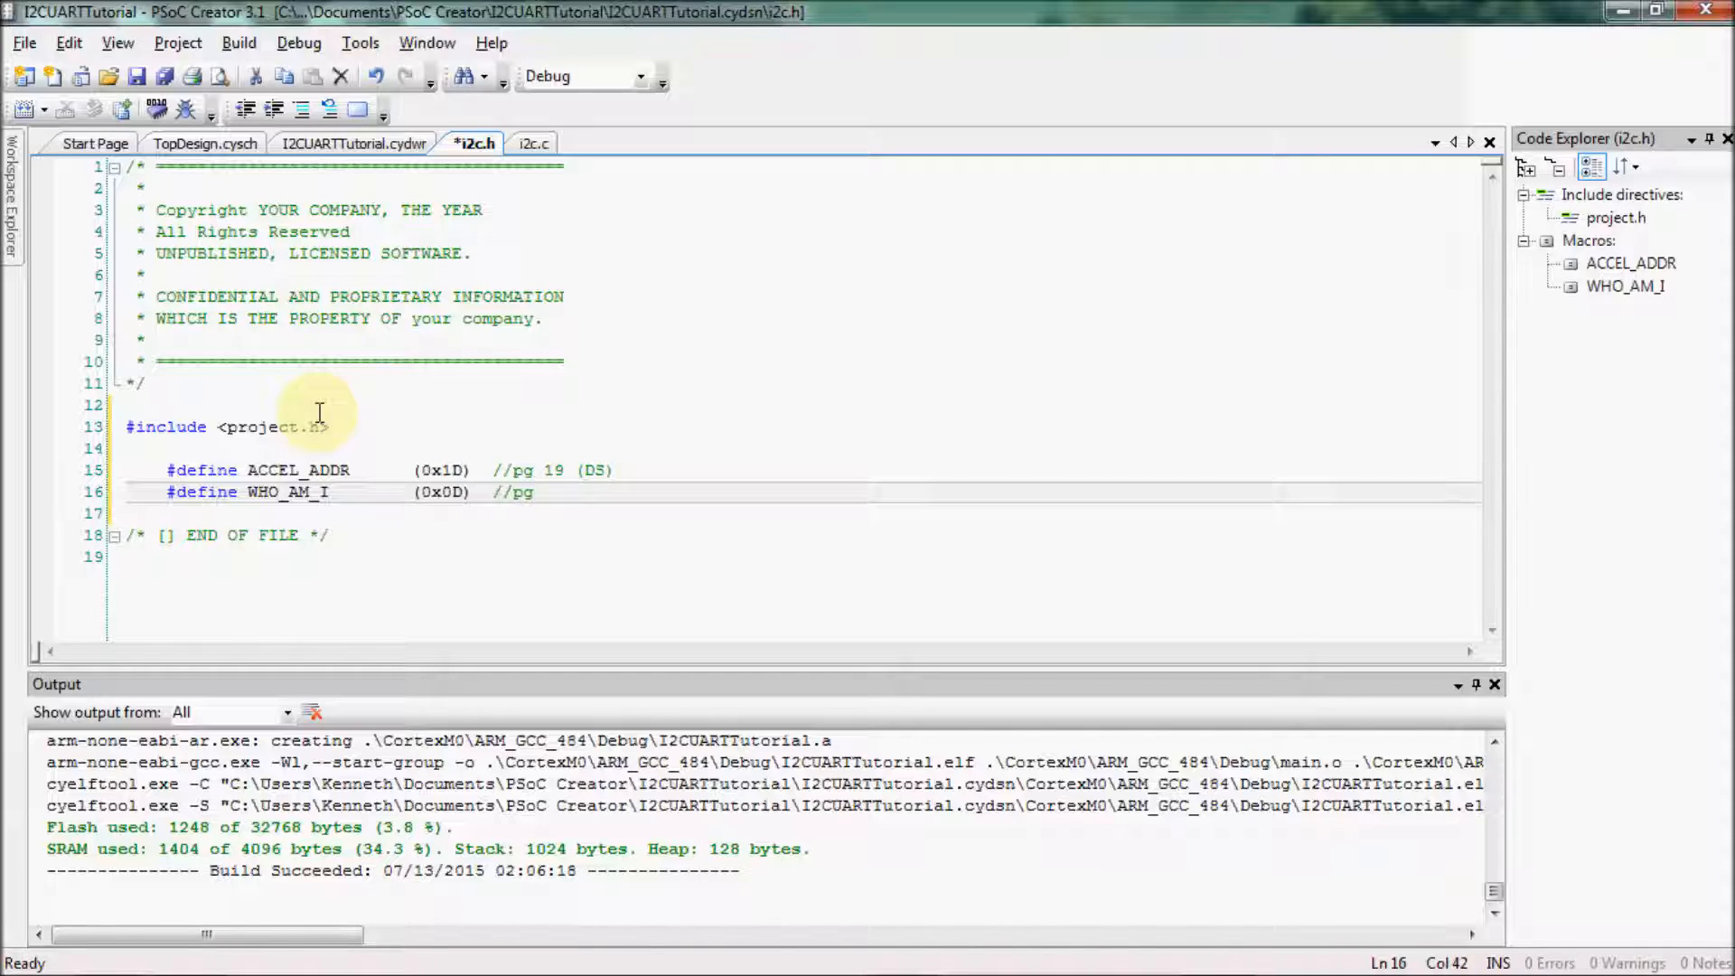
text(21 o)
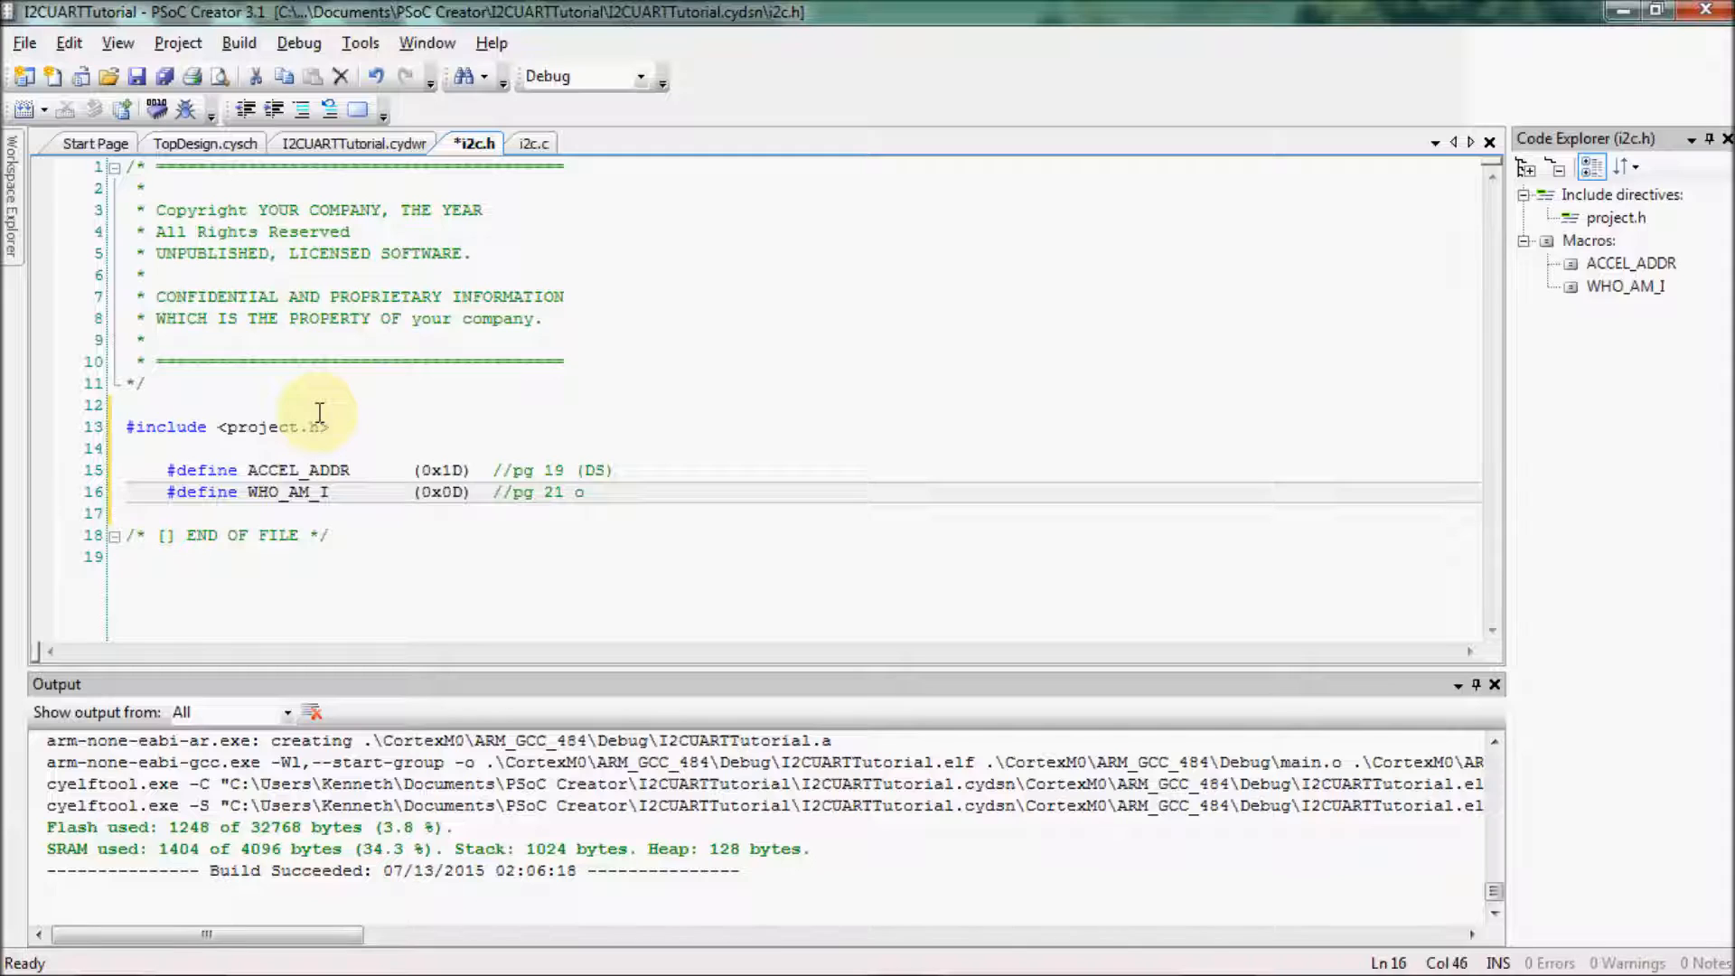
text(r 30 (DS))
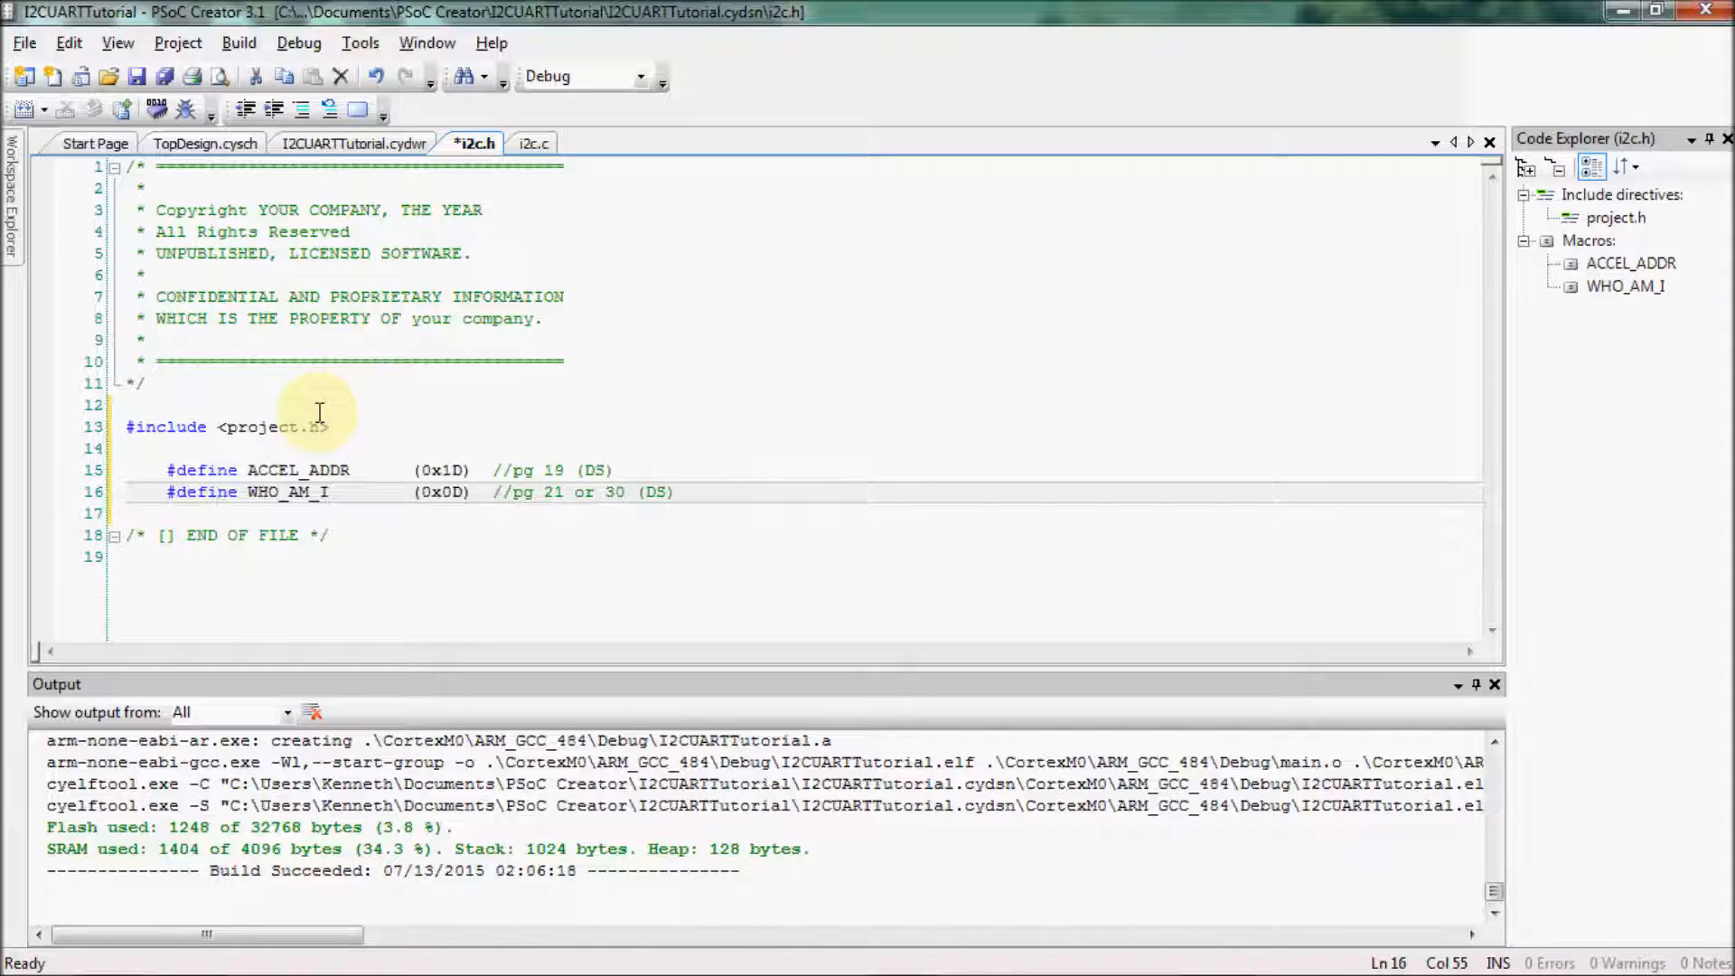
Declare the prototype uint8 accel_ReadReg(uint8 Reg); below the defines and save i2c.h
key(Enter)
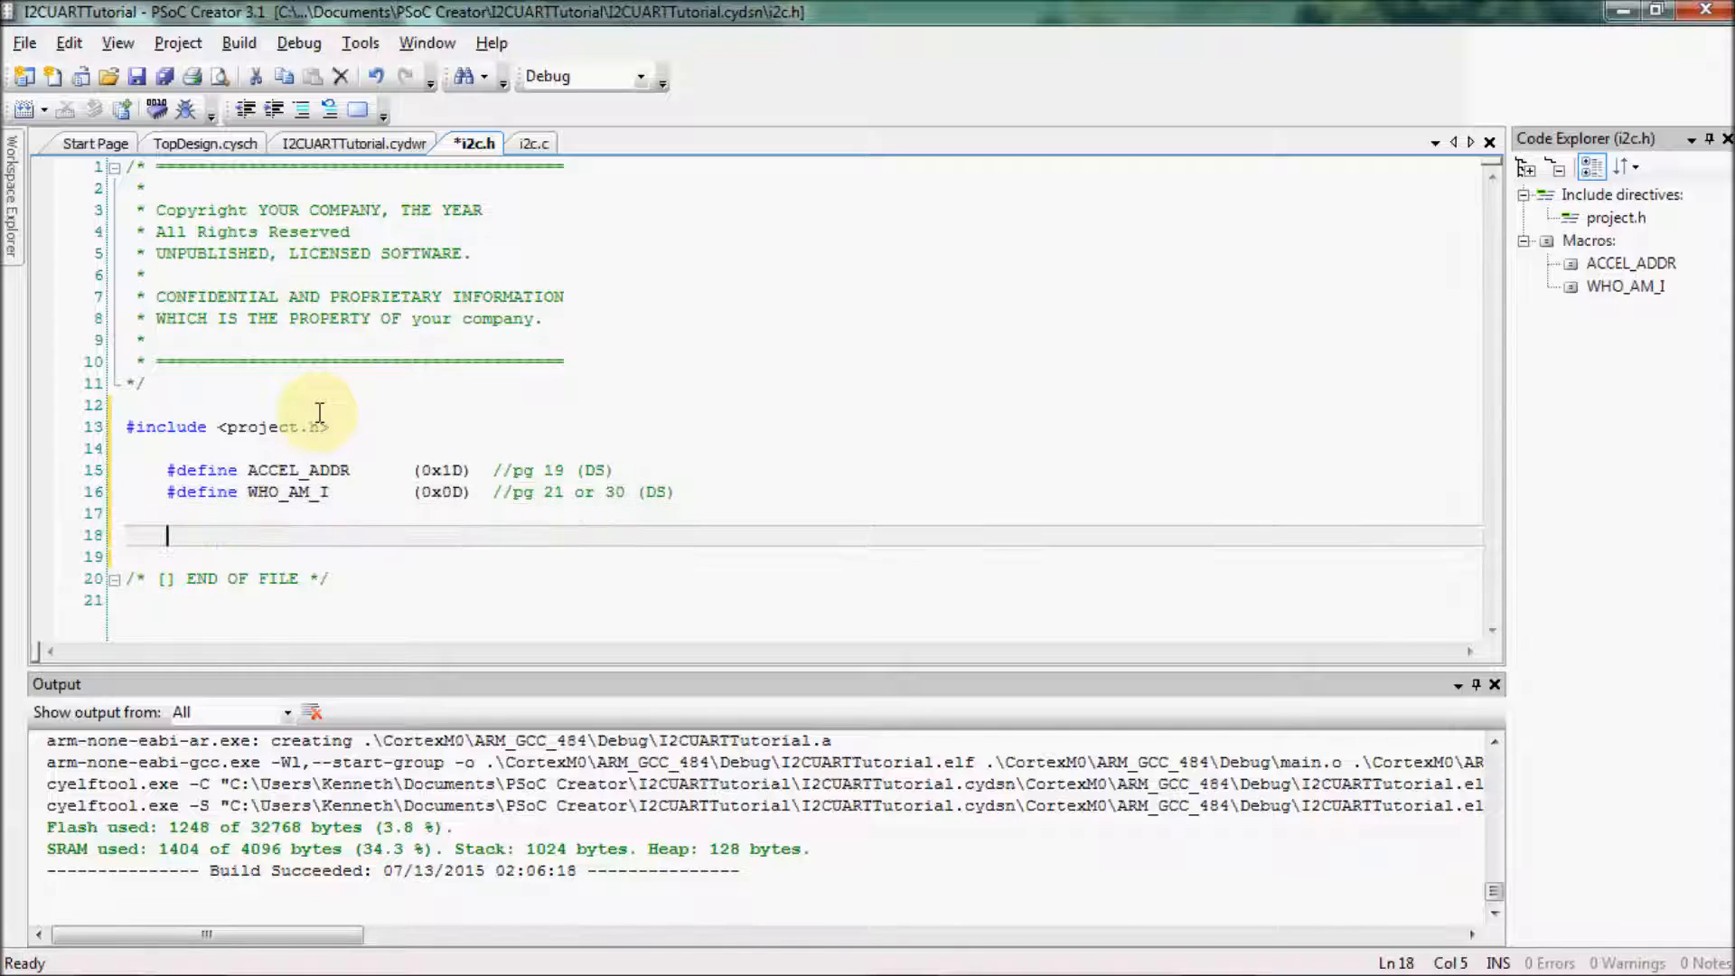
text(uint8)
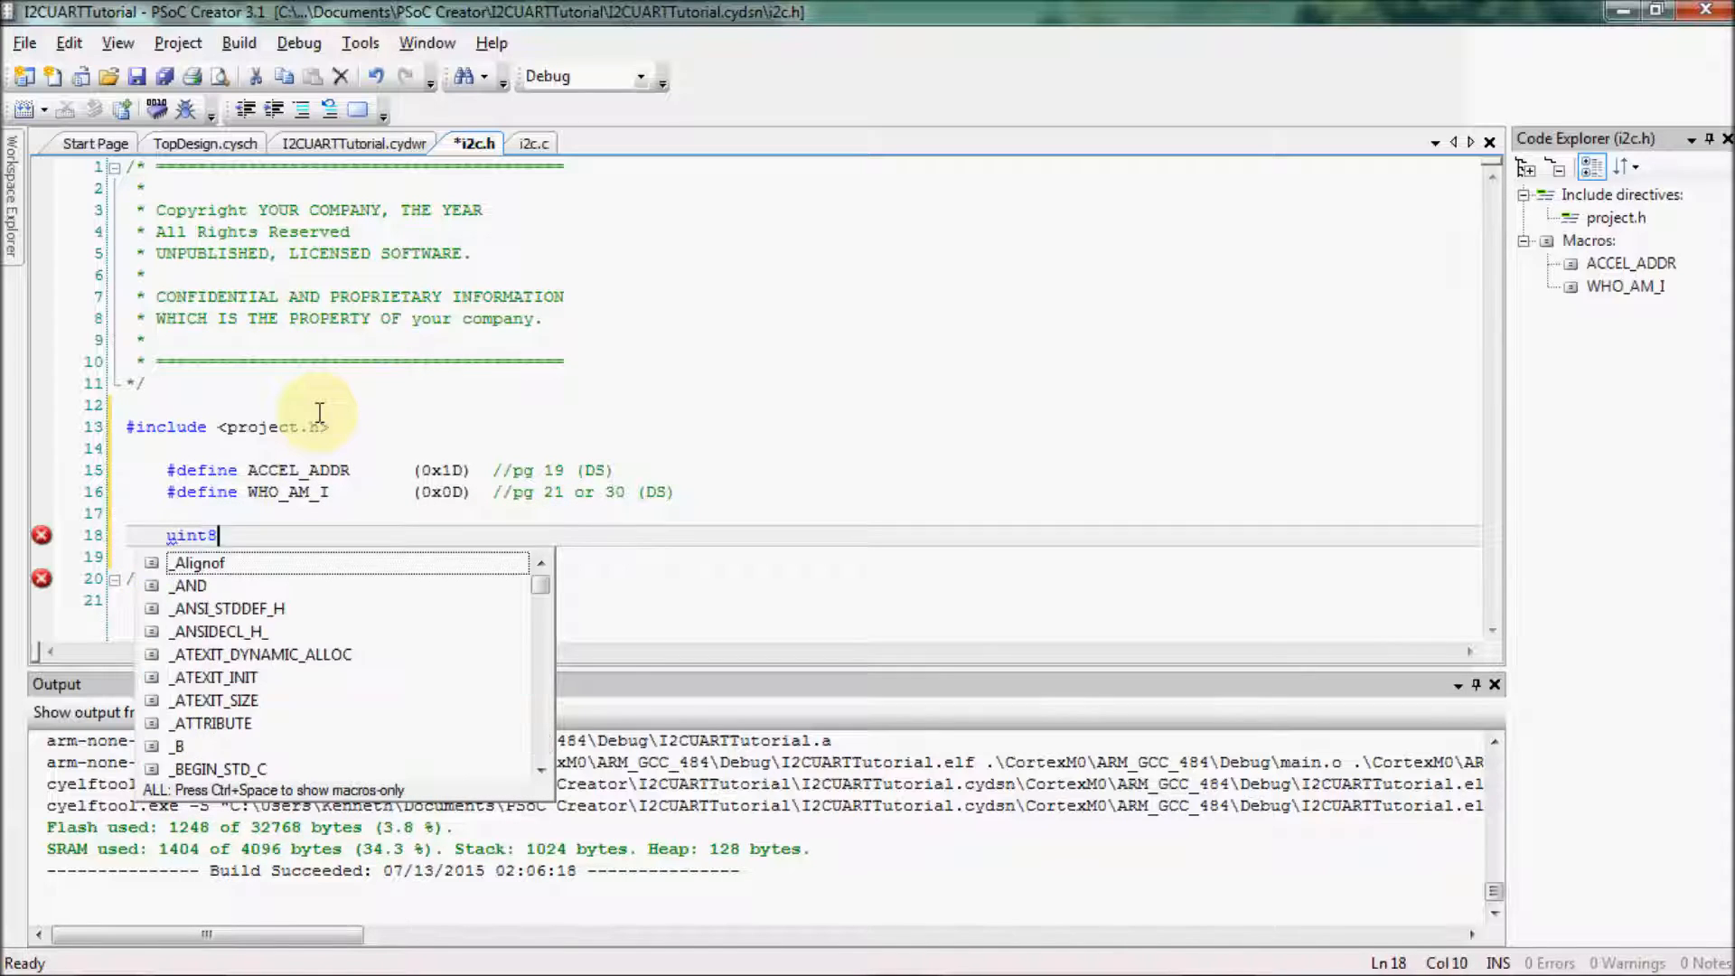
text(accel_)
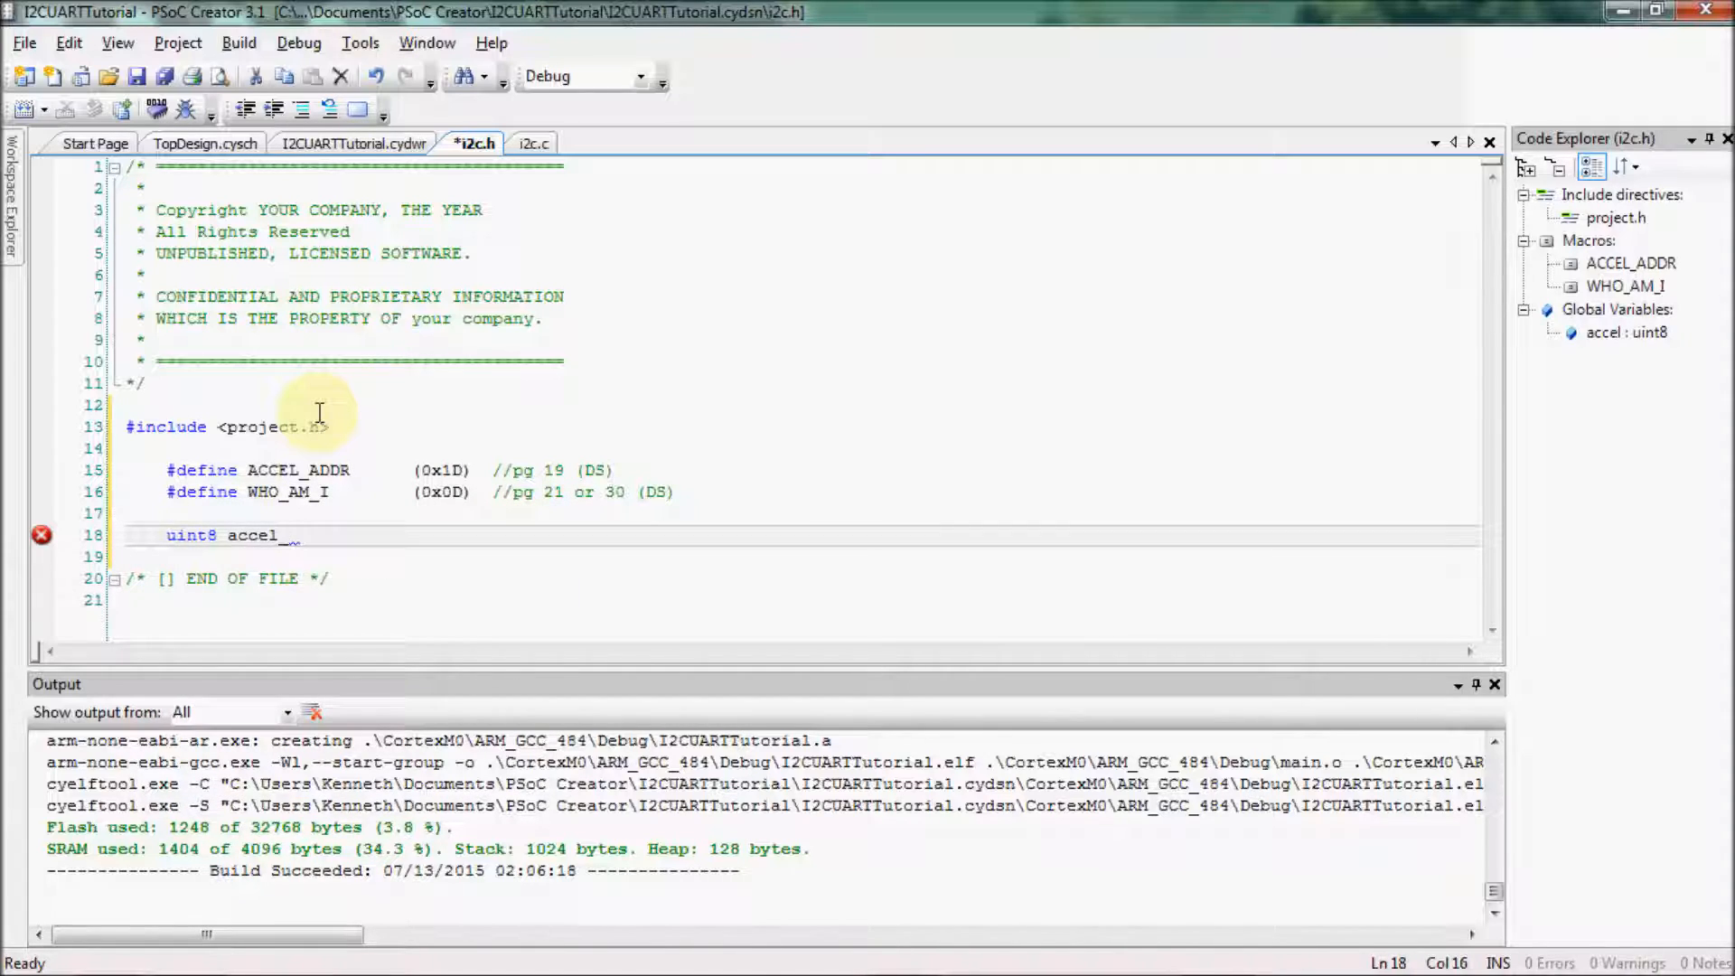
text(_Read)
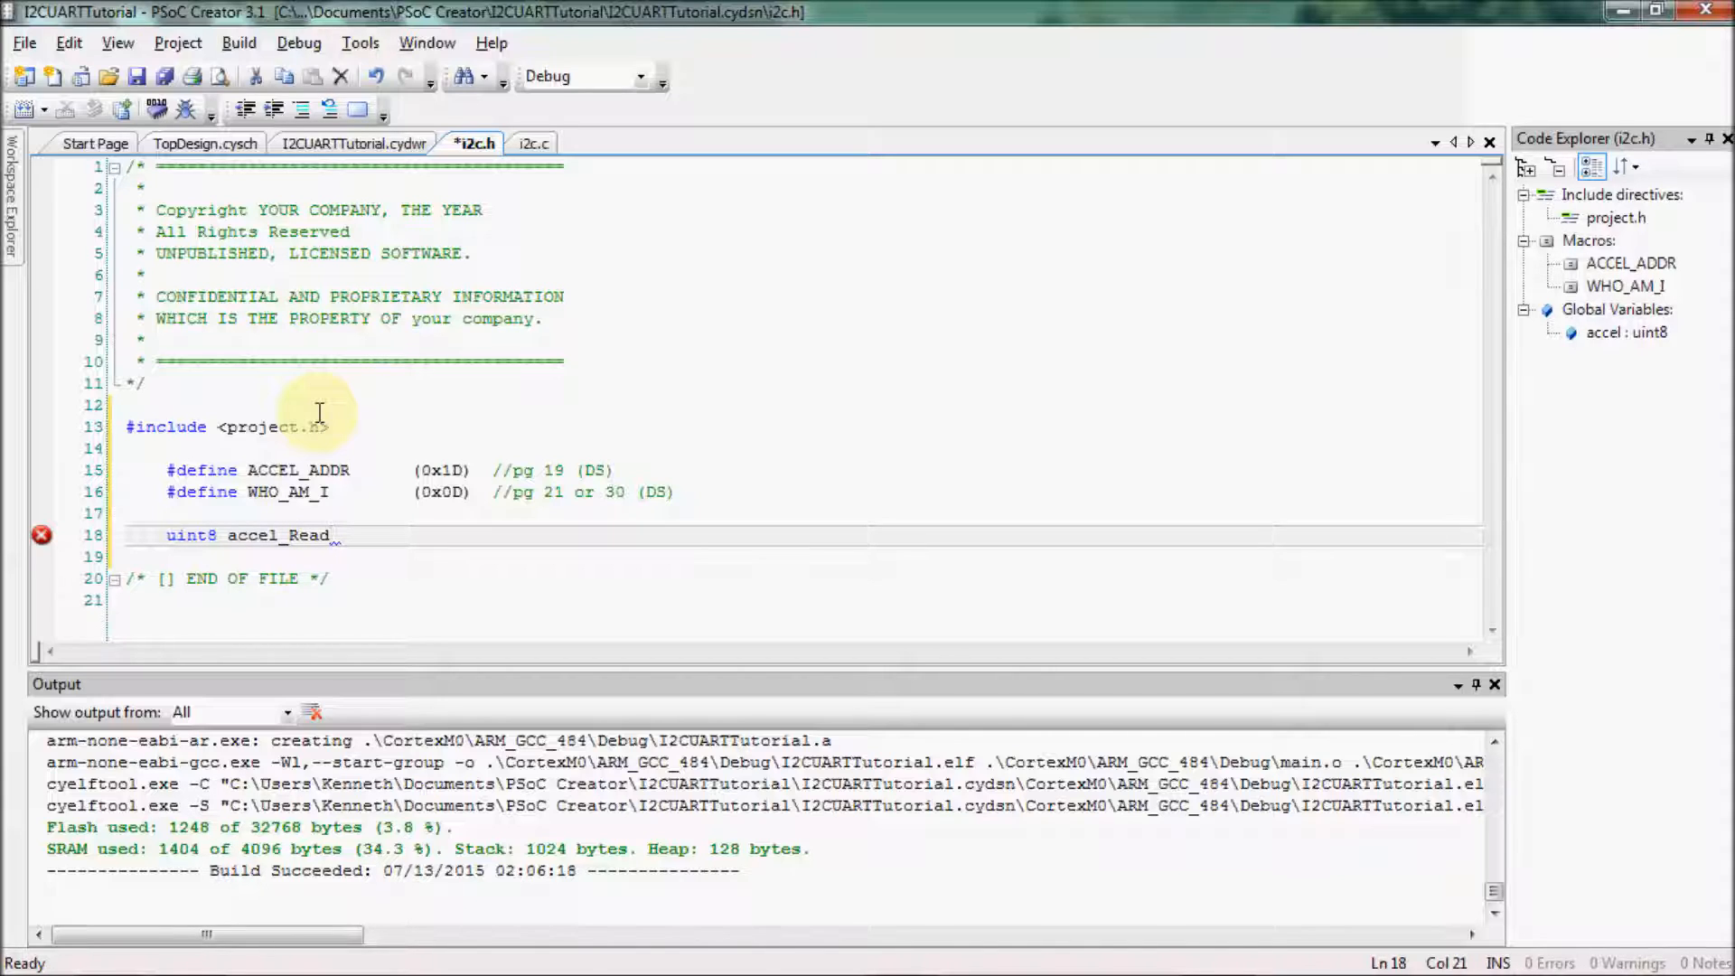
text(Reg)
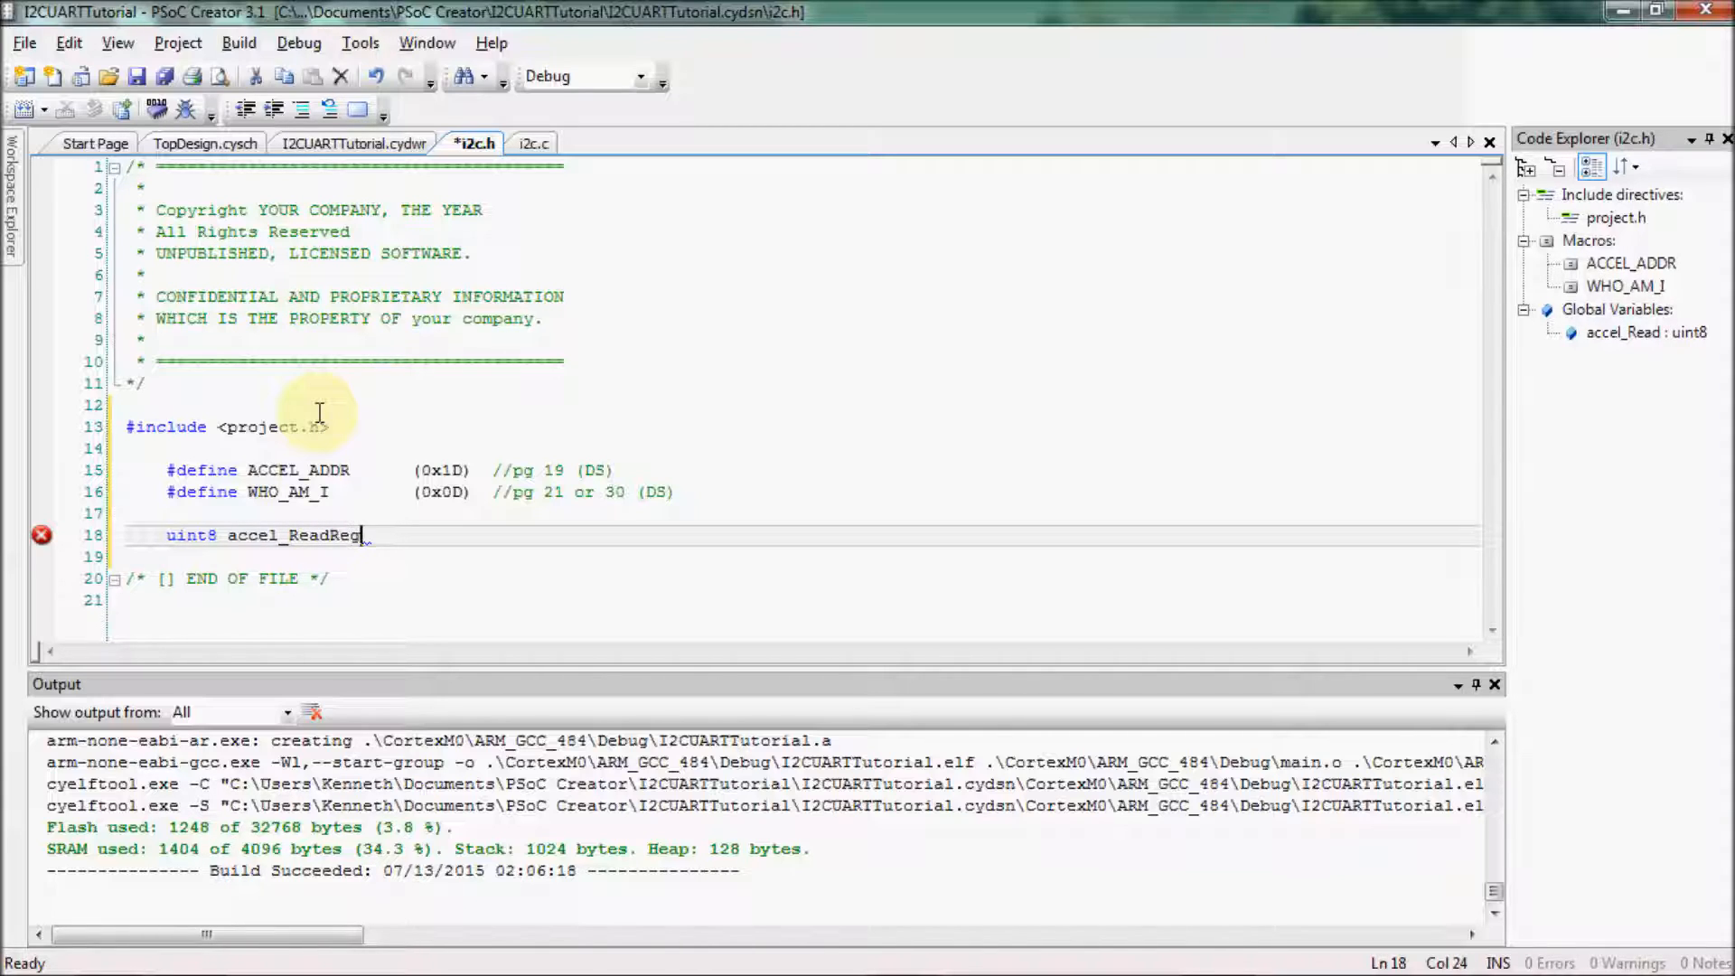
text((uint8)
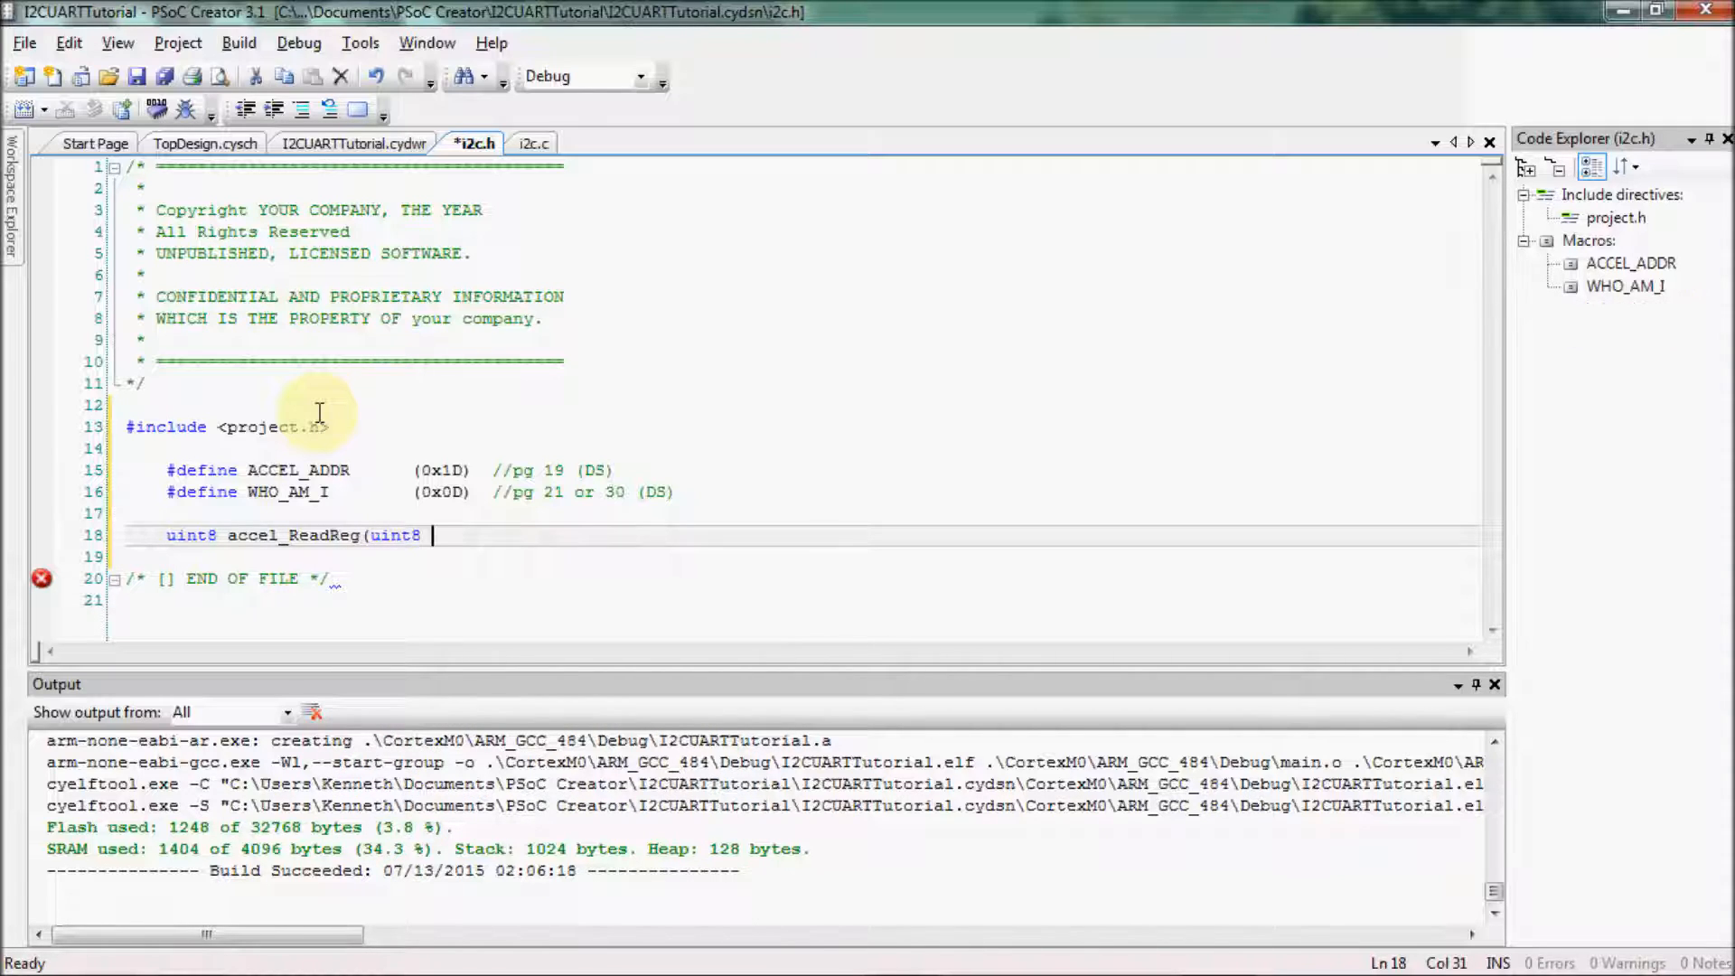
text(Reg);)
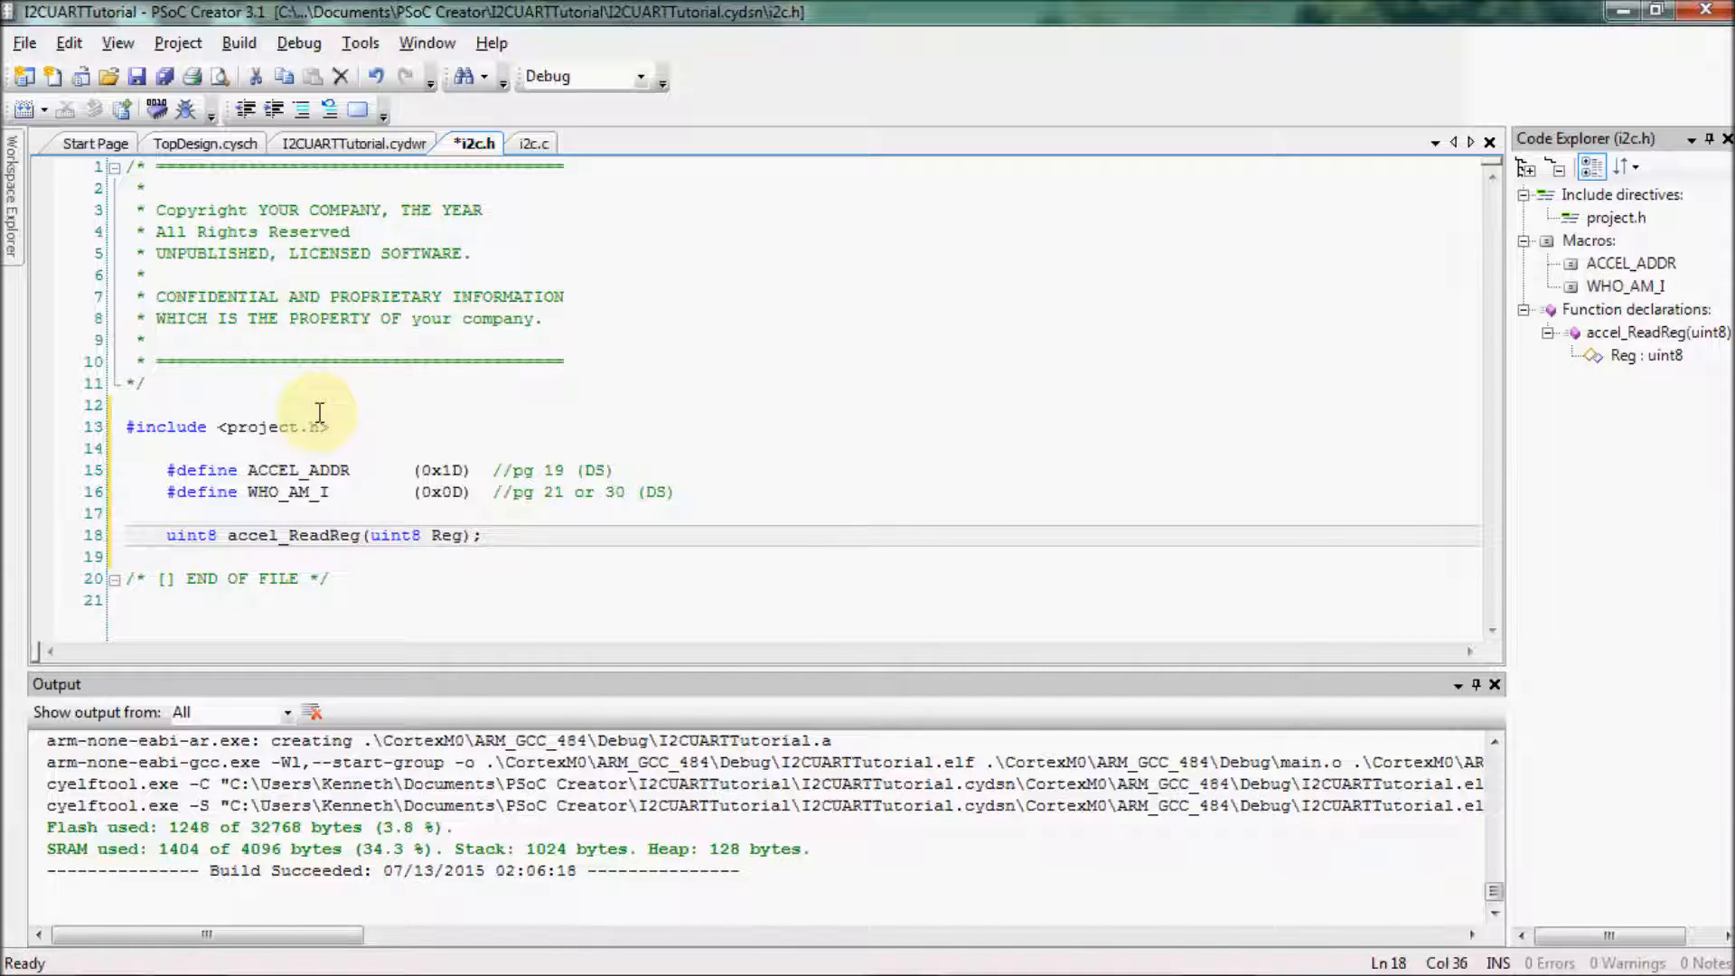
key(ctrl+s)
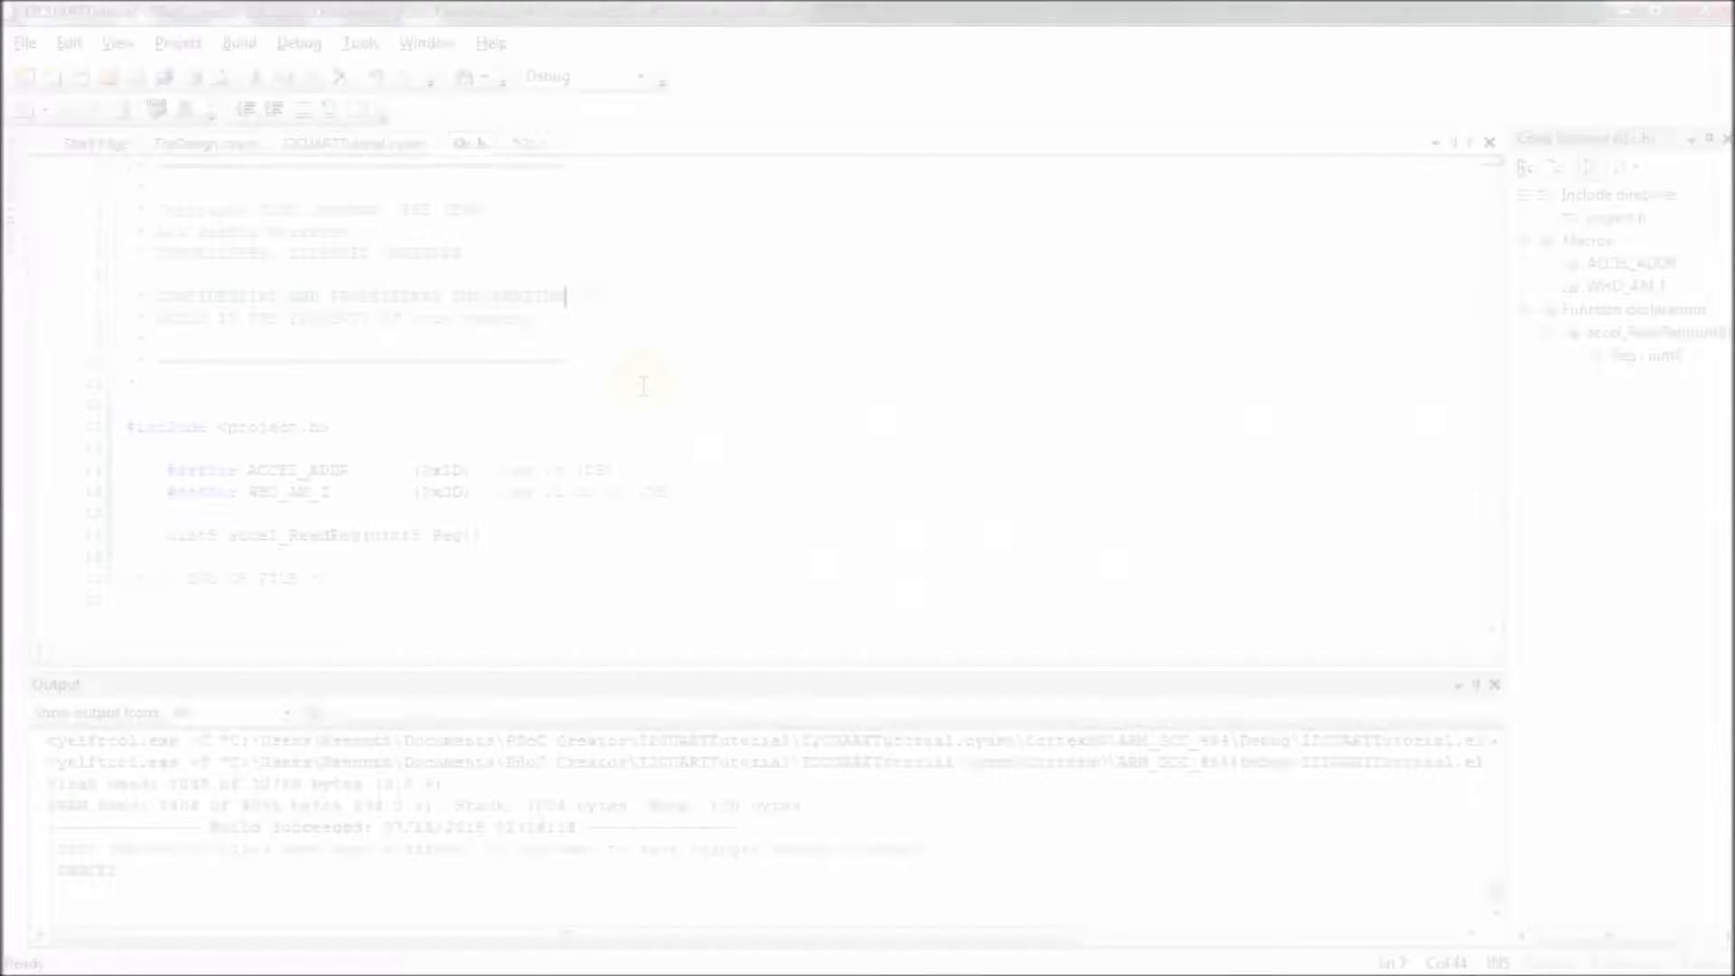
In i2c.c include <i2c.h> and comment step (1): write the register address to the slave device
click(524, 145)
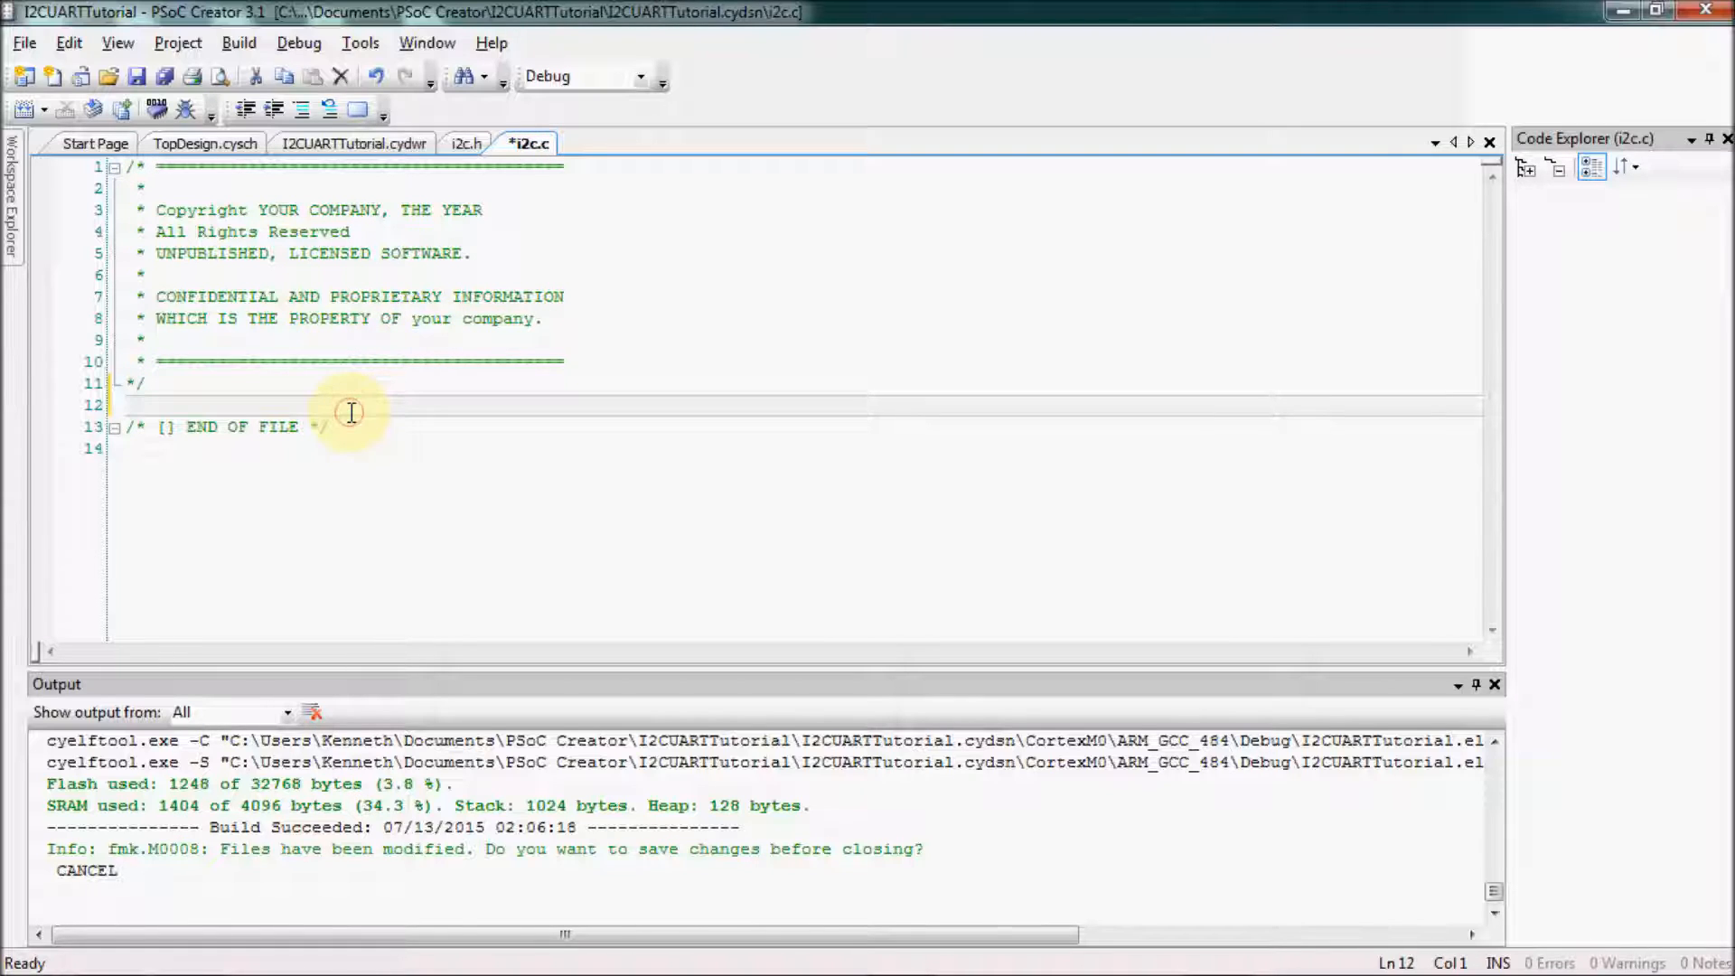
text(#include)
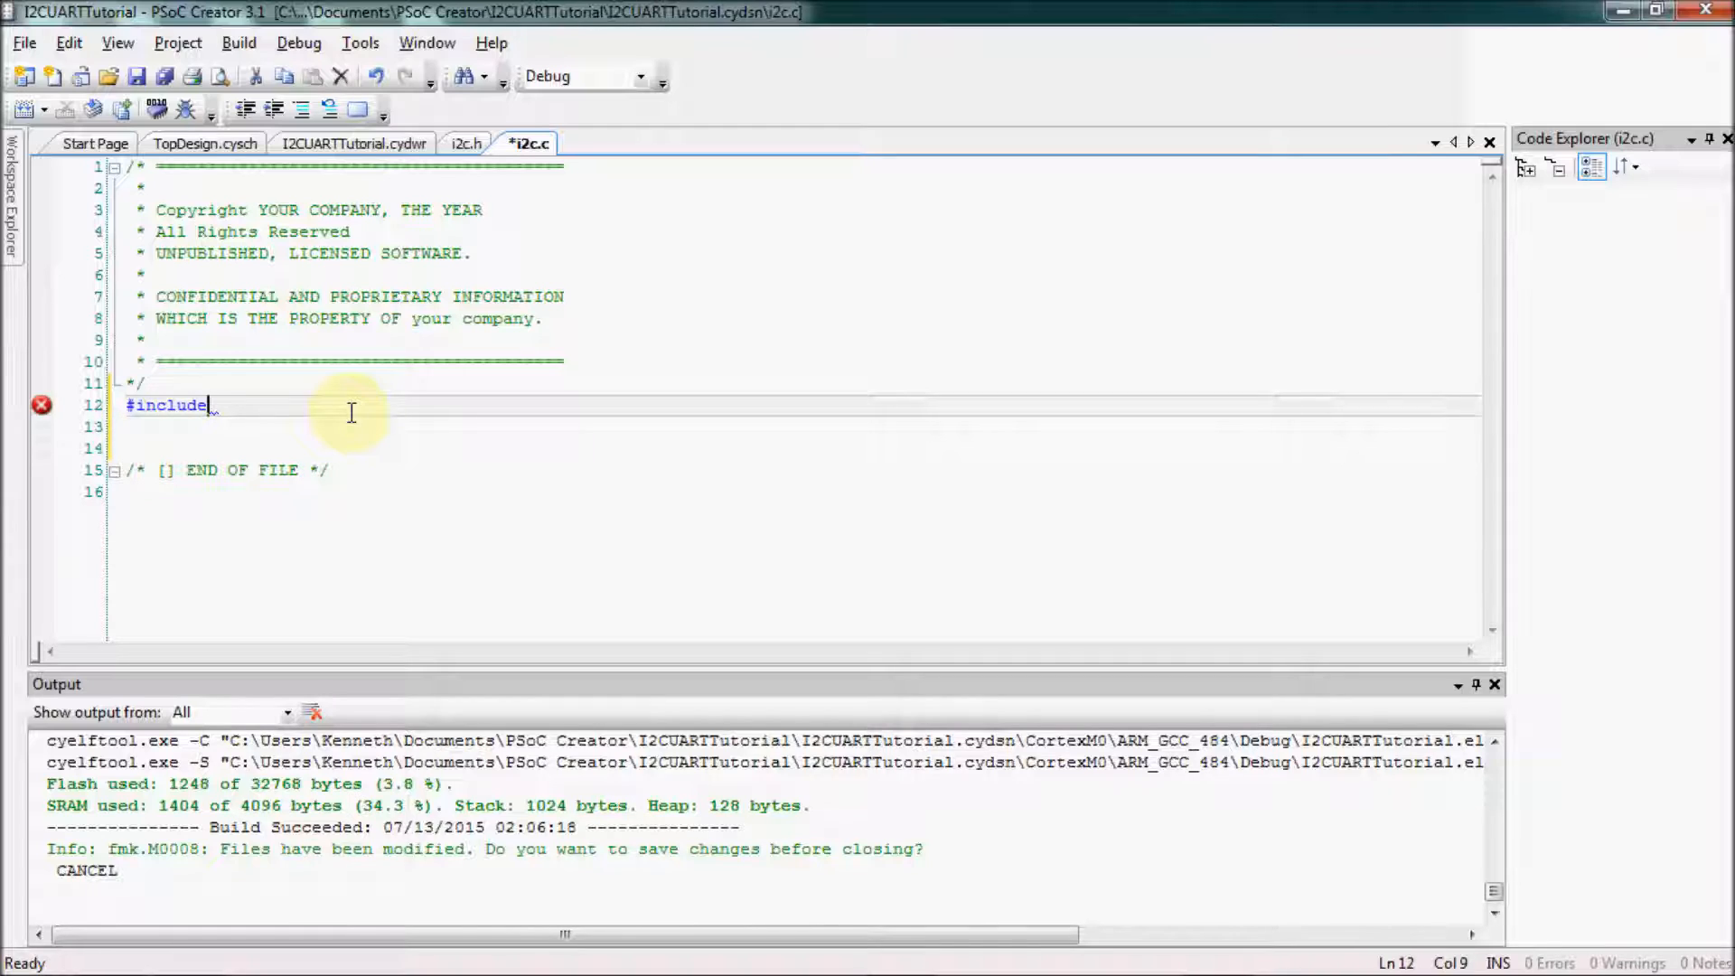
text(<i2c.h>)
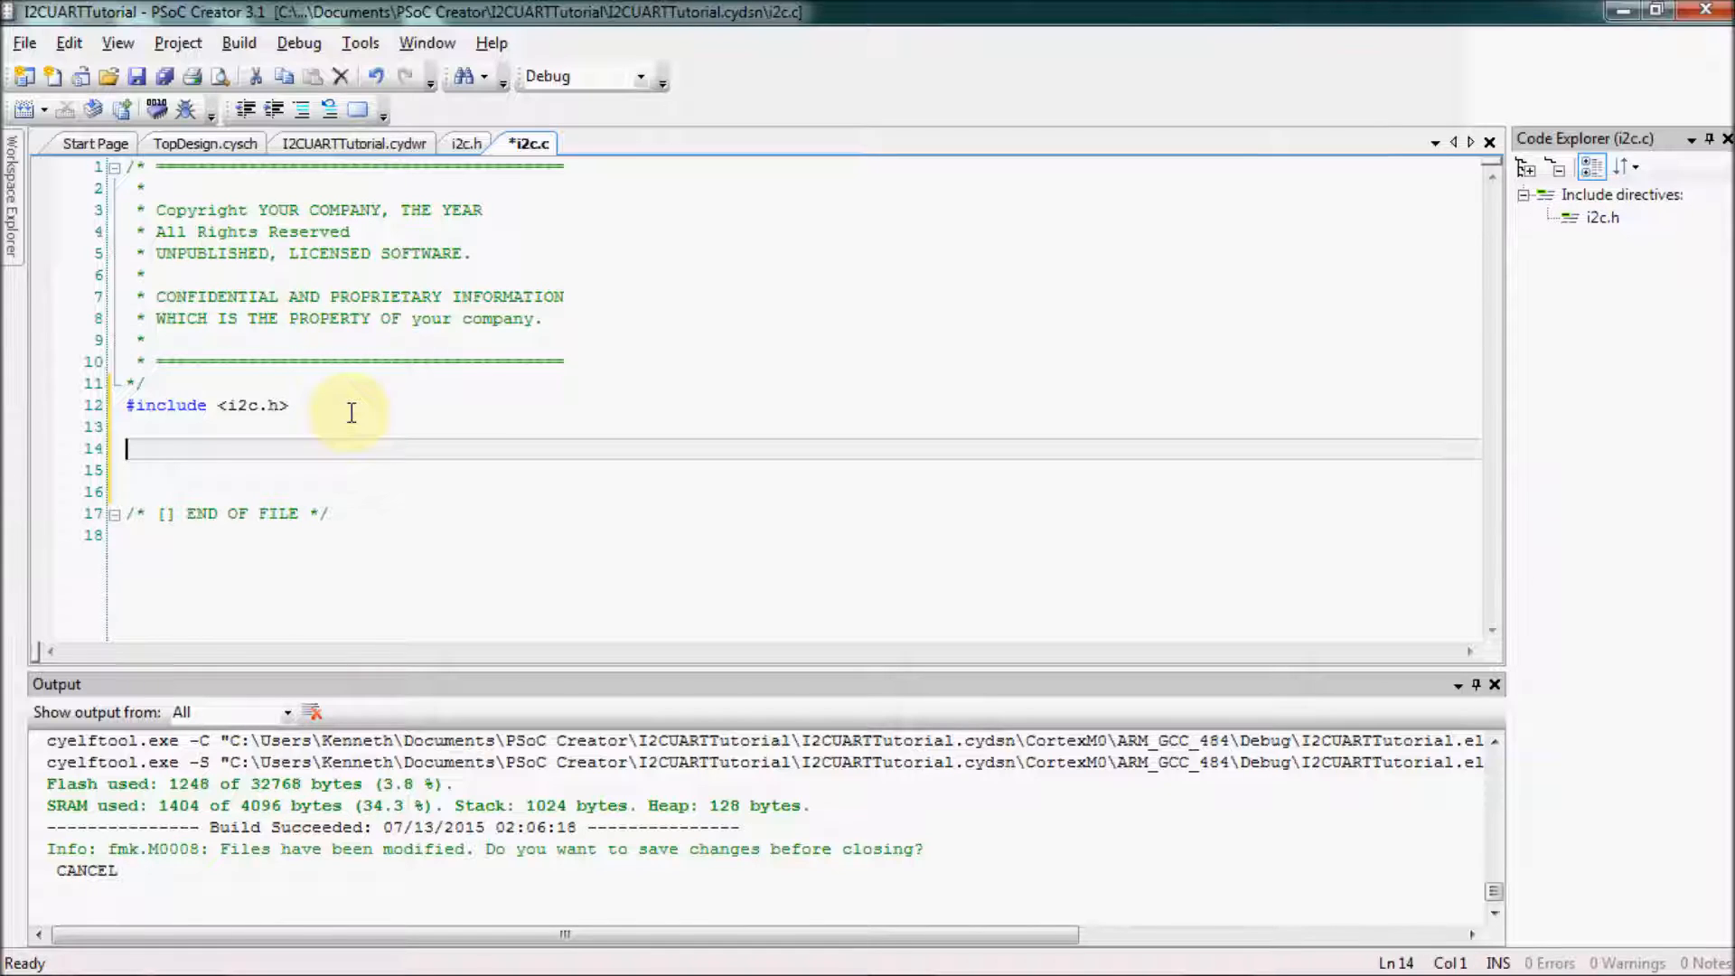
text(//to read you must)
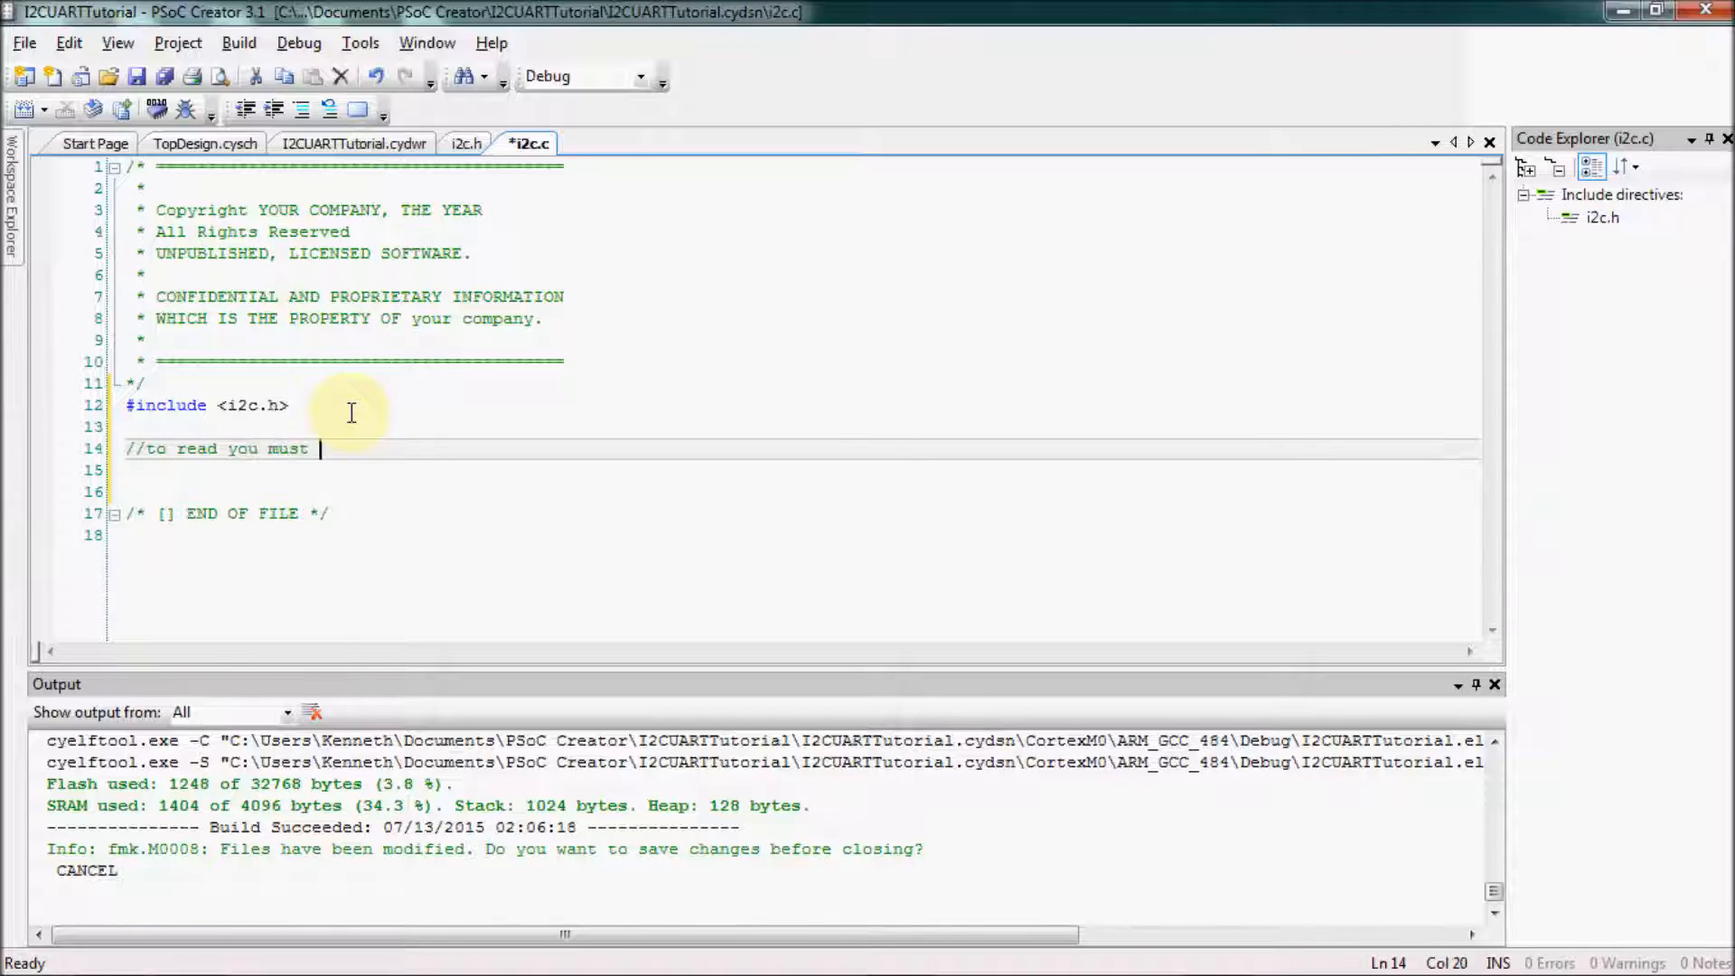
text((1) Write the regi)
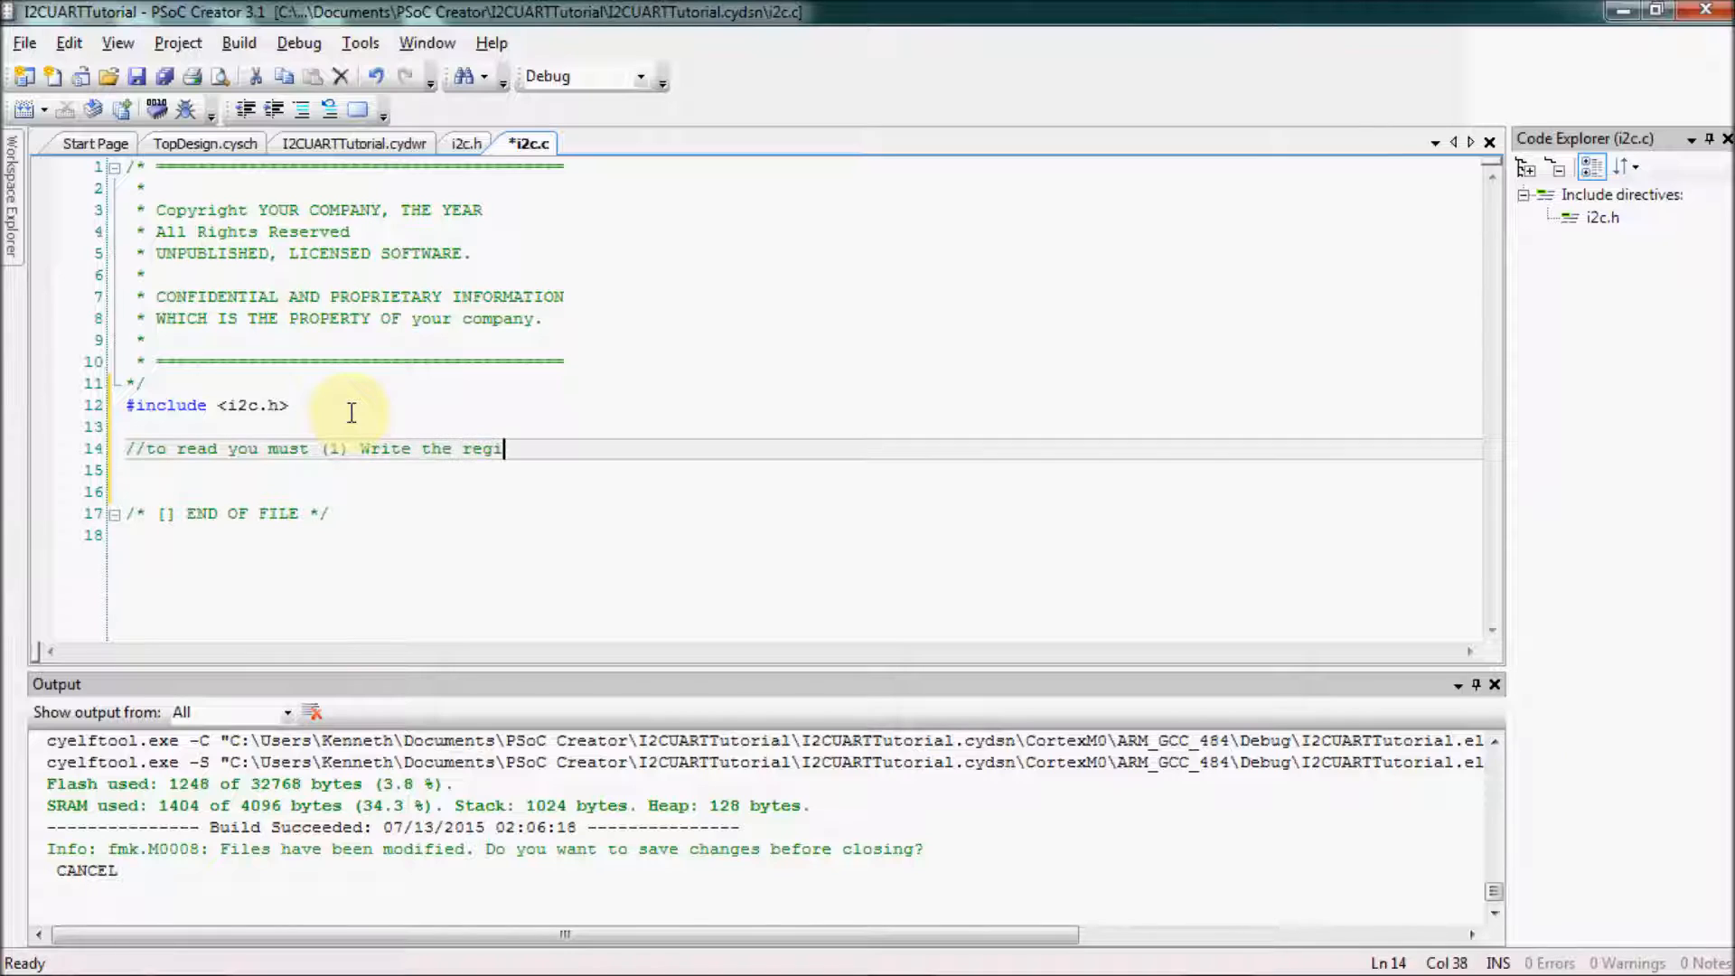
text(ster address you want to)
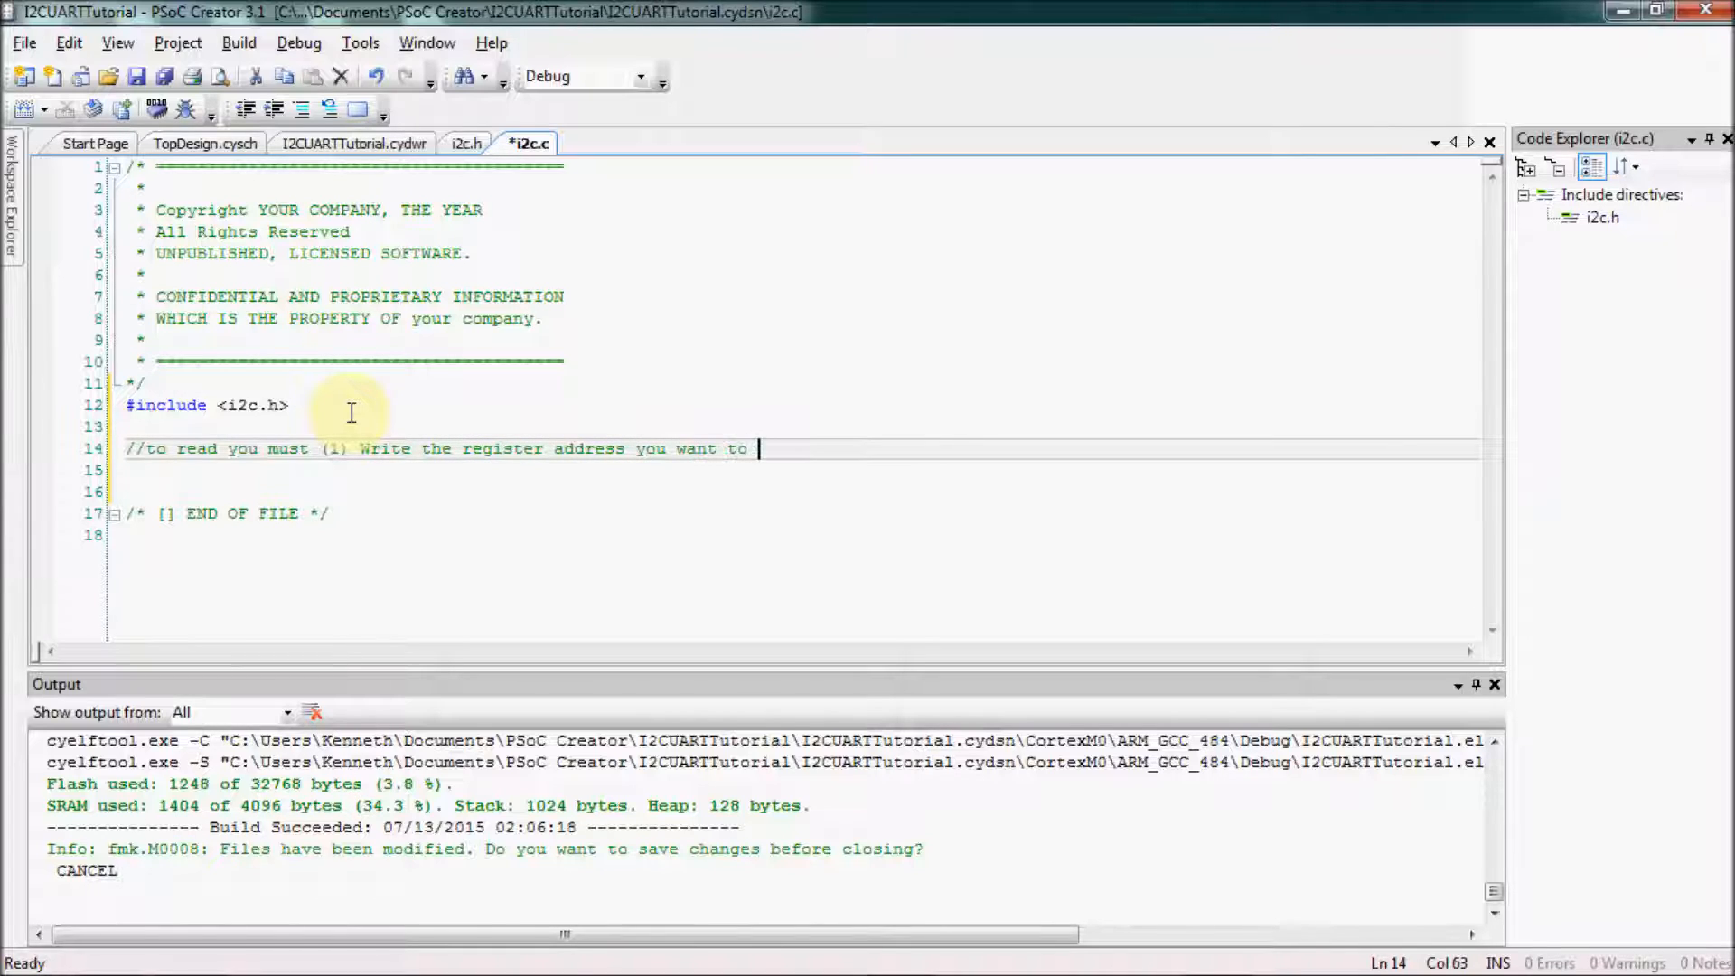
text(read from to the slave device (accelerometer)
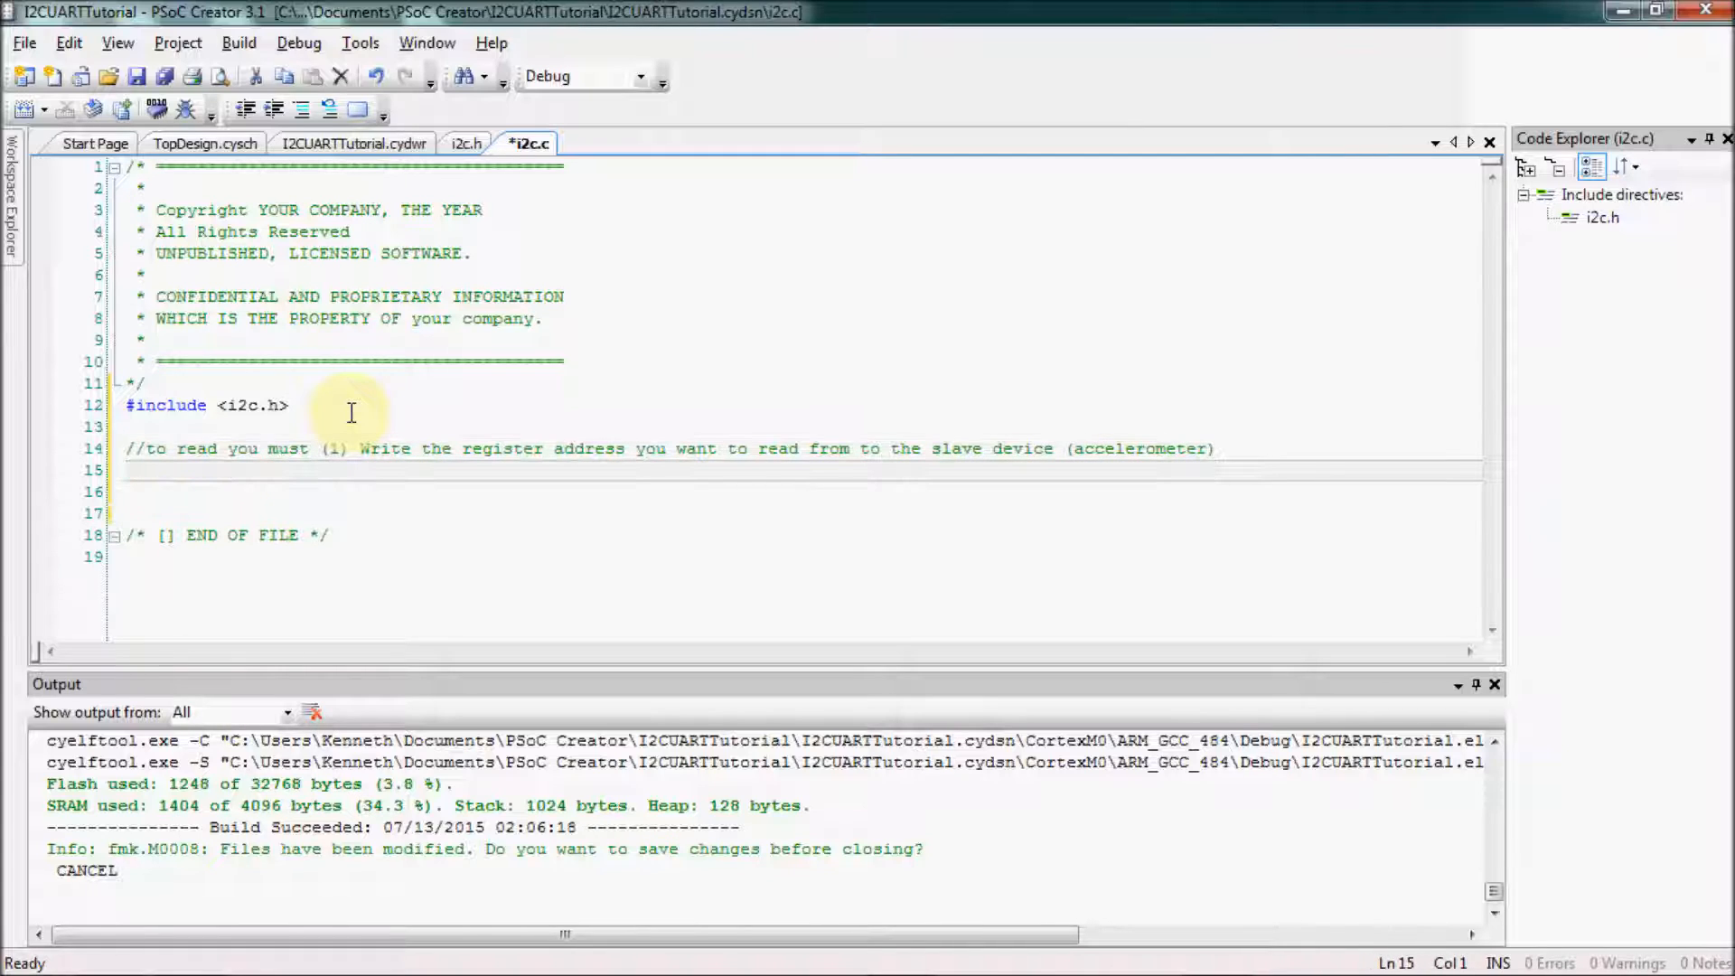
Comment step (2): use MasterReadBuf to store the register contents into the read buffer, then begin accel_ReadReg
text(//)
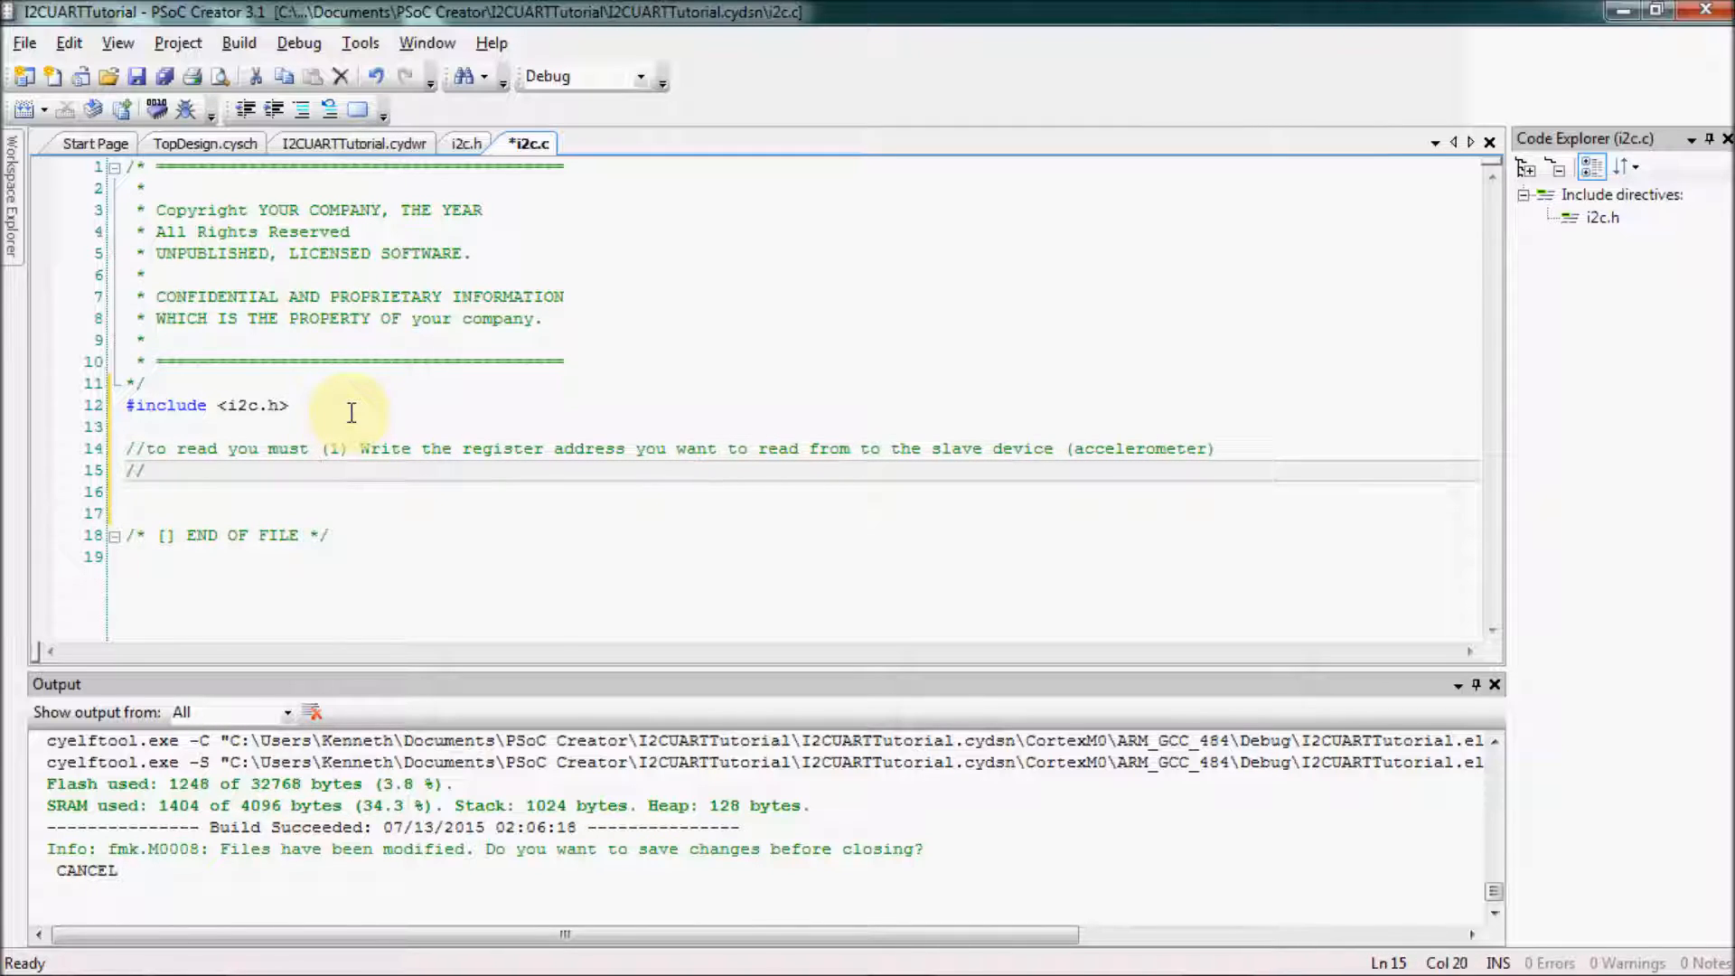
text((2) Use Master)
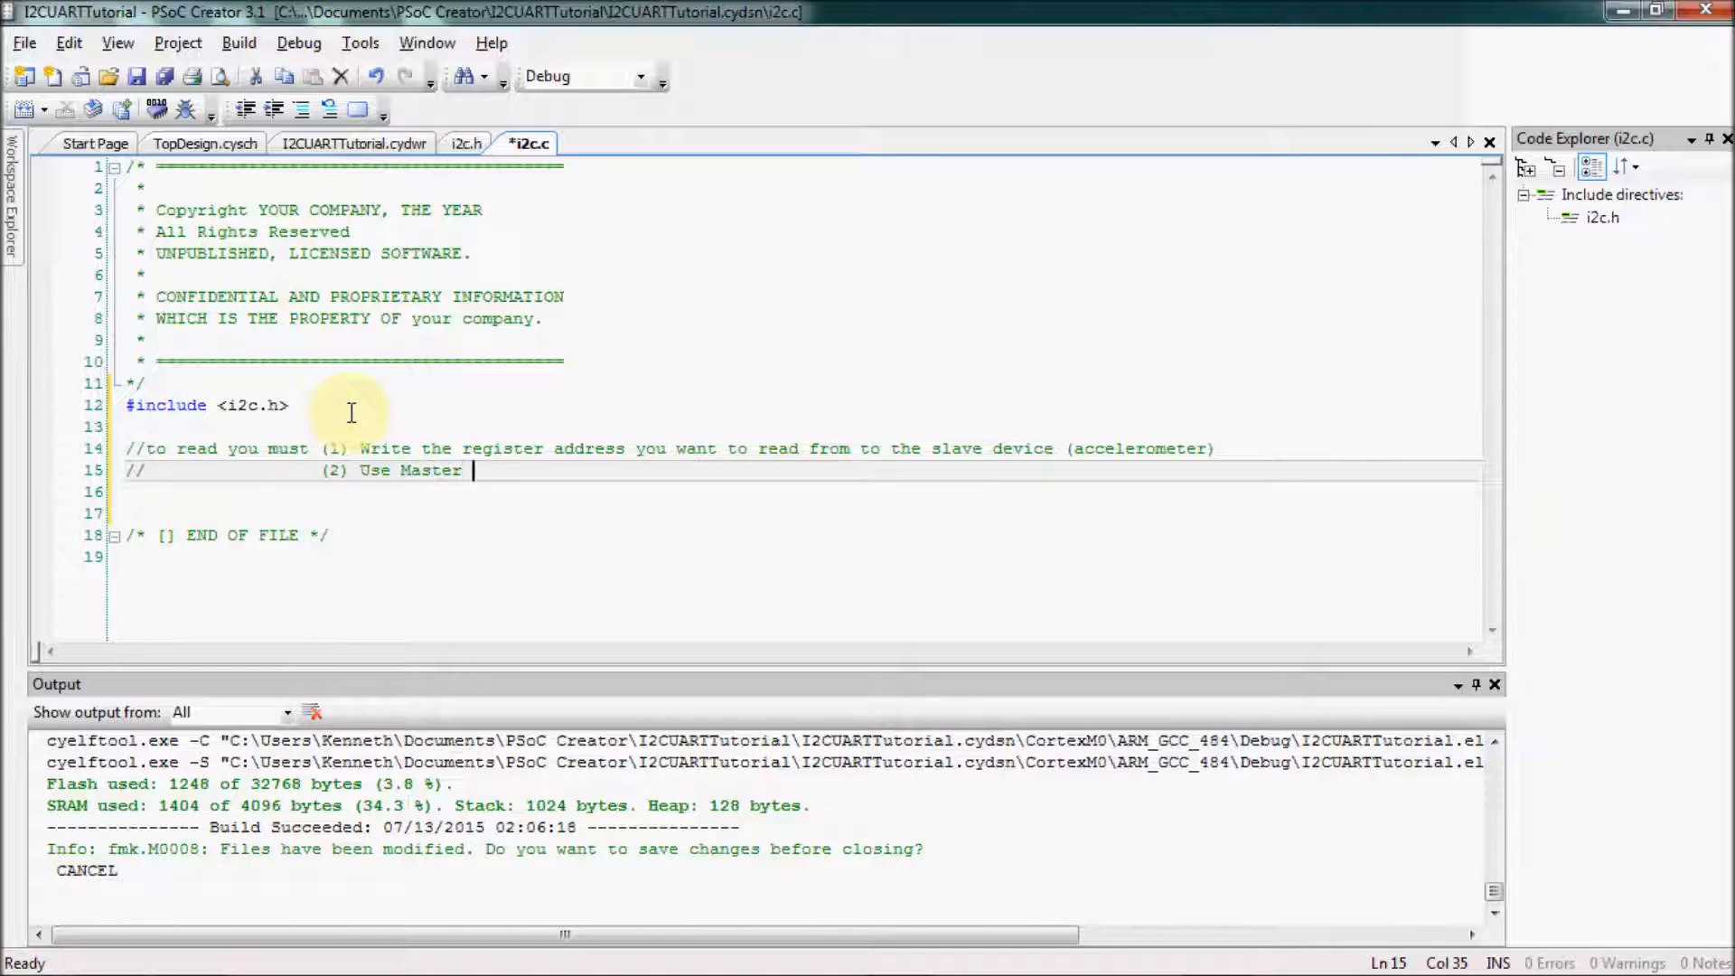
text(ReadBuf to store what is co)
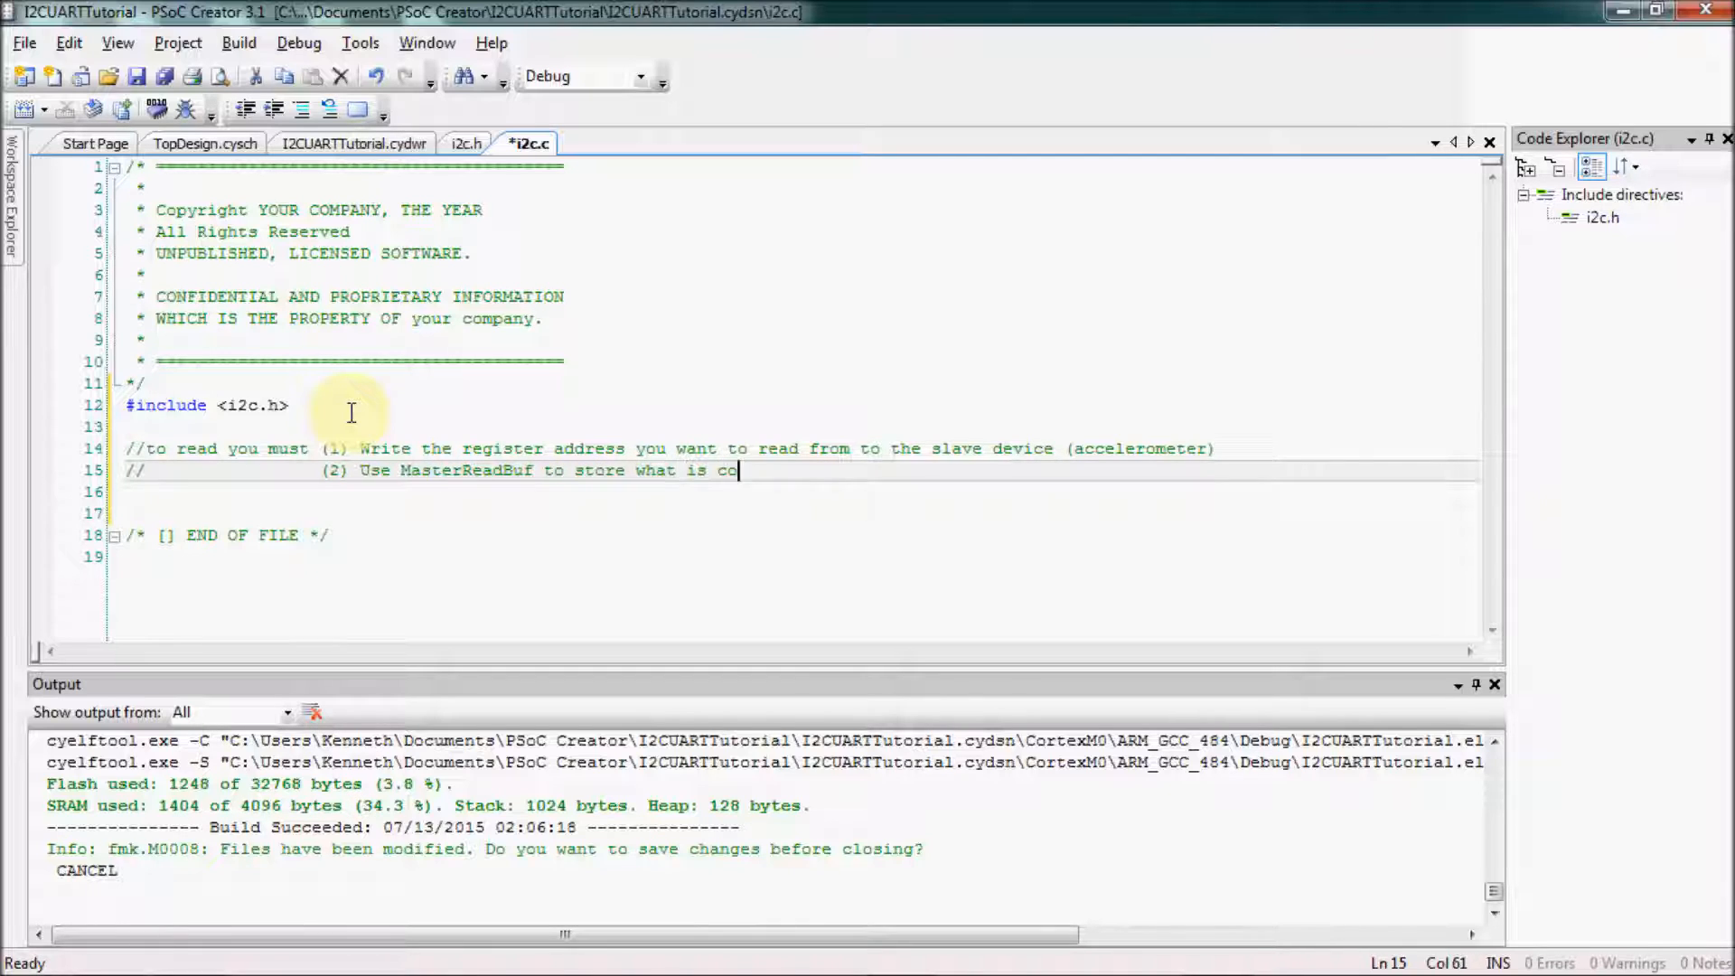
text(ntained in the register into)
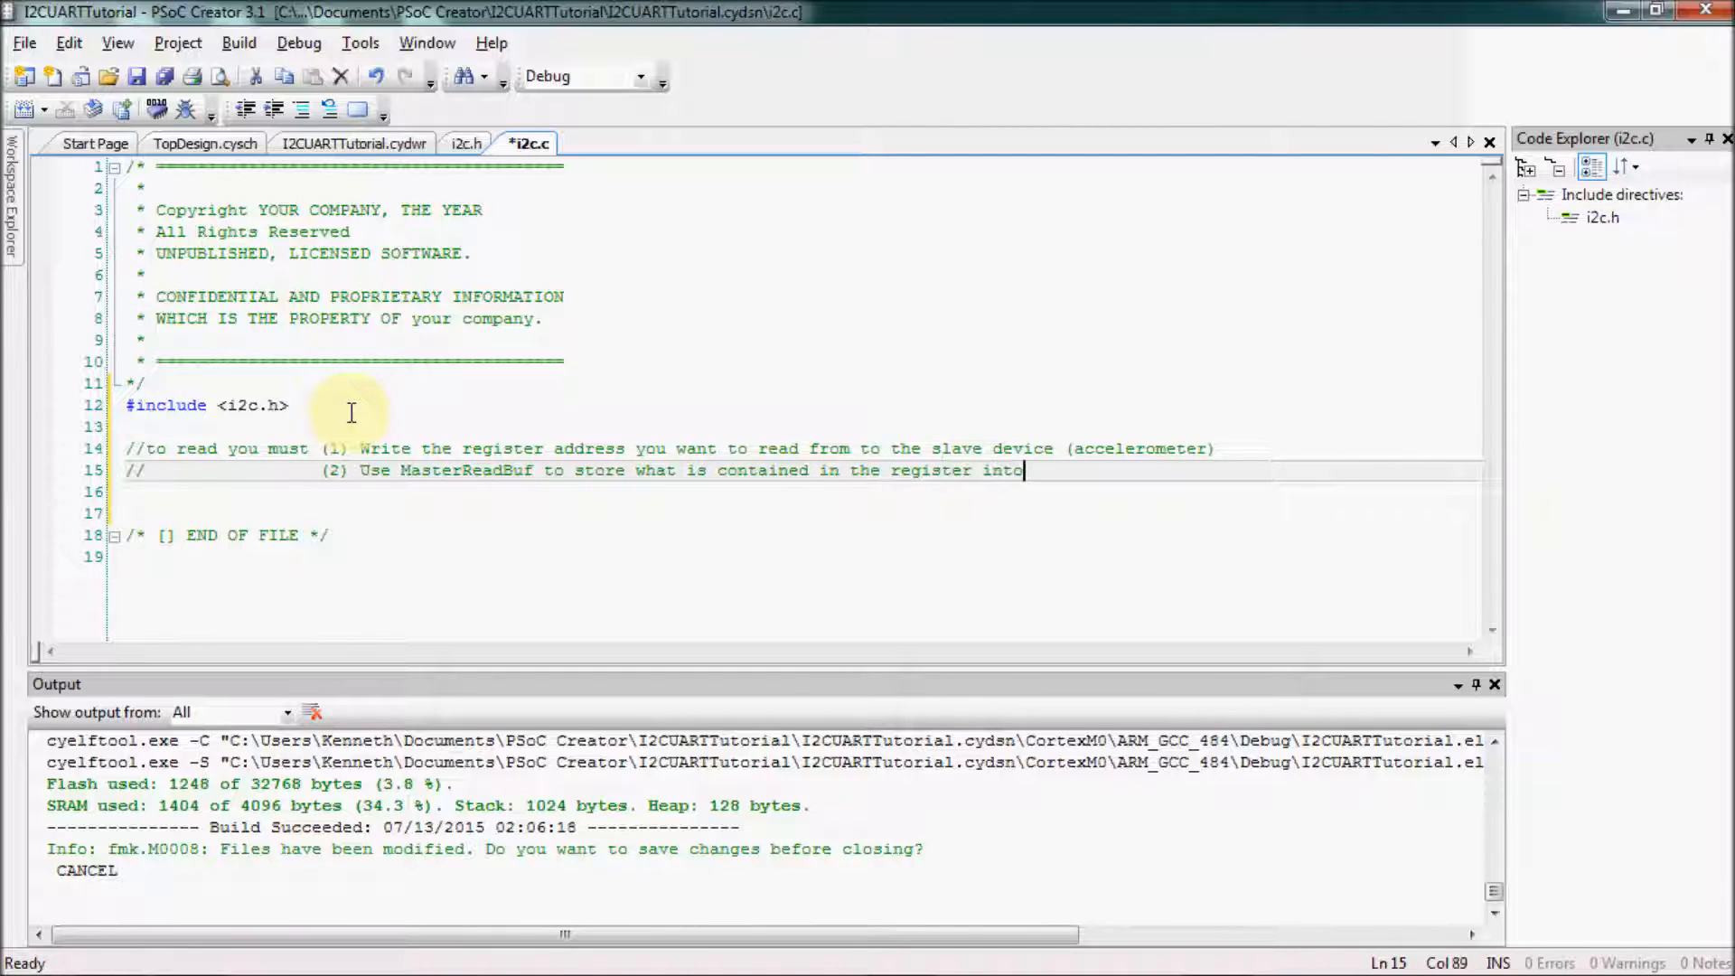
text(the read buffer)
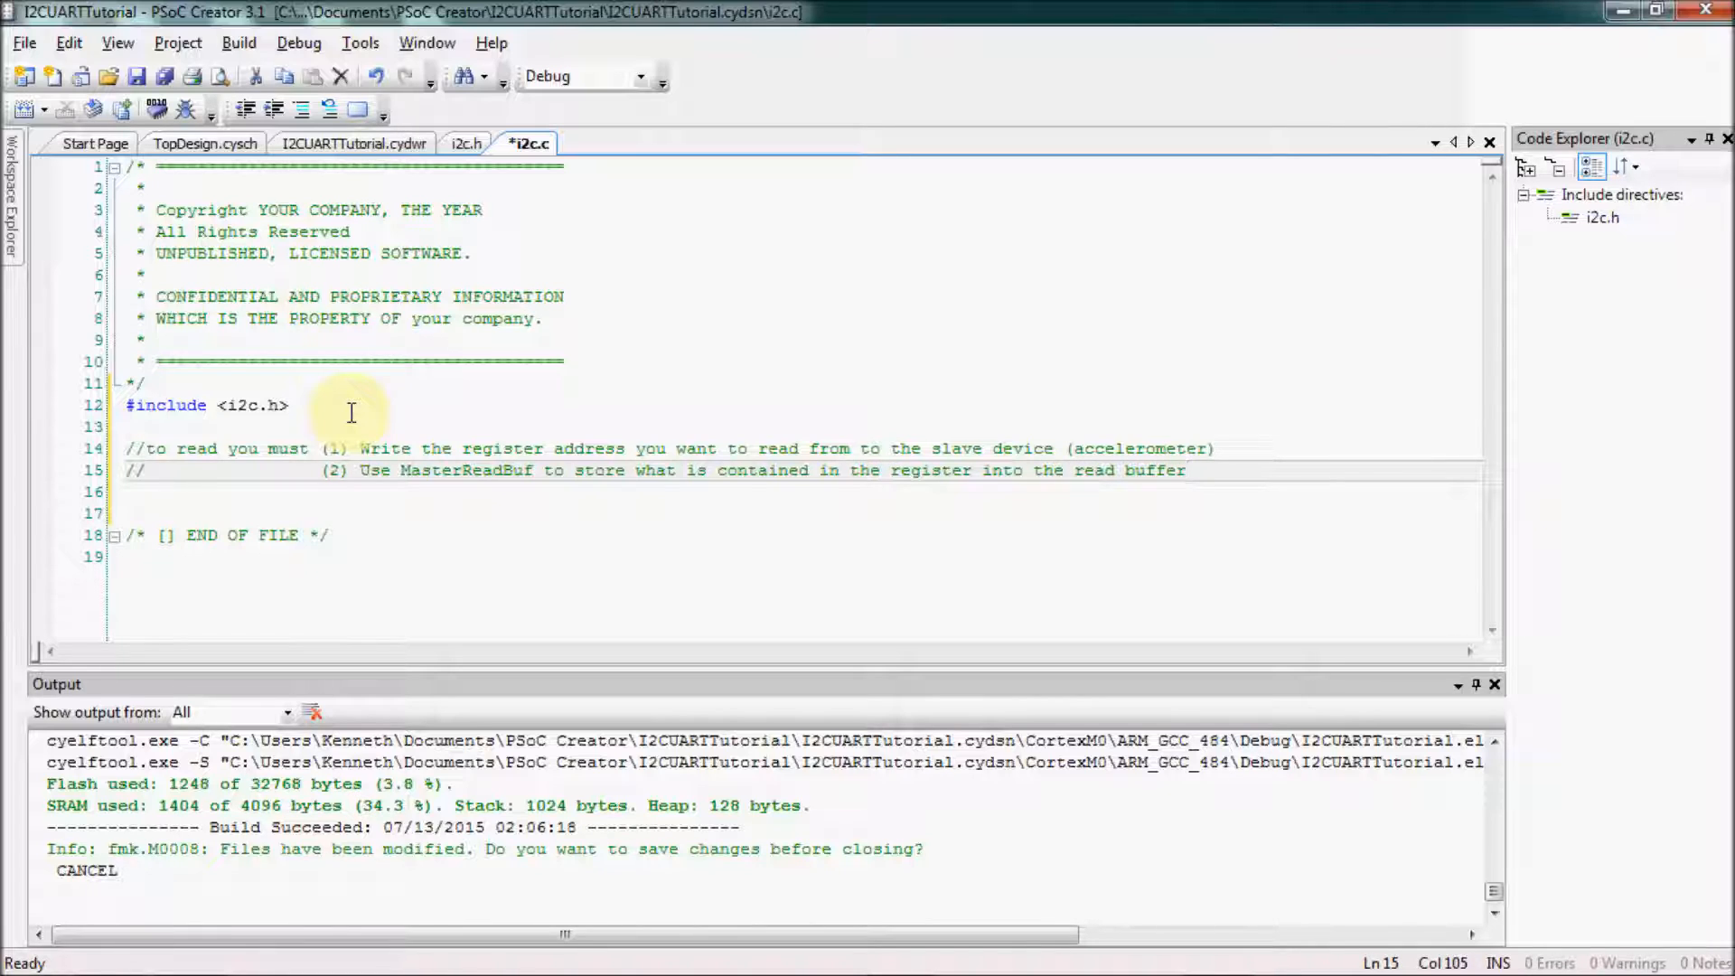
text(uint8 accel_ReadReg()
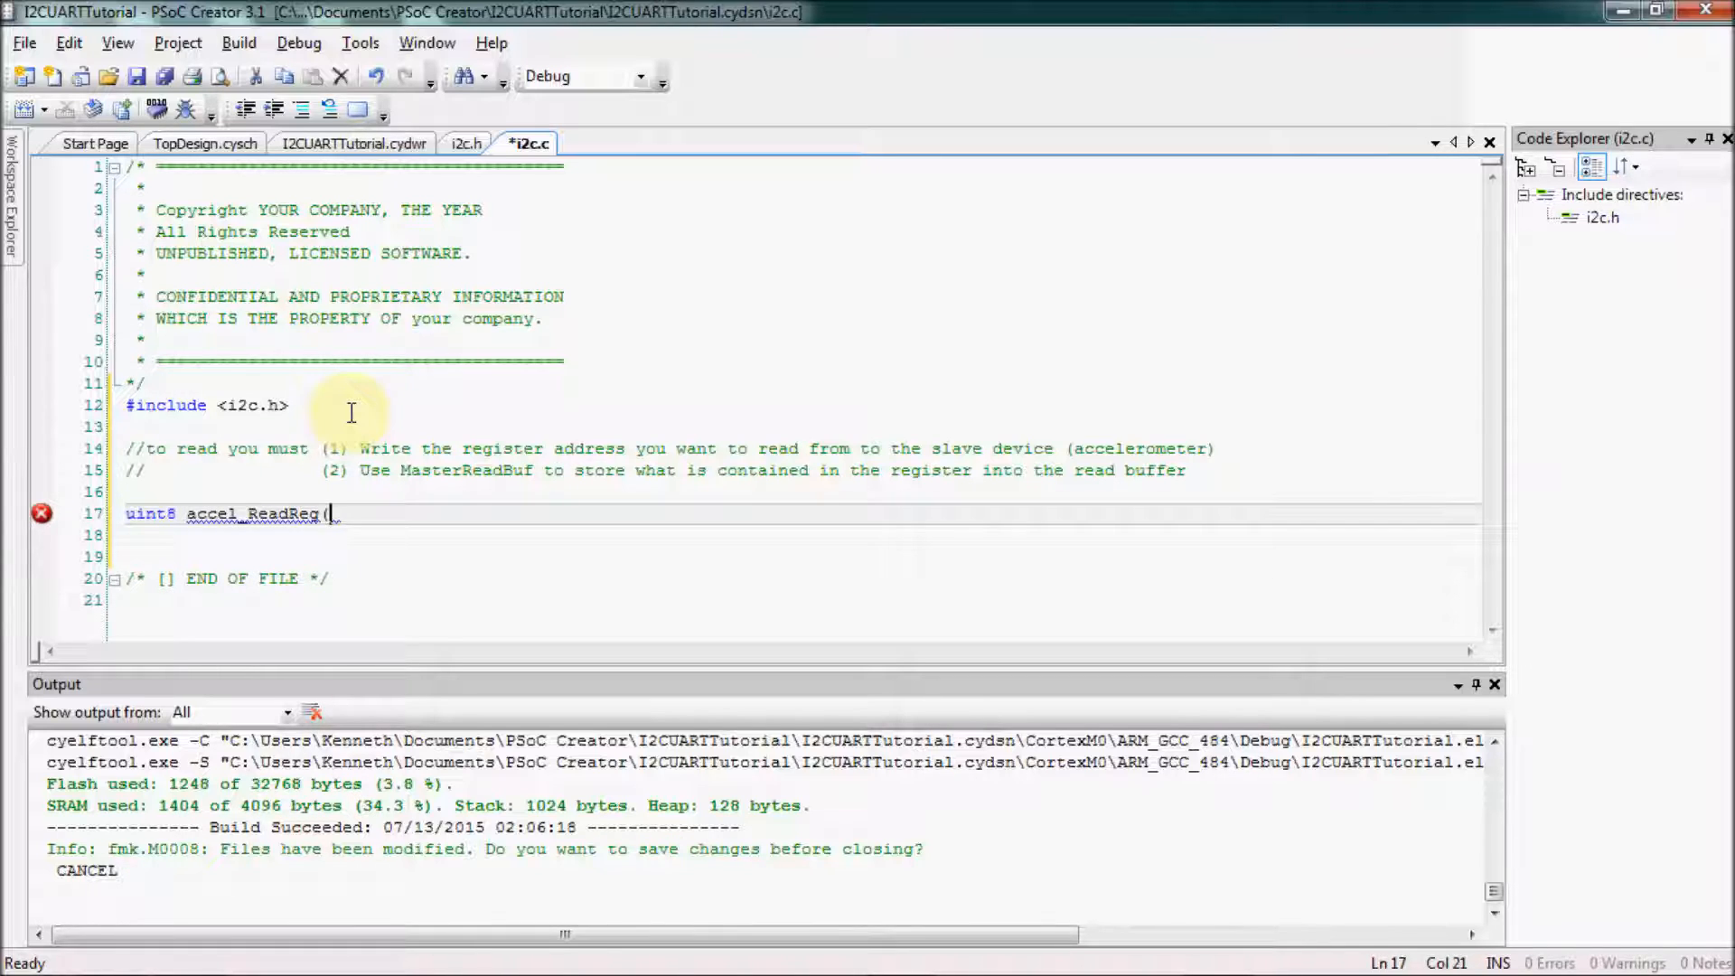
Write the signature uint8 accel_ReadReg(uint8 Reg){ and declare a commented one-byte Write_Buf
text(uint8 Reg)
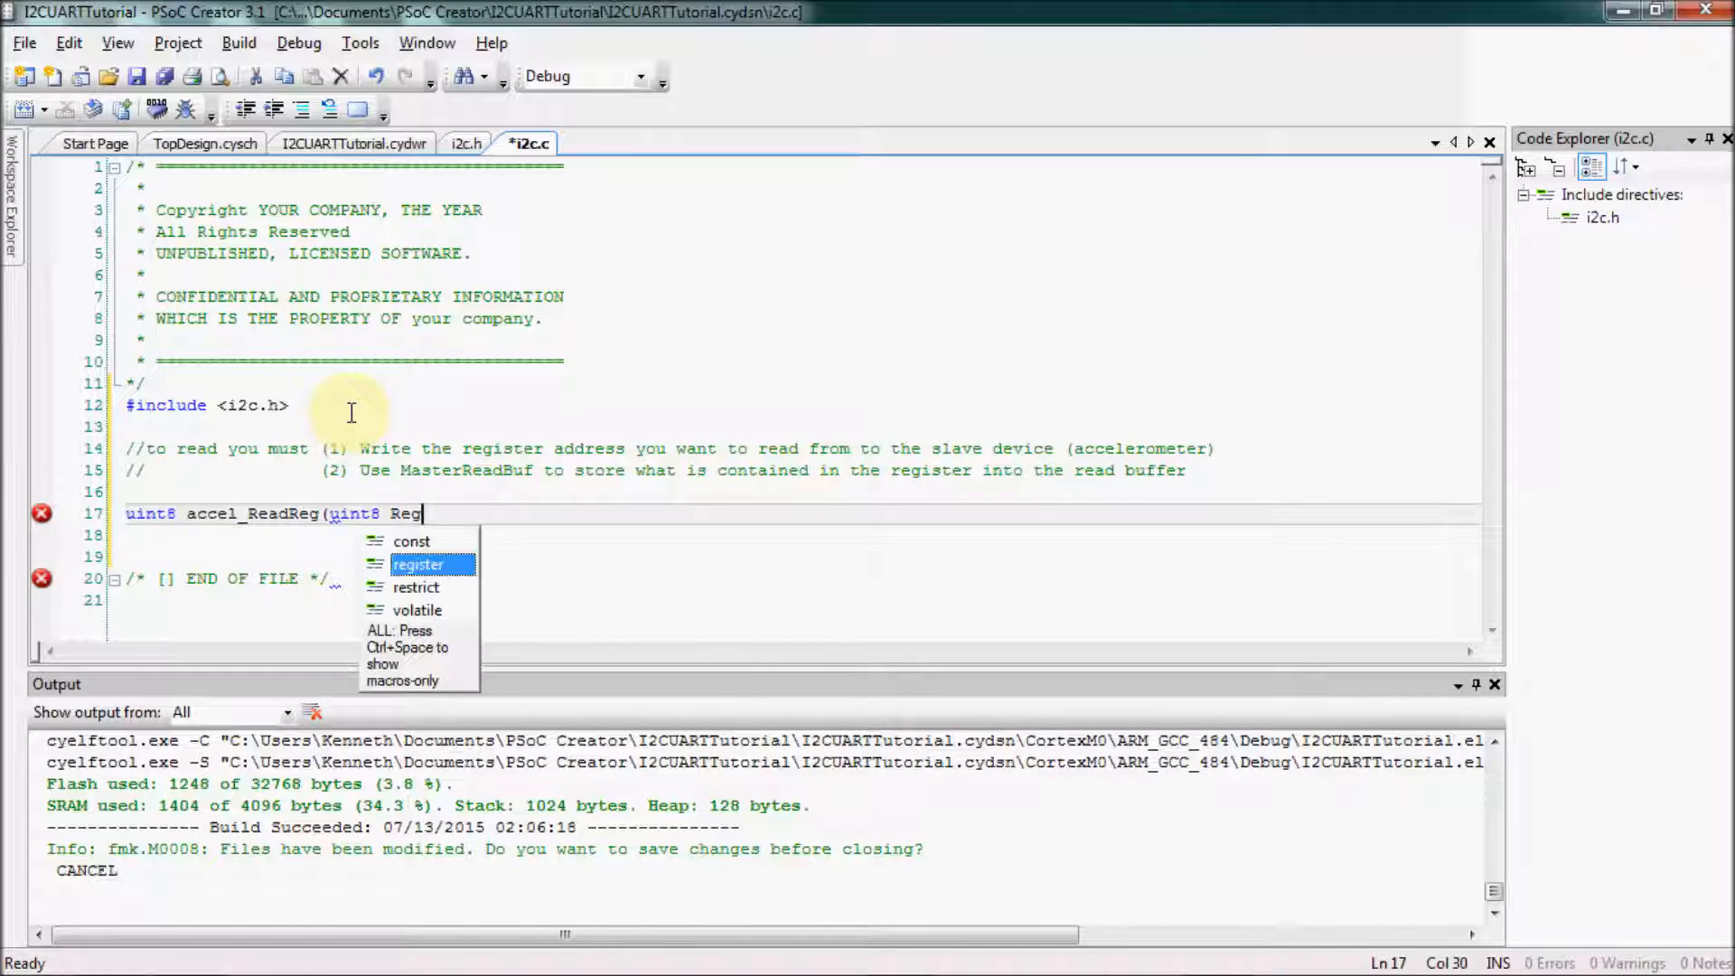
text(){)
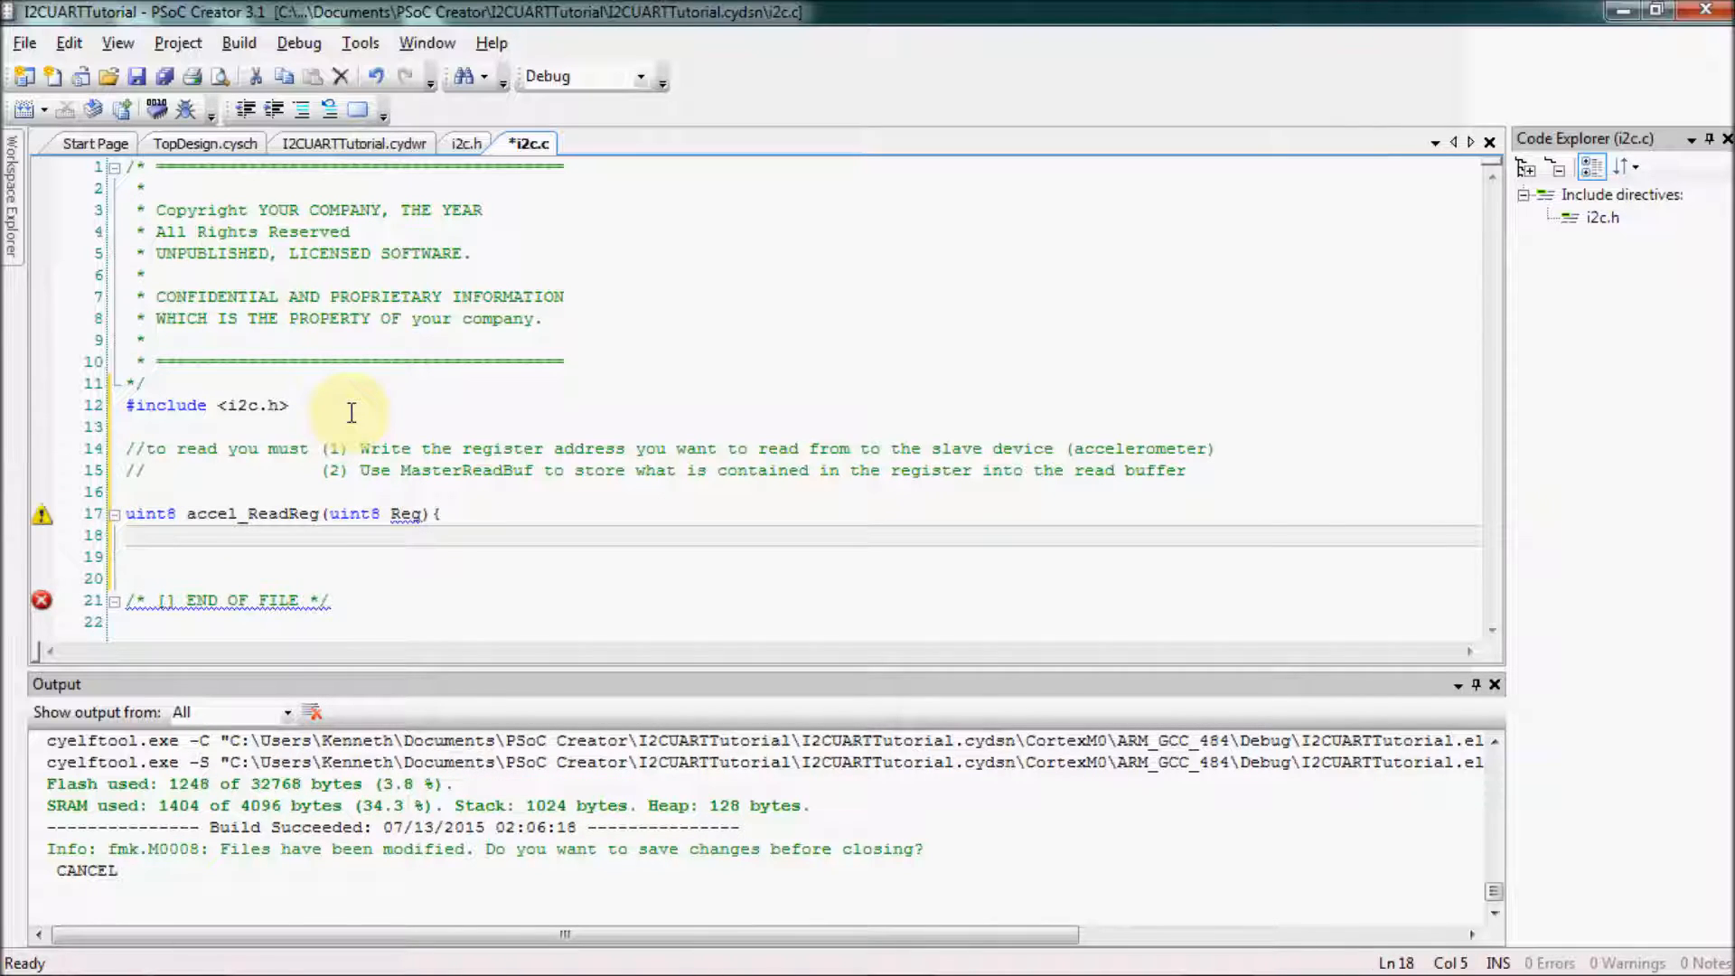
text(uint8)
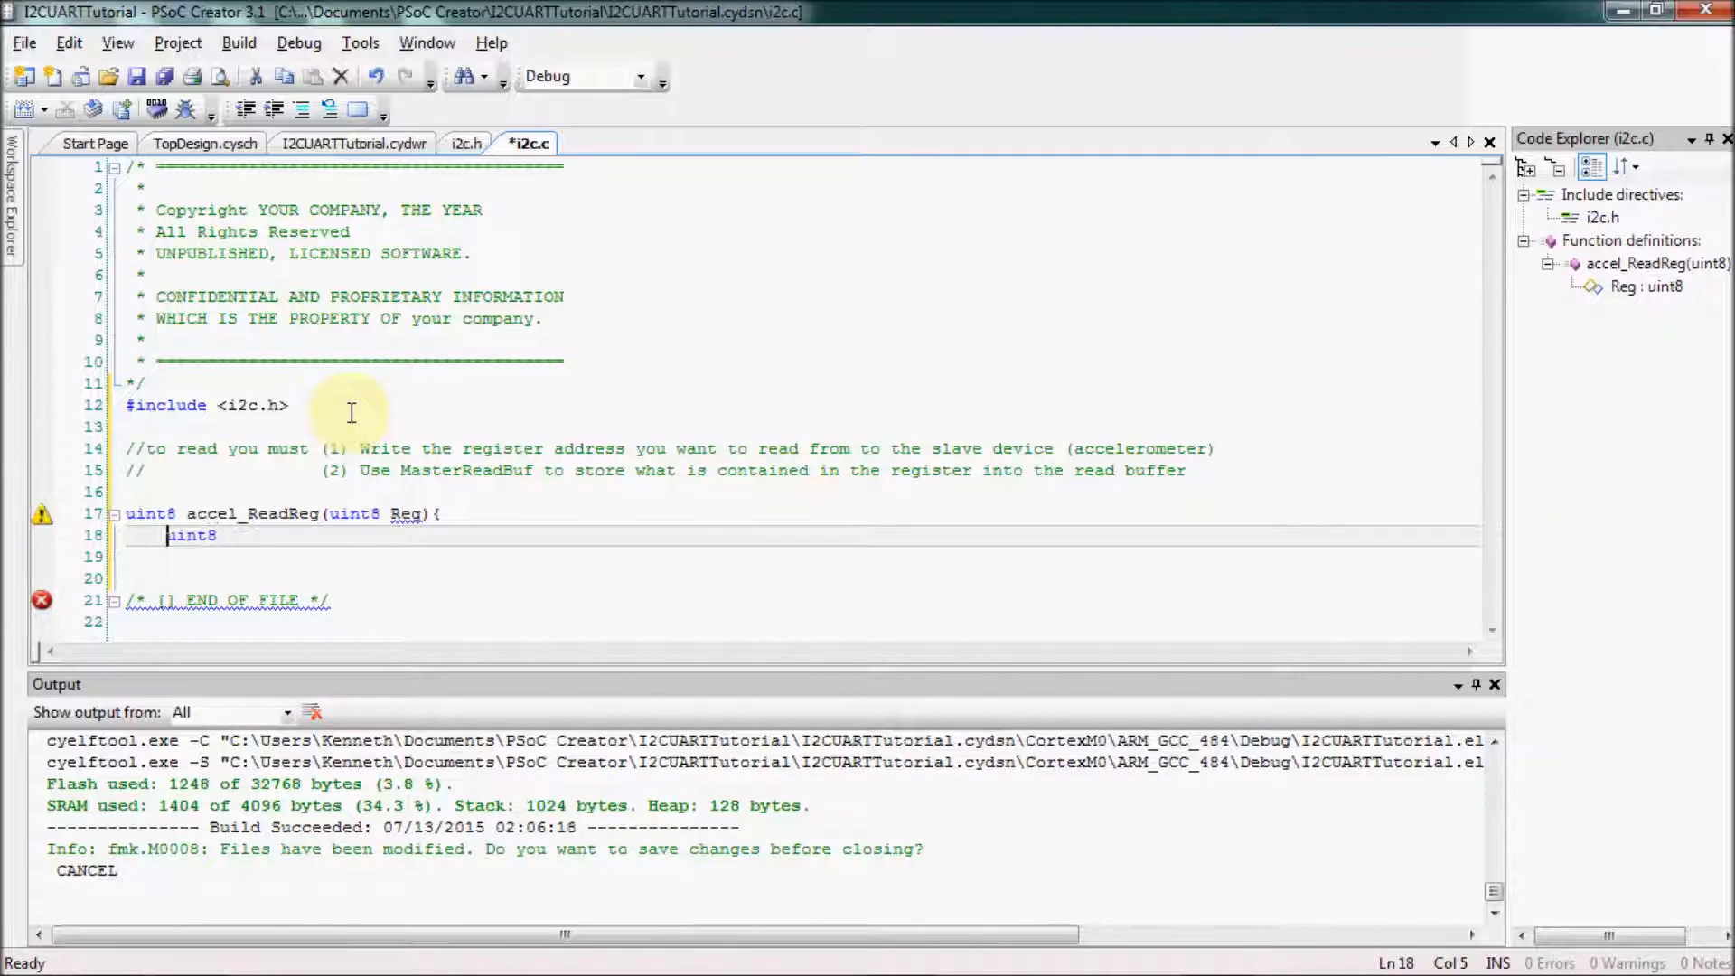
text(Write_Buf[)
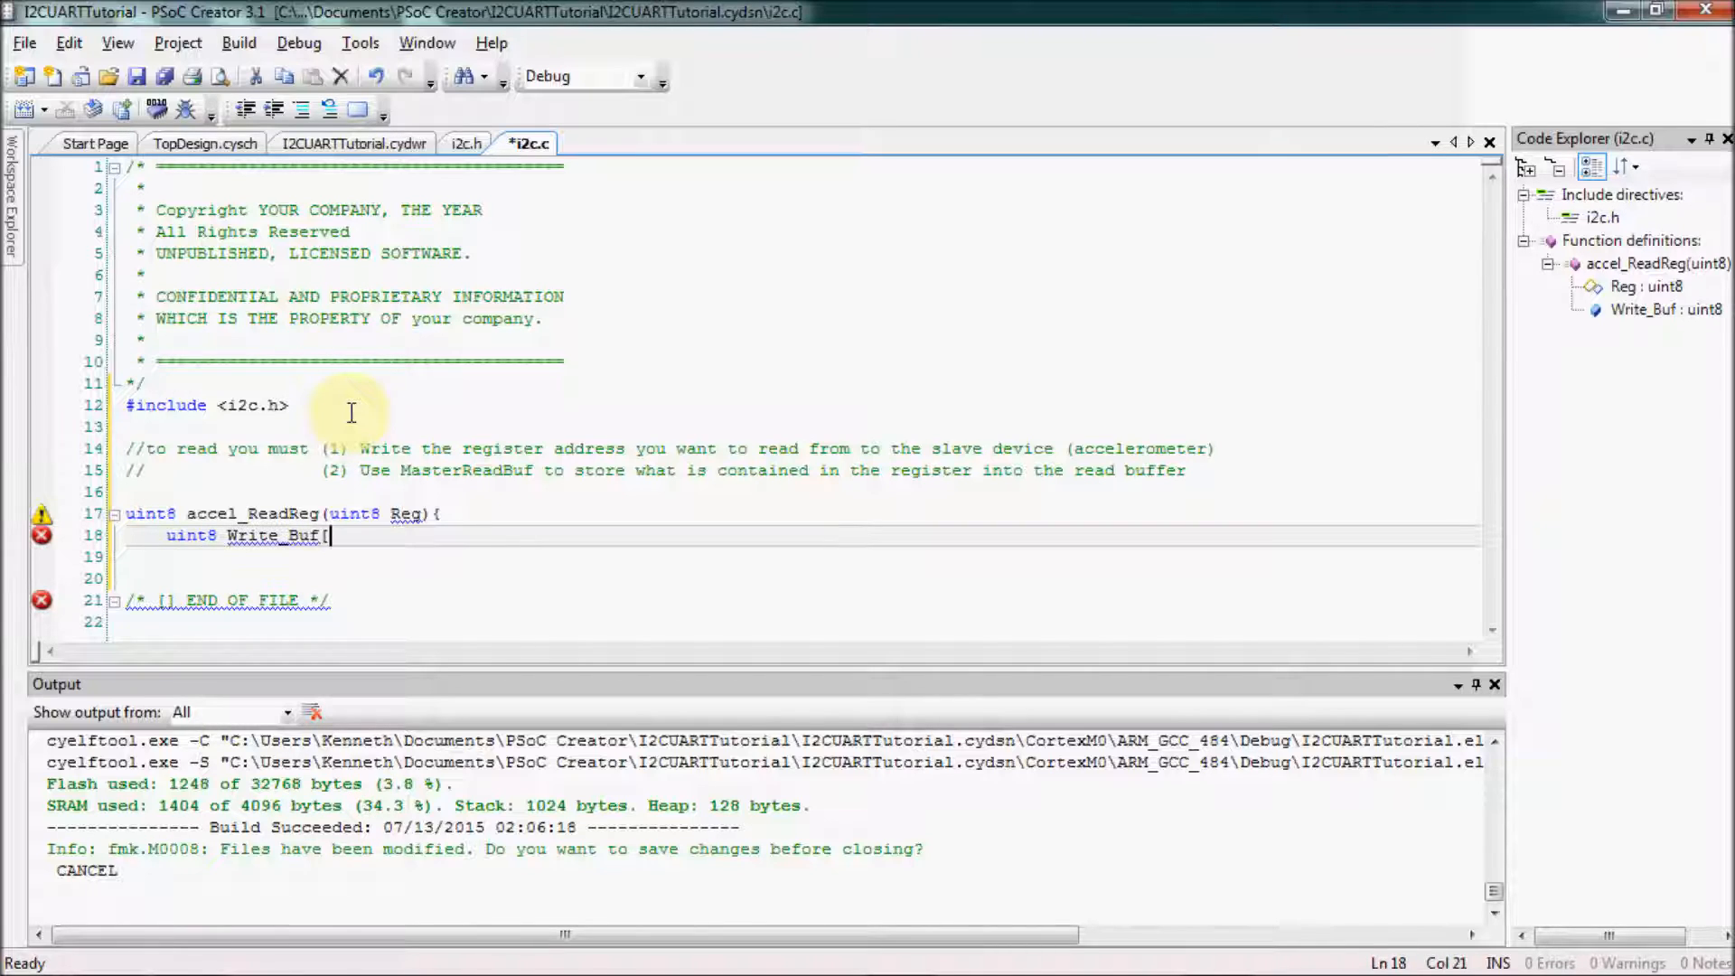
text(1]={0};)
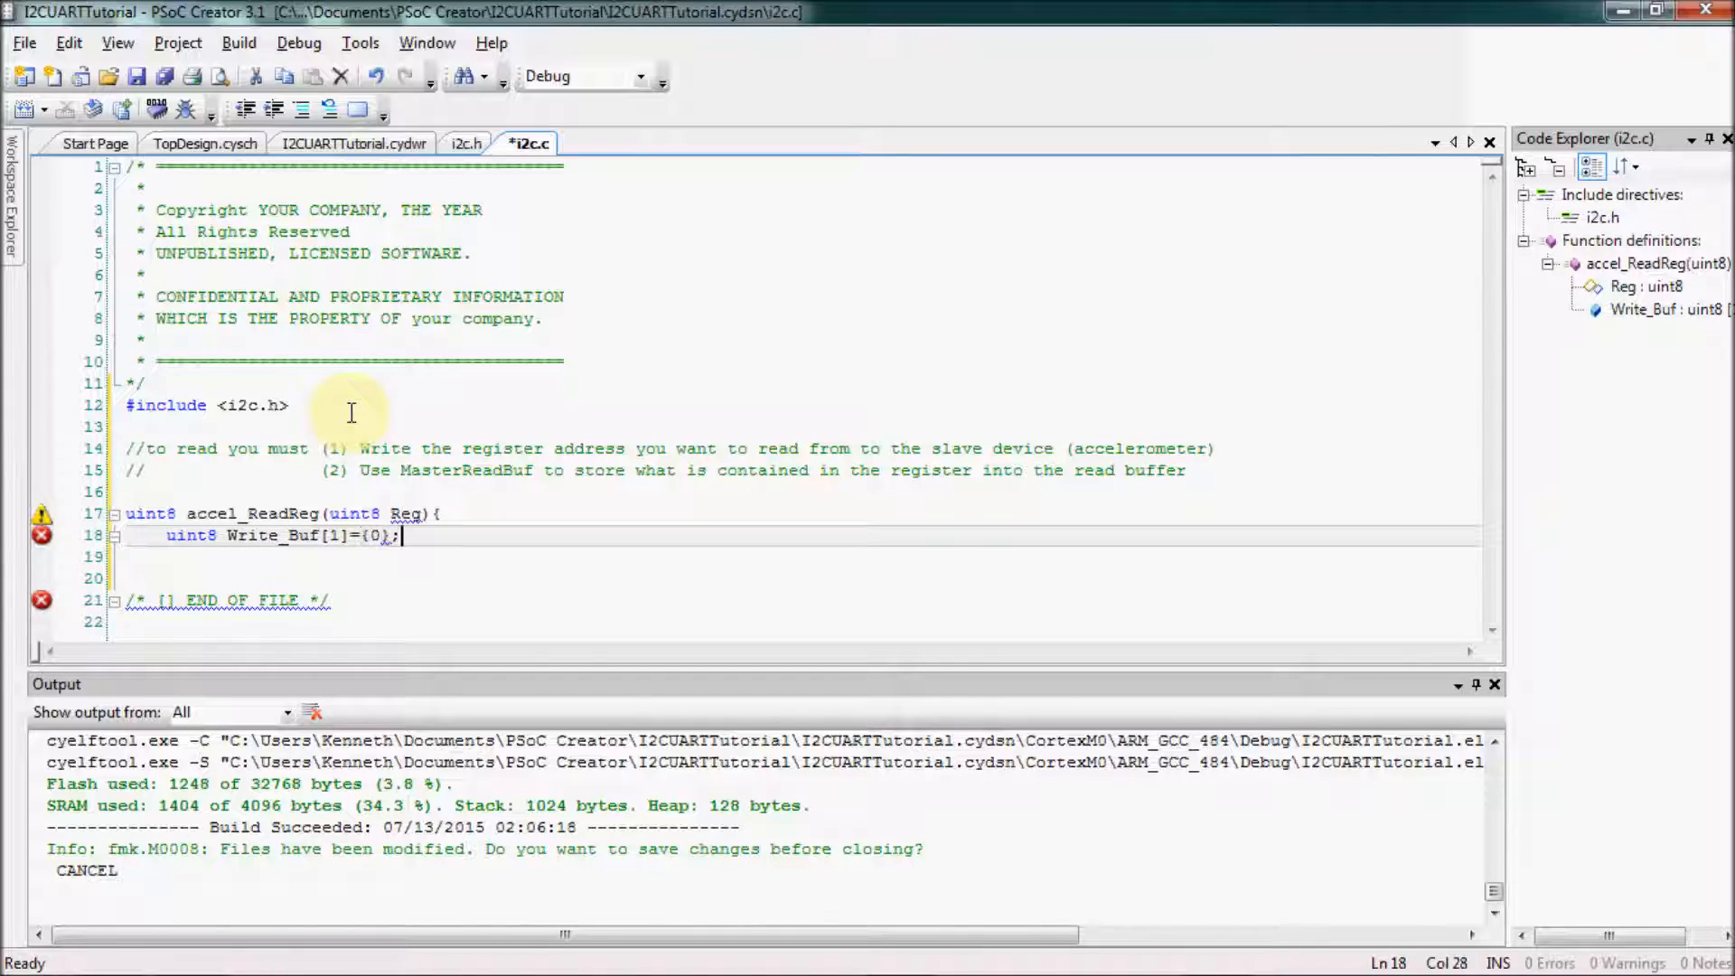
text(//Buffer that will contain)
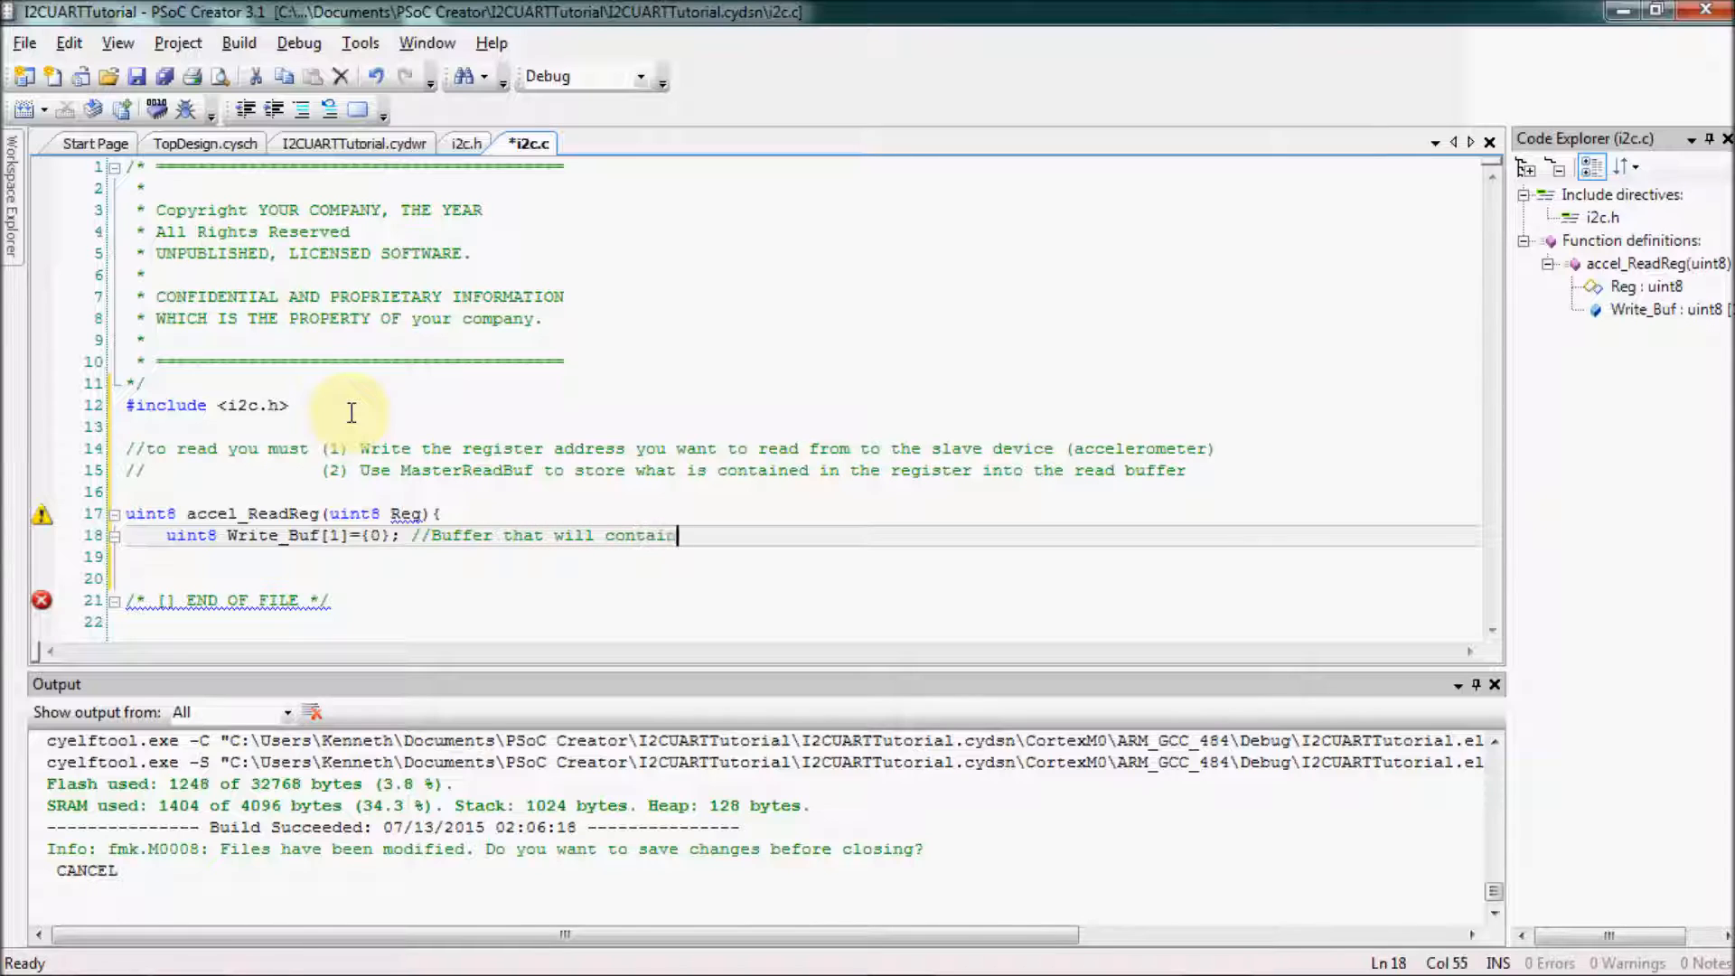
text(the register that will be read from)
click(802, 557)
text(Write_Buf[0]=)
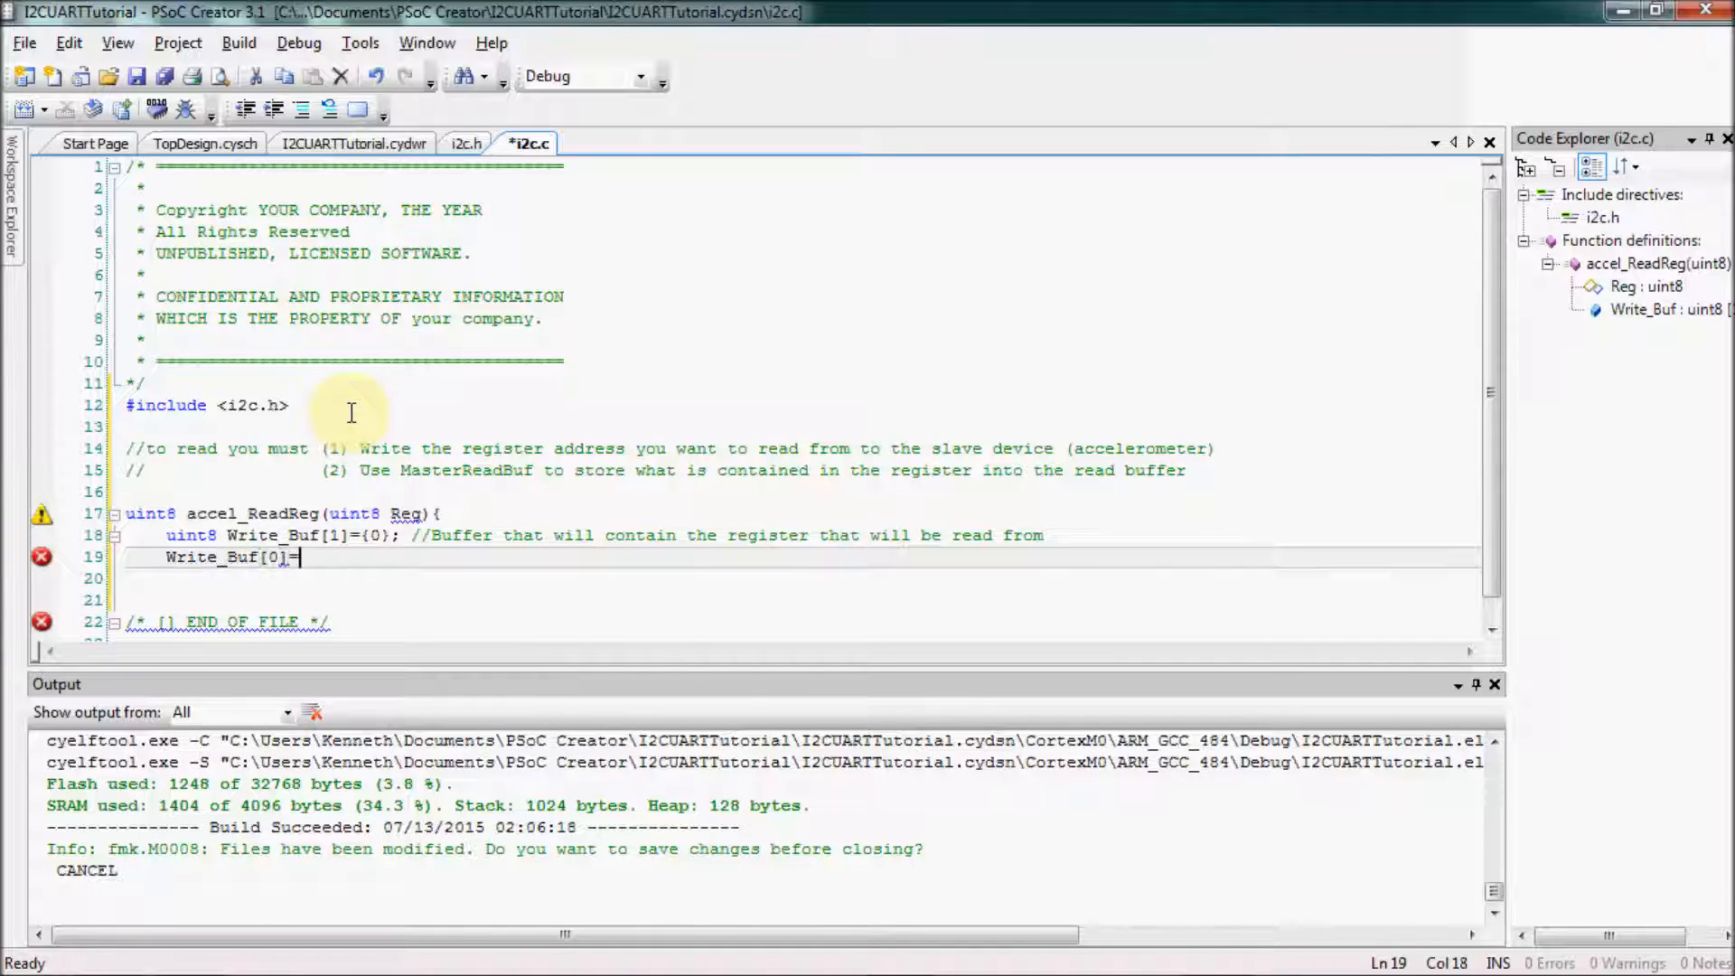
Store Reg in Write_Buf[0] and declare a commented one-byte Read_Buf for the value read
text(Reg;)
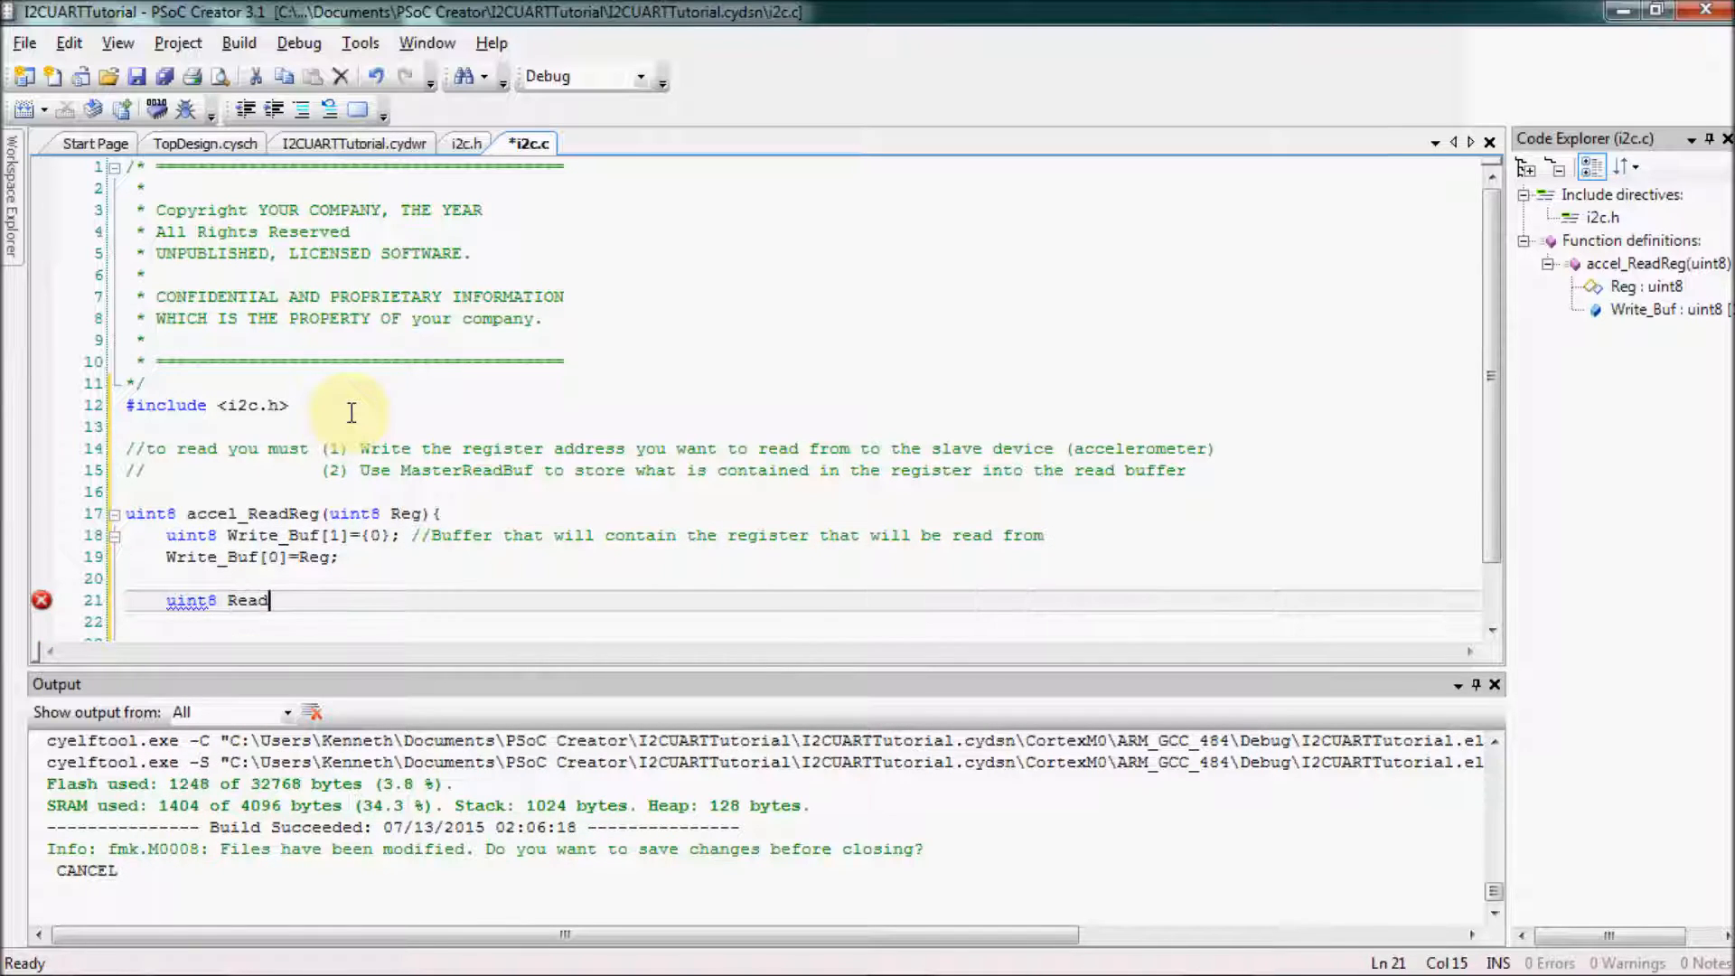
text(_Buf[1]={0)
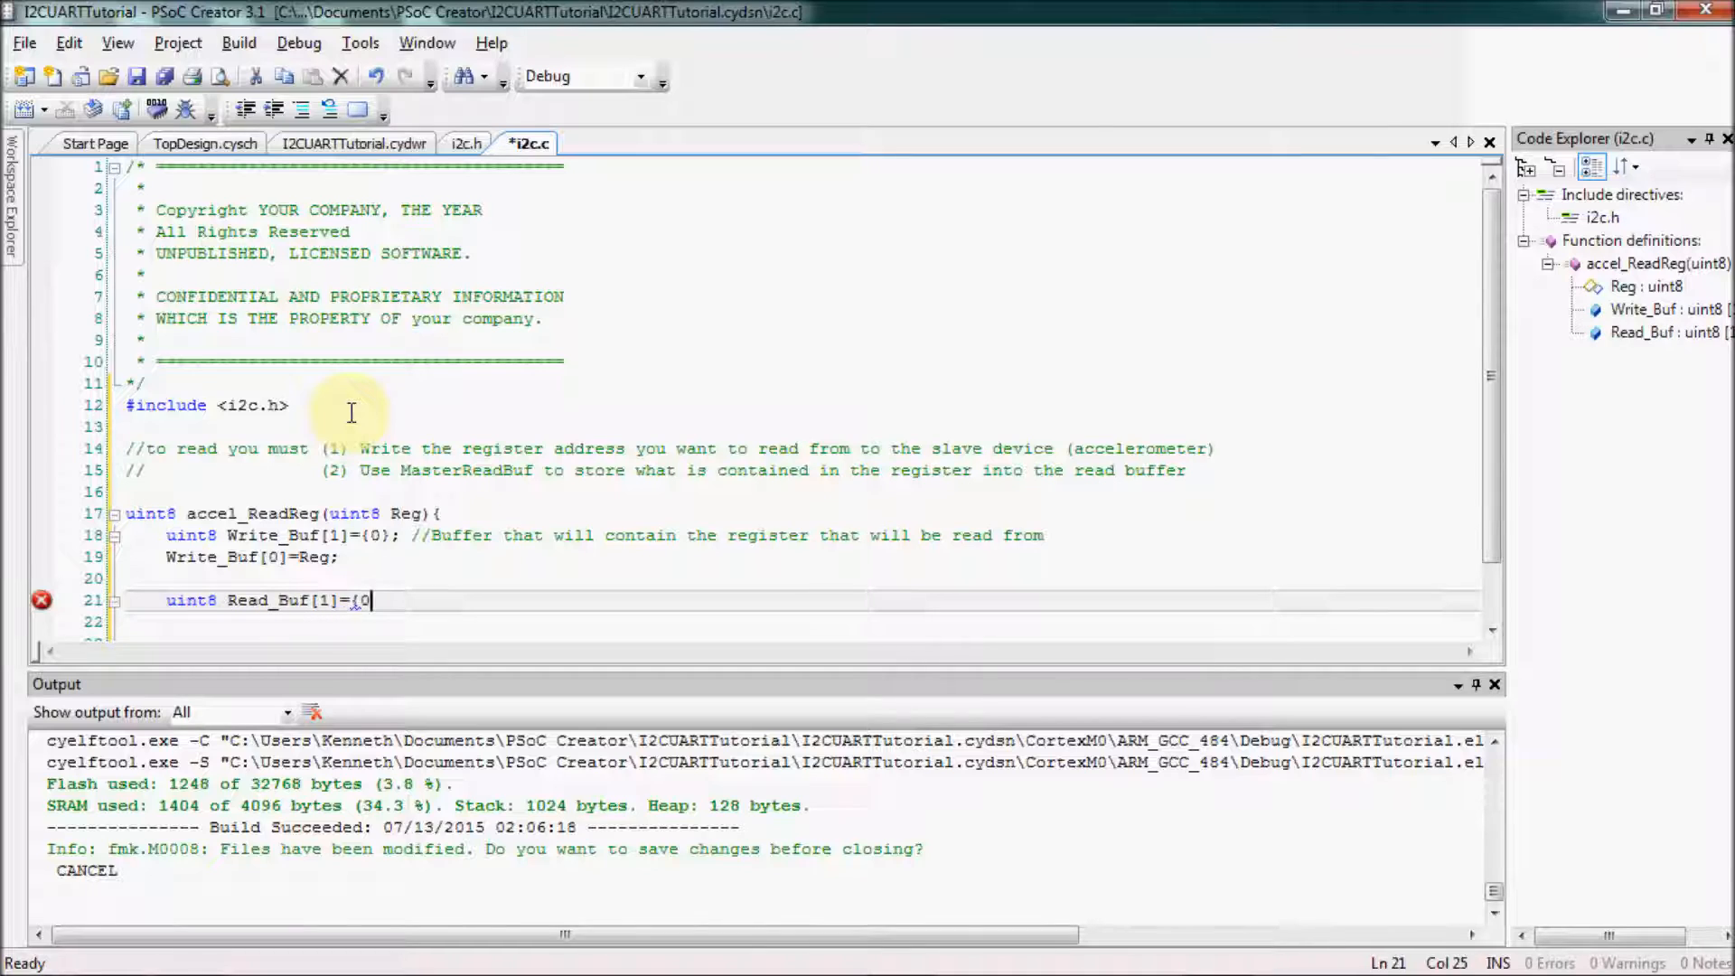
text(};  //)
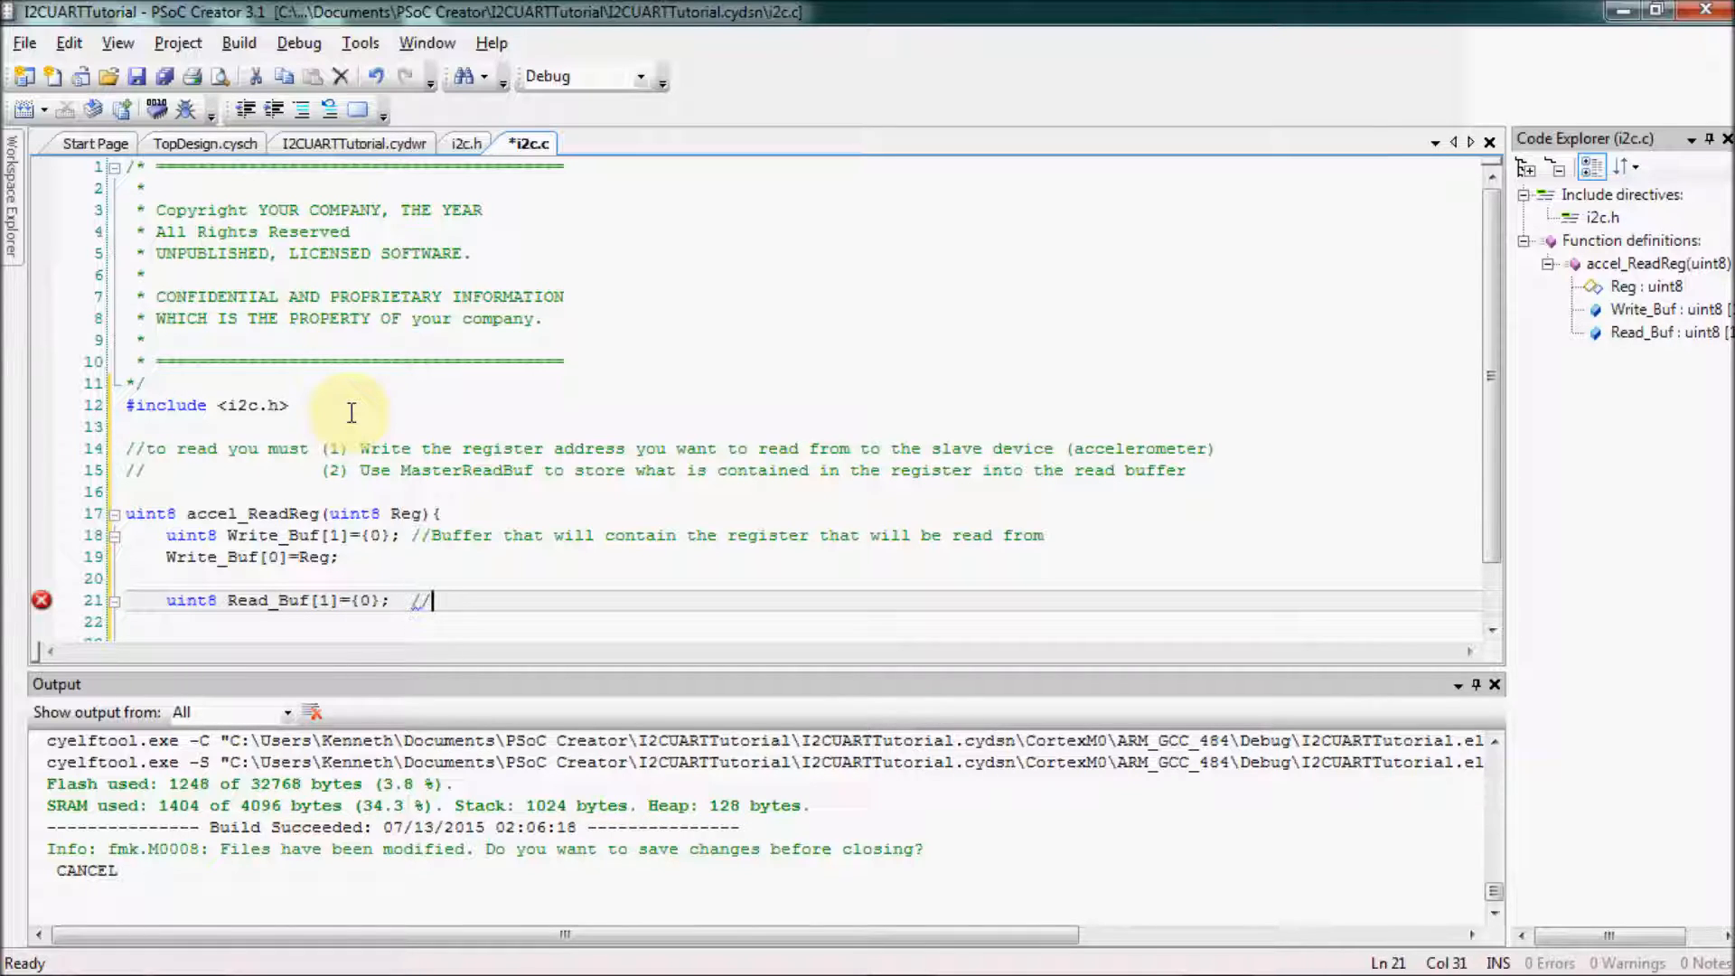
text(Buffer that will store the valu)
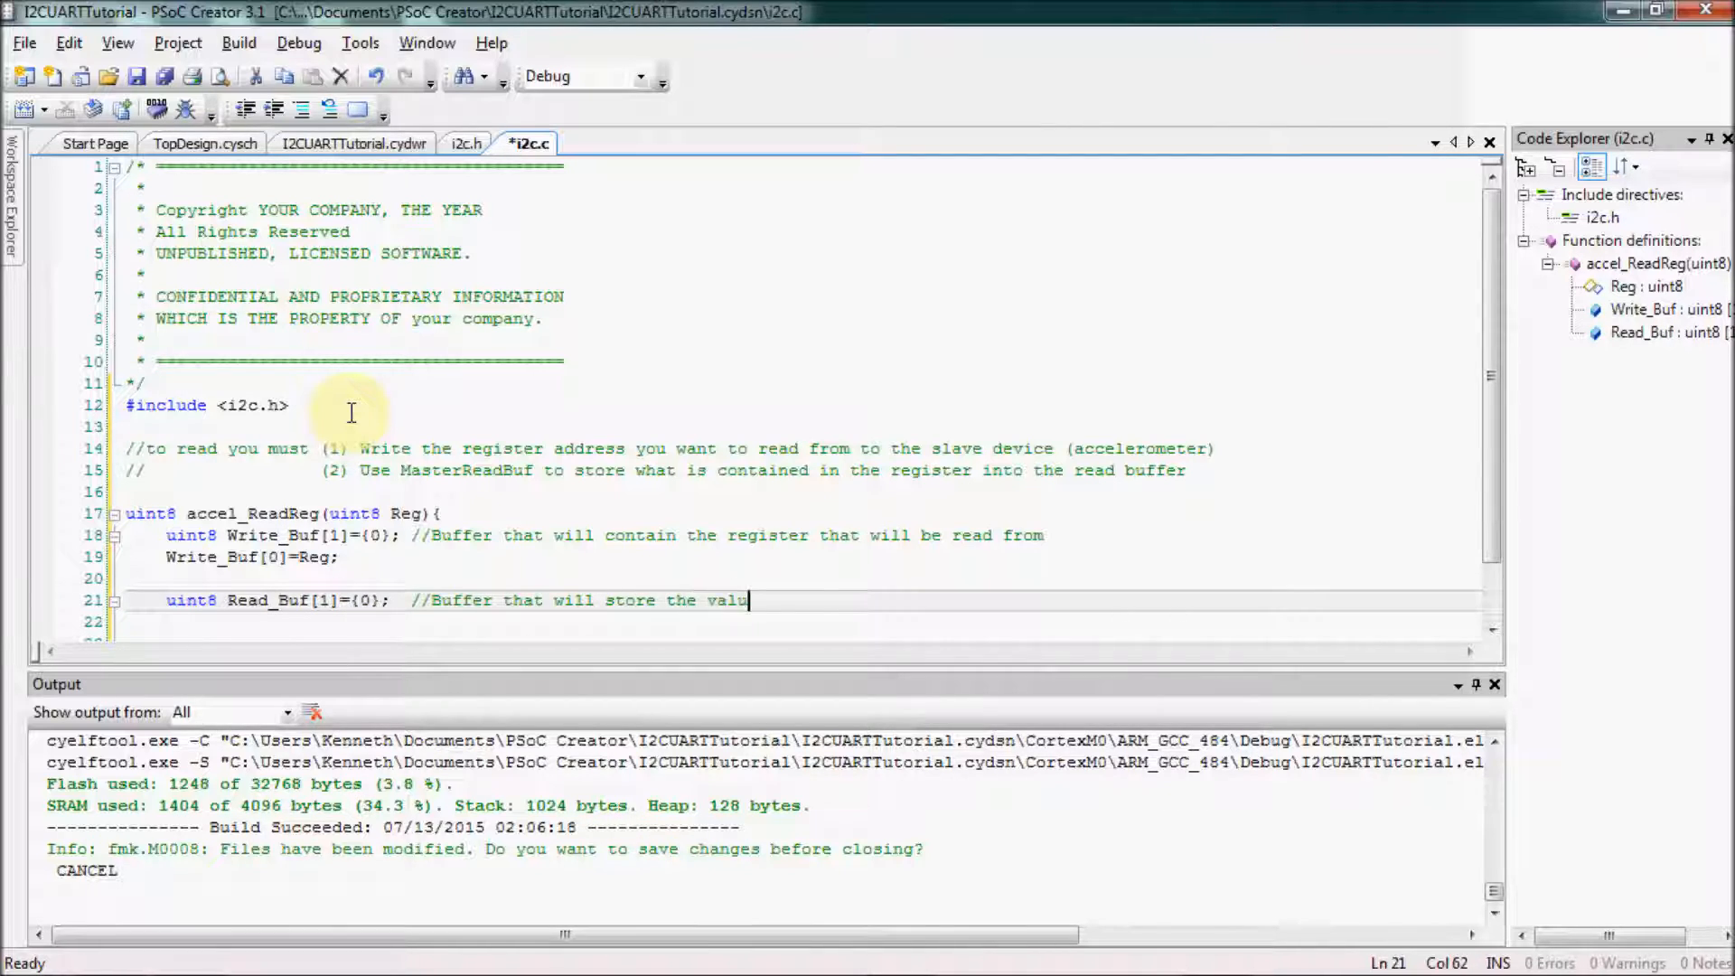
text(e read from the register)
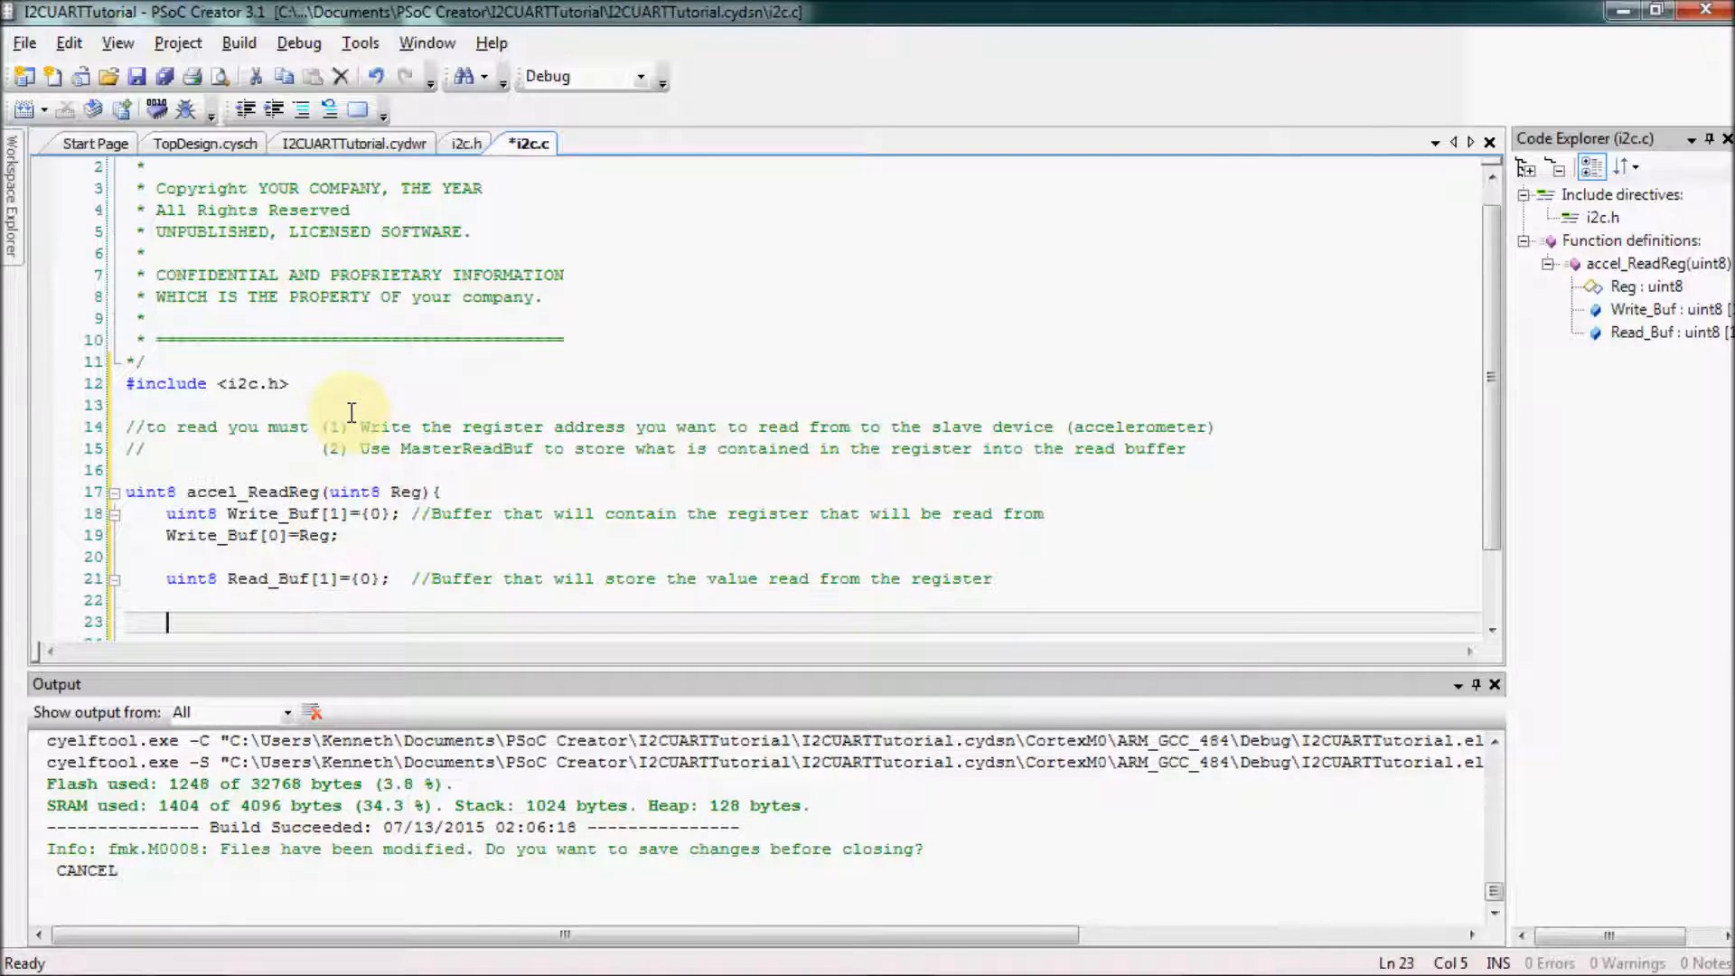
Call I2C_1_I2CMasterWriteBuf(ACCEL_ADDR, (uint8*)Write_Buf, 1, I2C_1_I2C_MODE_NO_STOP)
text(I2C_1)
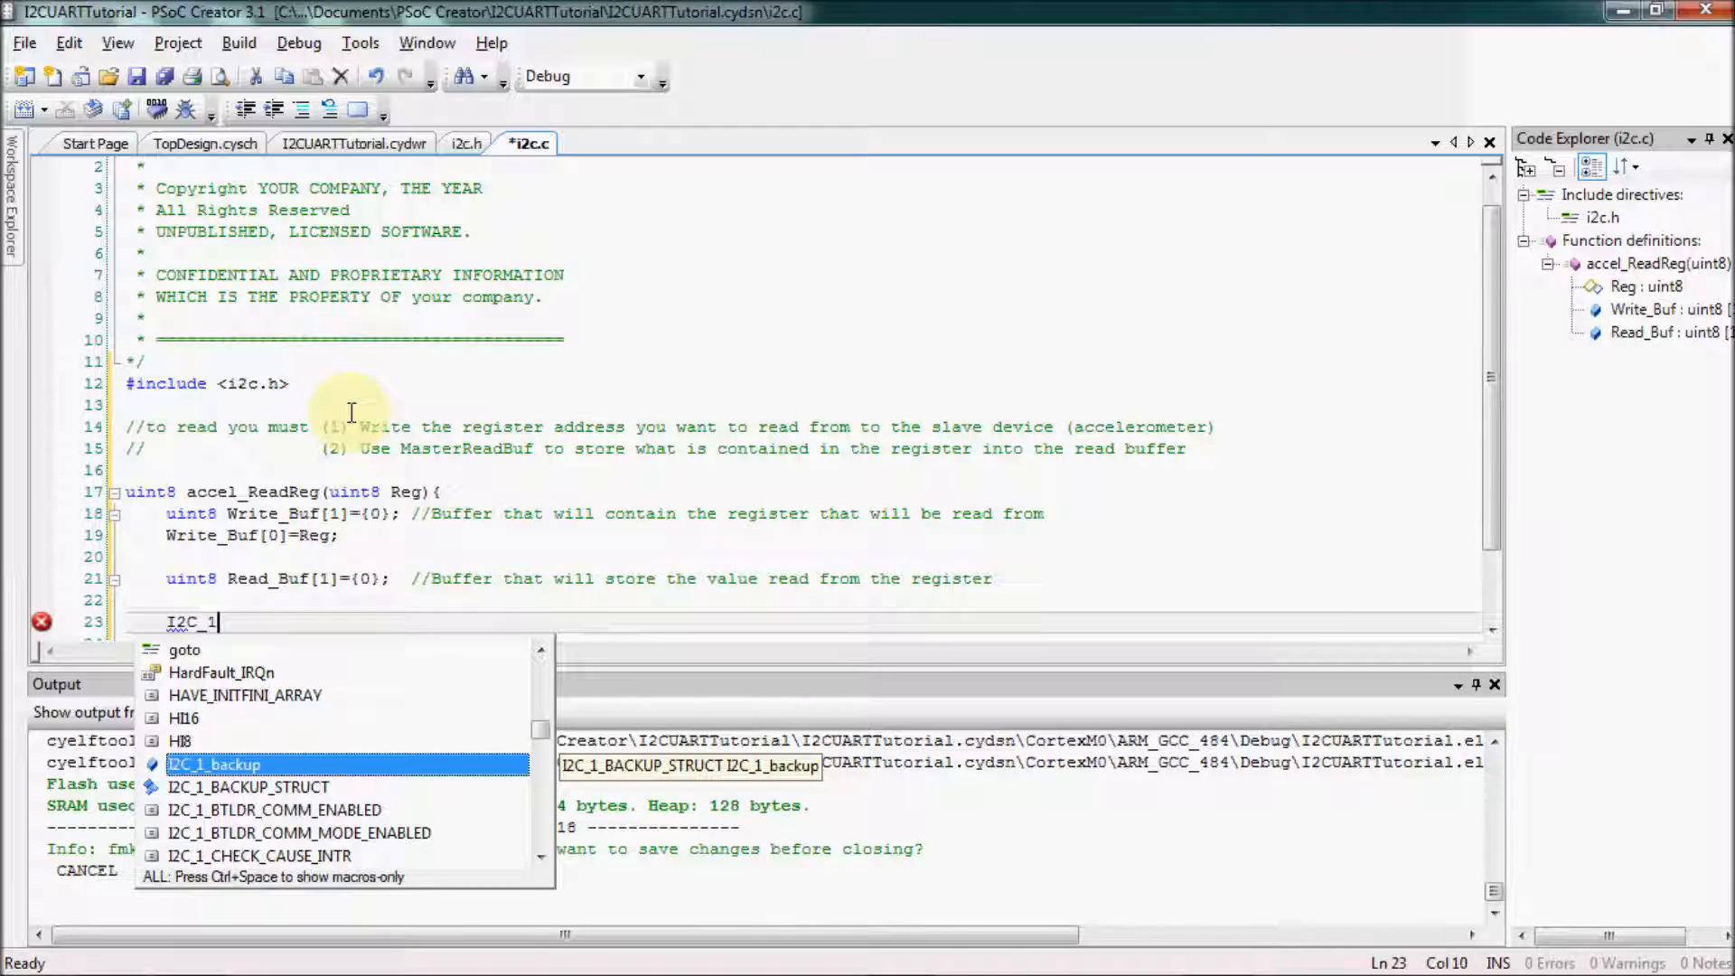
text(_I2C)
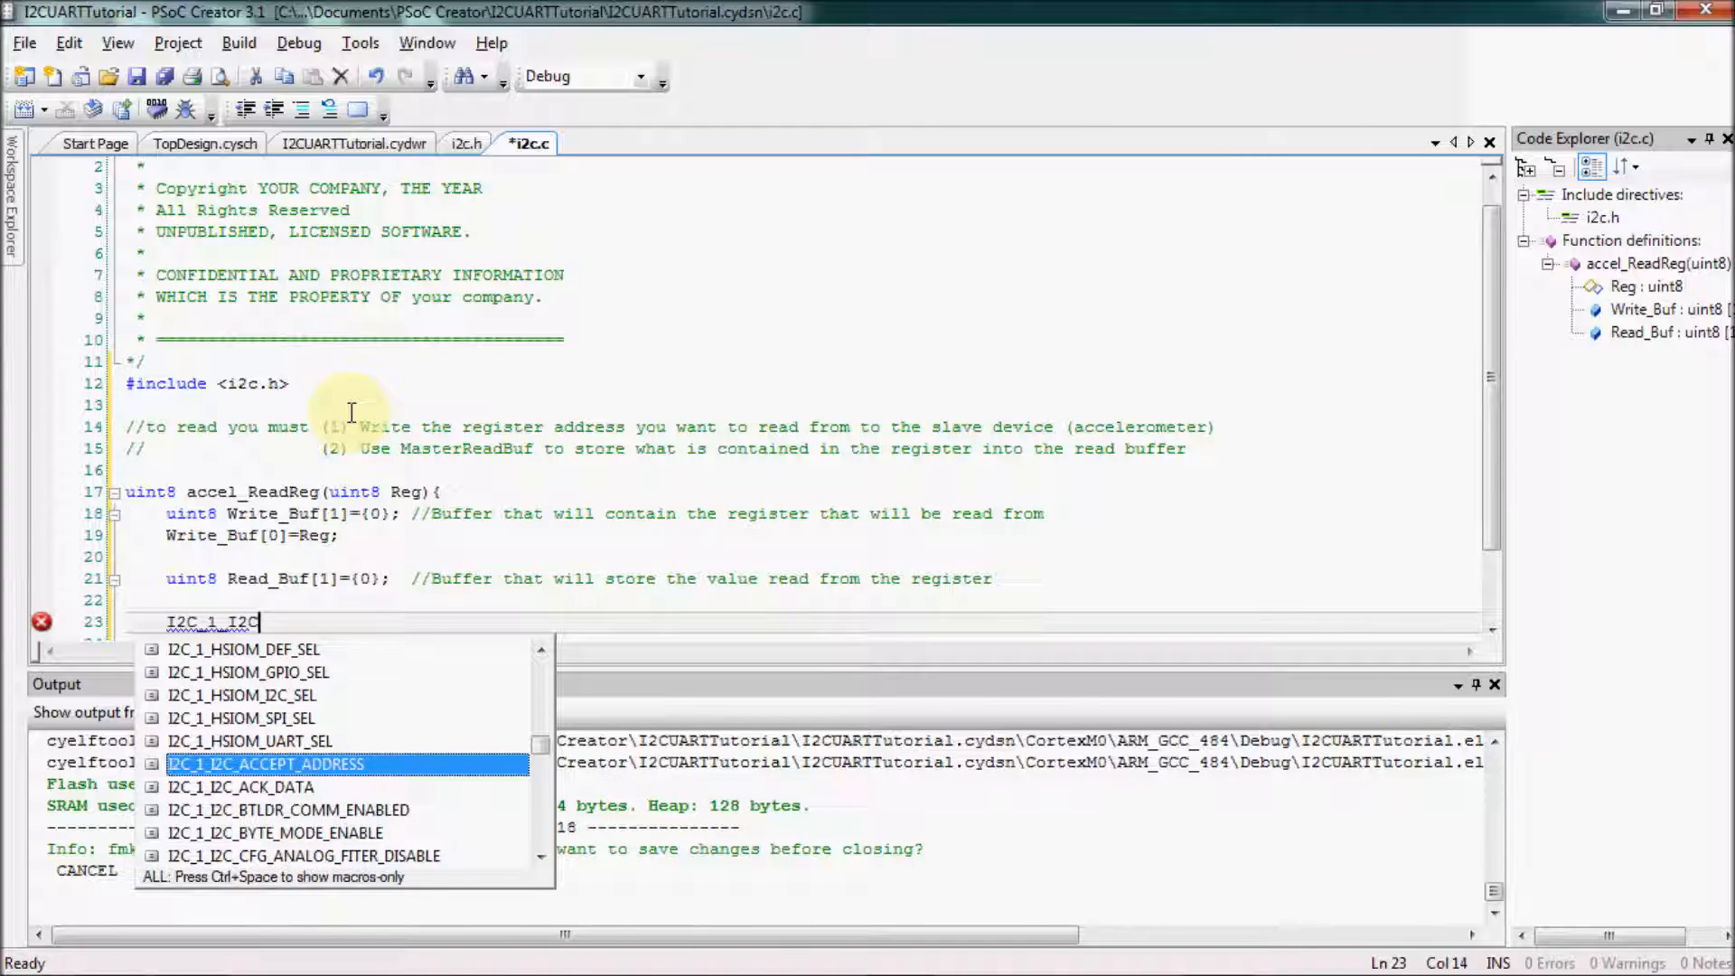
text(Mast)
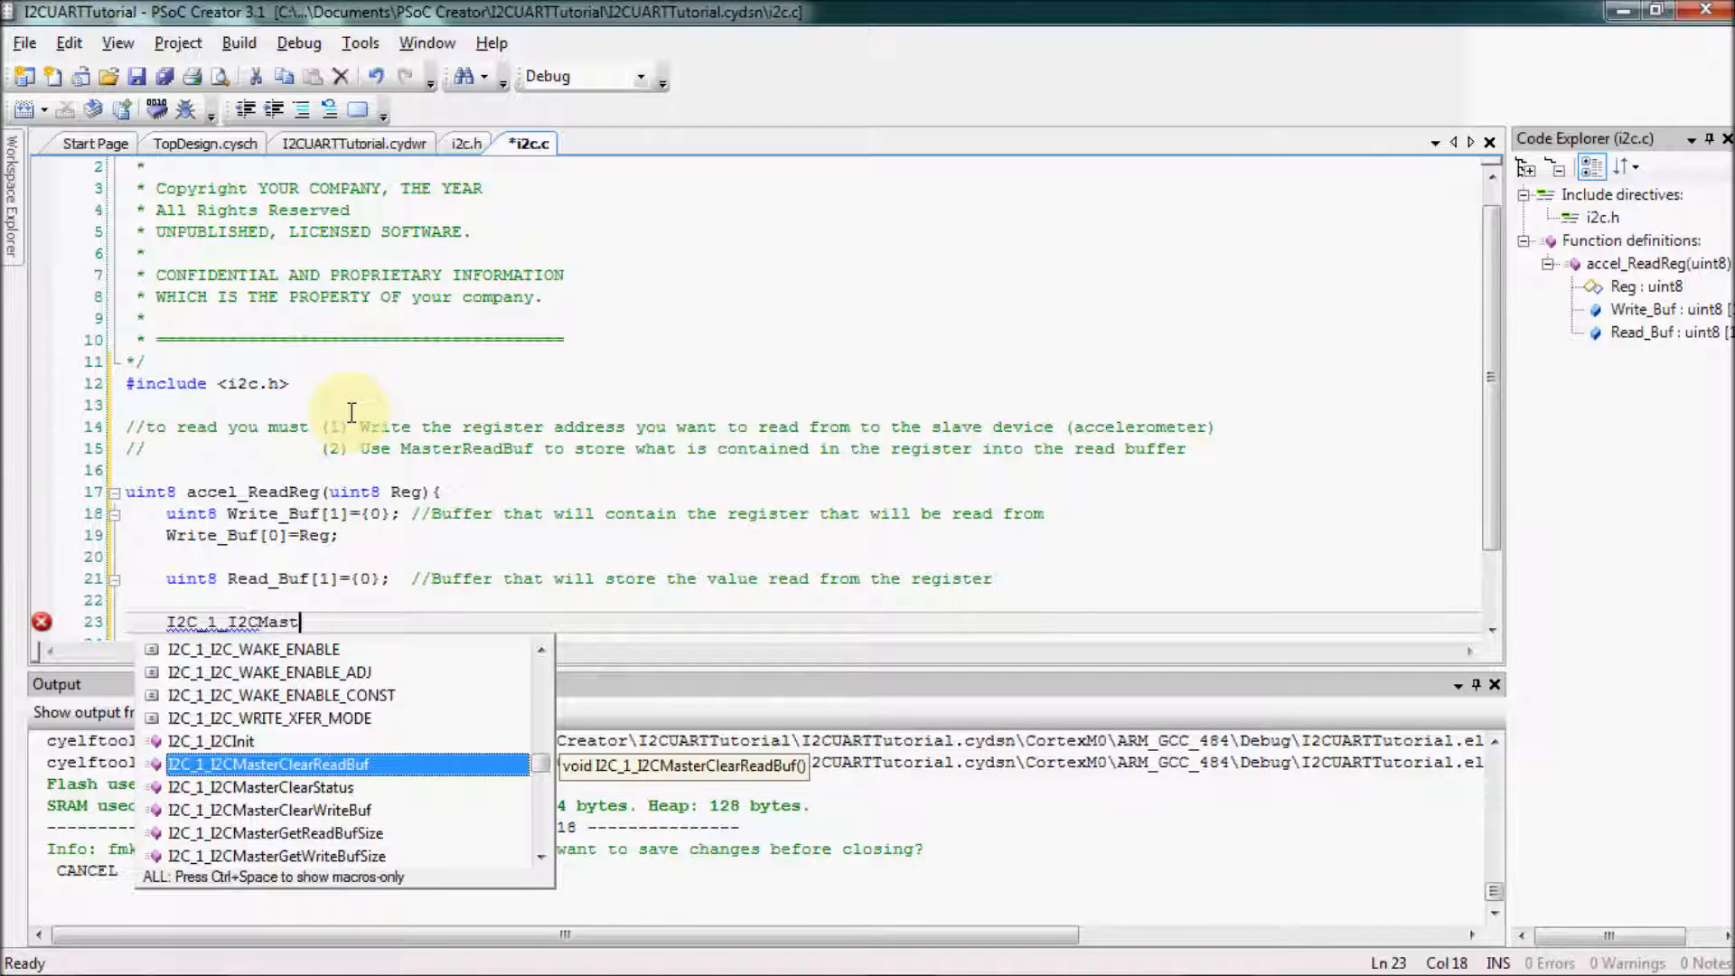
text(erWriteBuf)
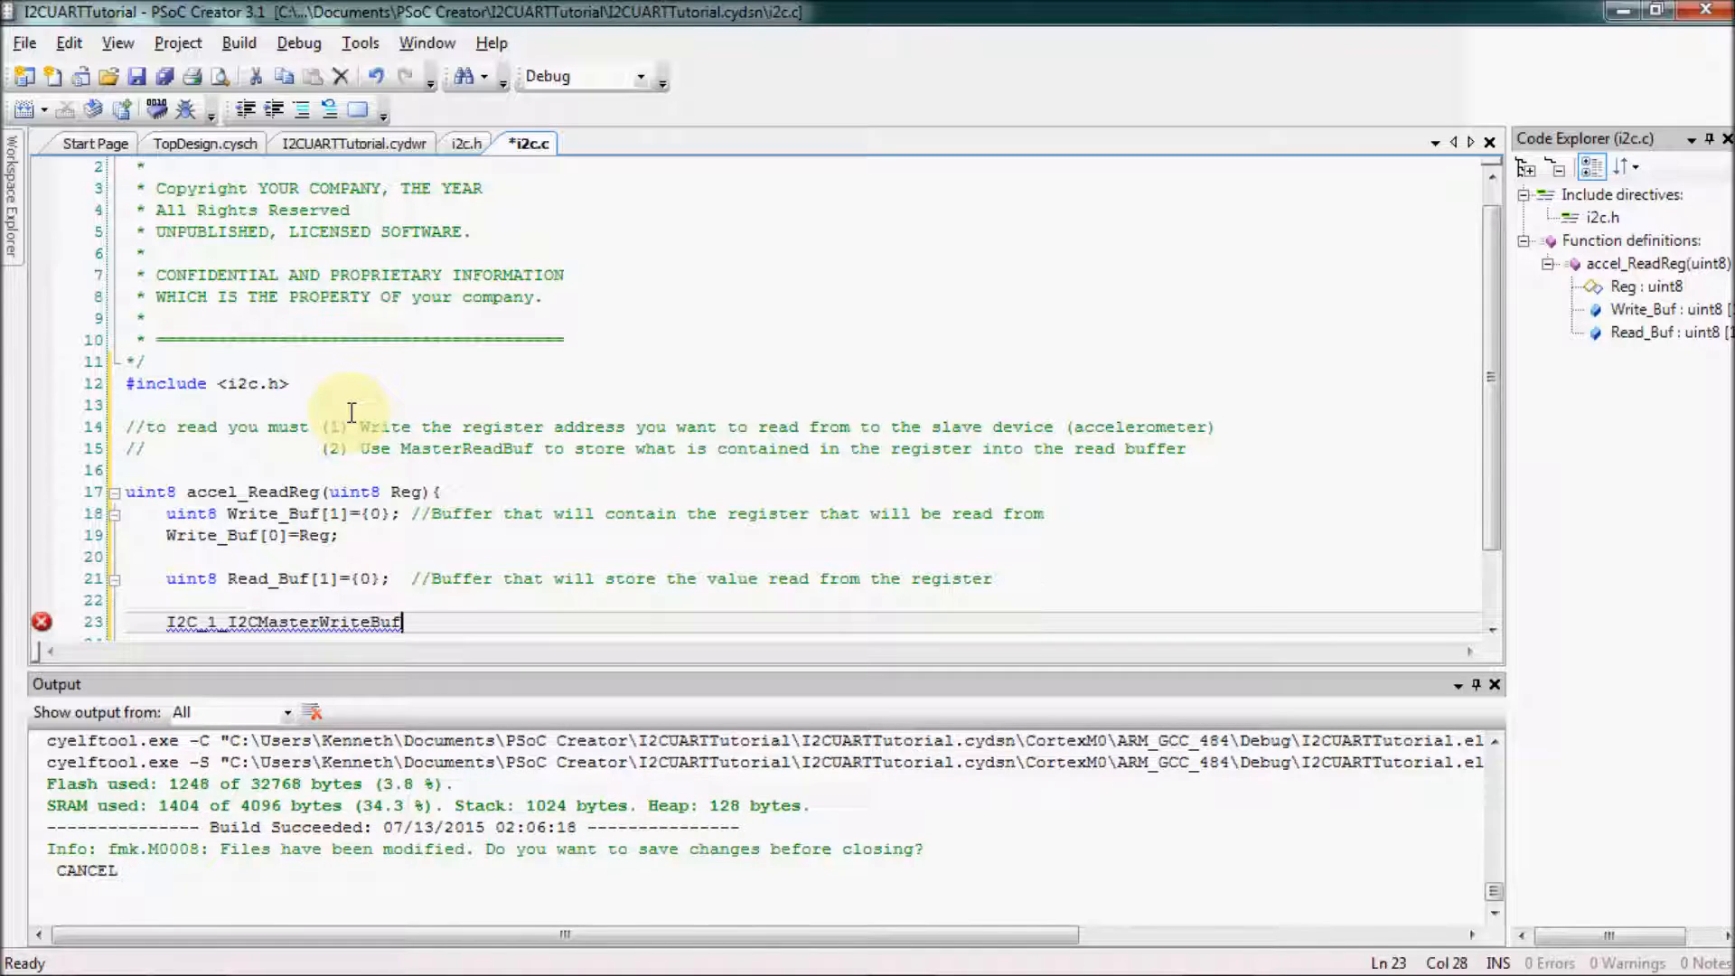
text((ACCEL_ADDR, ()
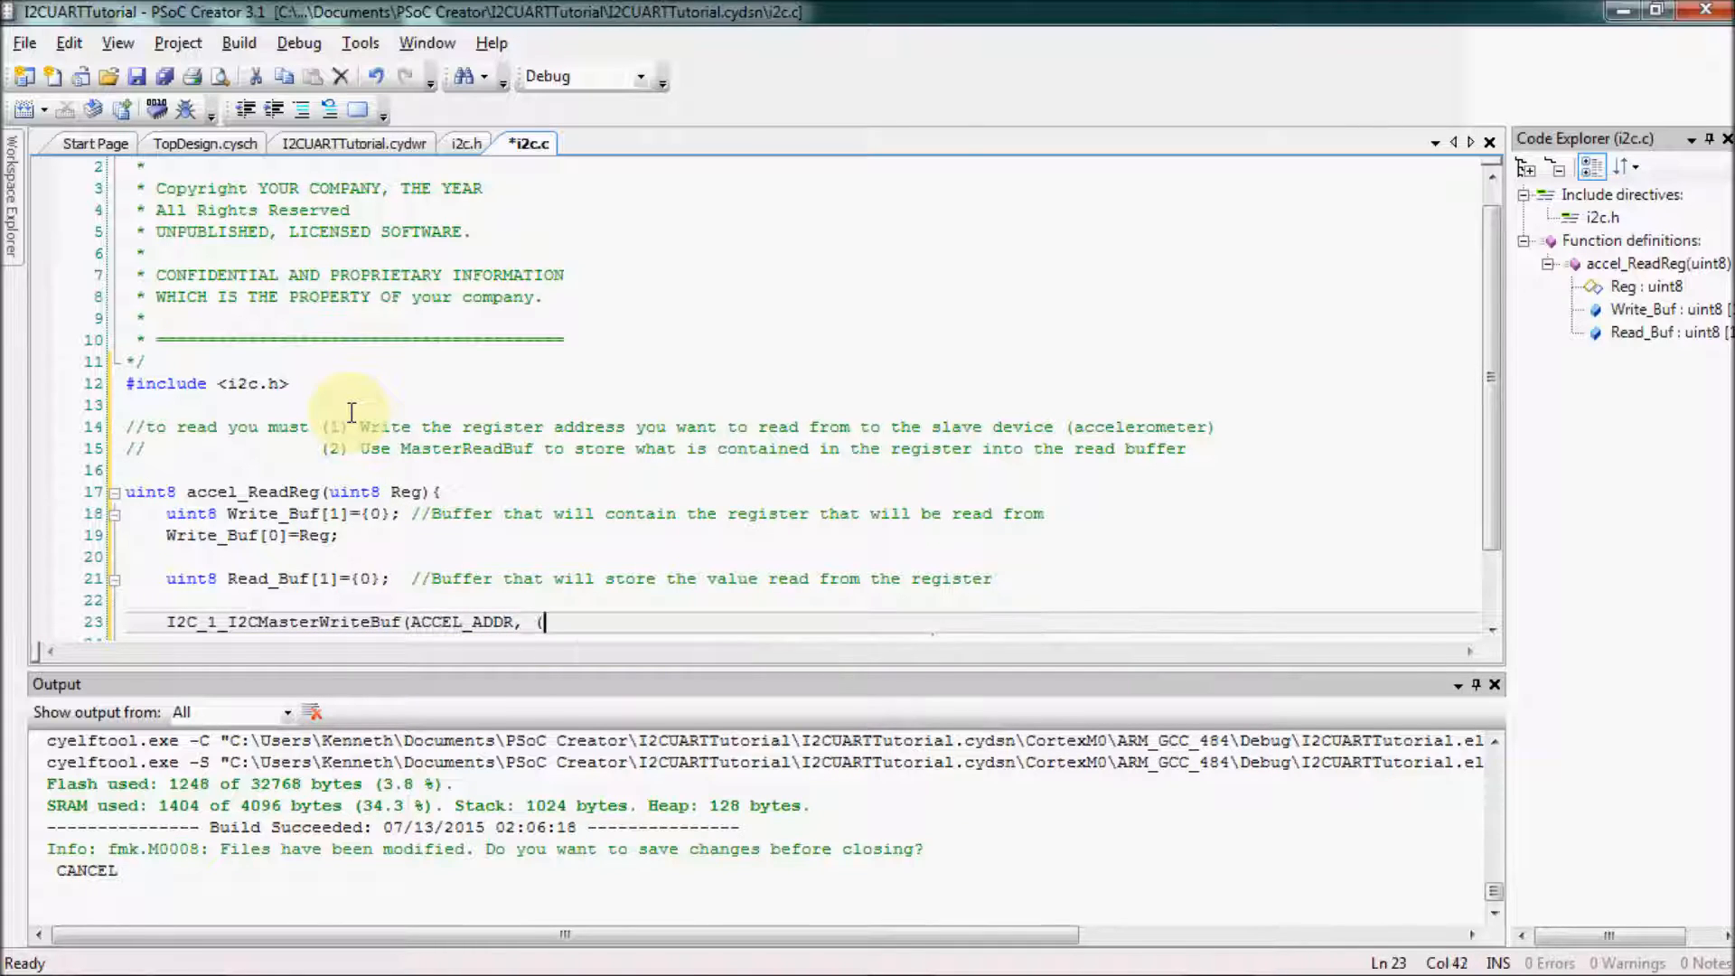
text(uint8*)
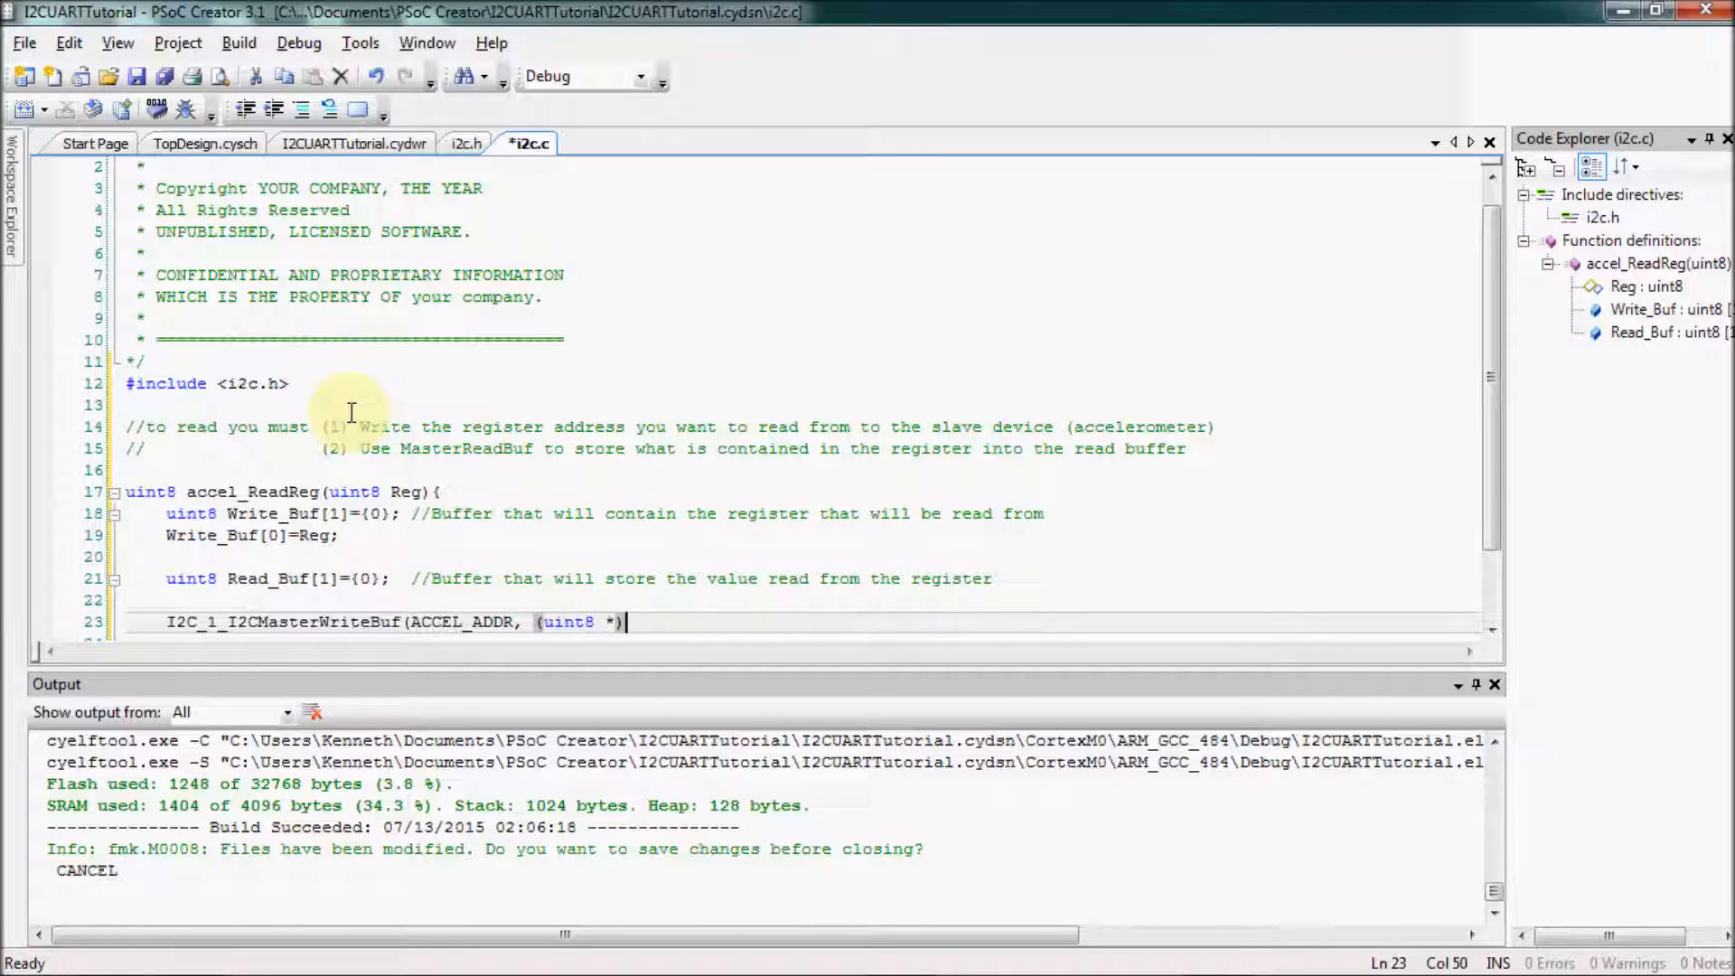
text(Write_Buf)
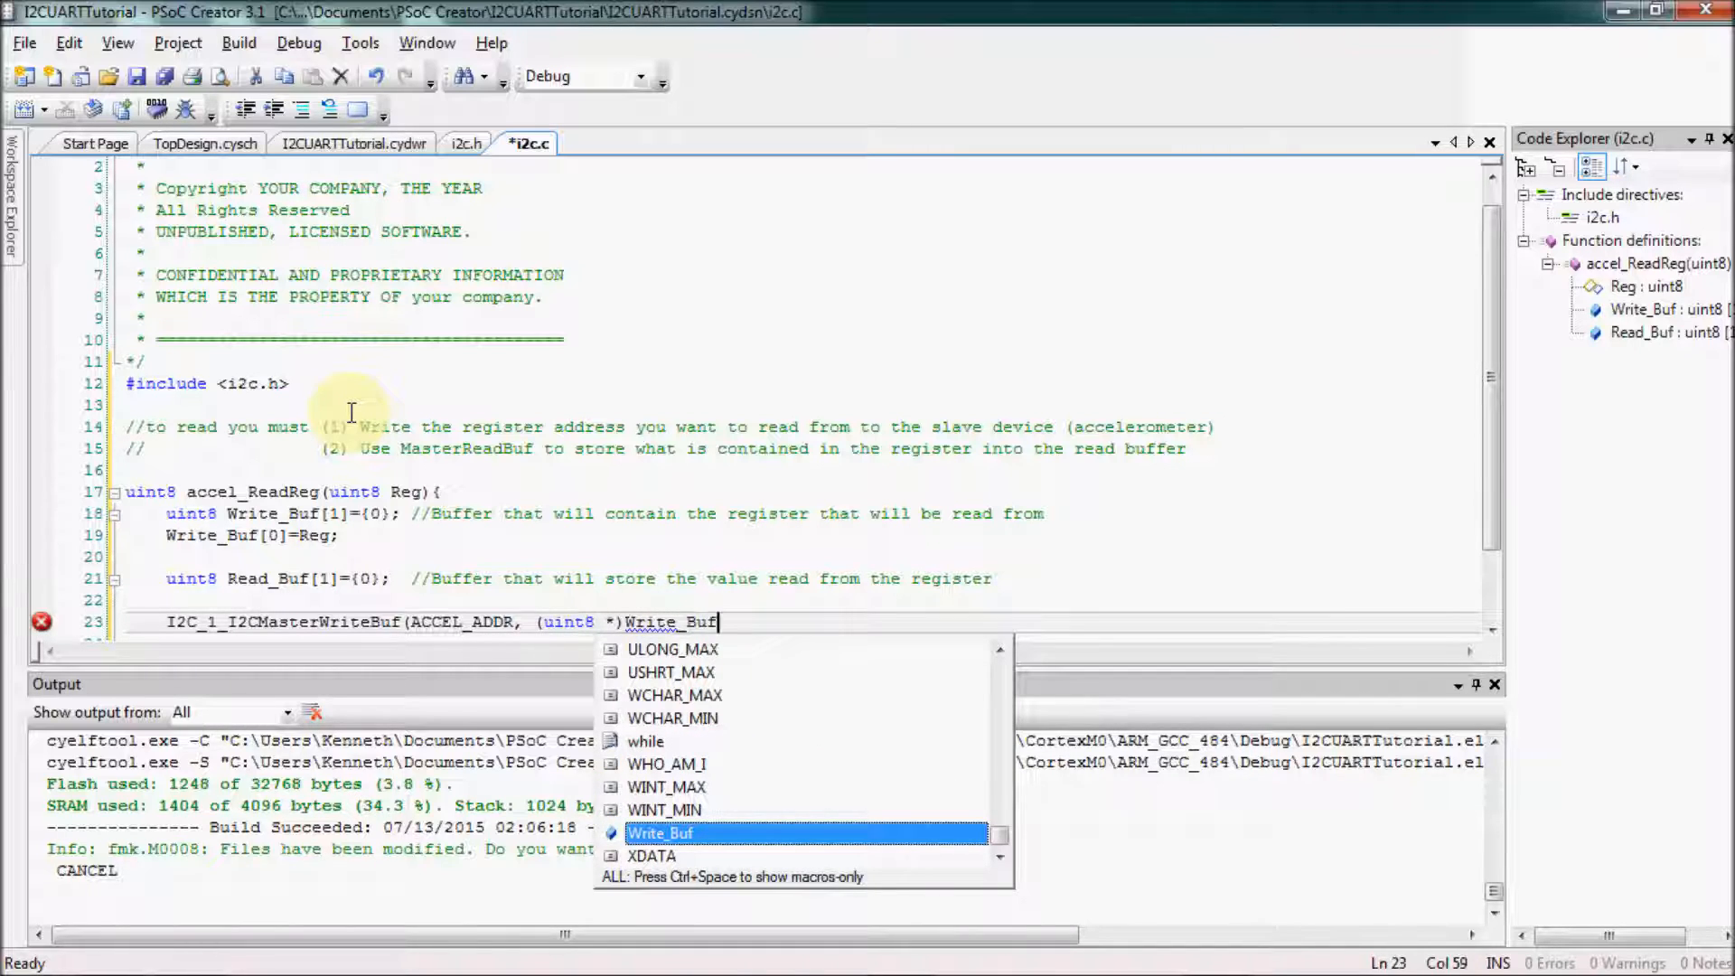
text(, 1, I2)
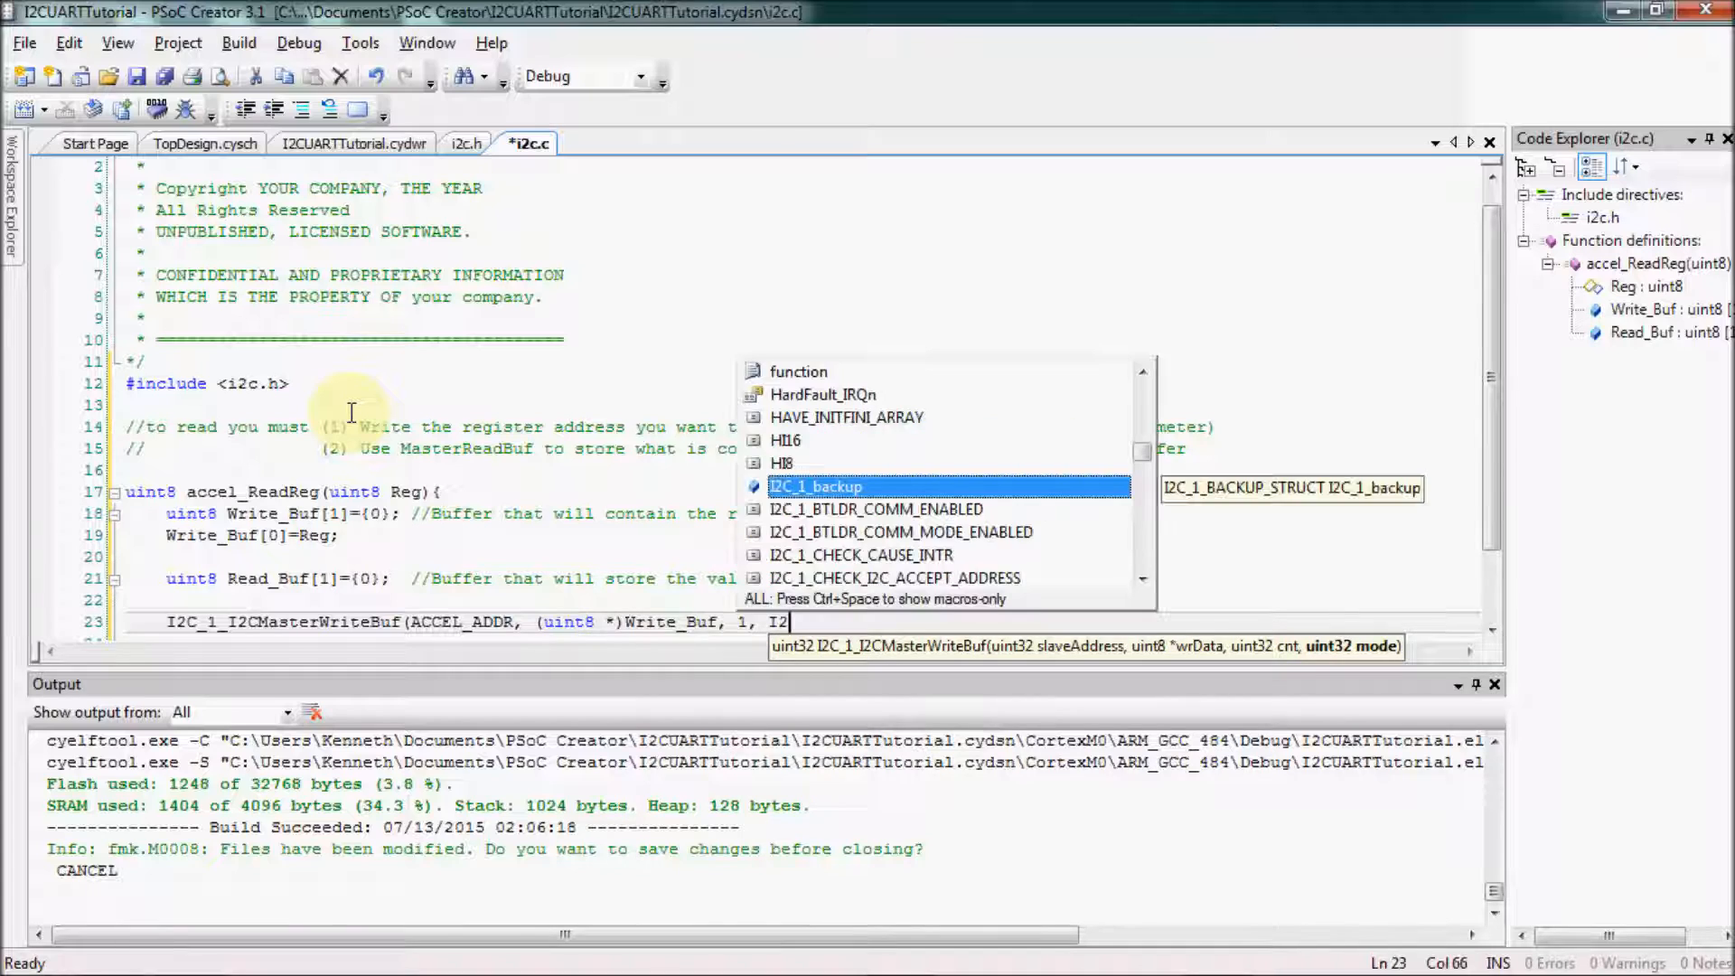
text(_1_)
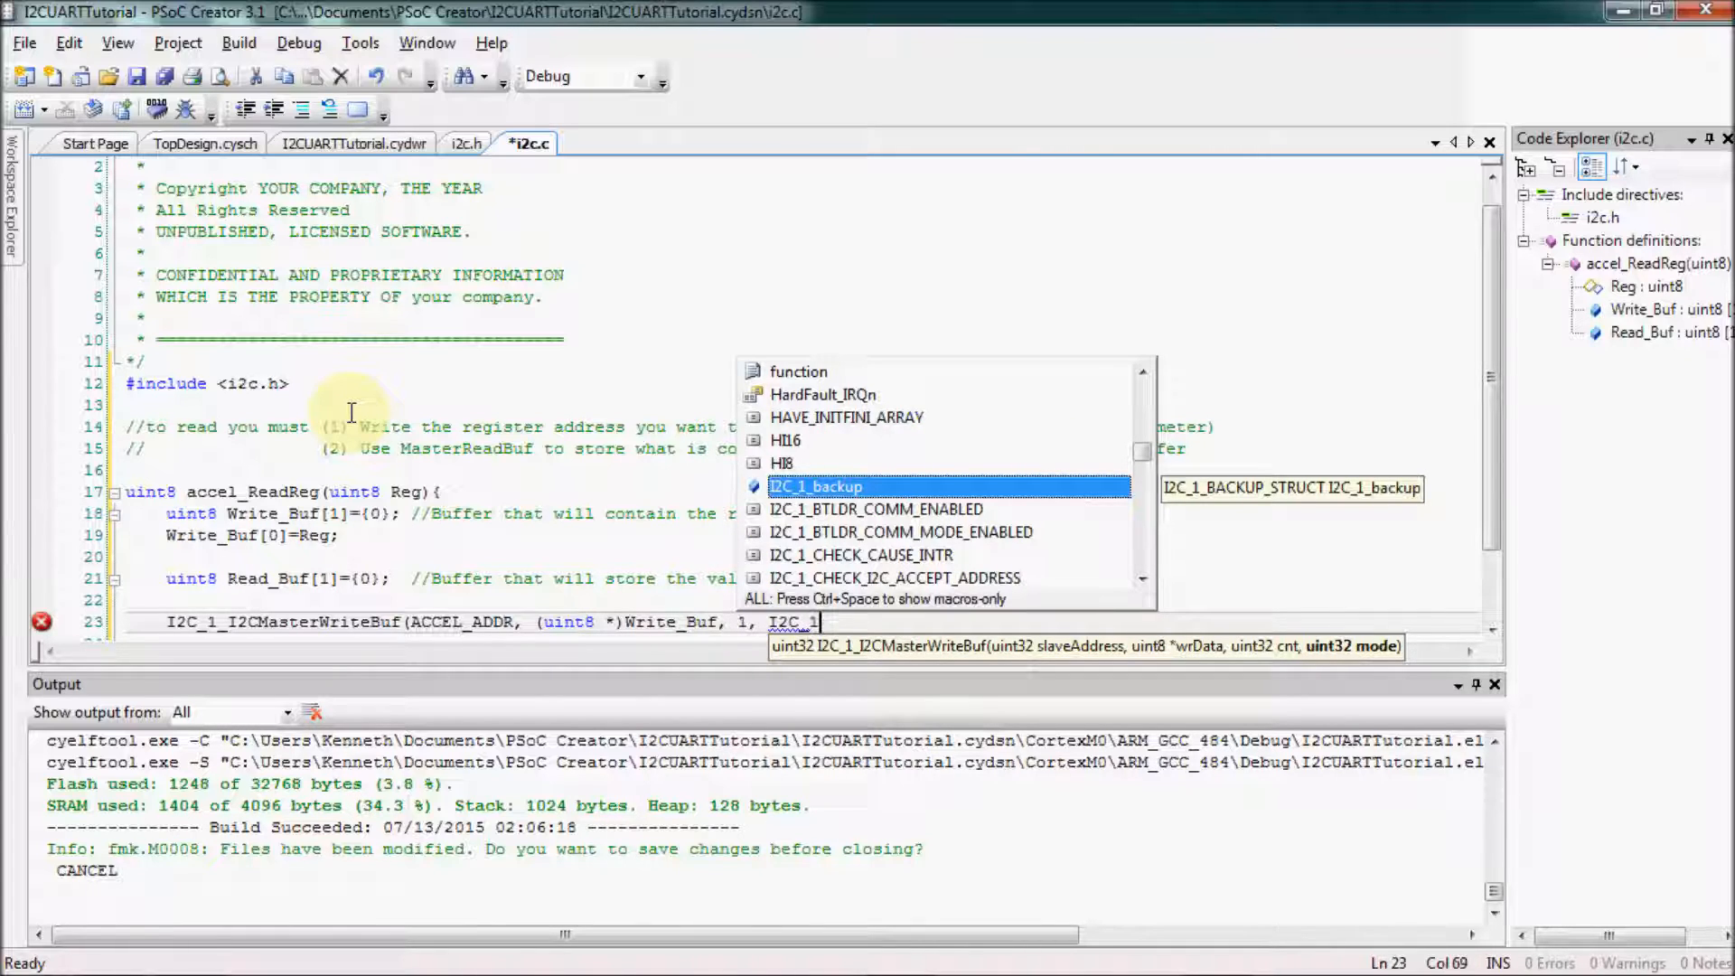
text(I2C_MODE)
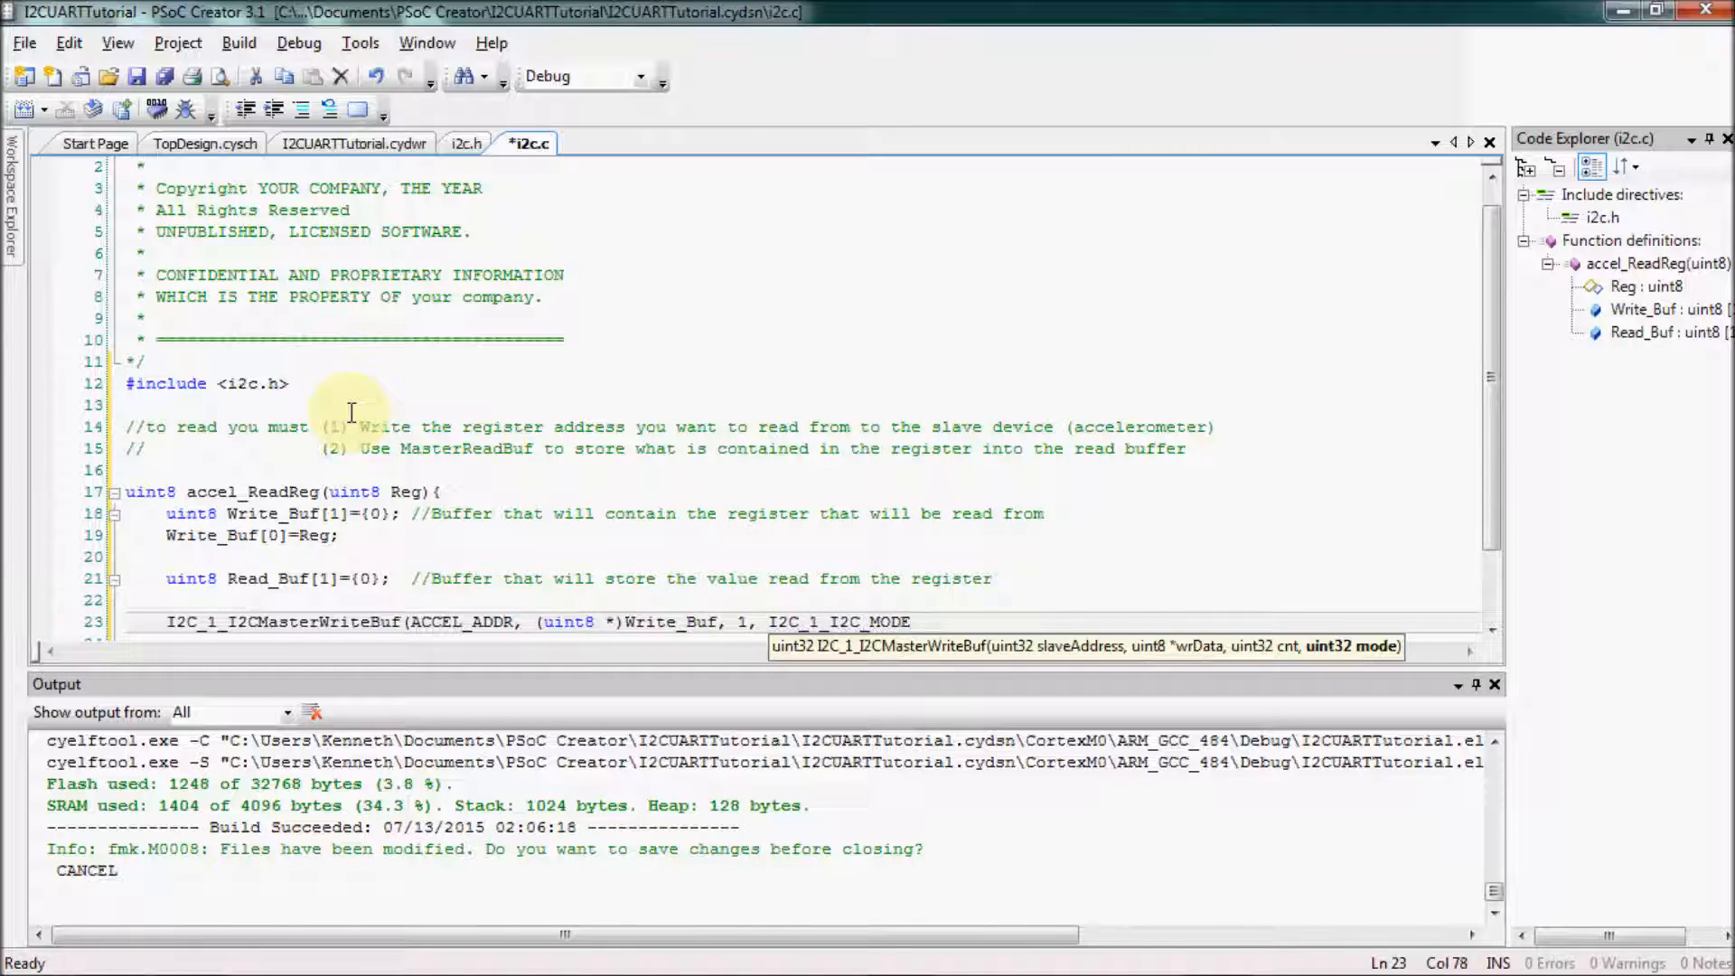
text(_NO_STOP);)
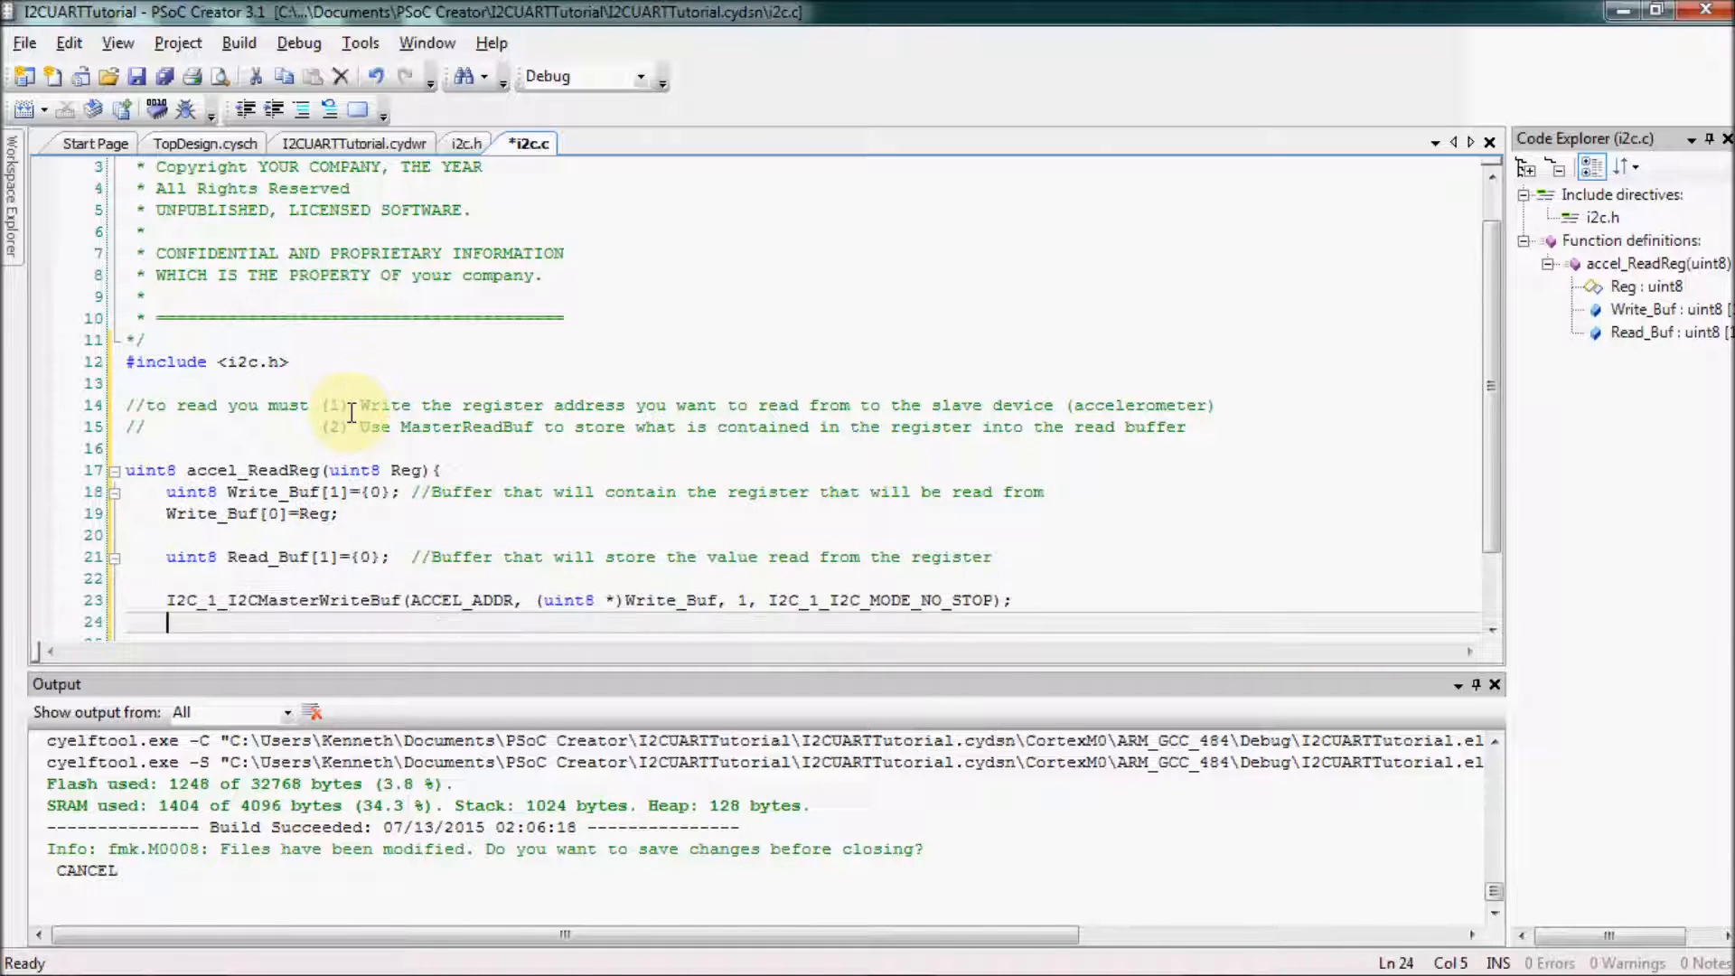
Loop while I2C_1_I2CMasterStatus() & I2C_1_I2C_MSTAT_WR_CMPLT equals 0
text(while((I2C_1_I2CMasterStatus() & I2C)
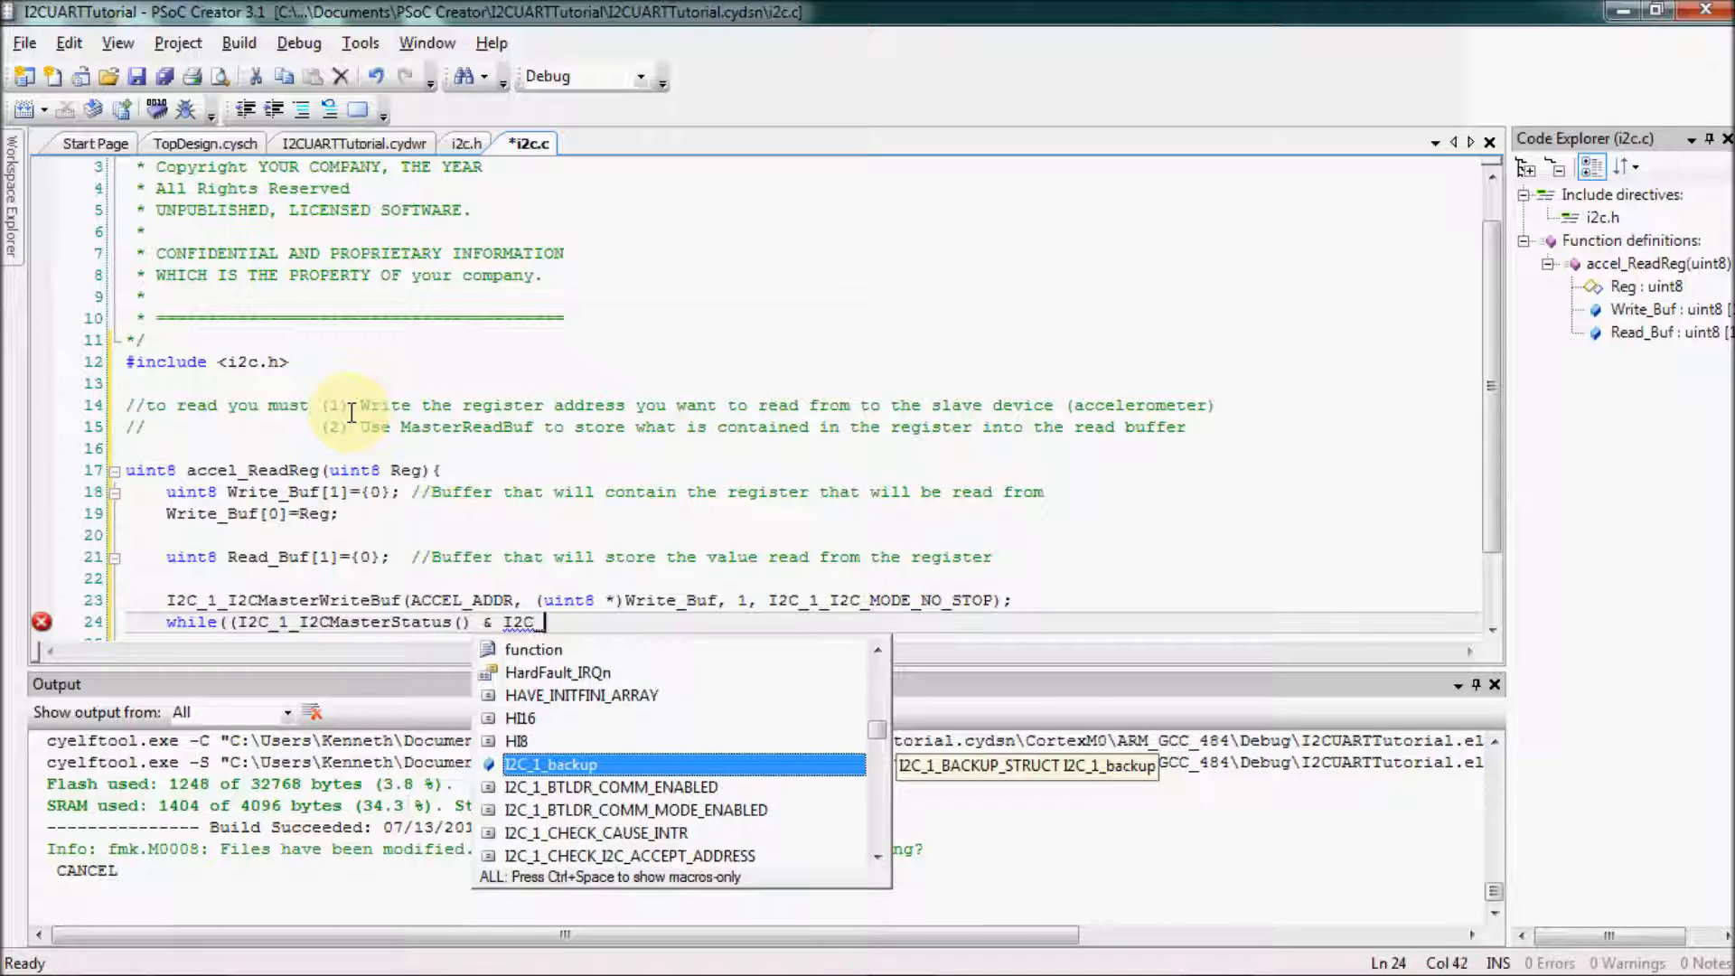
text(_I2C_MSTAT_WR_CMPLT)
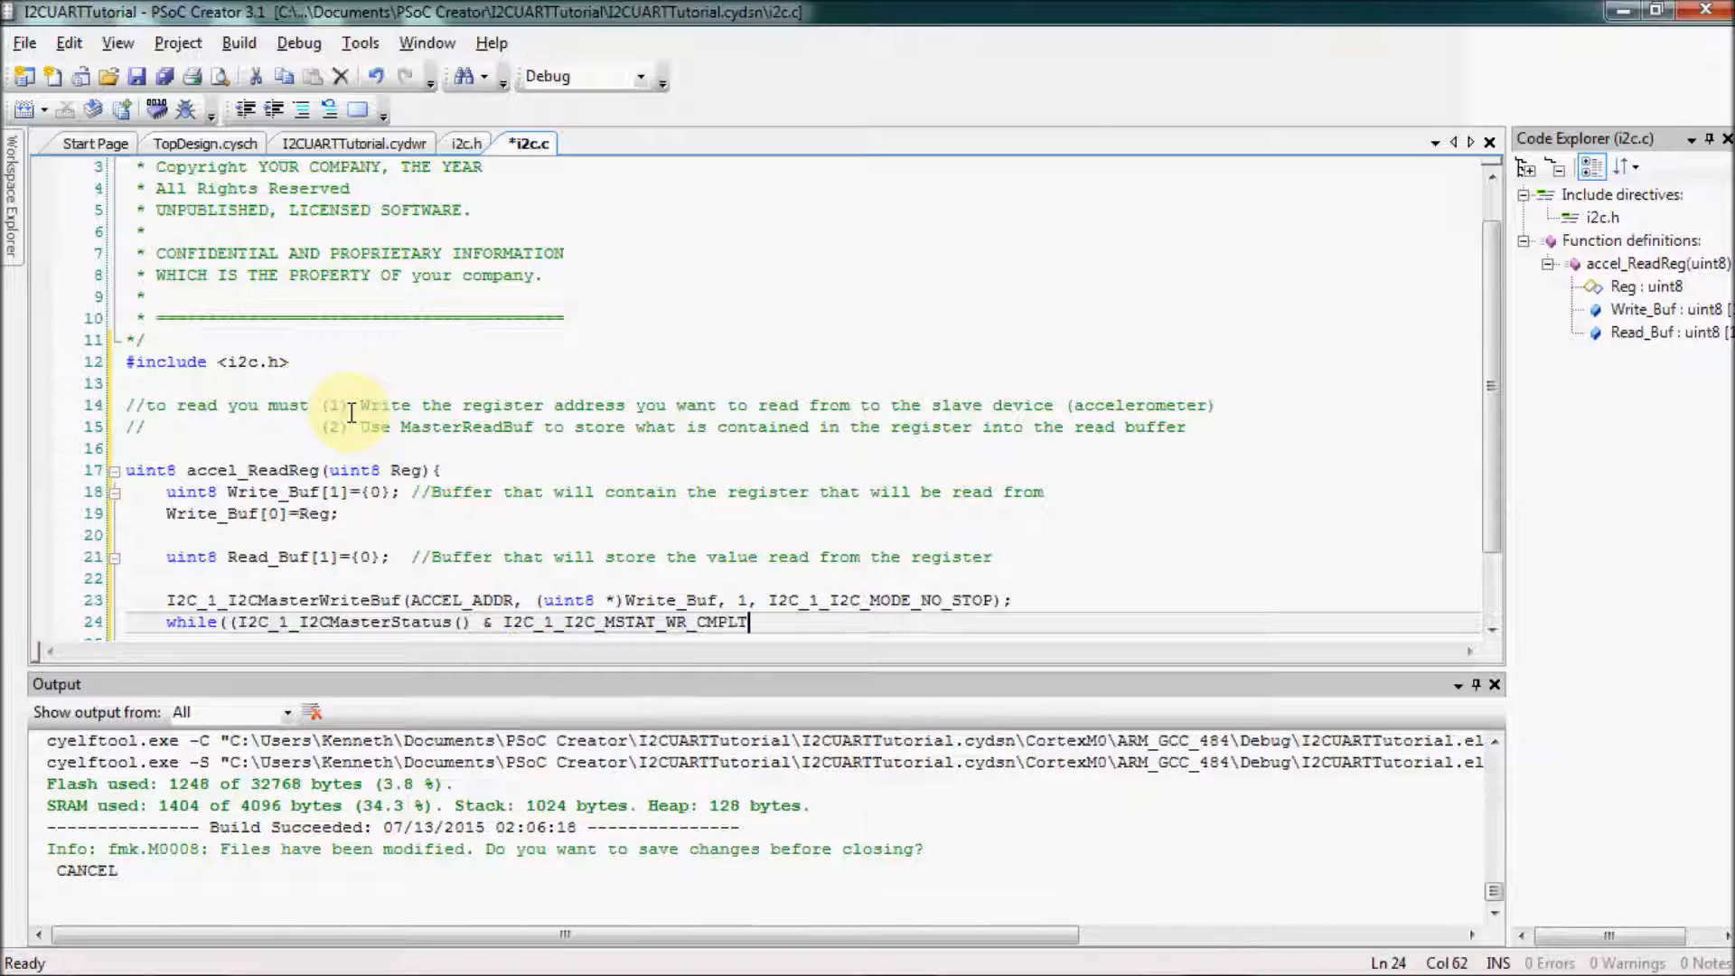
text(==0){)
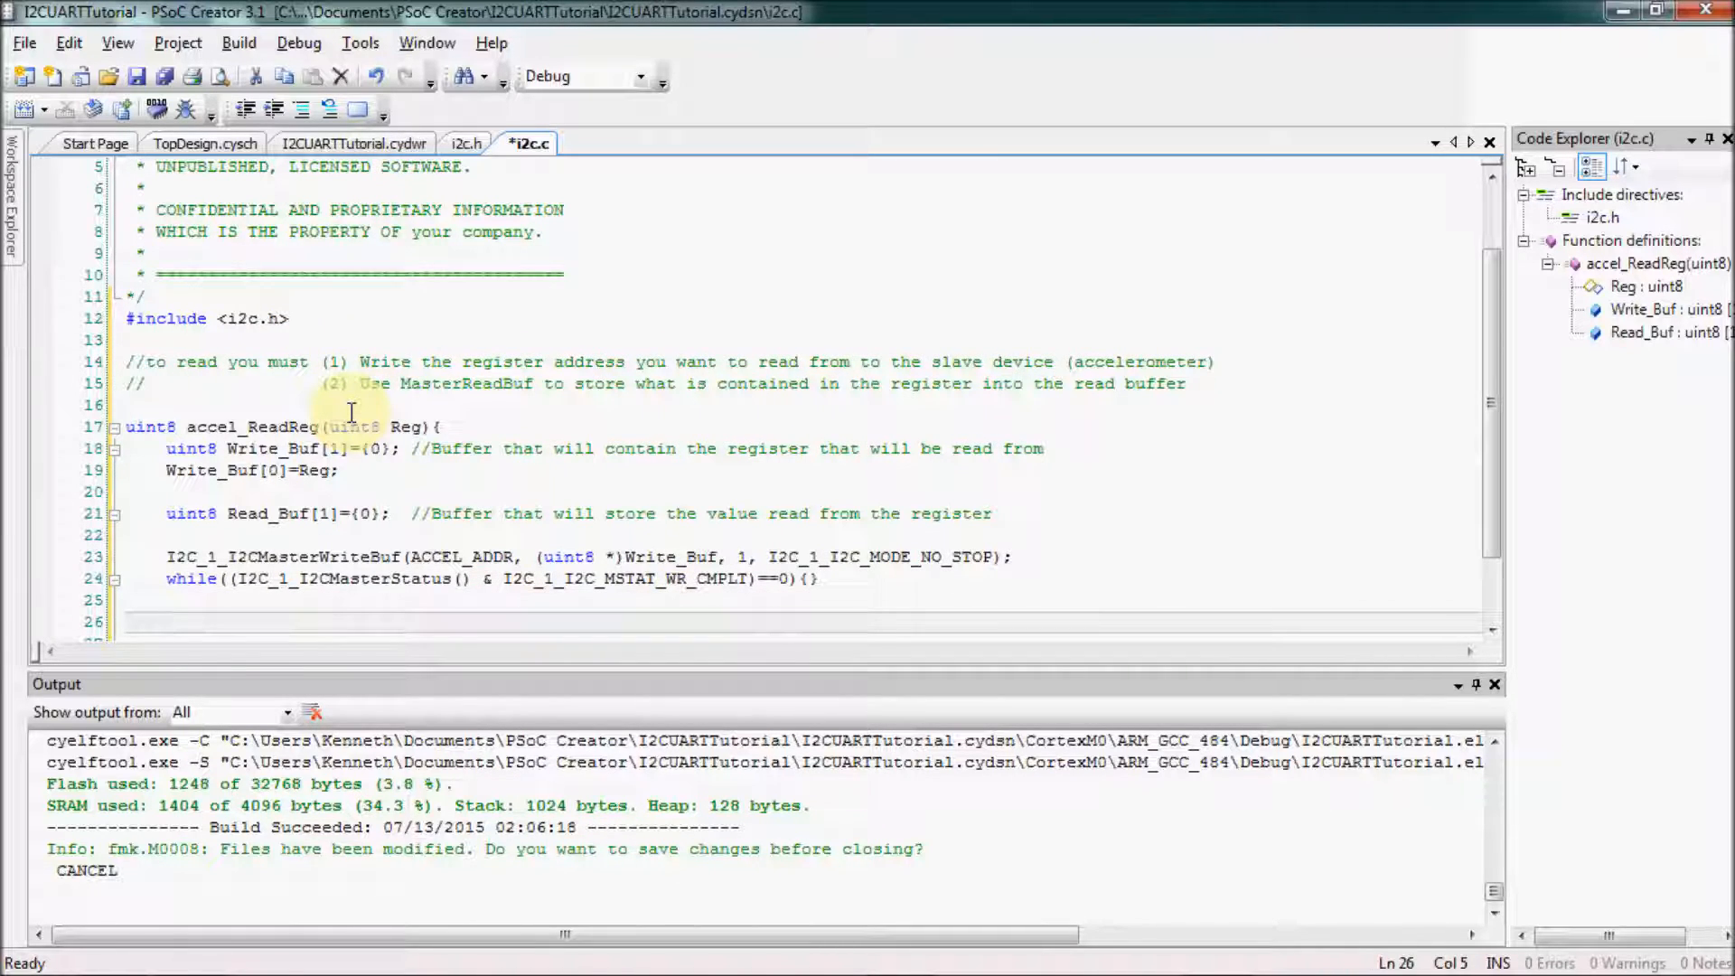
Call I2C_1_I2CMasterReadBuf on ACCEL_ADDR into Read_Buf with the repeat-start mode constant
text(I2C_1_i)
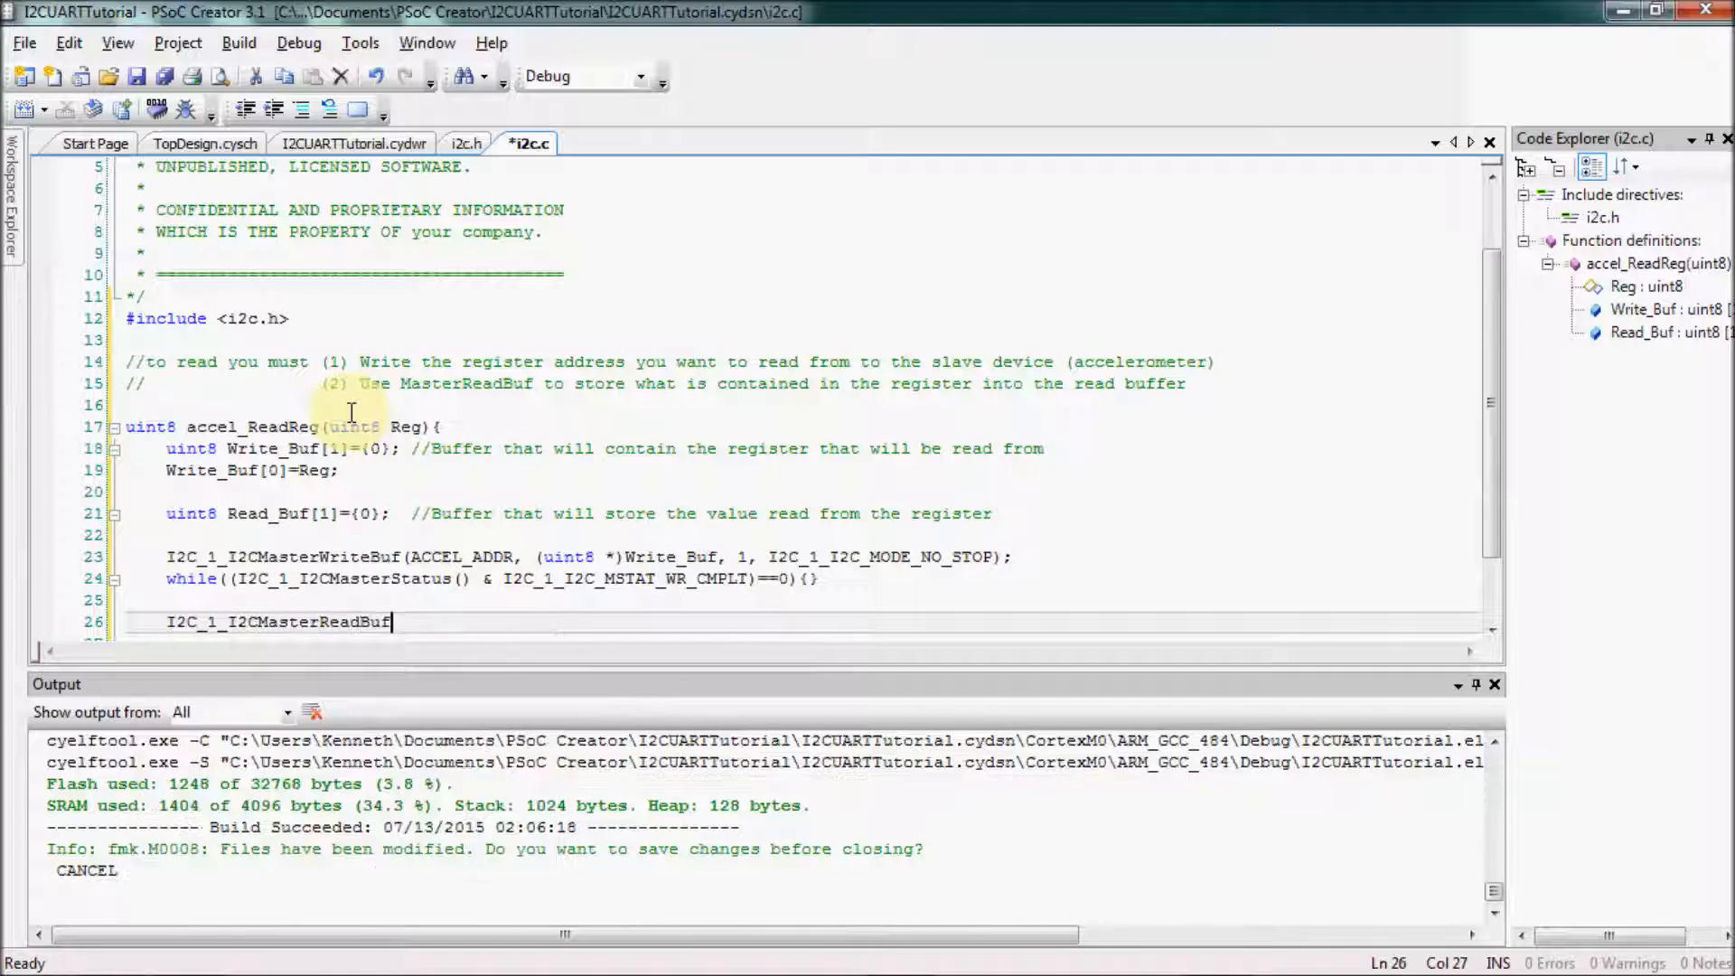
text((ACCEL_ADDR)
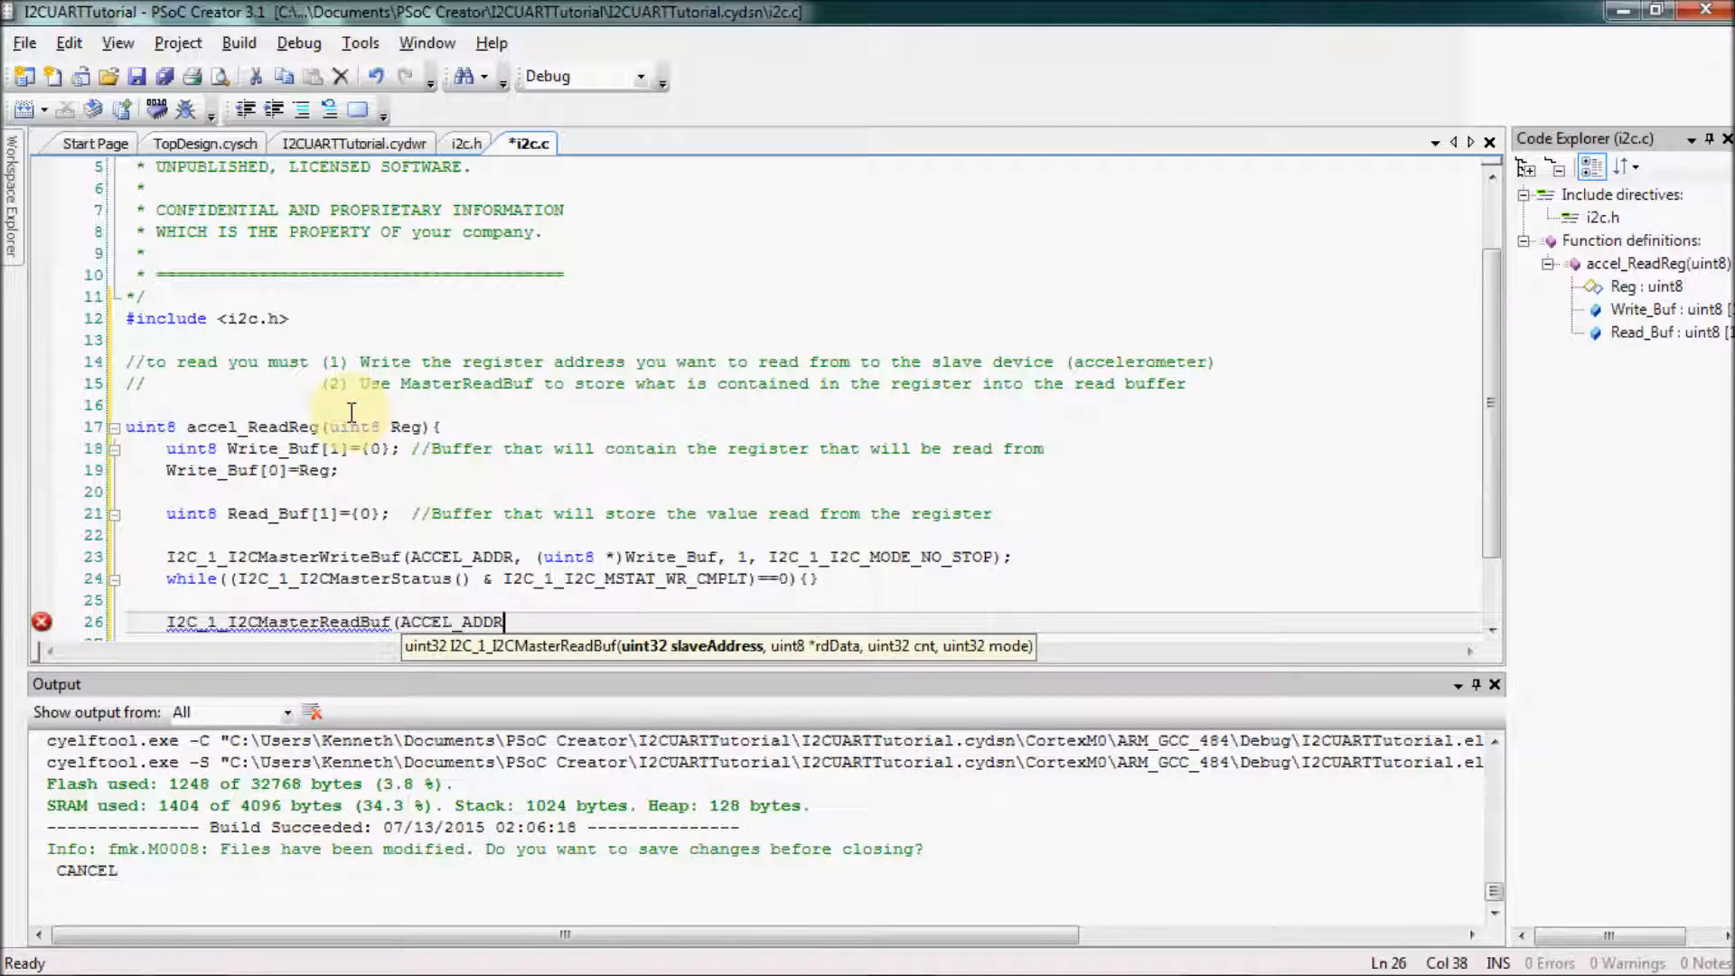
text(, (uint8 *)
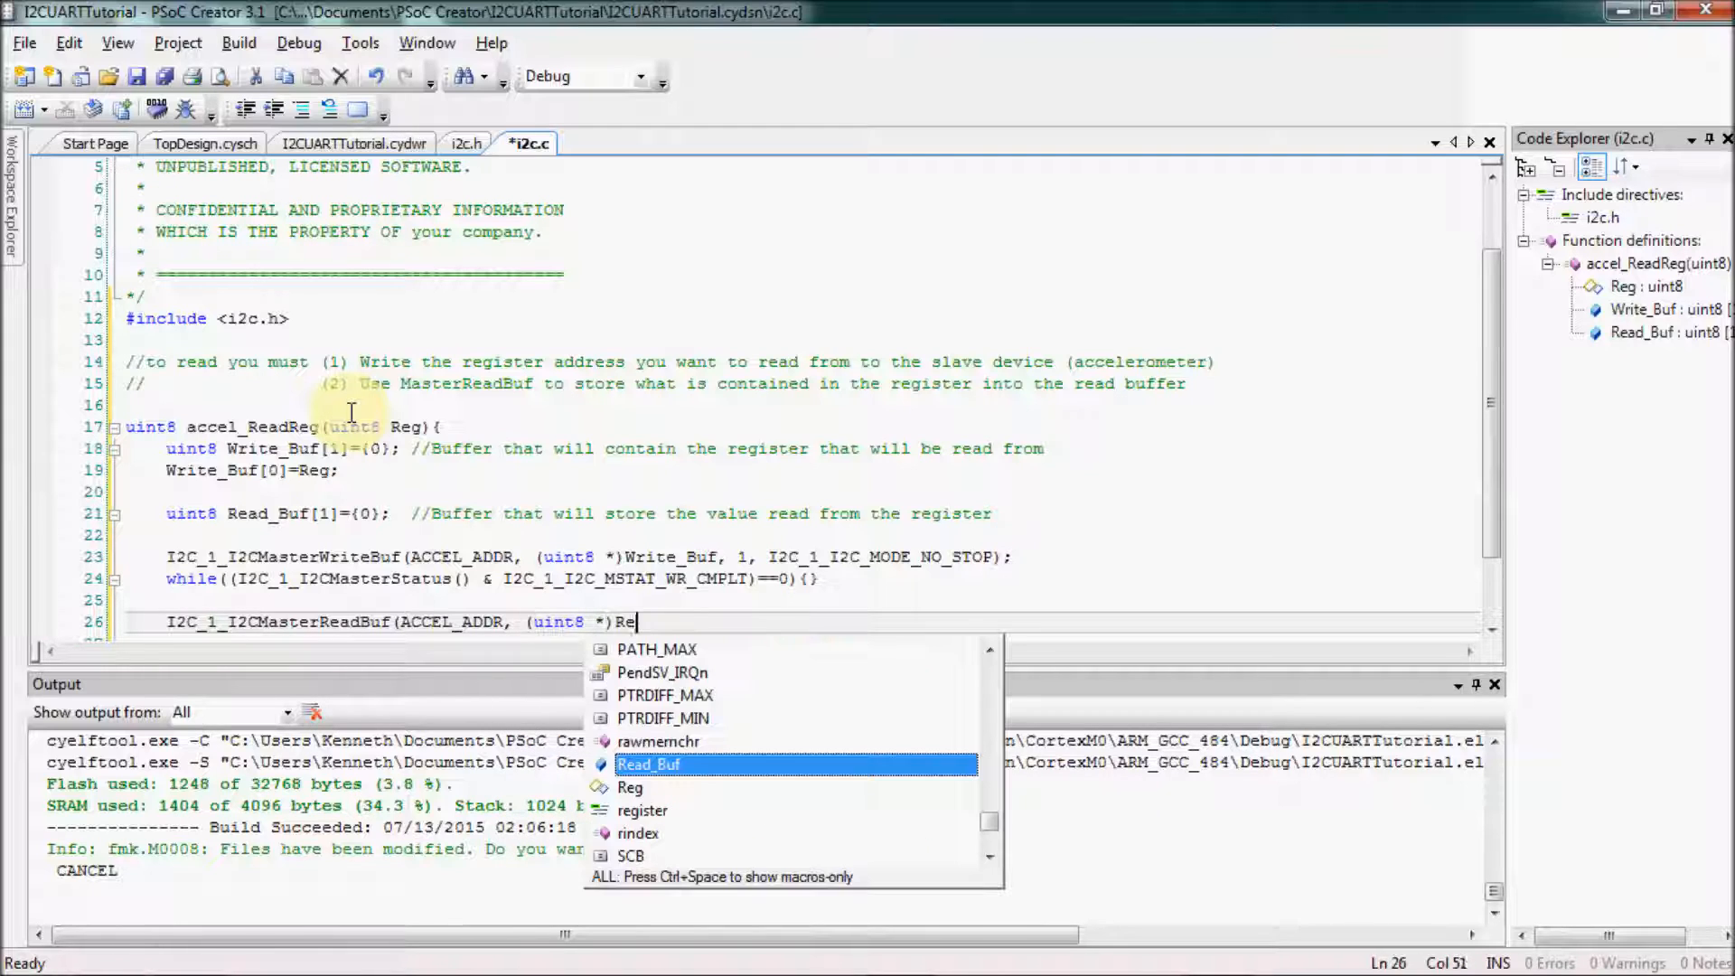
text(Read_Buf, 1, I2C_1_I2C_MODE_RE)
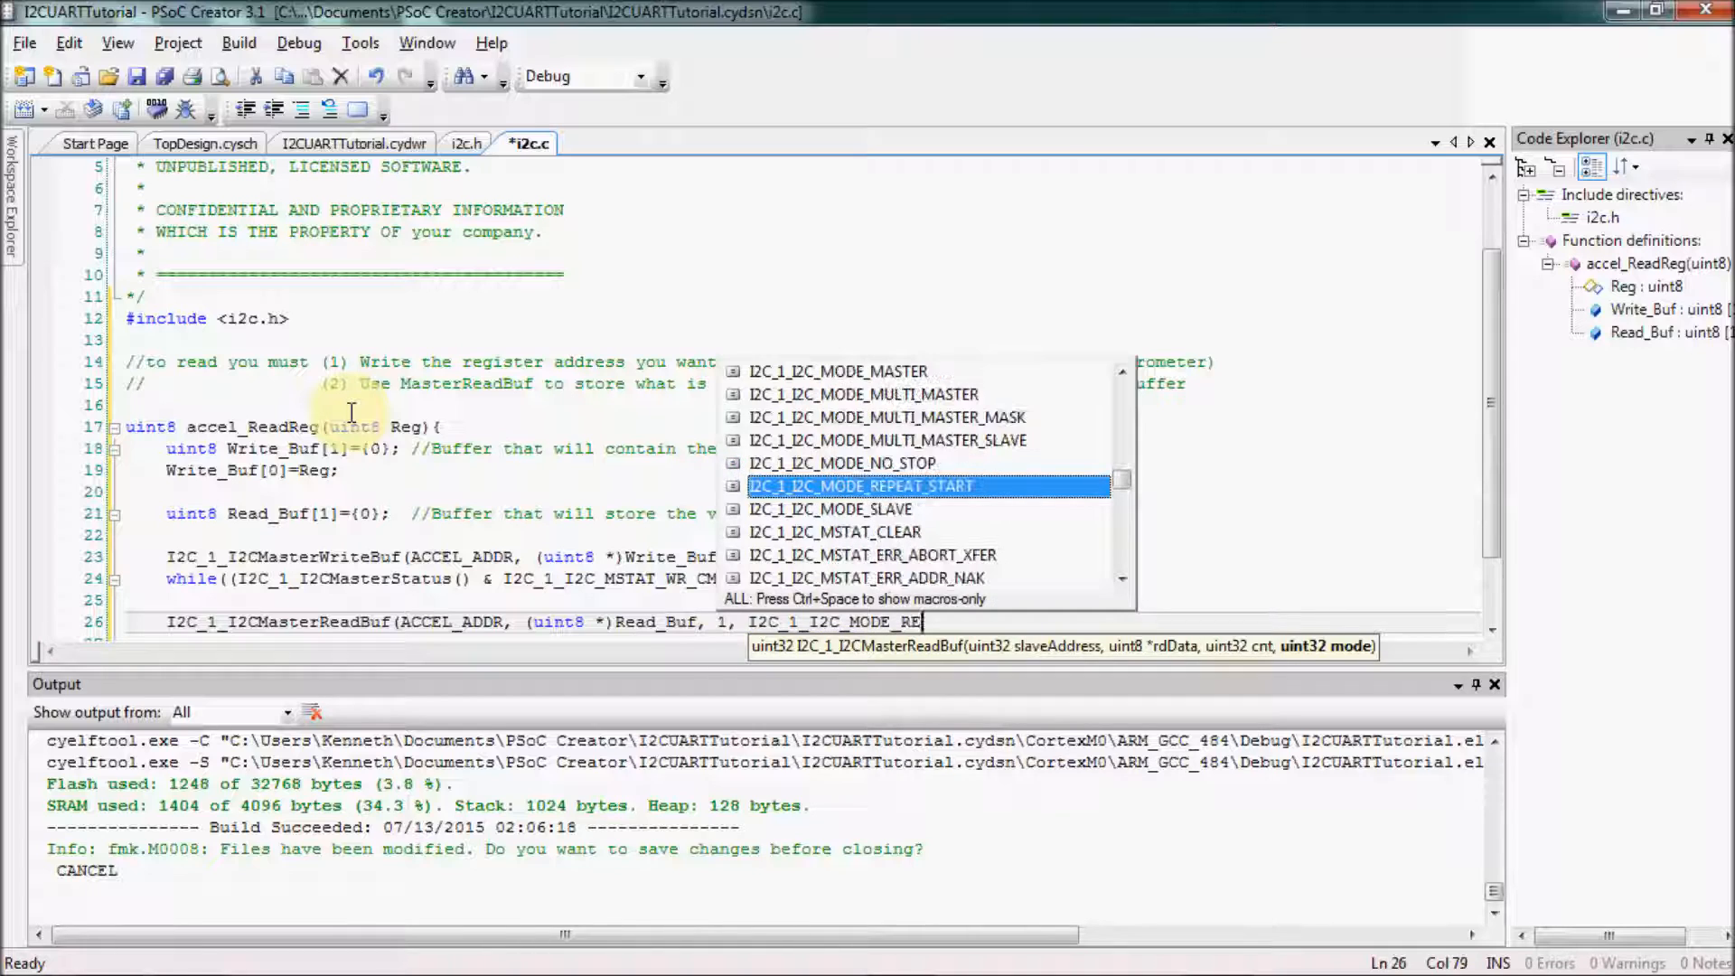
key(Enter)
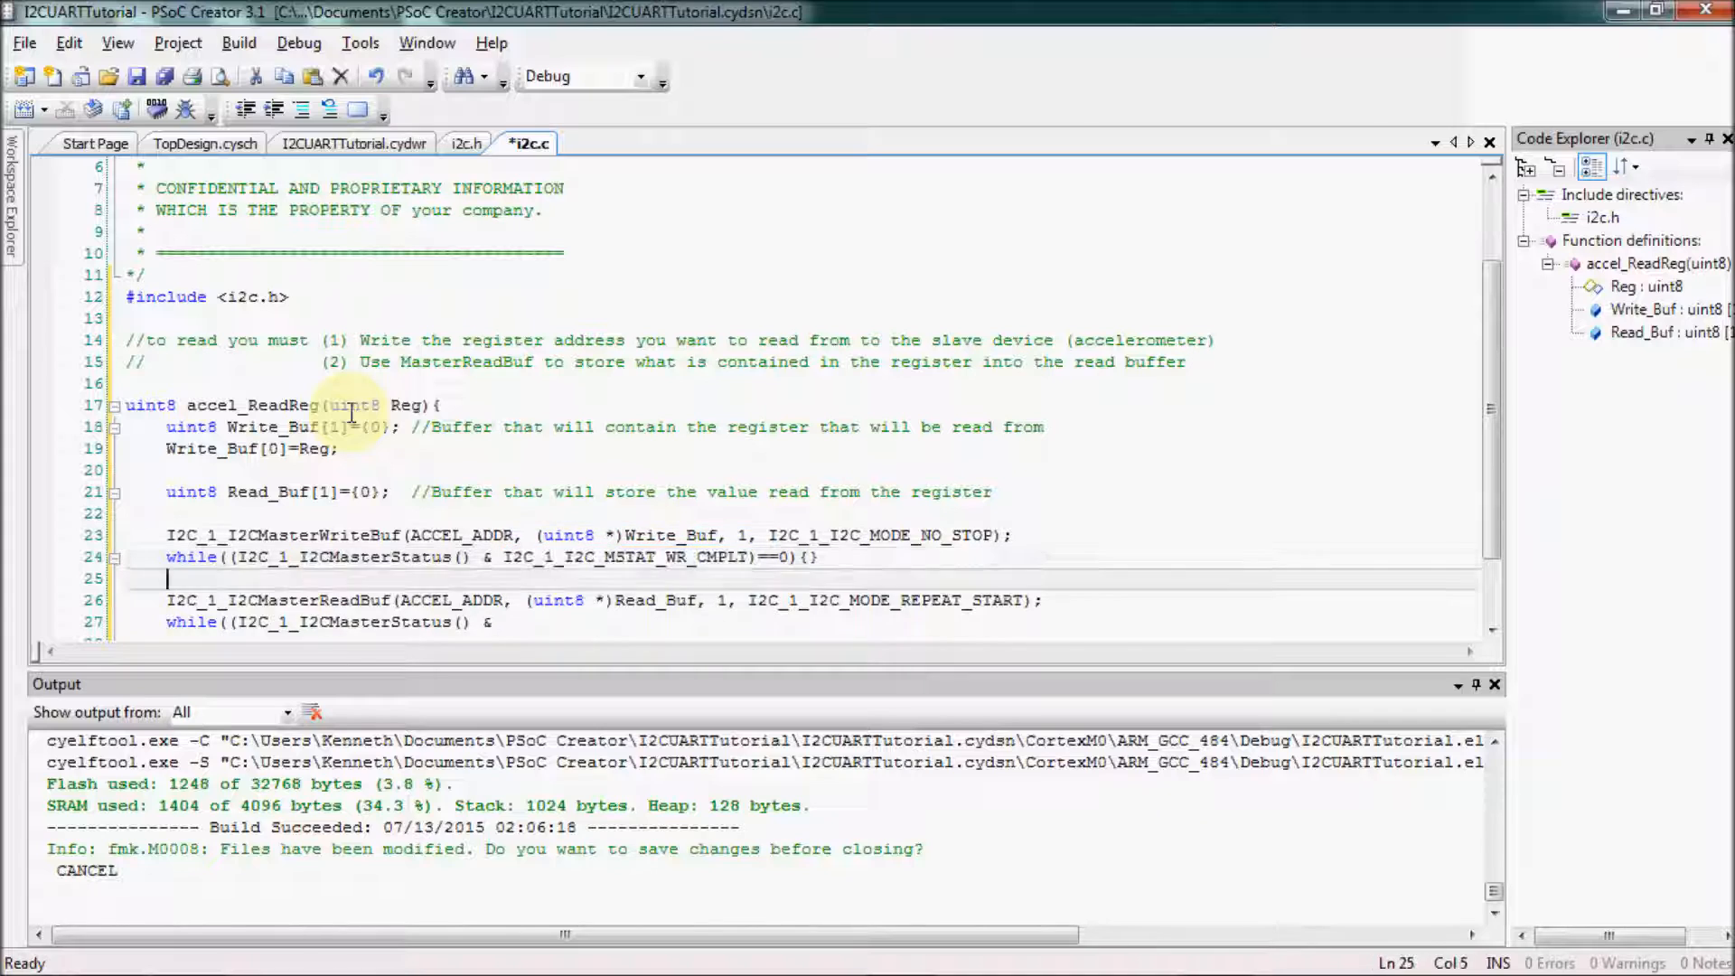
Loop while the master status lacks I2C_1_I2C_MSTAT_RD_CMPLT, then start the return statement
text(I2C_1_I2C_MSTAT_RD_CMPLT)
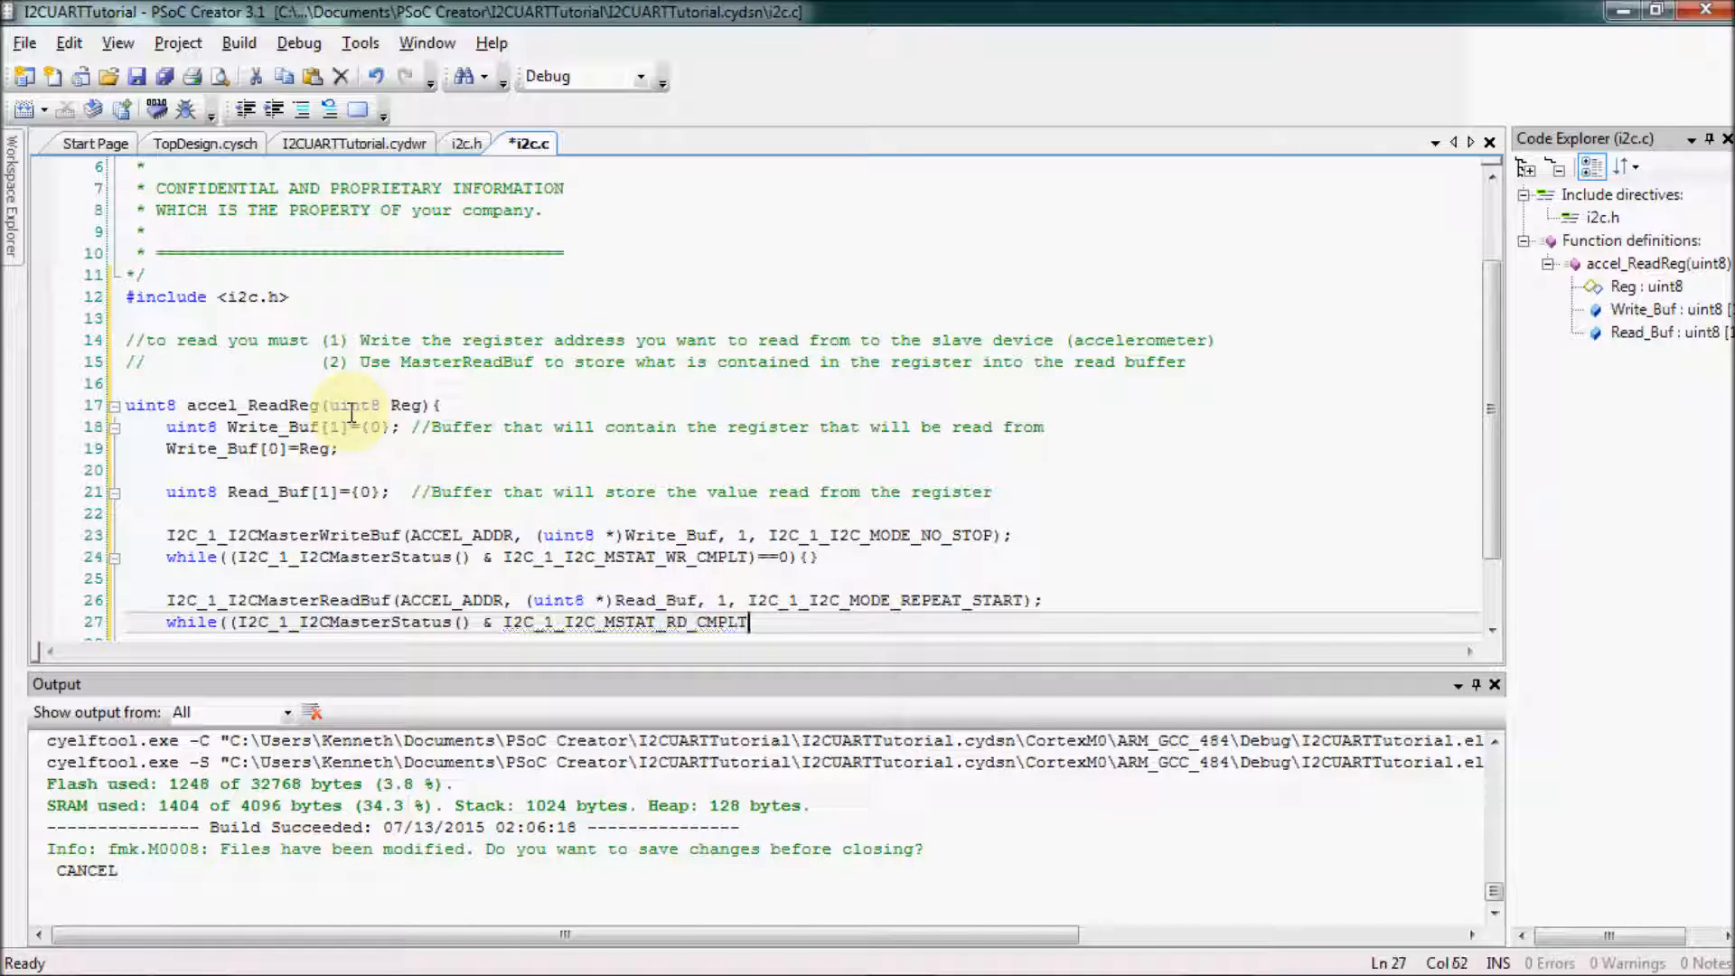
text()==0){})
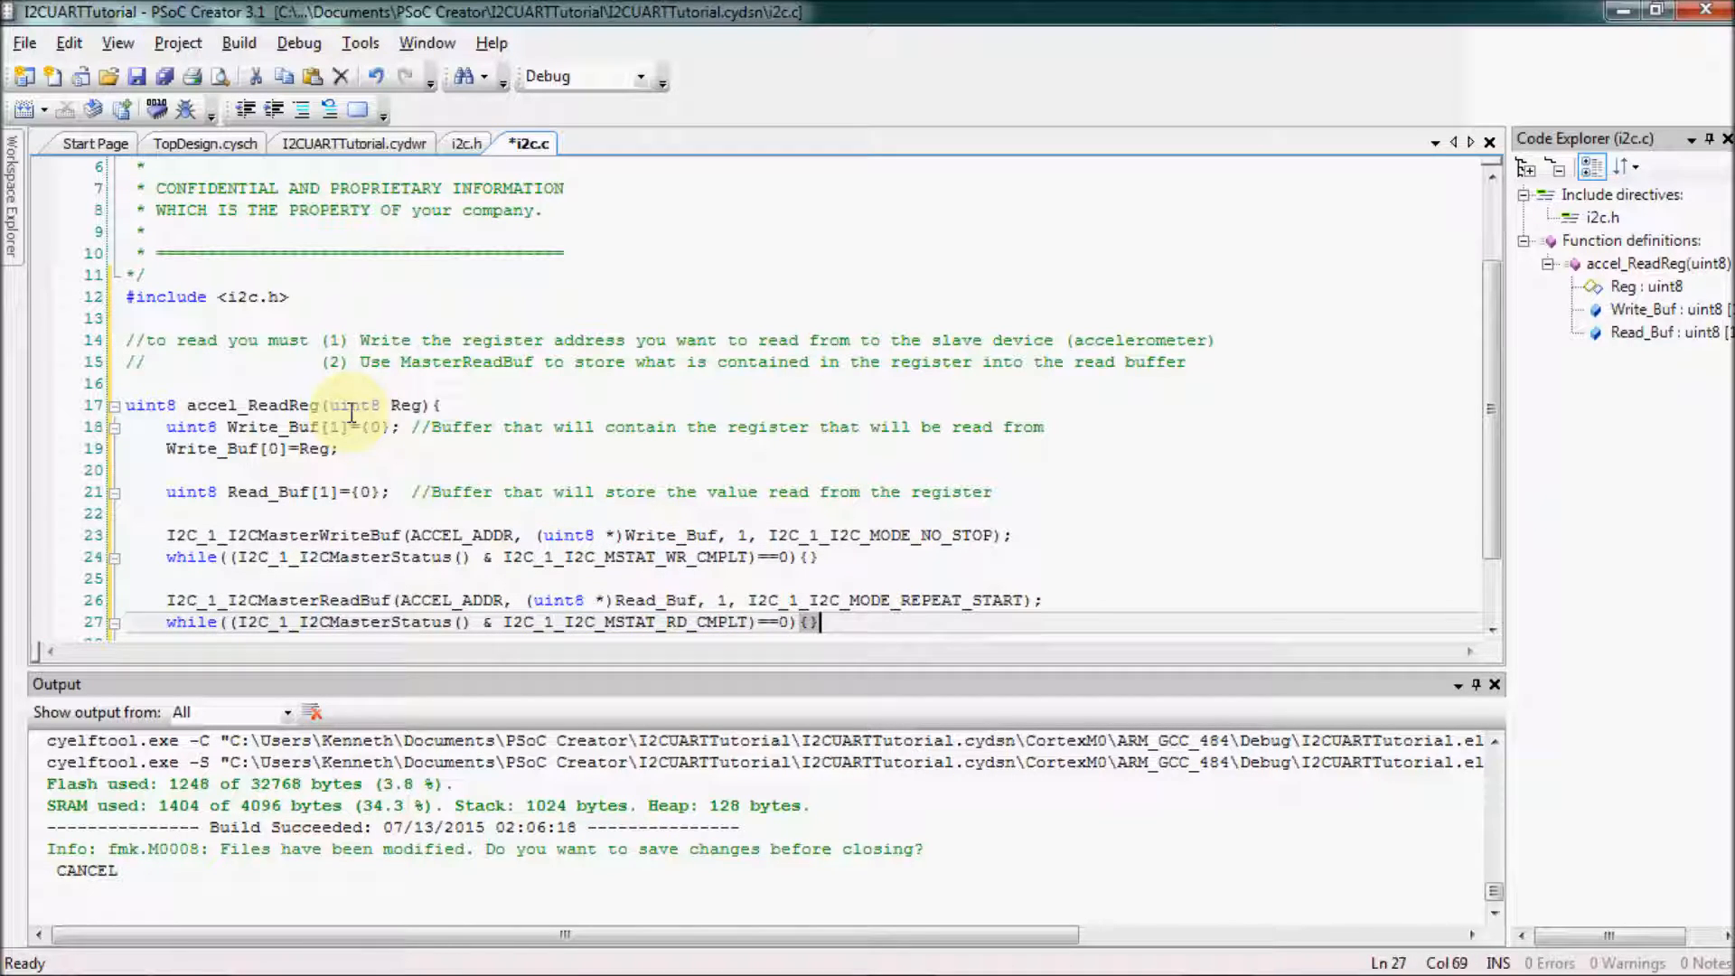
text(return R)
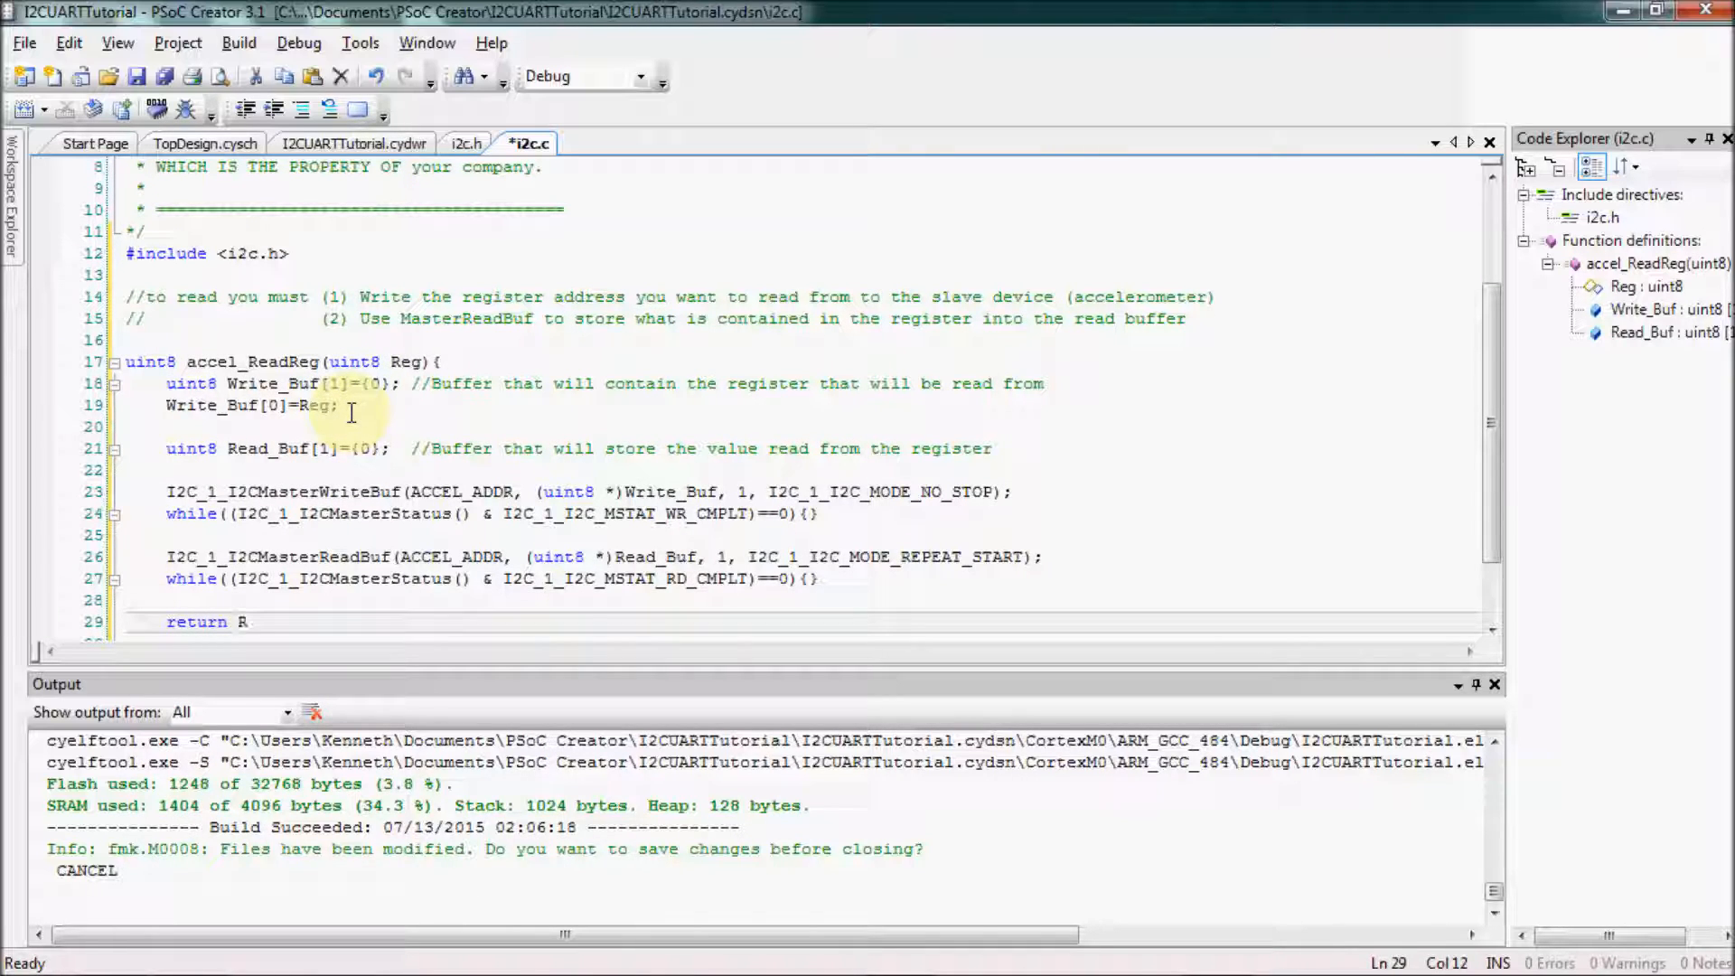
Return Read_Buf[0] from accel_ReadReg and label the write call with a //Step 1 comment
text(ead_Buf)
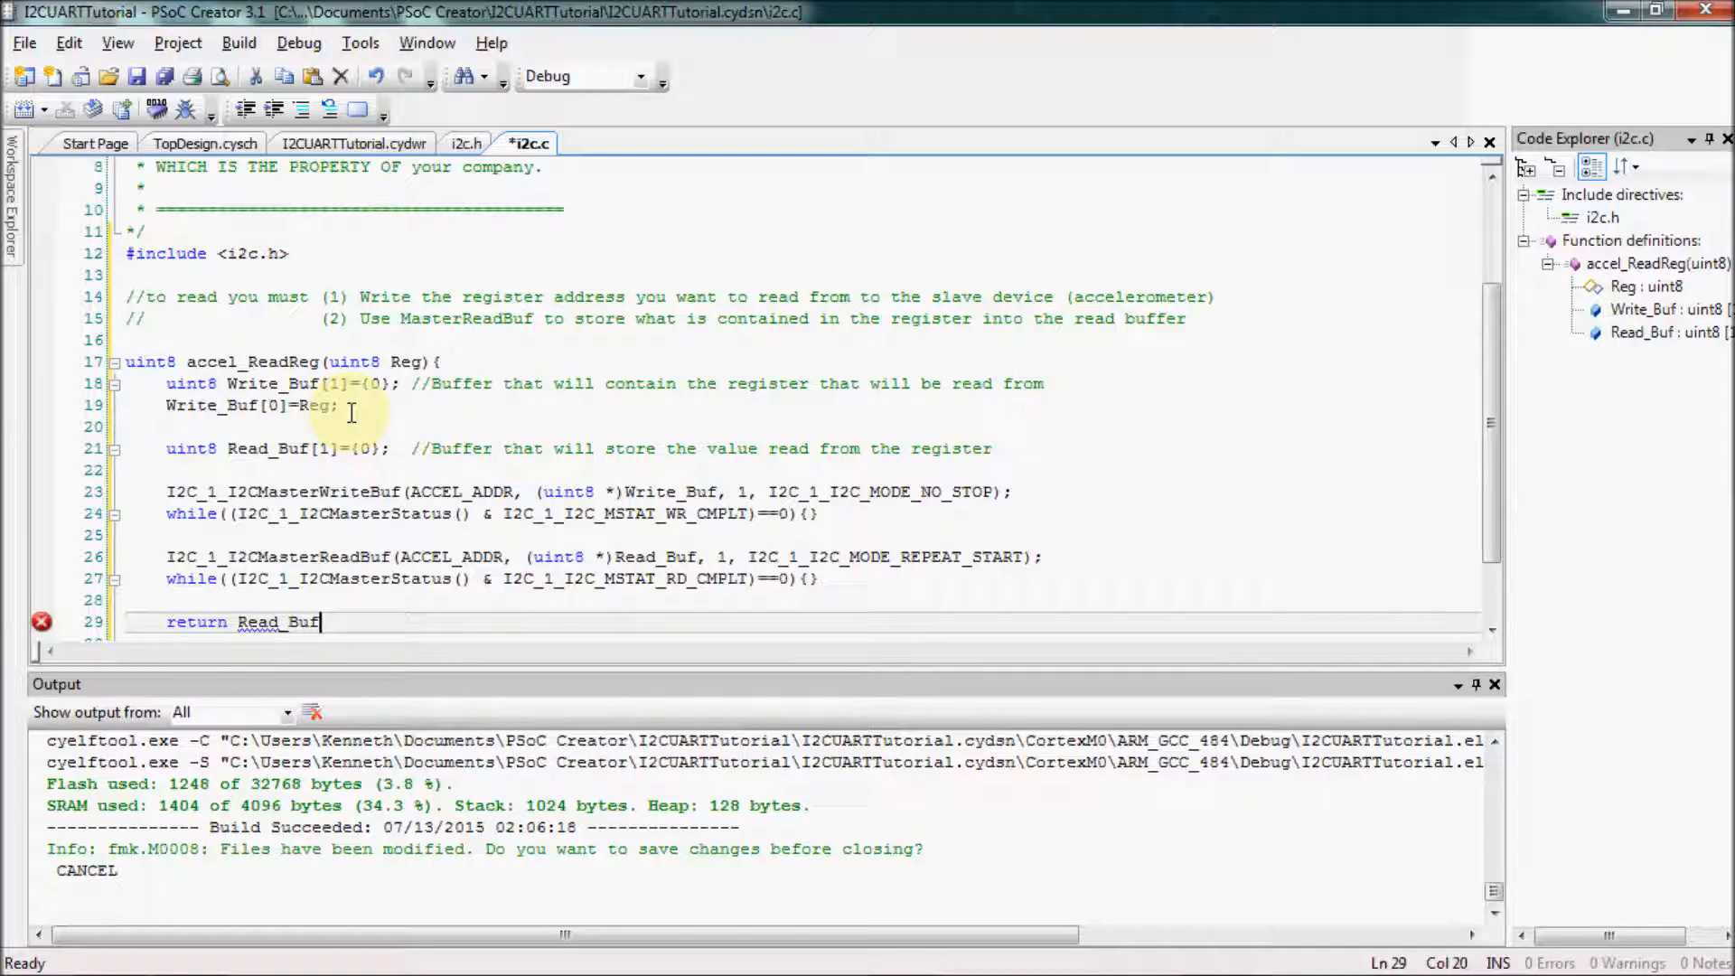
text([0];)
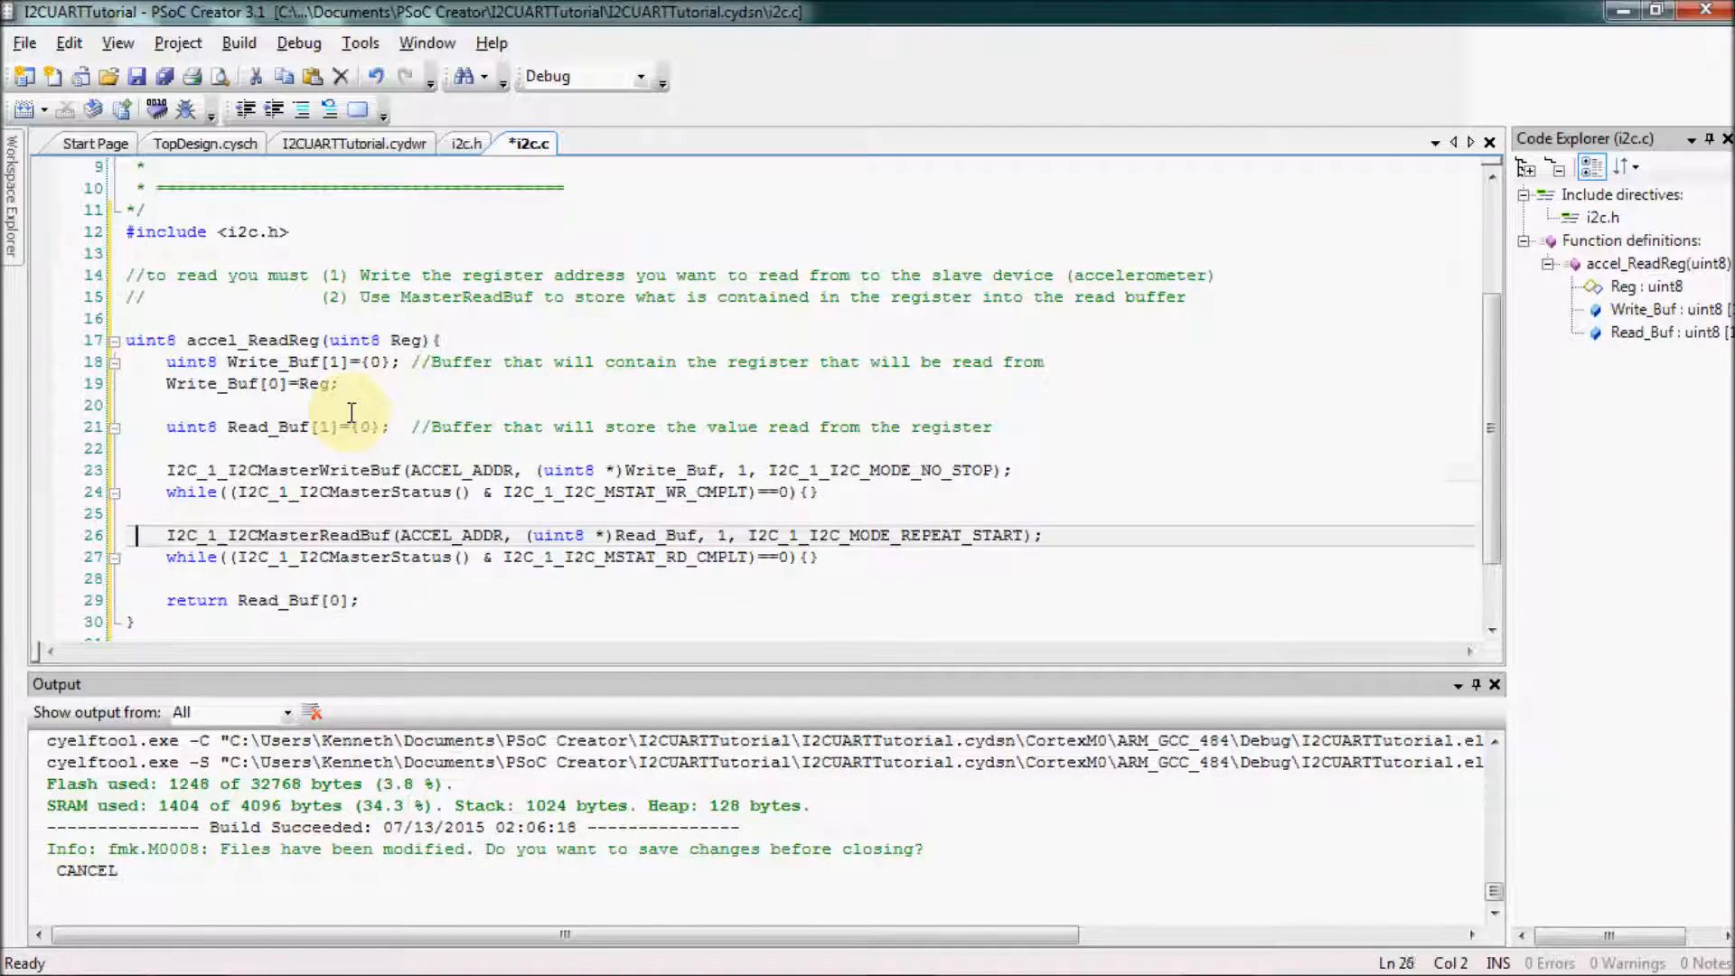
text(//Step 1)
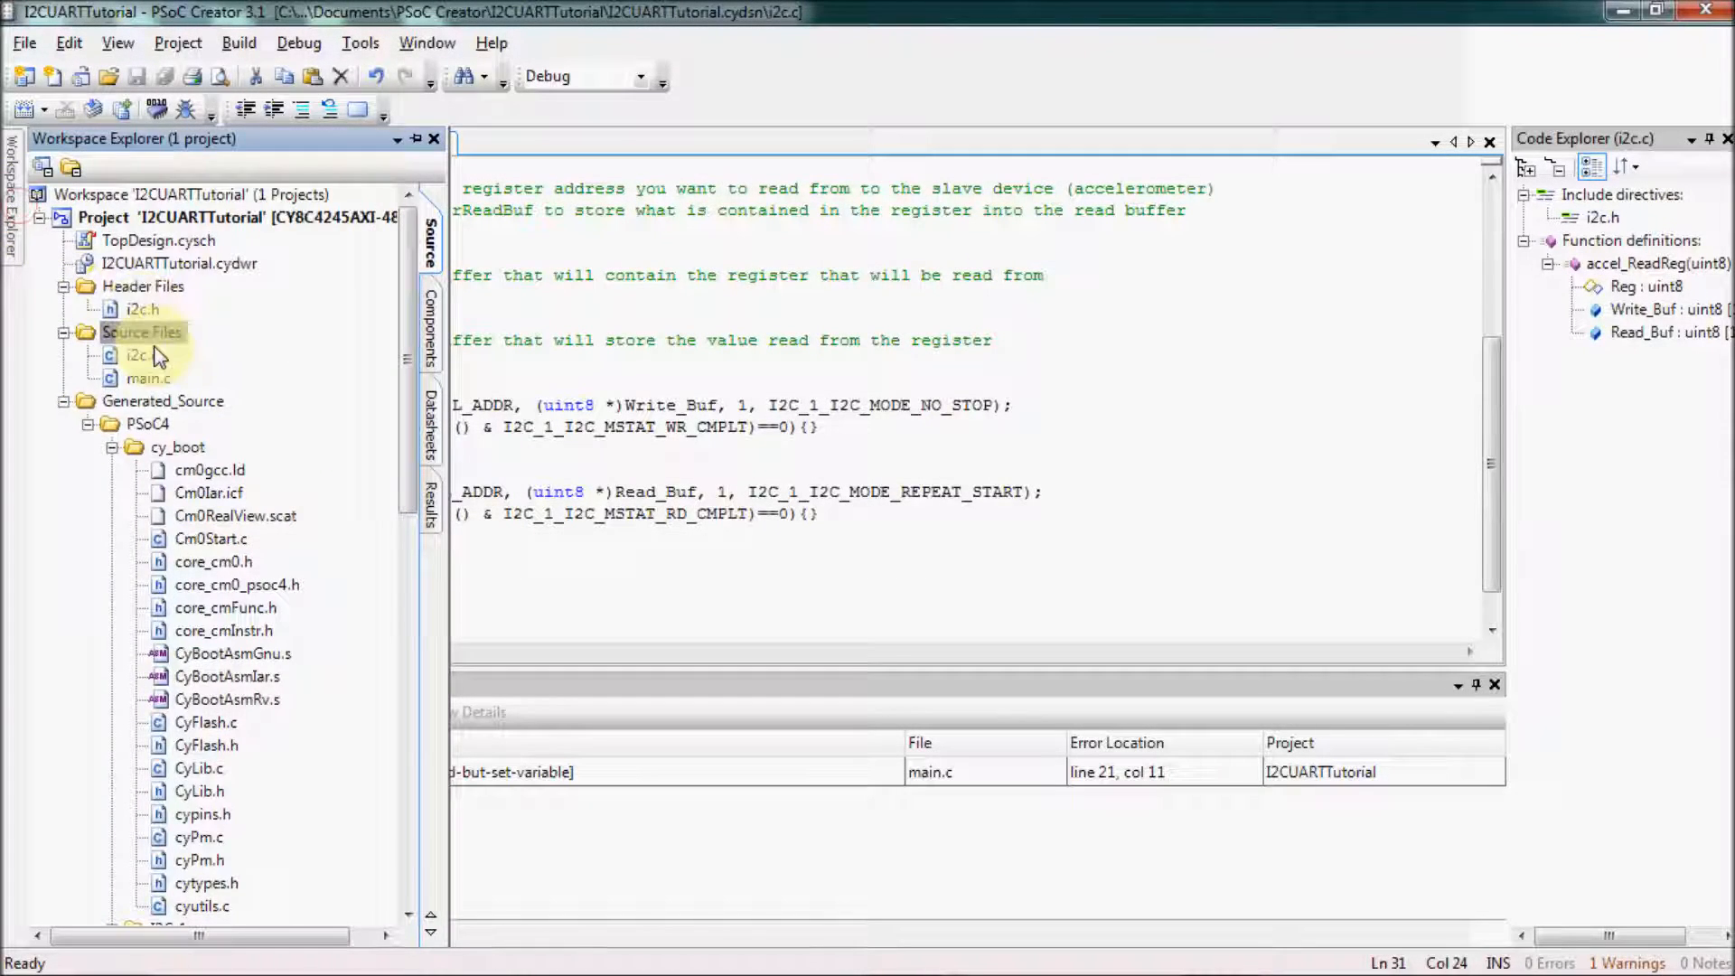
In main.c, add #include <i2c.h> at the top of the file
double_click(148, 380)
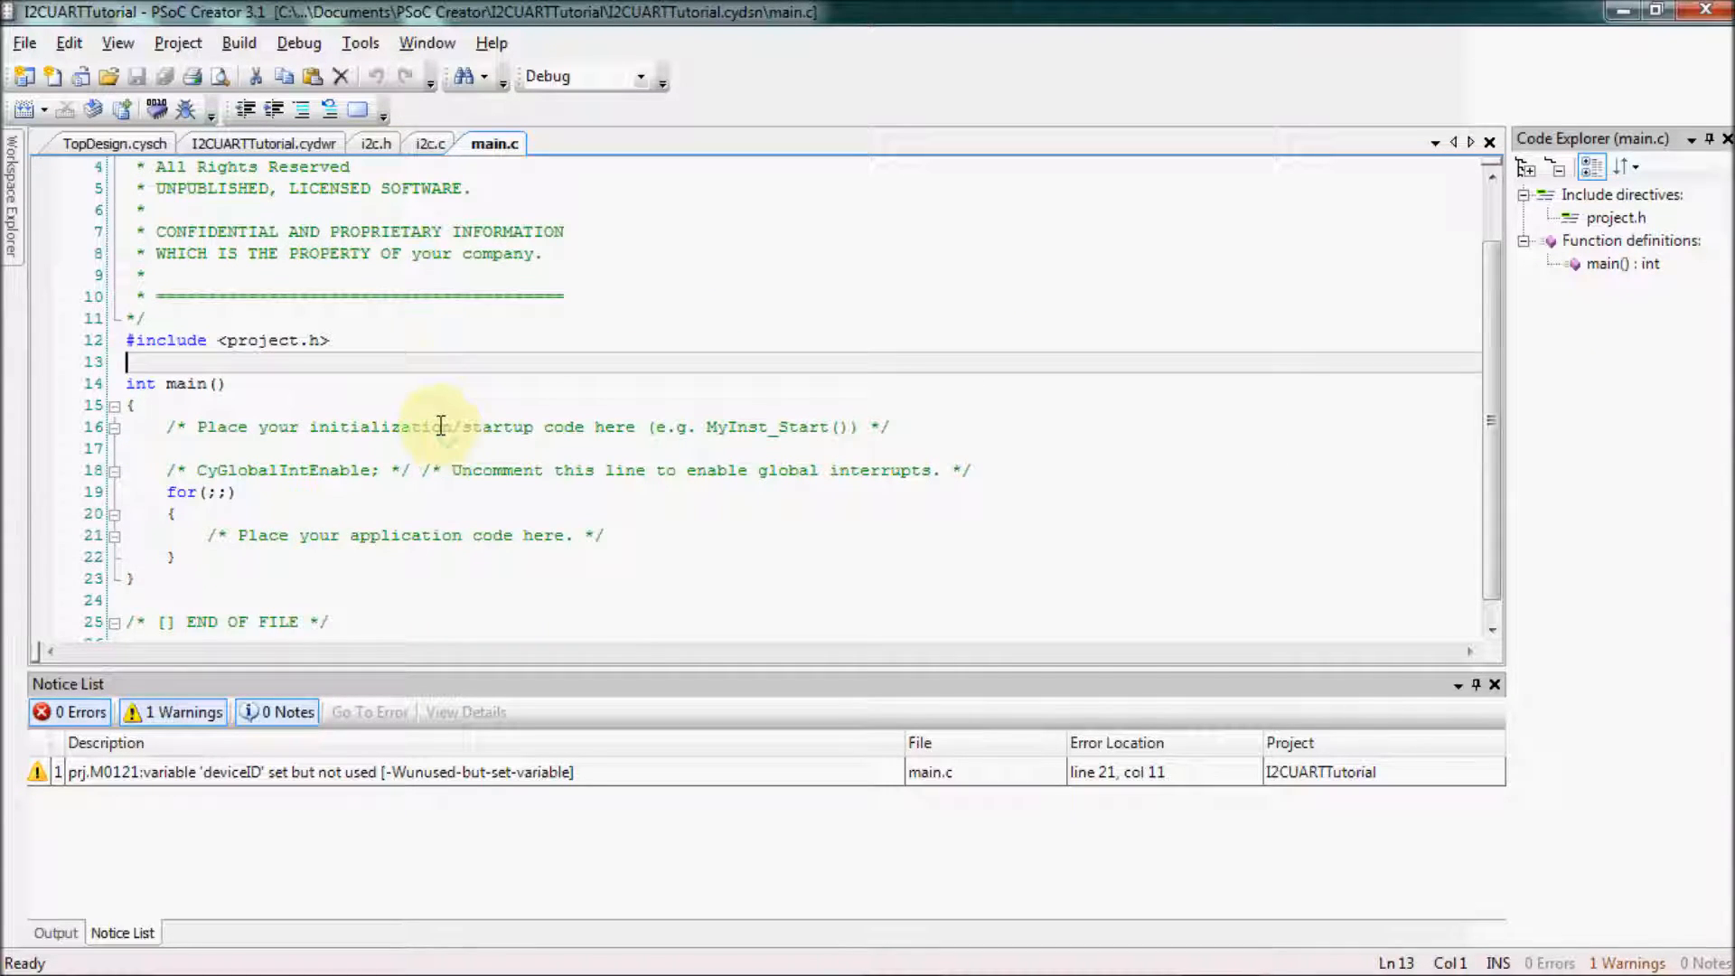
text(#)
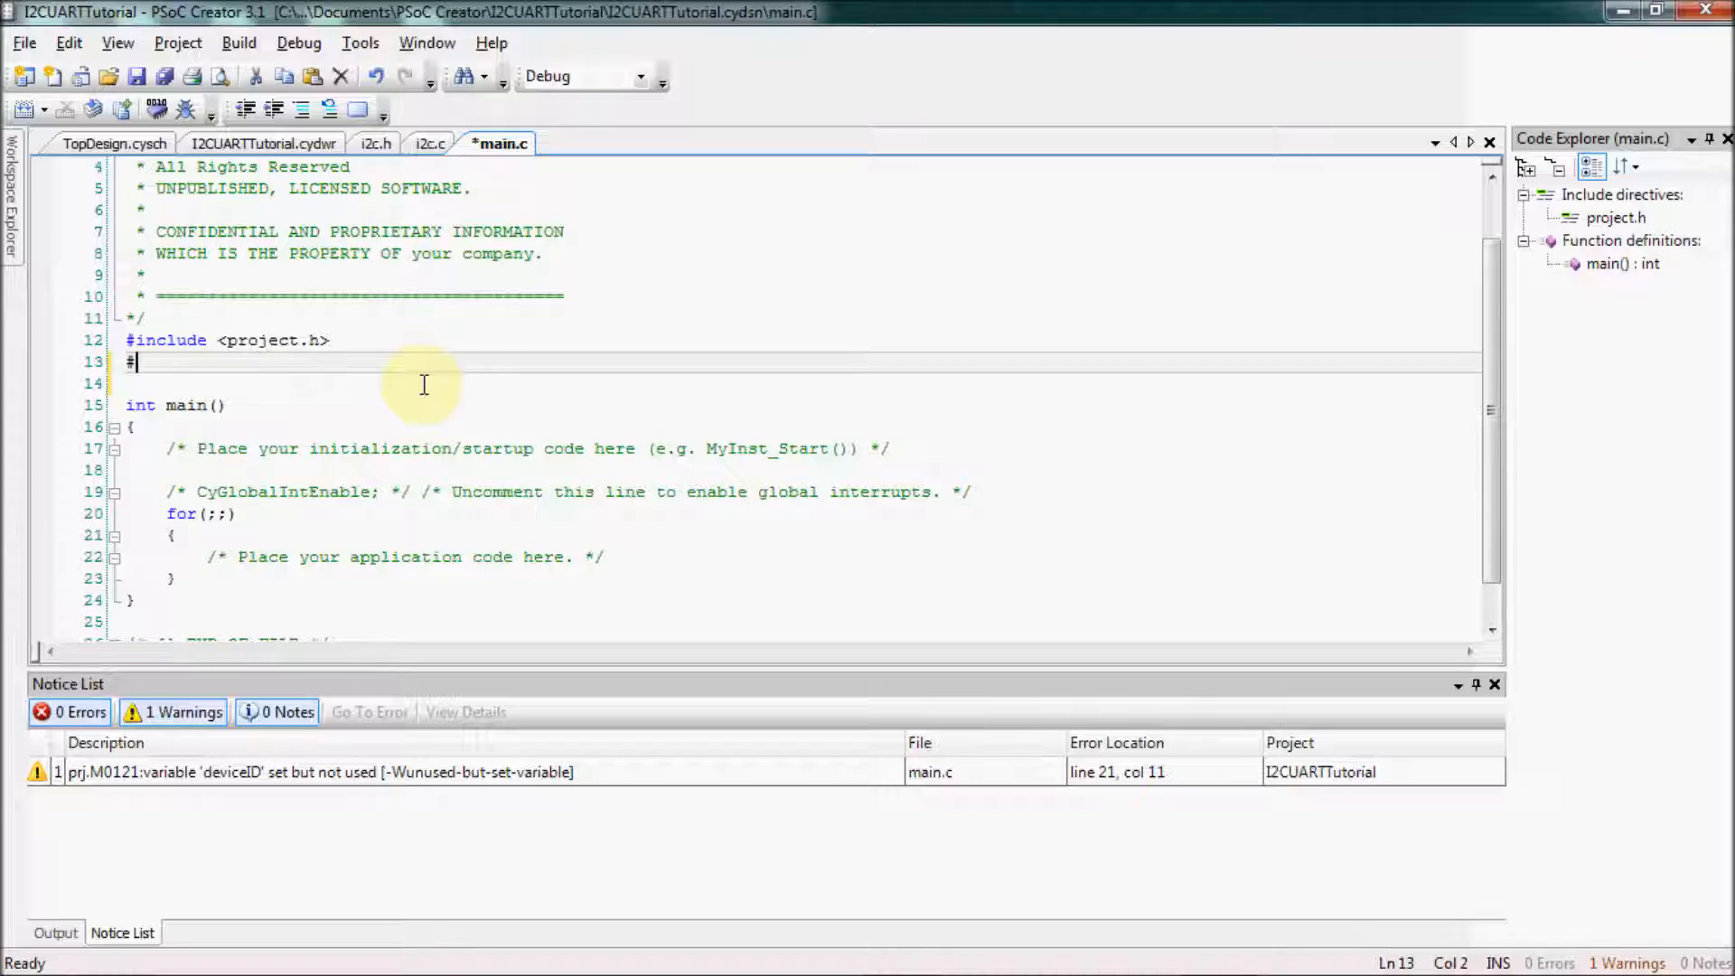
text(include <)
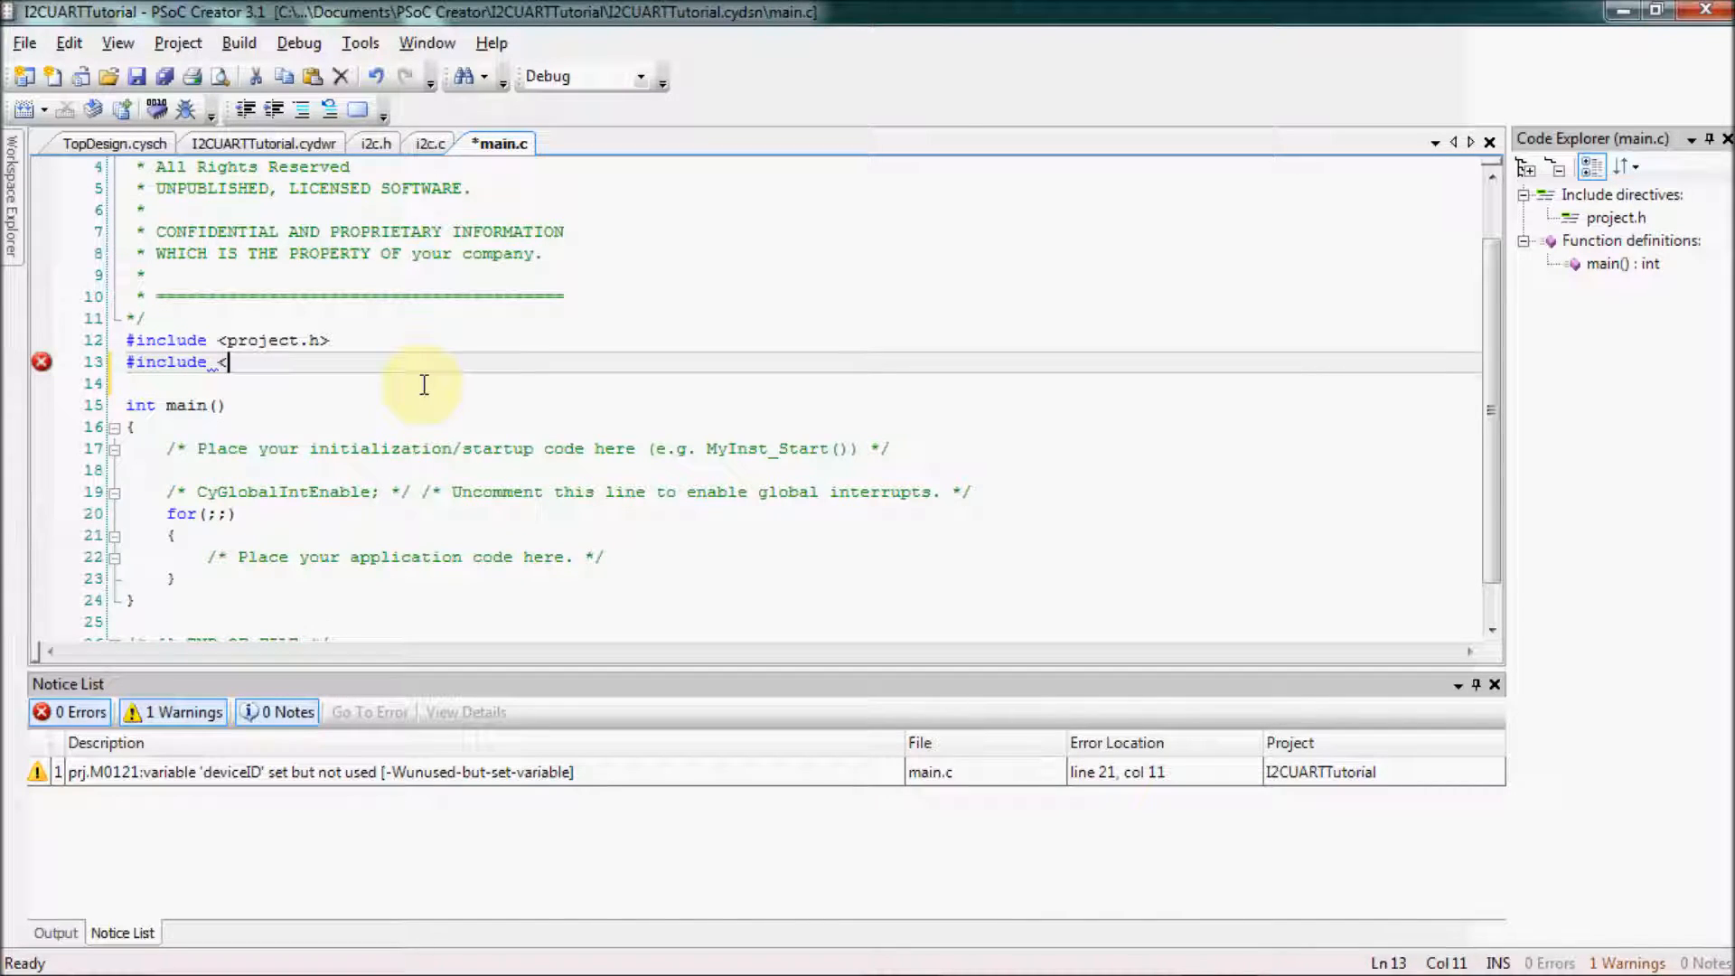
text(i2c.h>)
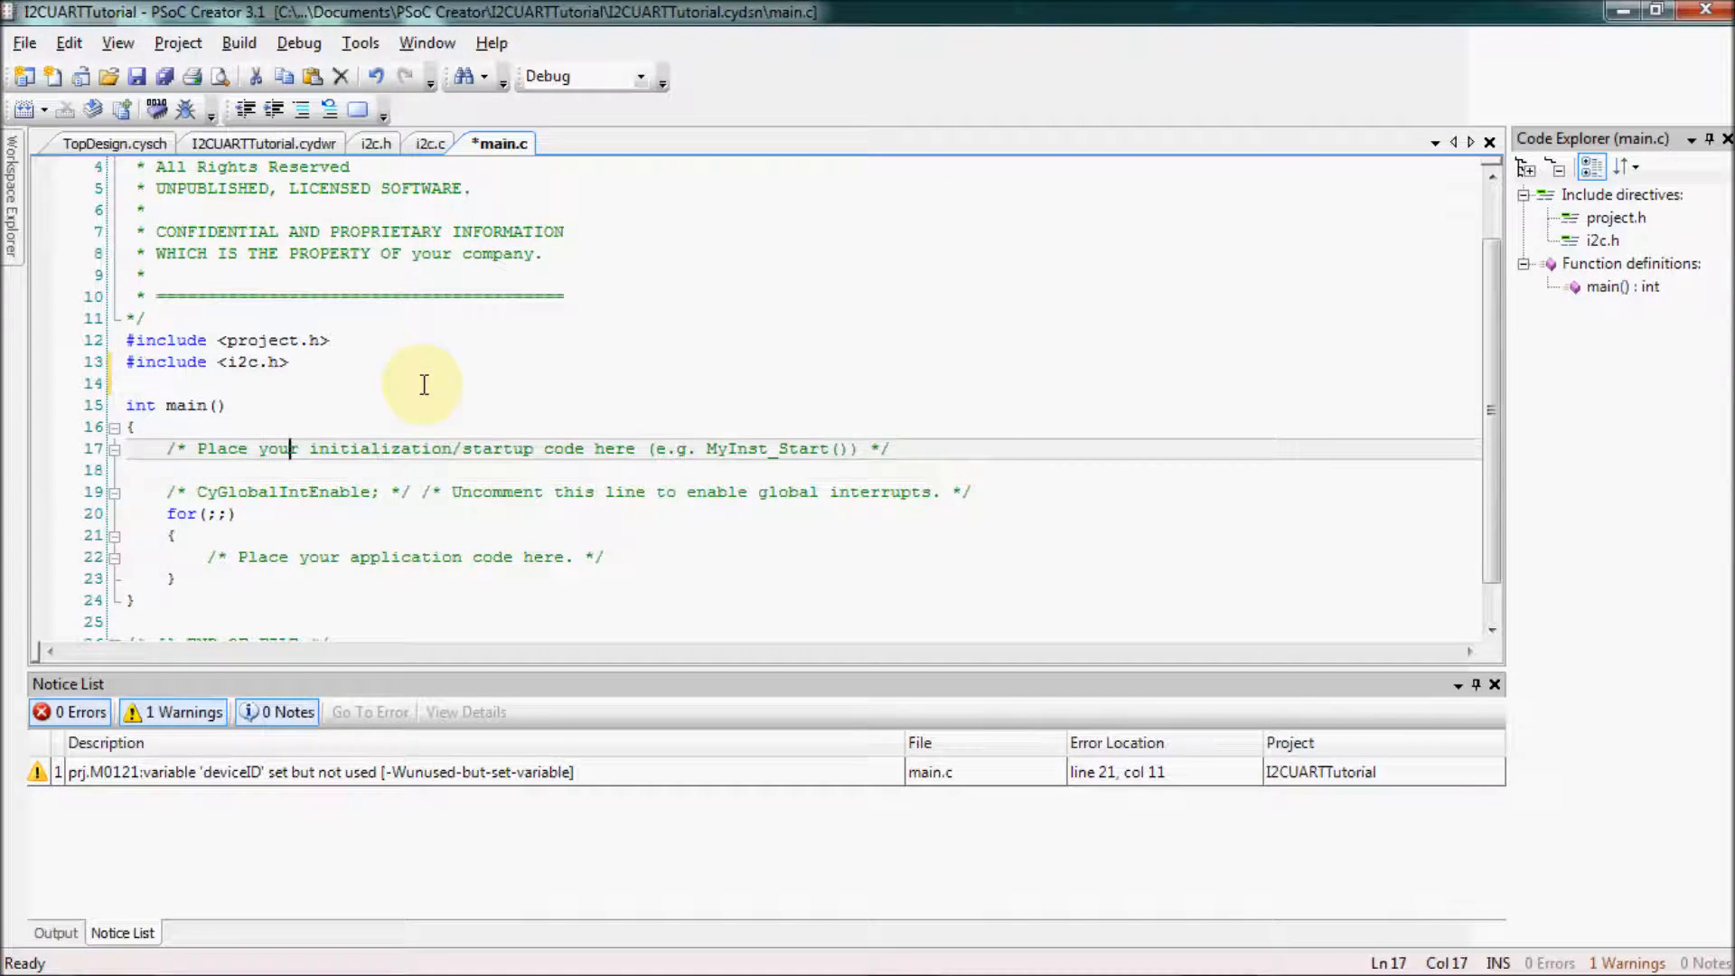
Call I2C_1_Start(); at the beginning of main using autocomplete
text(i)
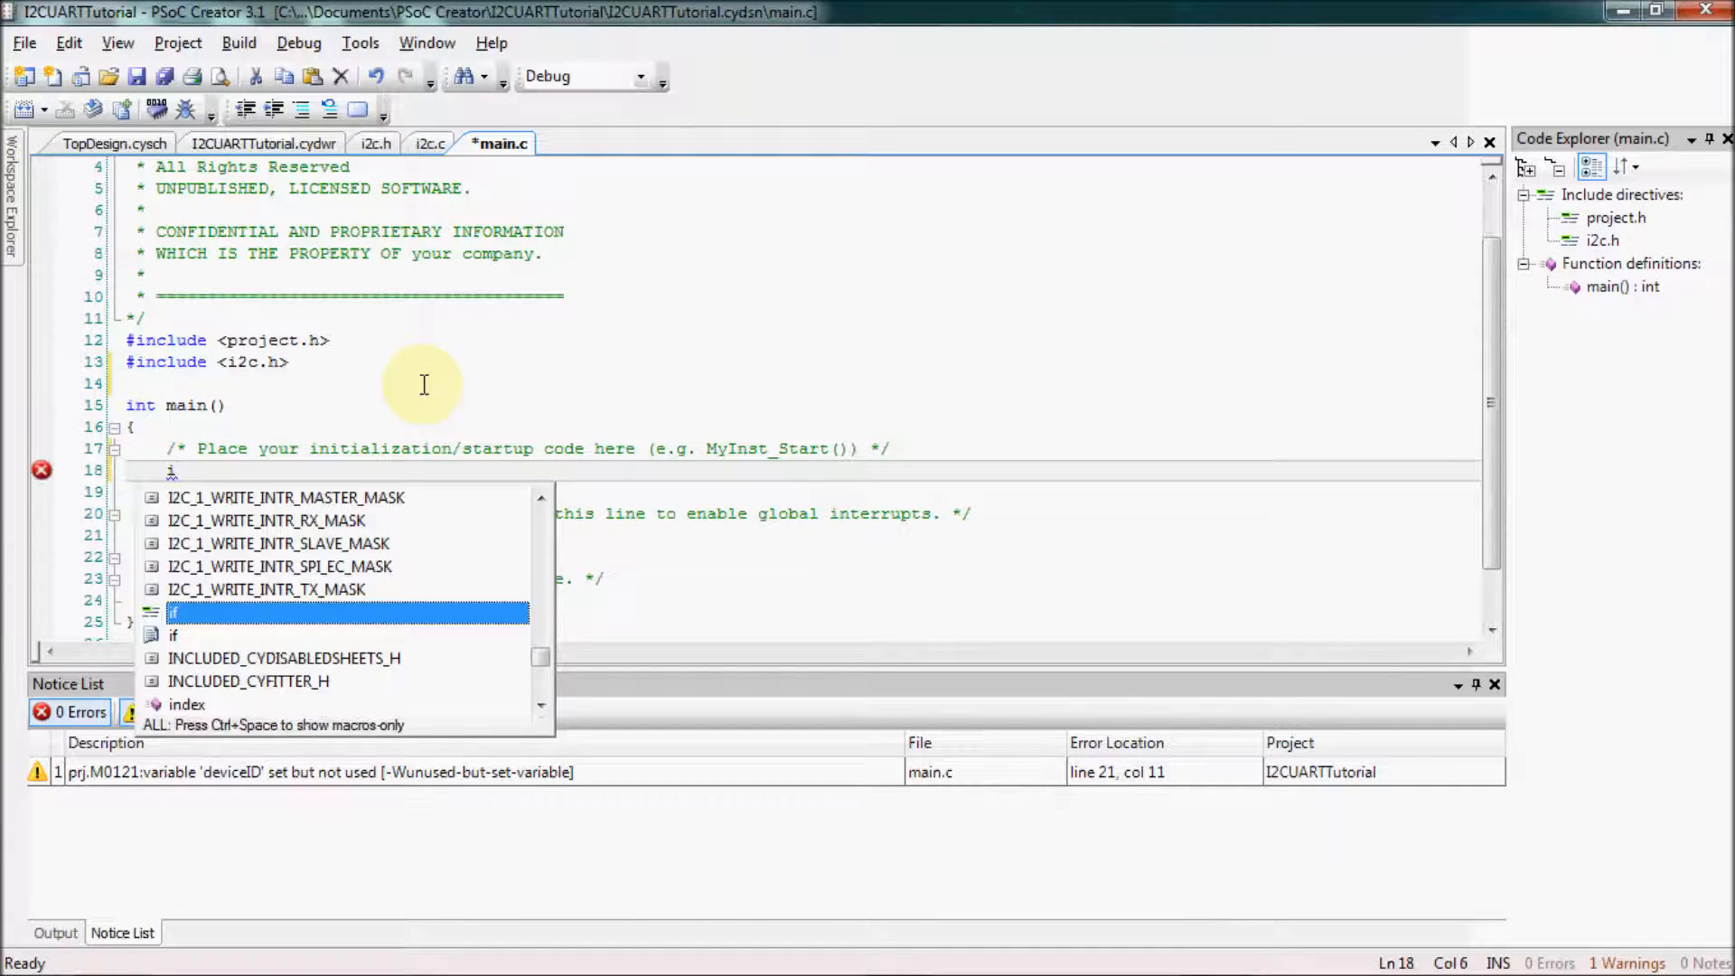
text(I2)
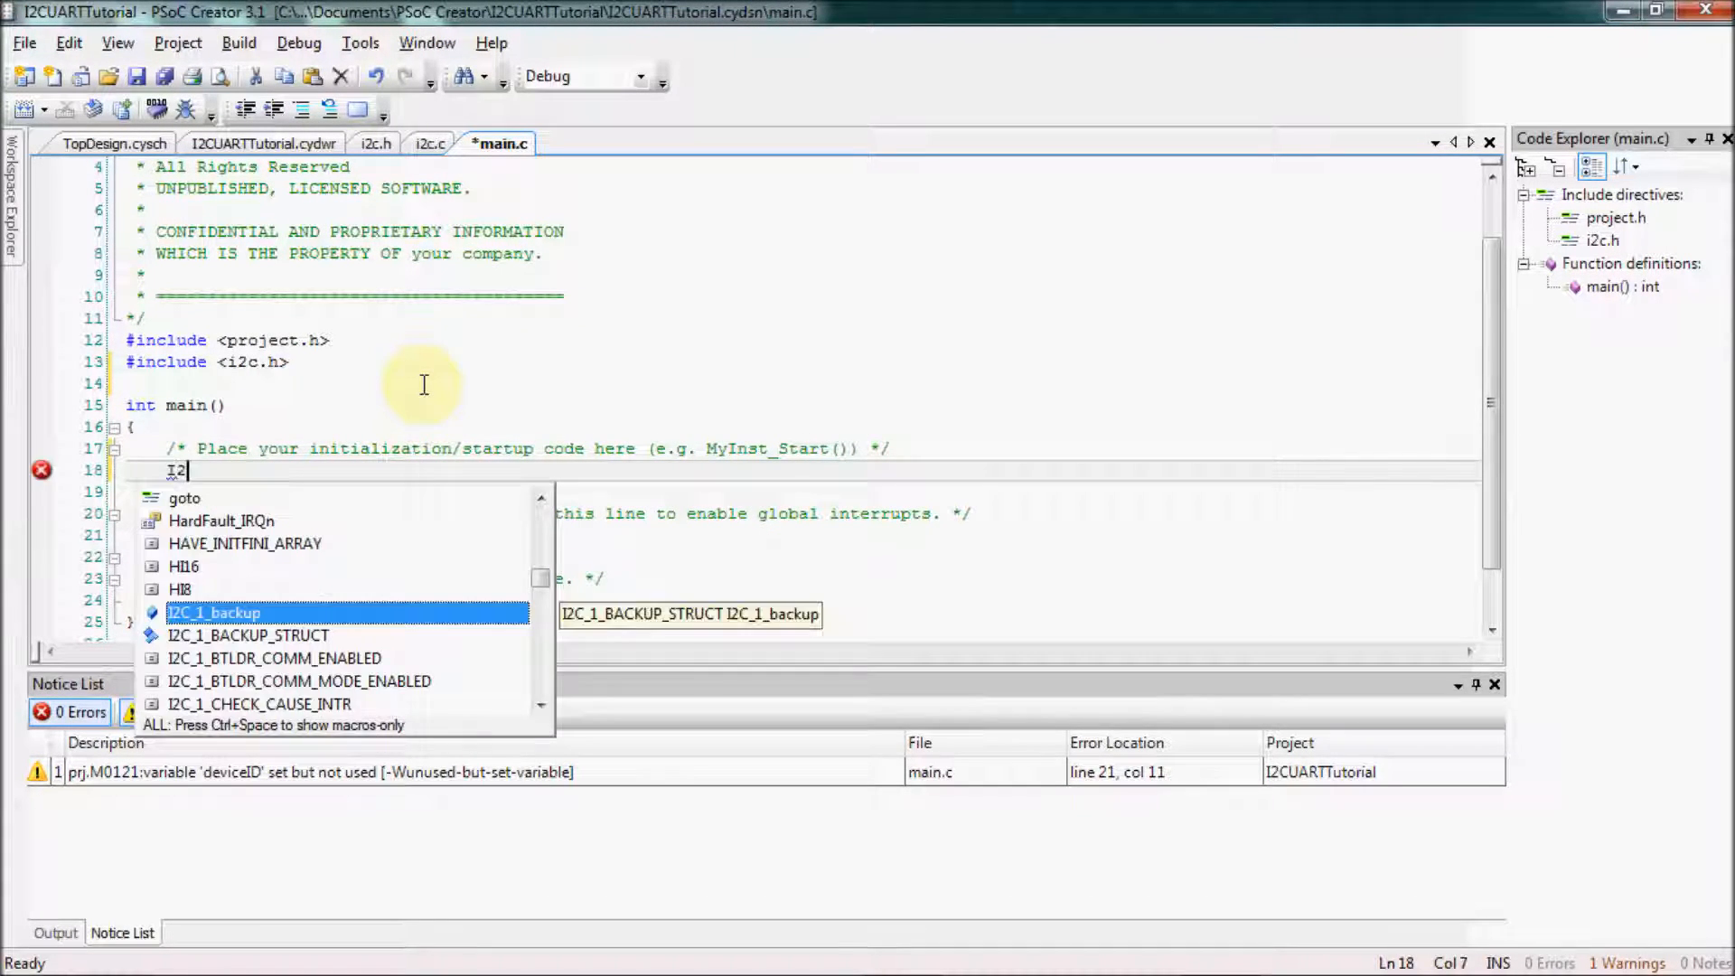
text(C)
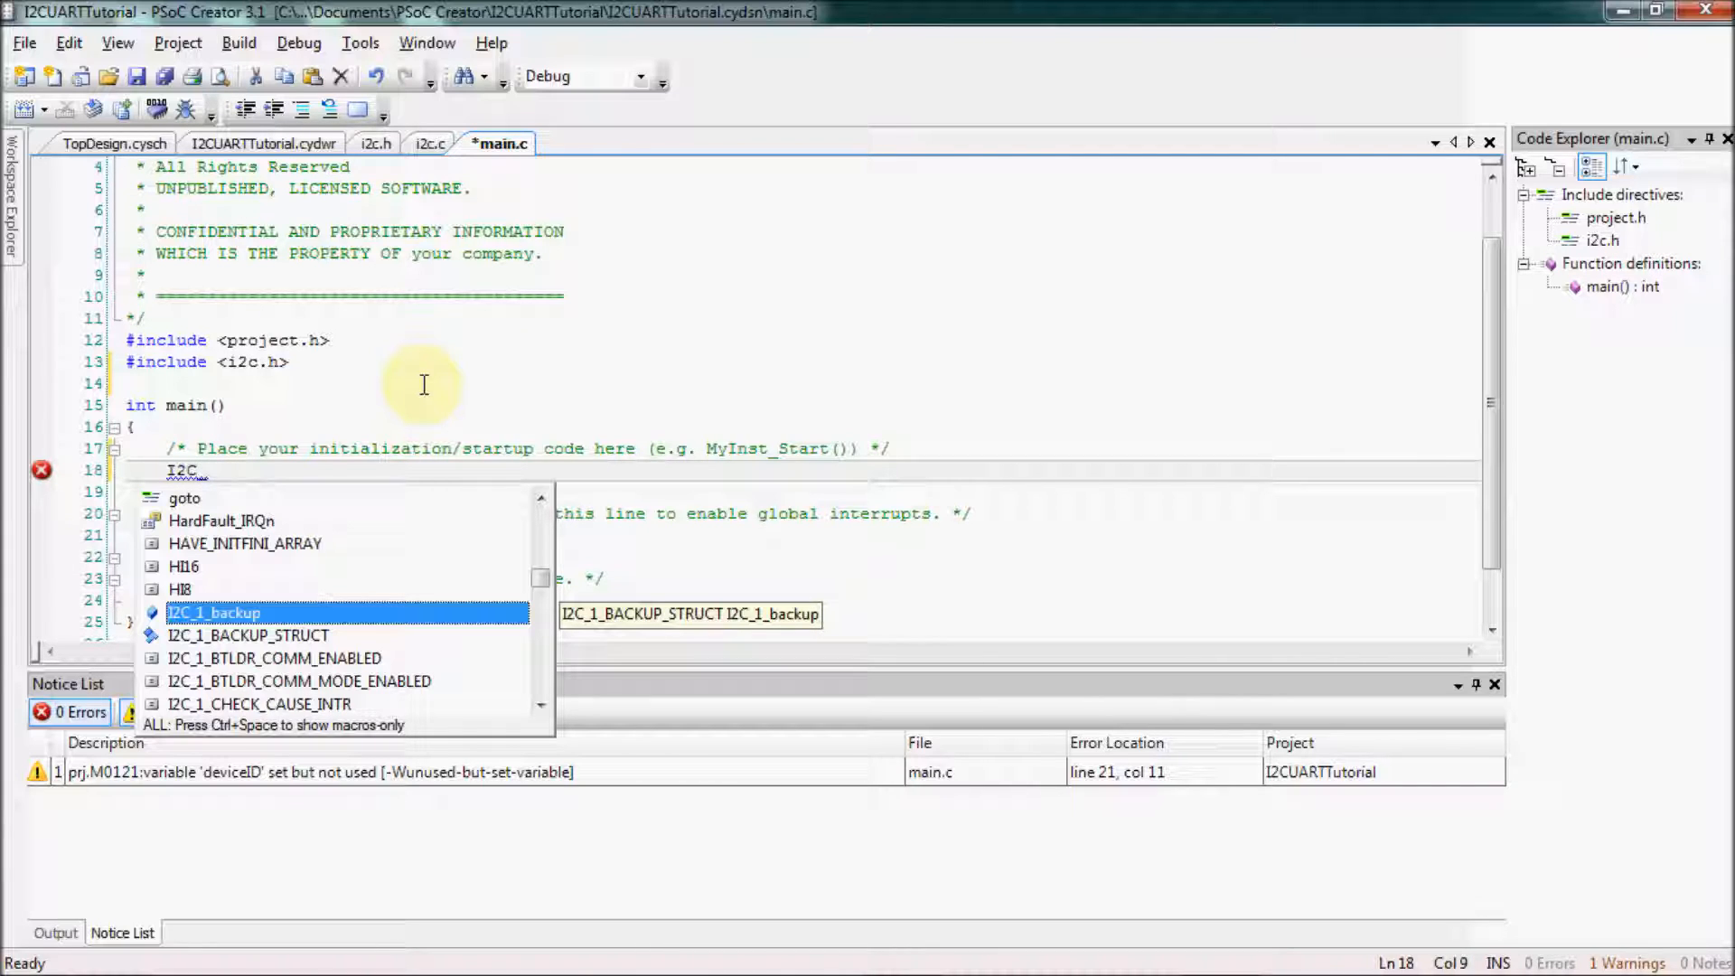
text(_1_Start)
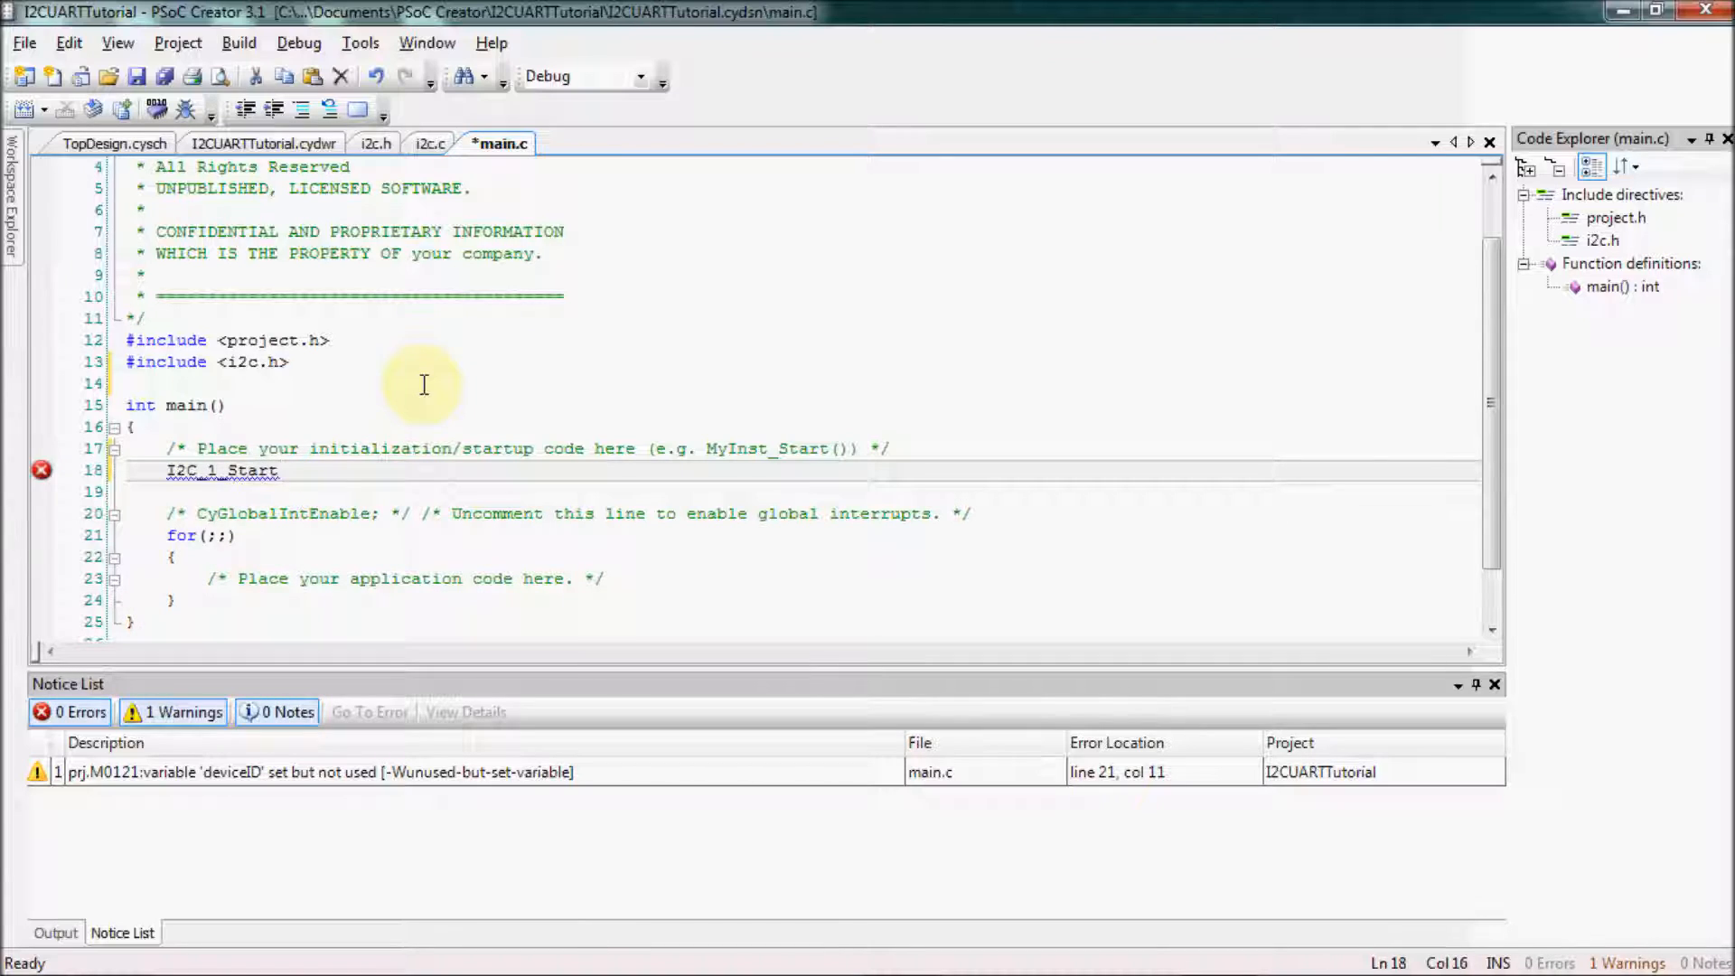
text(();)
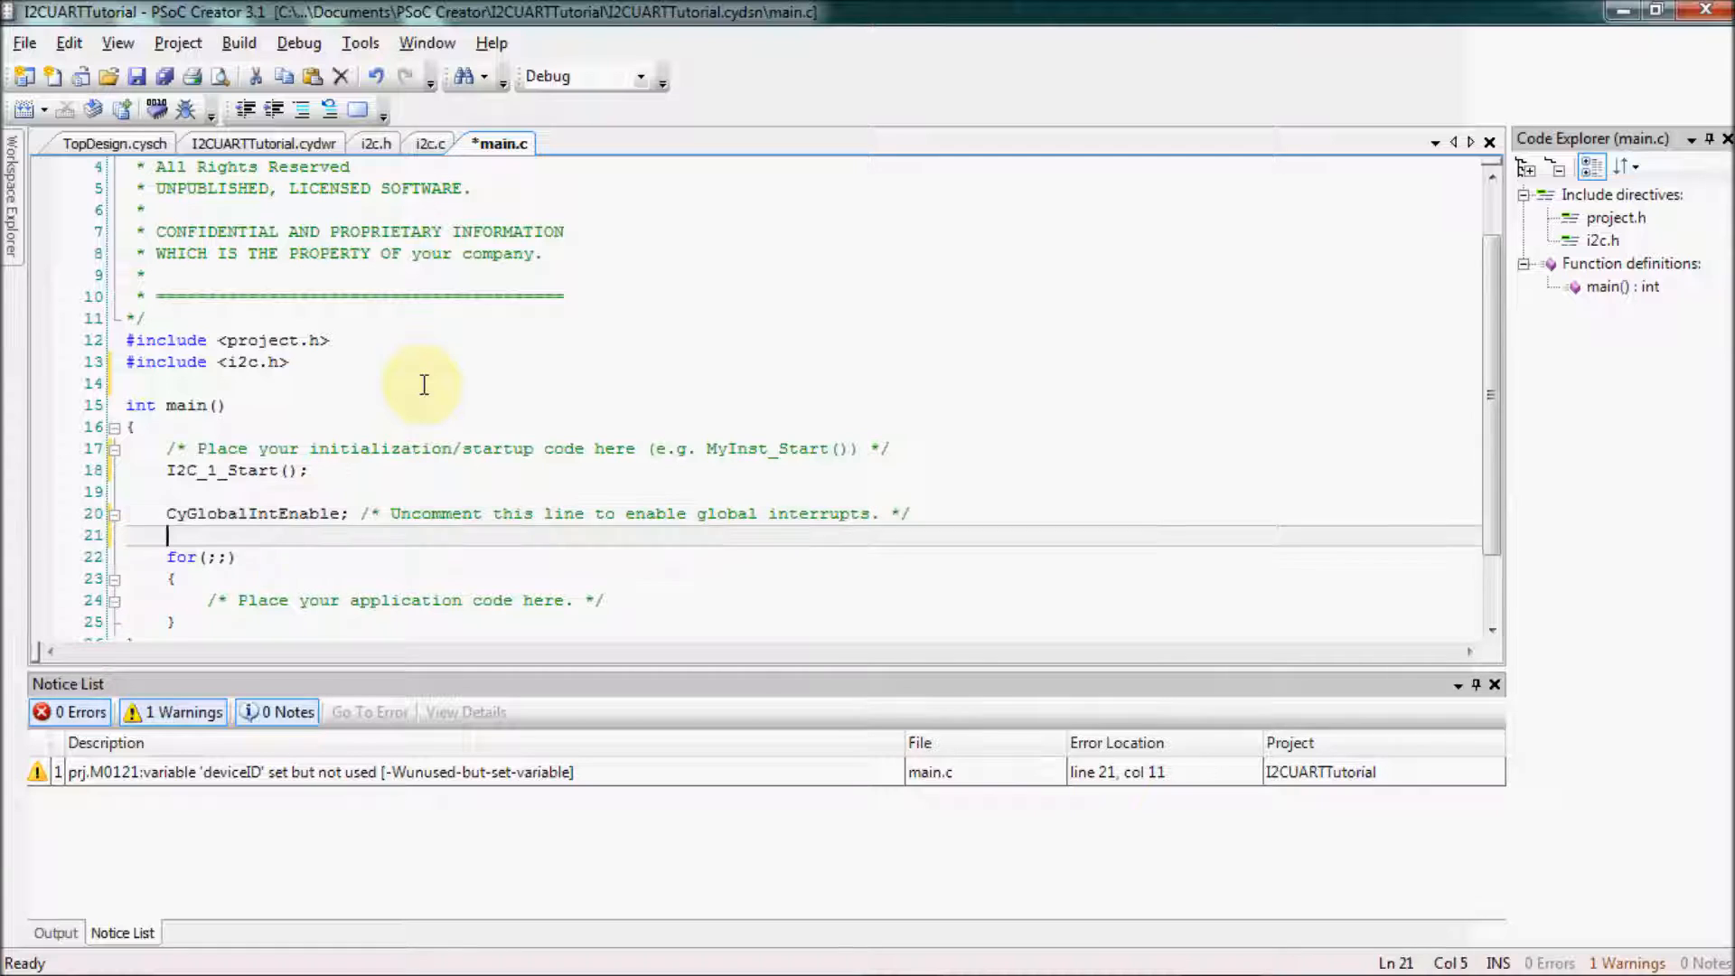
Declare 'uint8 deviceID;' in main and delete the loop's placeholder comment
text(uint8)
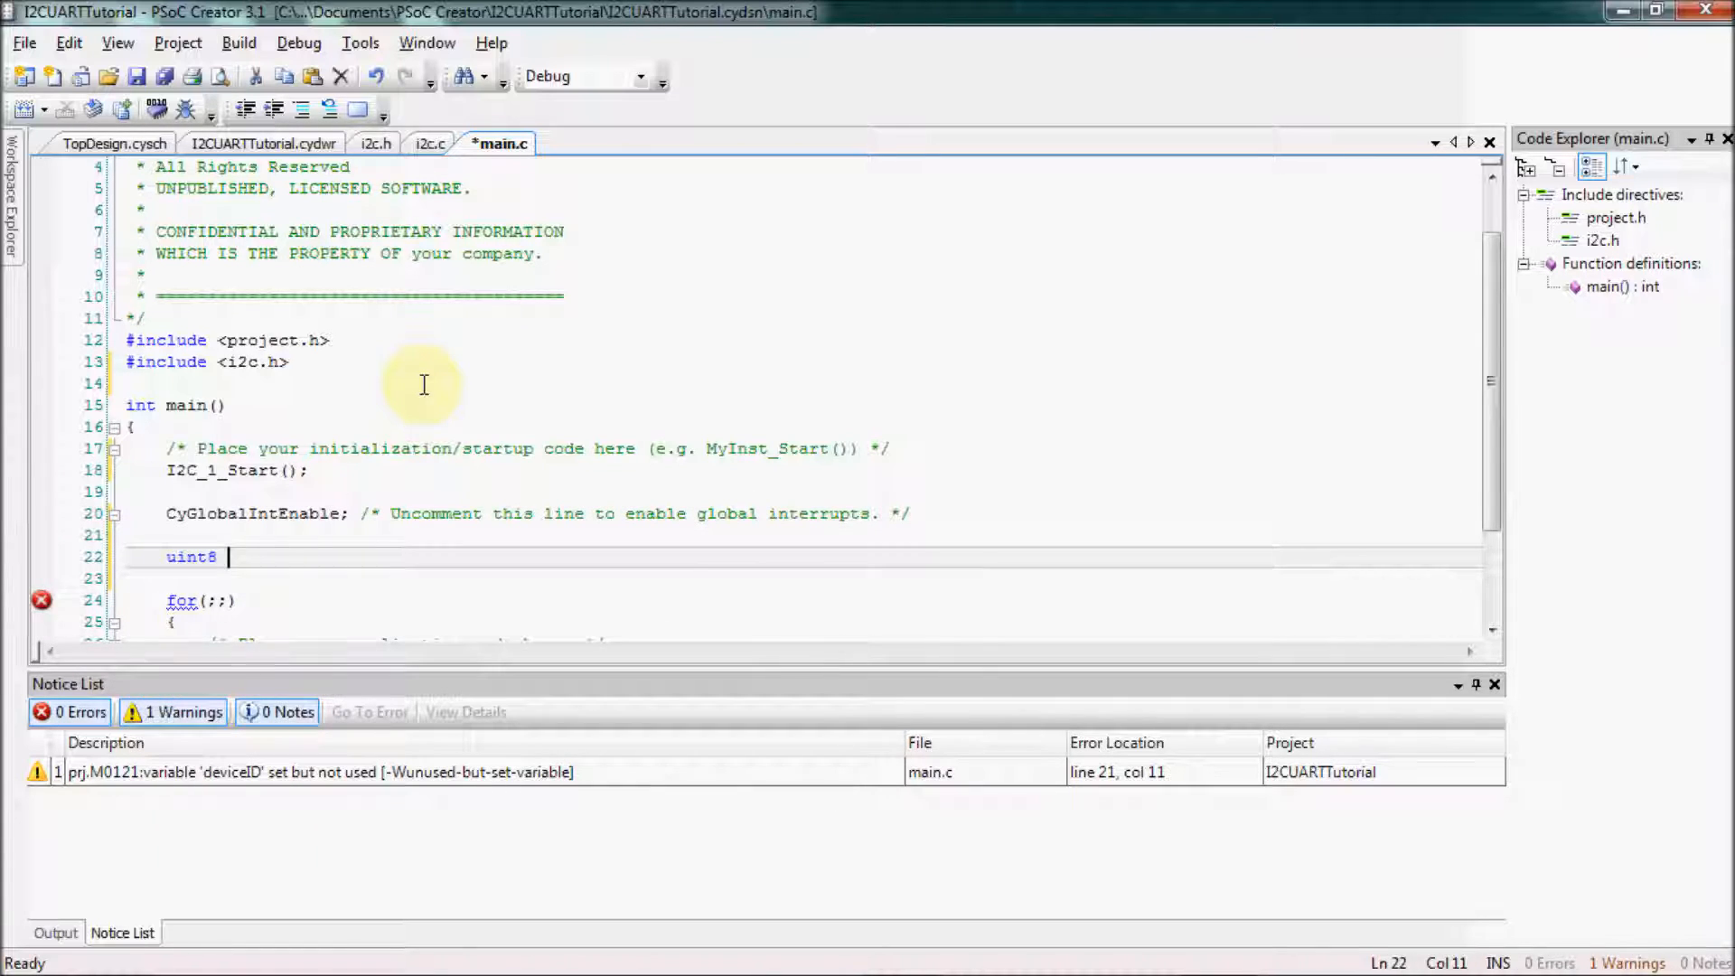
text(deviceID)
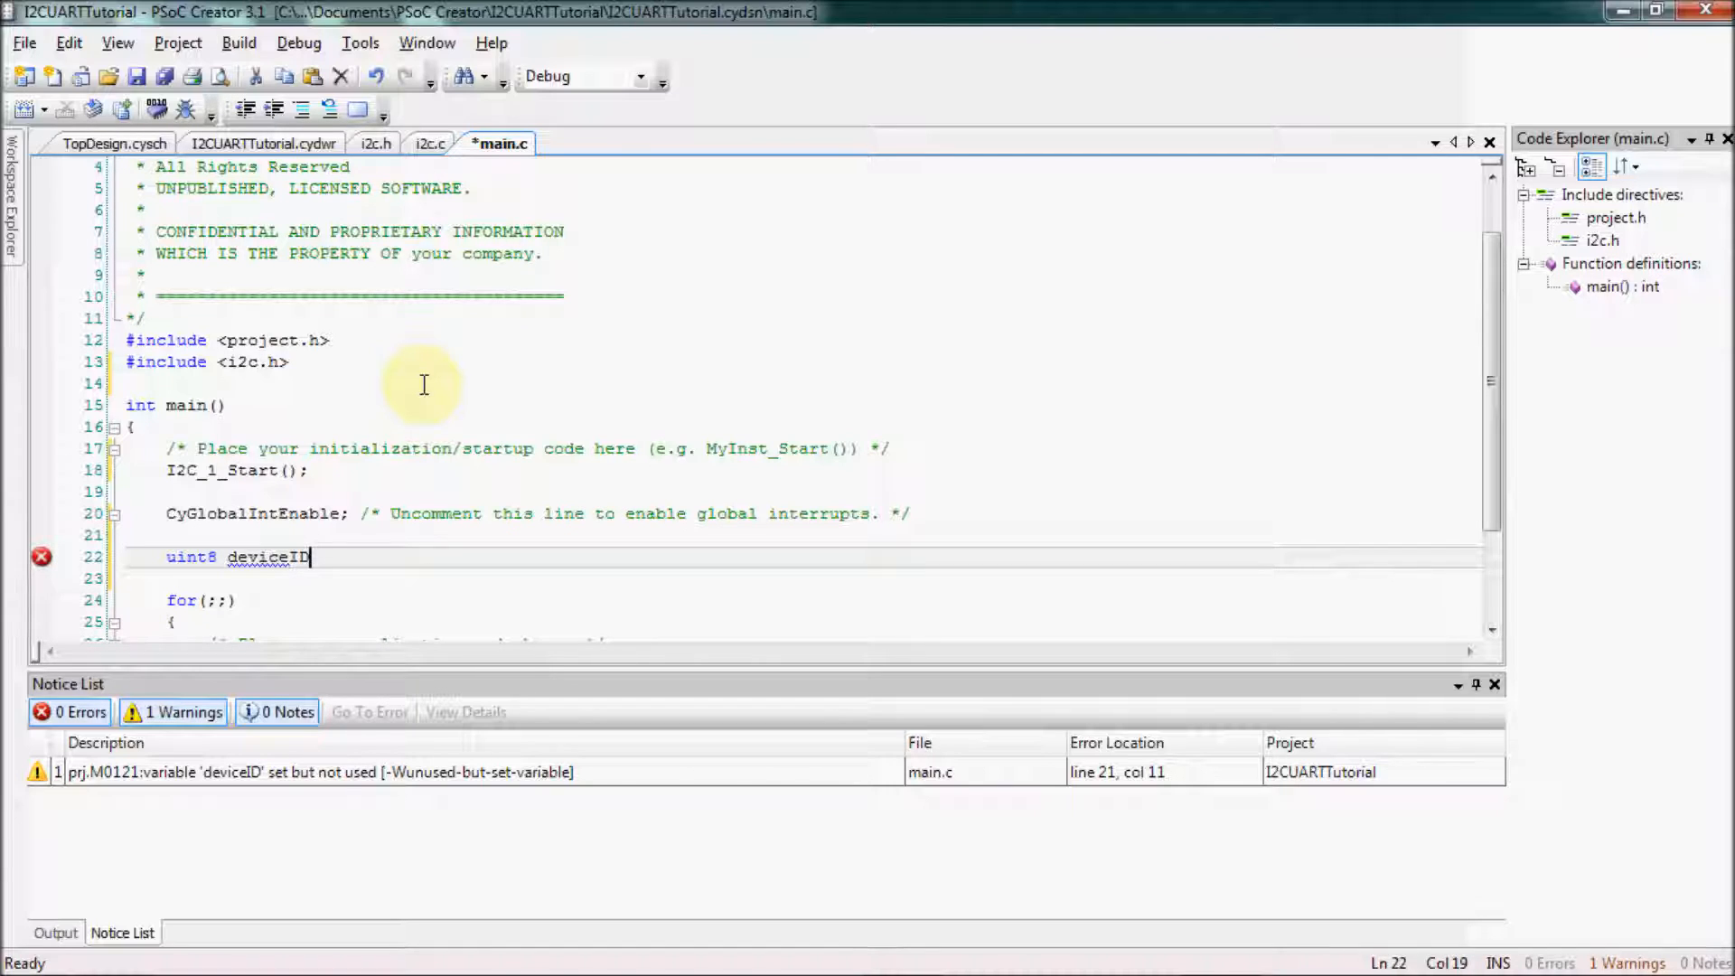
text(;)
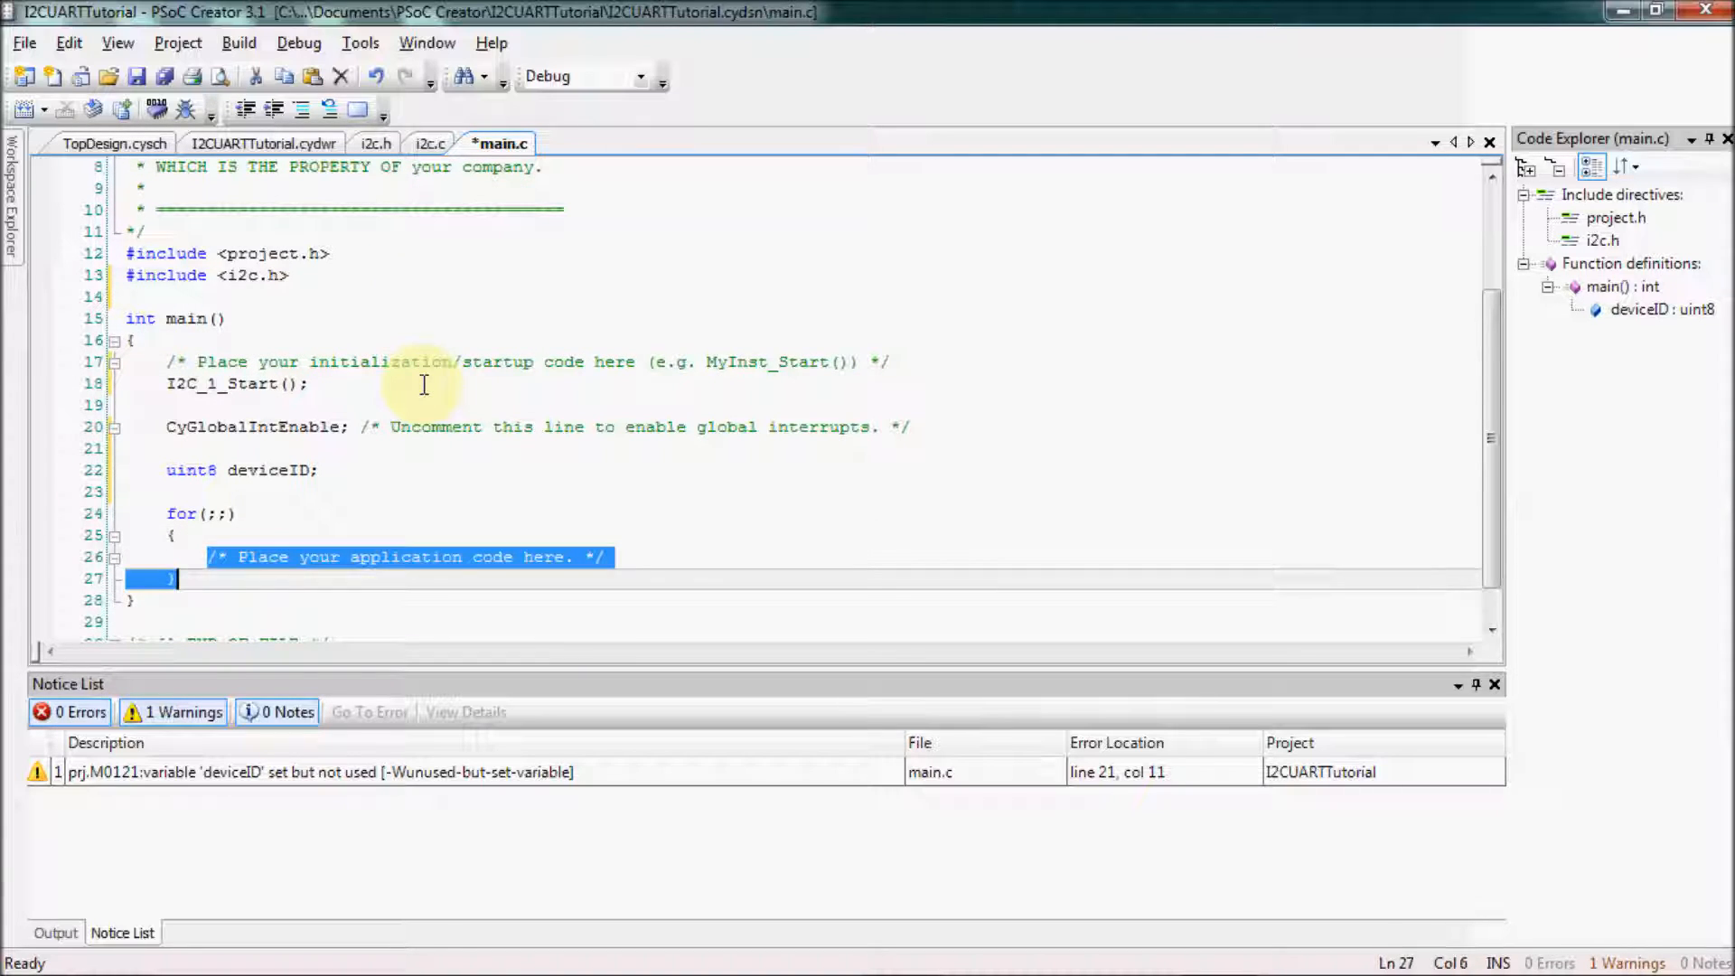
key(Delete)
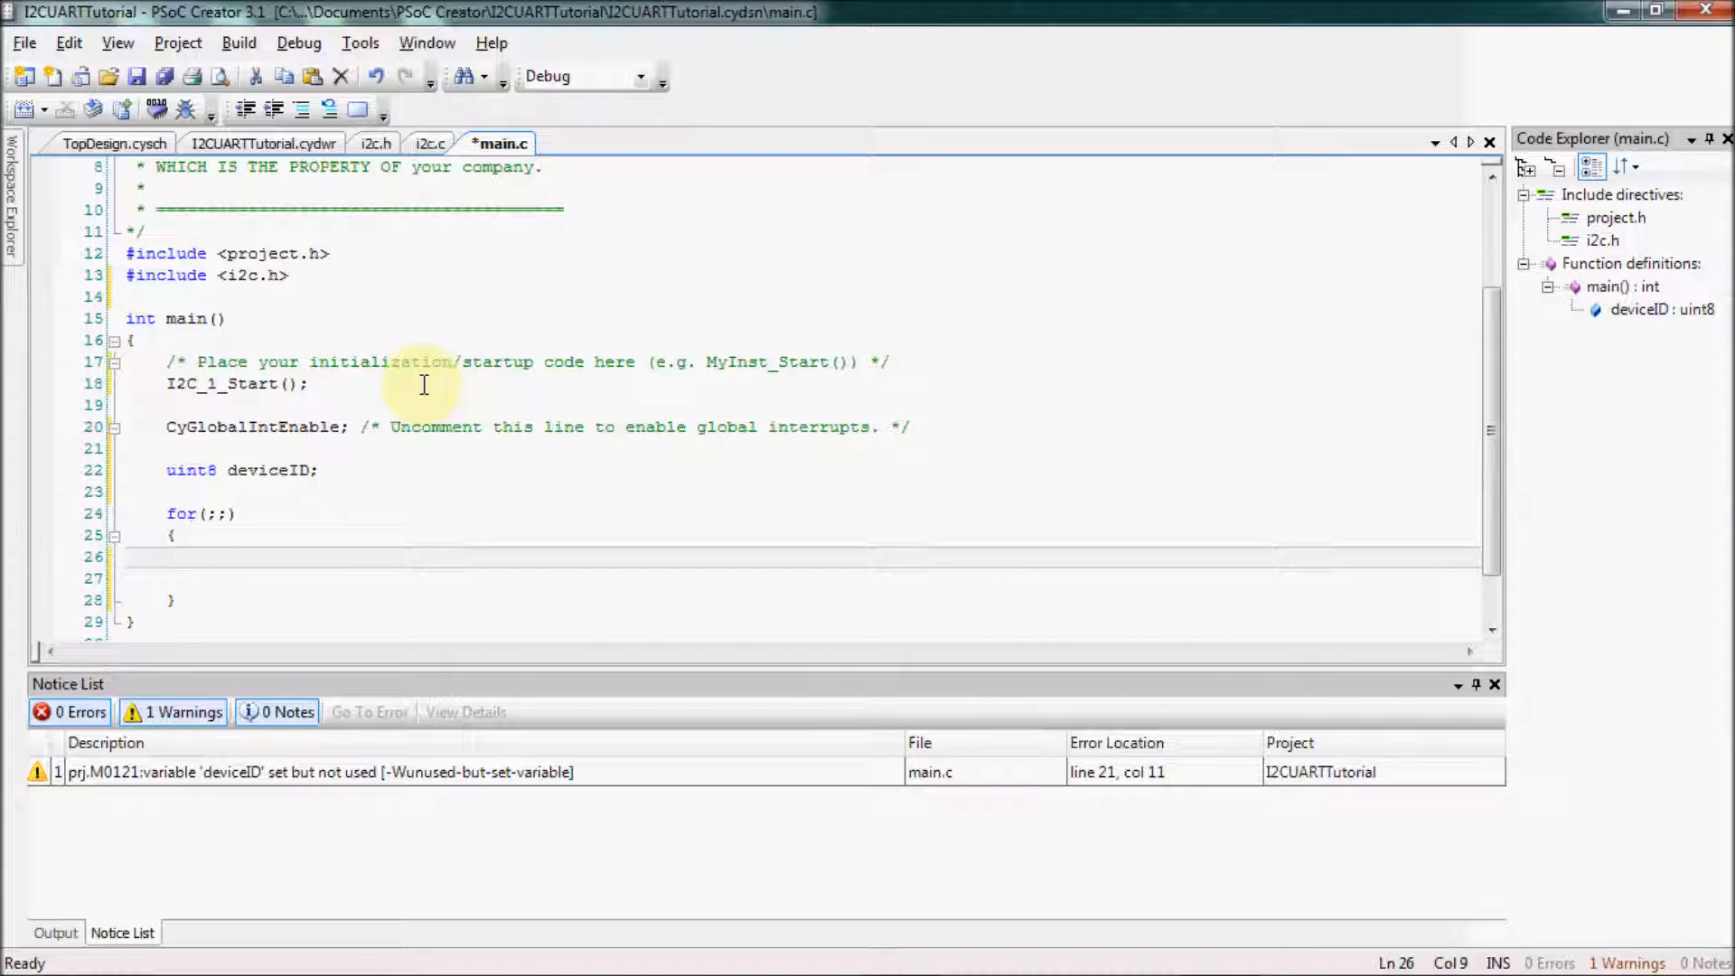
Write 'deviceID=accel_ReadReg(WHO_AM_I);' in the loop with a comment about the 0x4A device ID
text(deviceID)
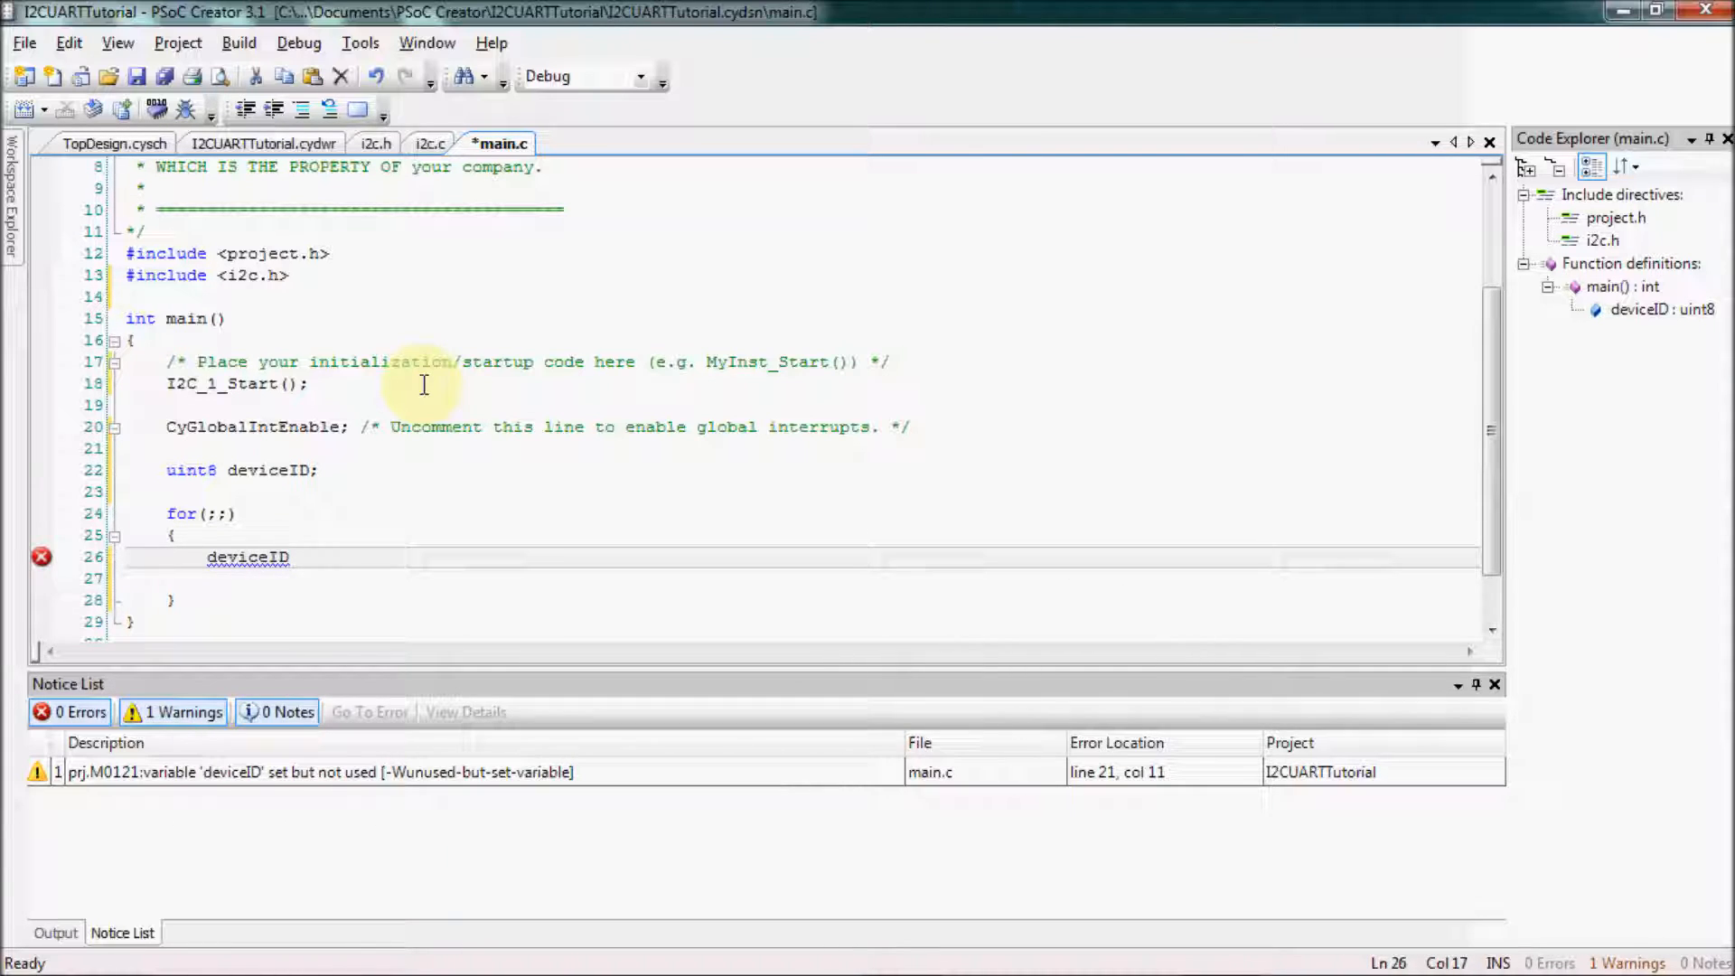
text(=accel_ReadReg(WHO_AM_I);//)
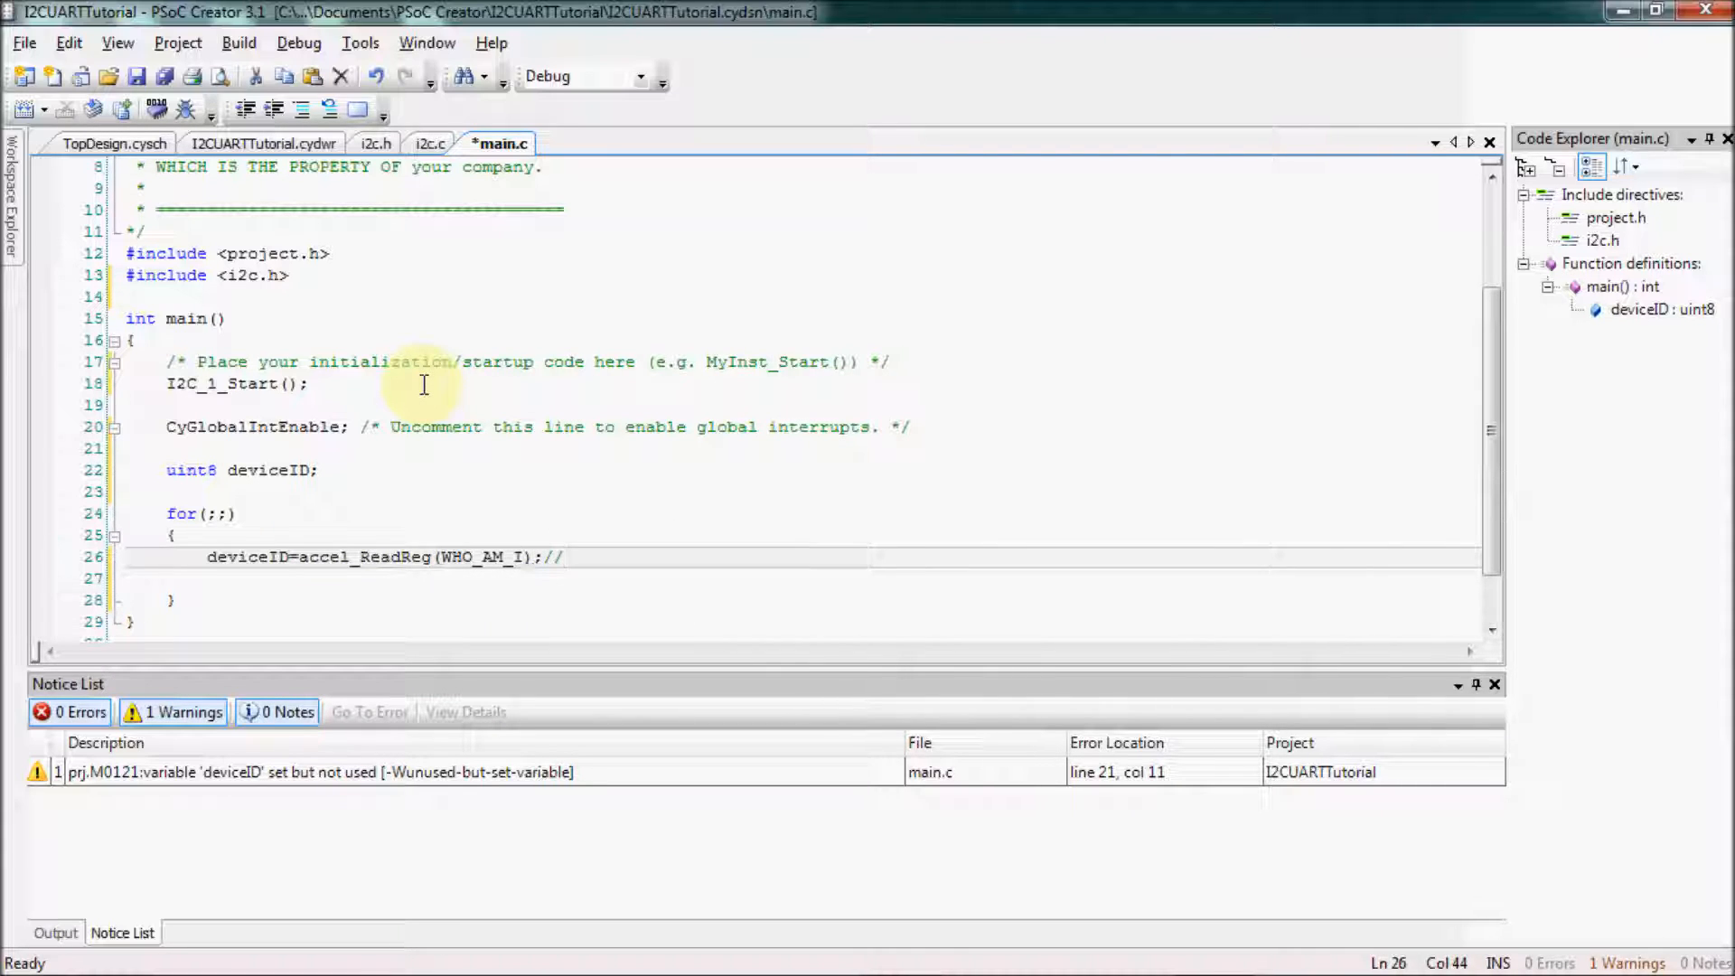
text(Read in WHO_AM_I 5)
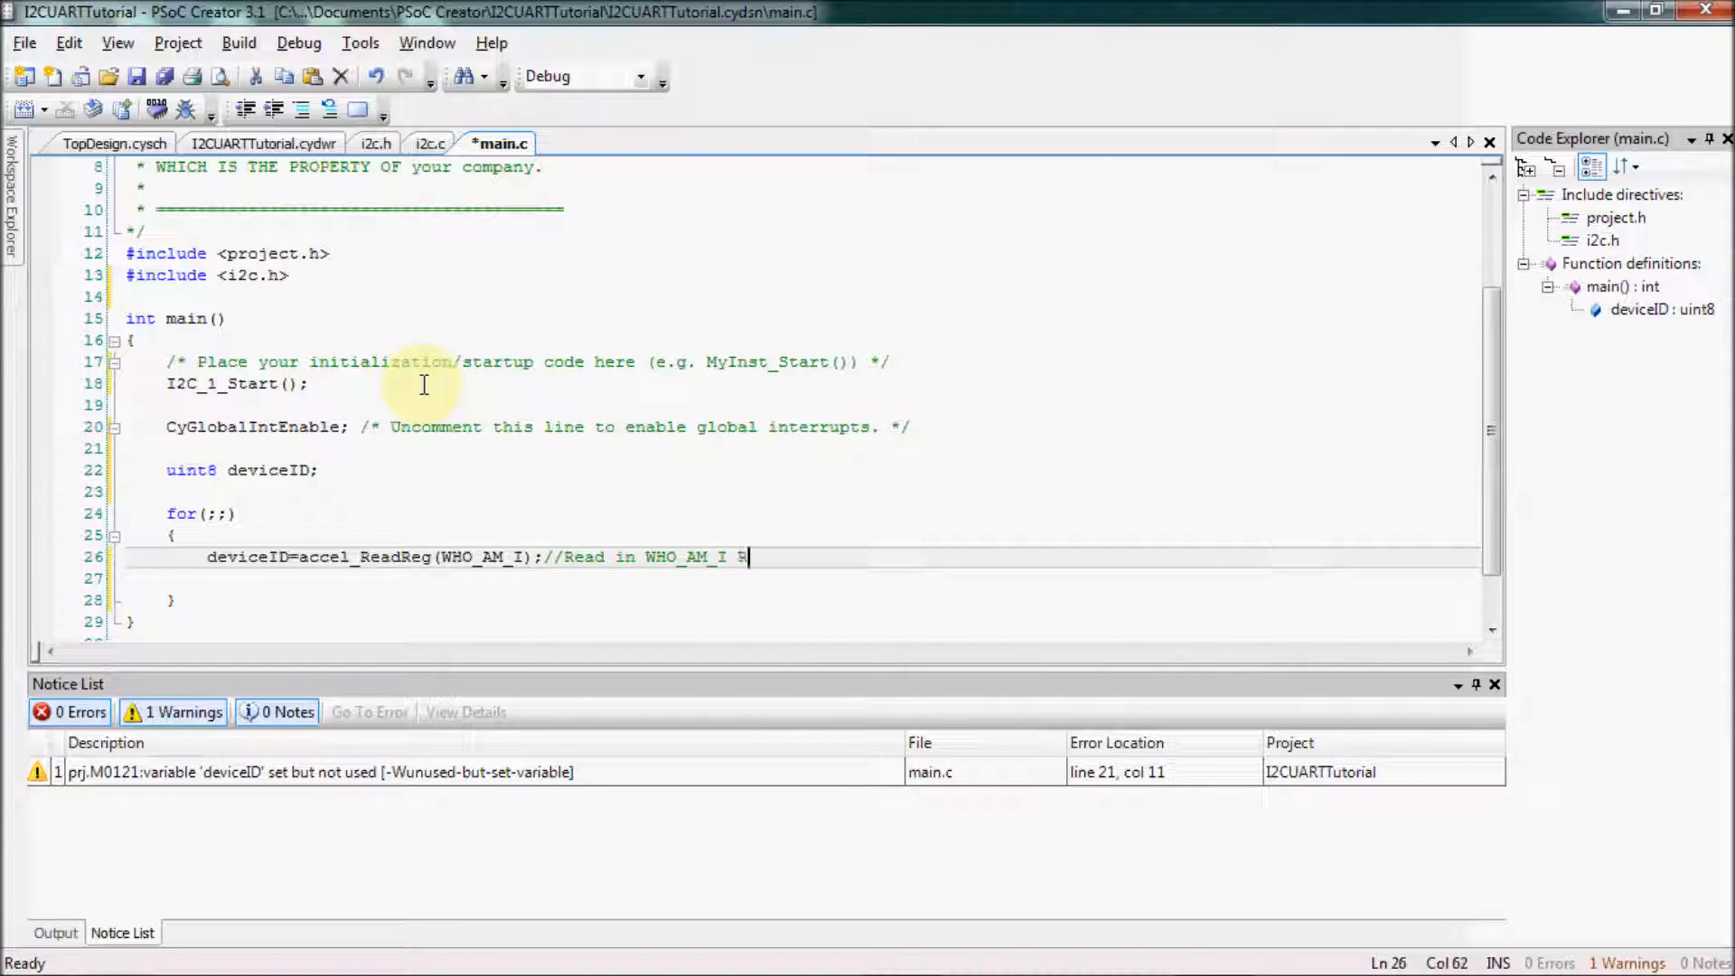
text(Register which returns the deviceID (0x4A)
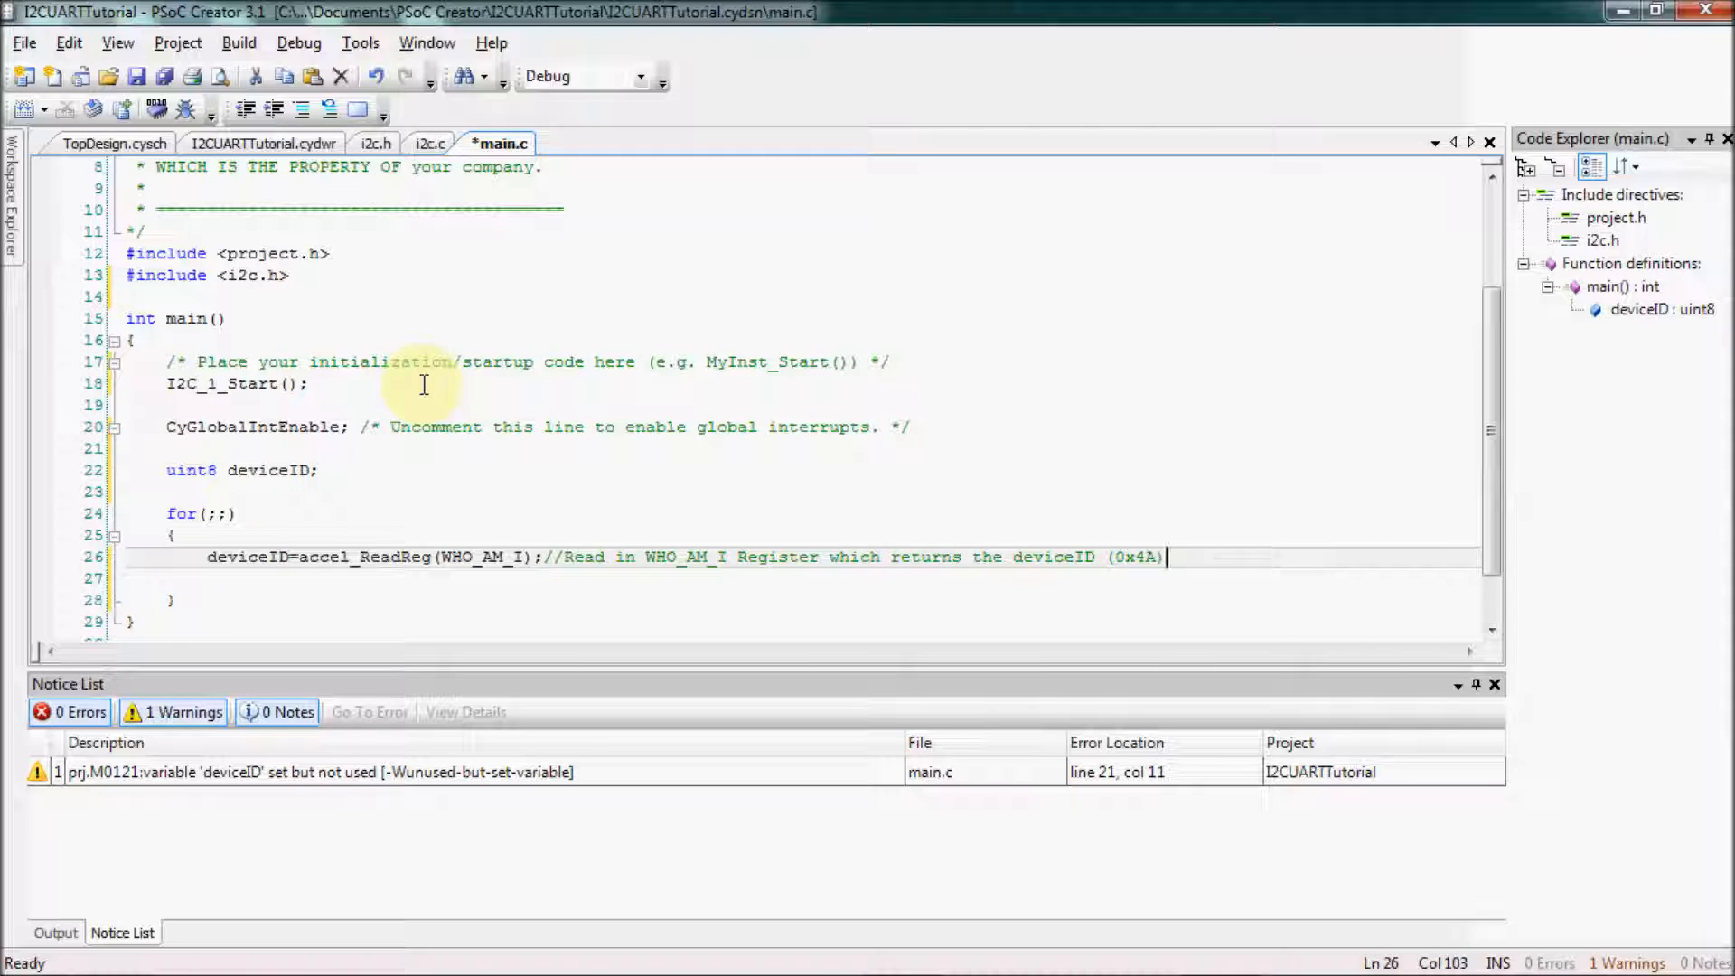
Save main.c, start debugging, and step past the WHO_AM_I read so deviceID updates to 0x4A
click(177, 76)
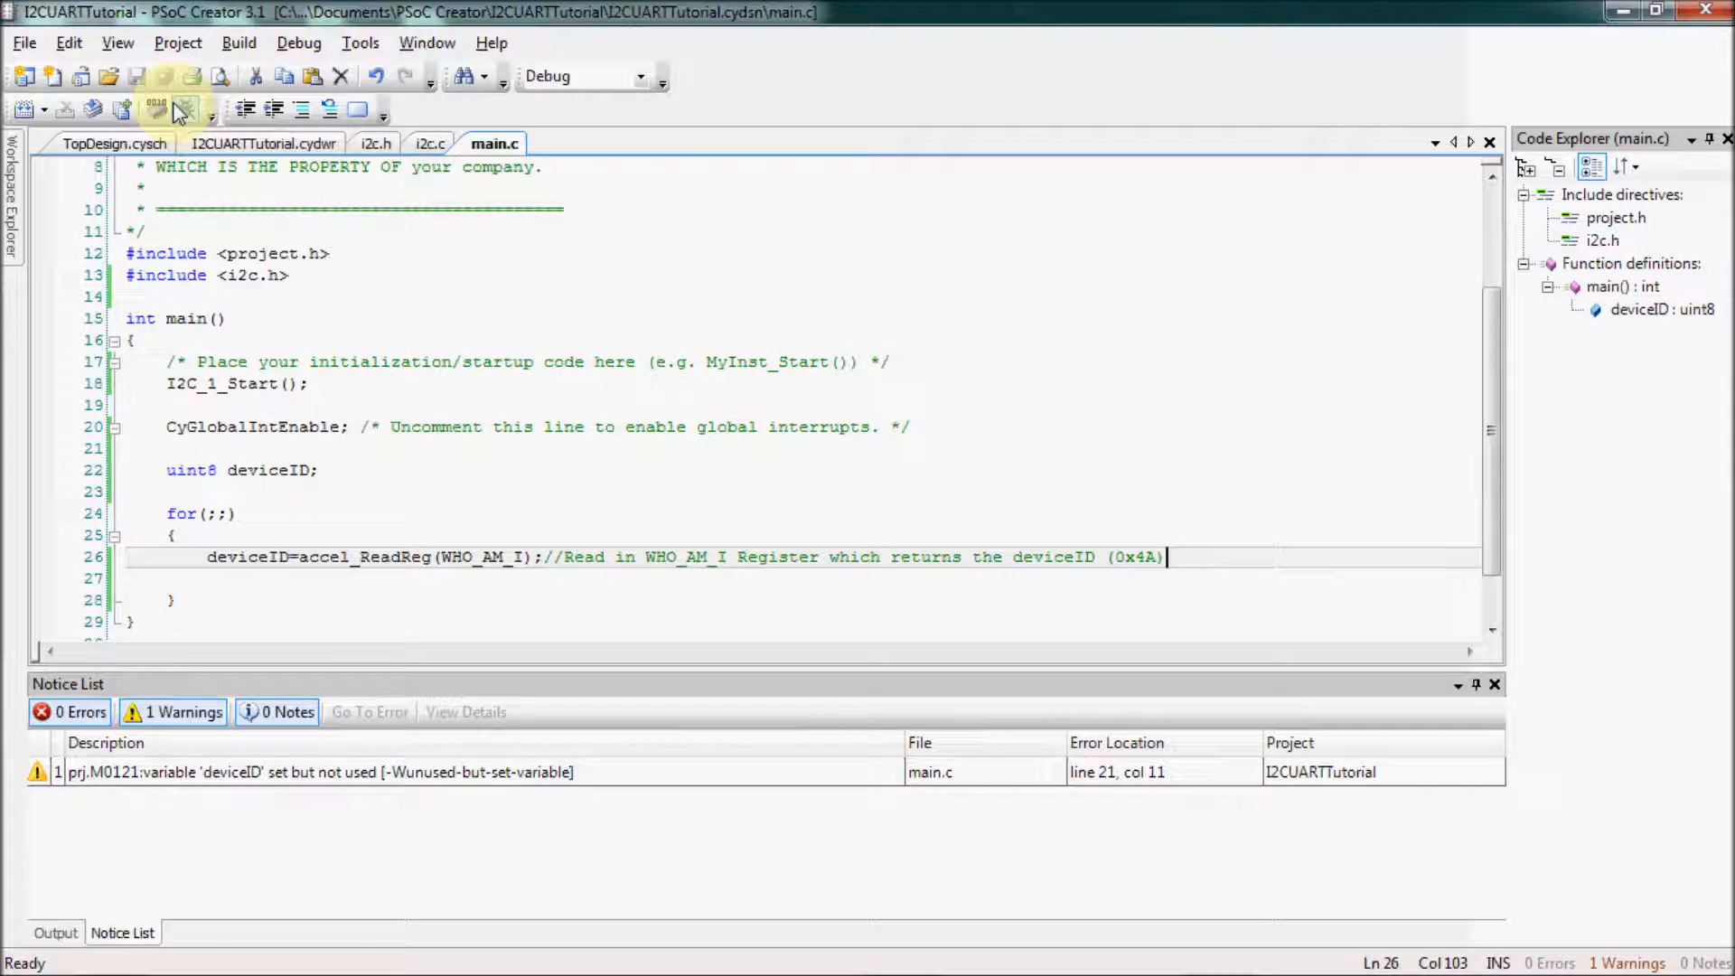
click(173, 109)
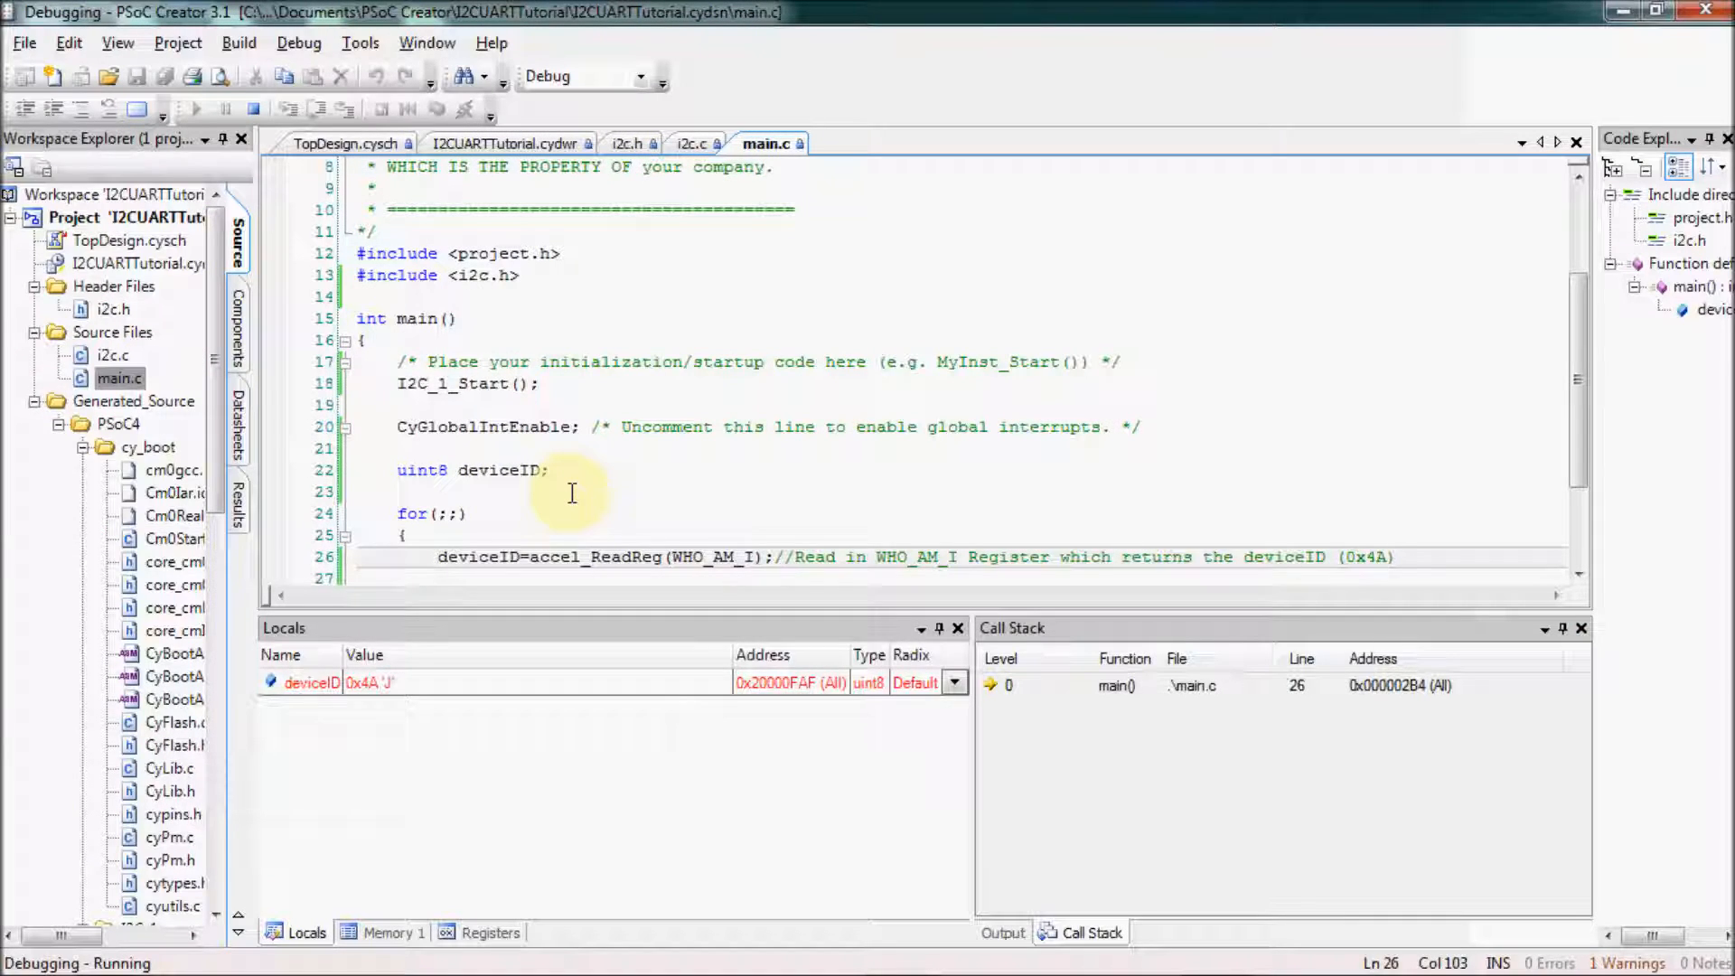
click(314, 109)
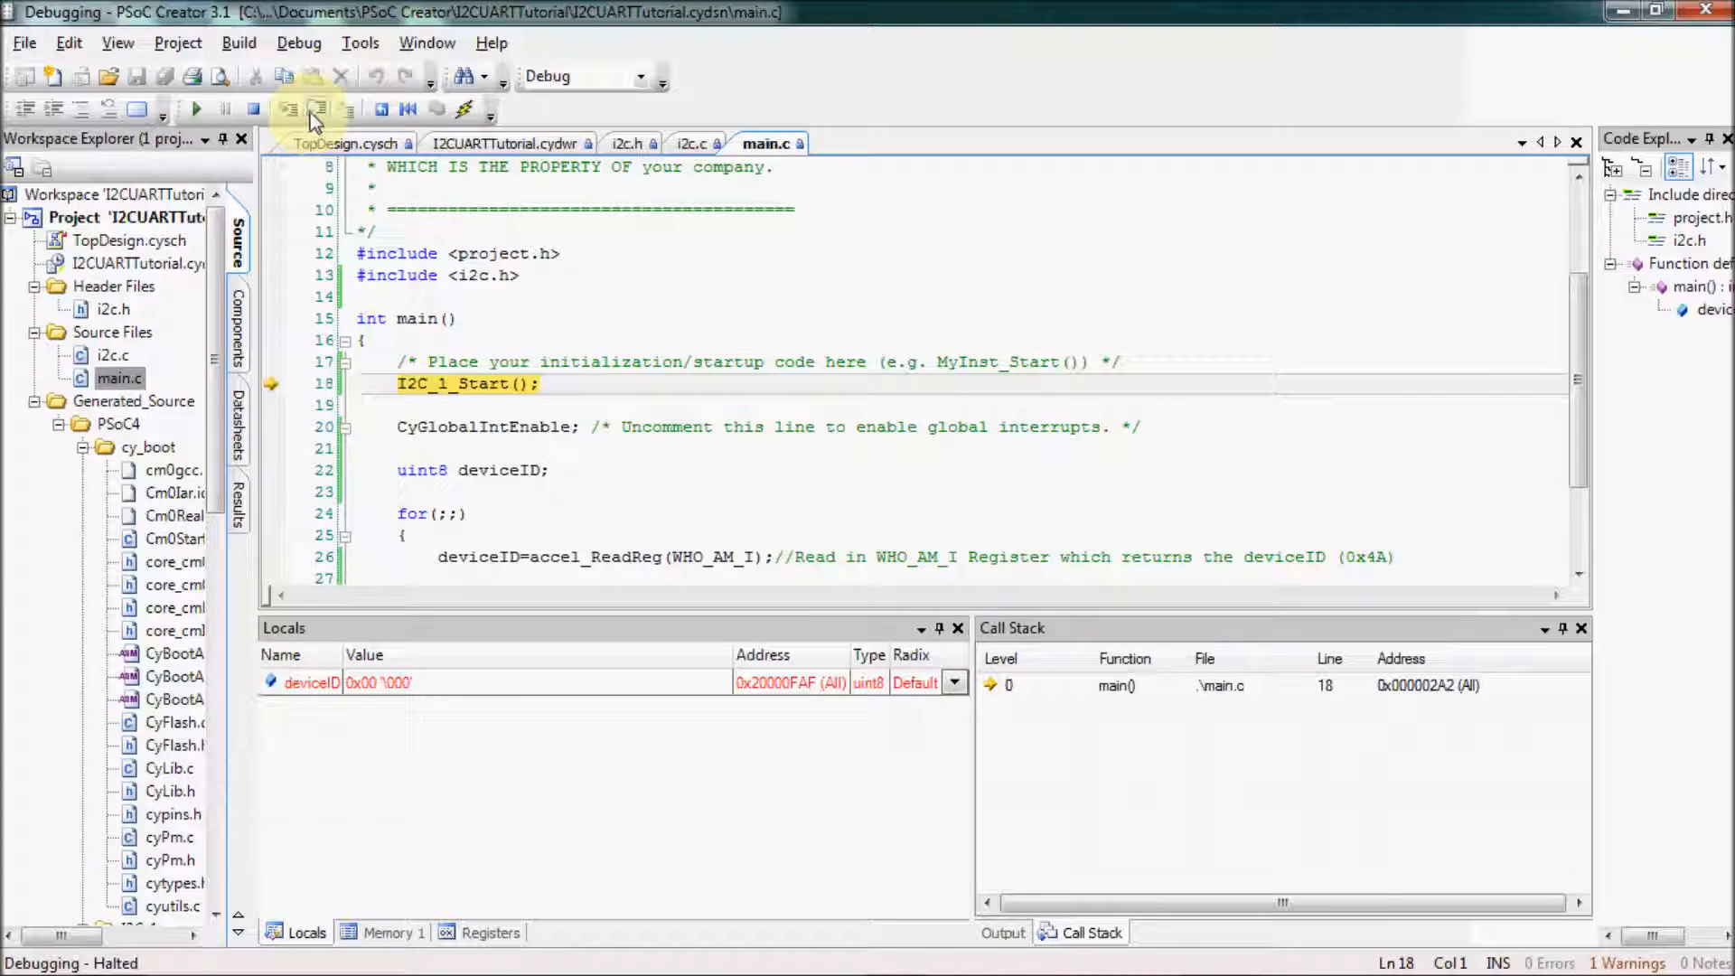
click(314, 108)
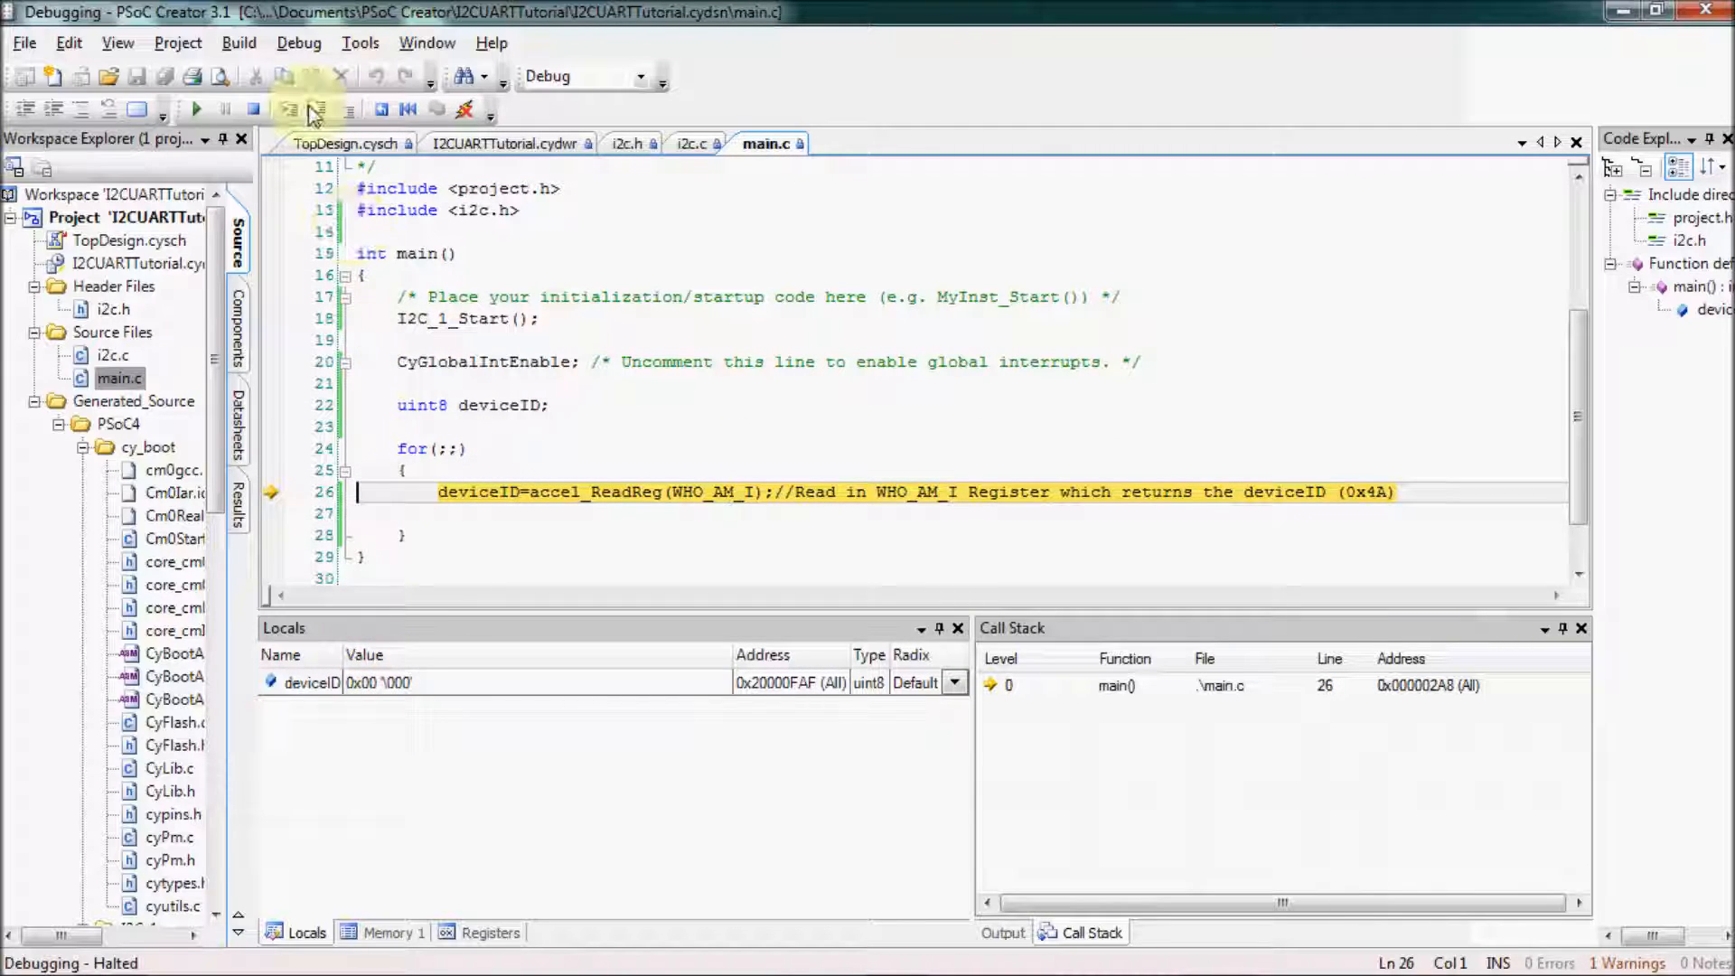
click(316, 109)
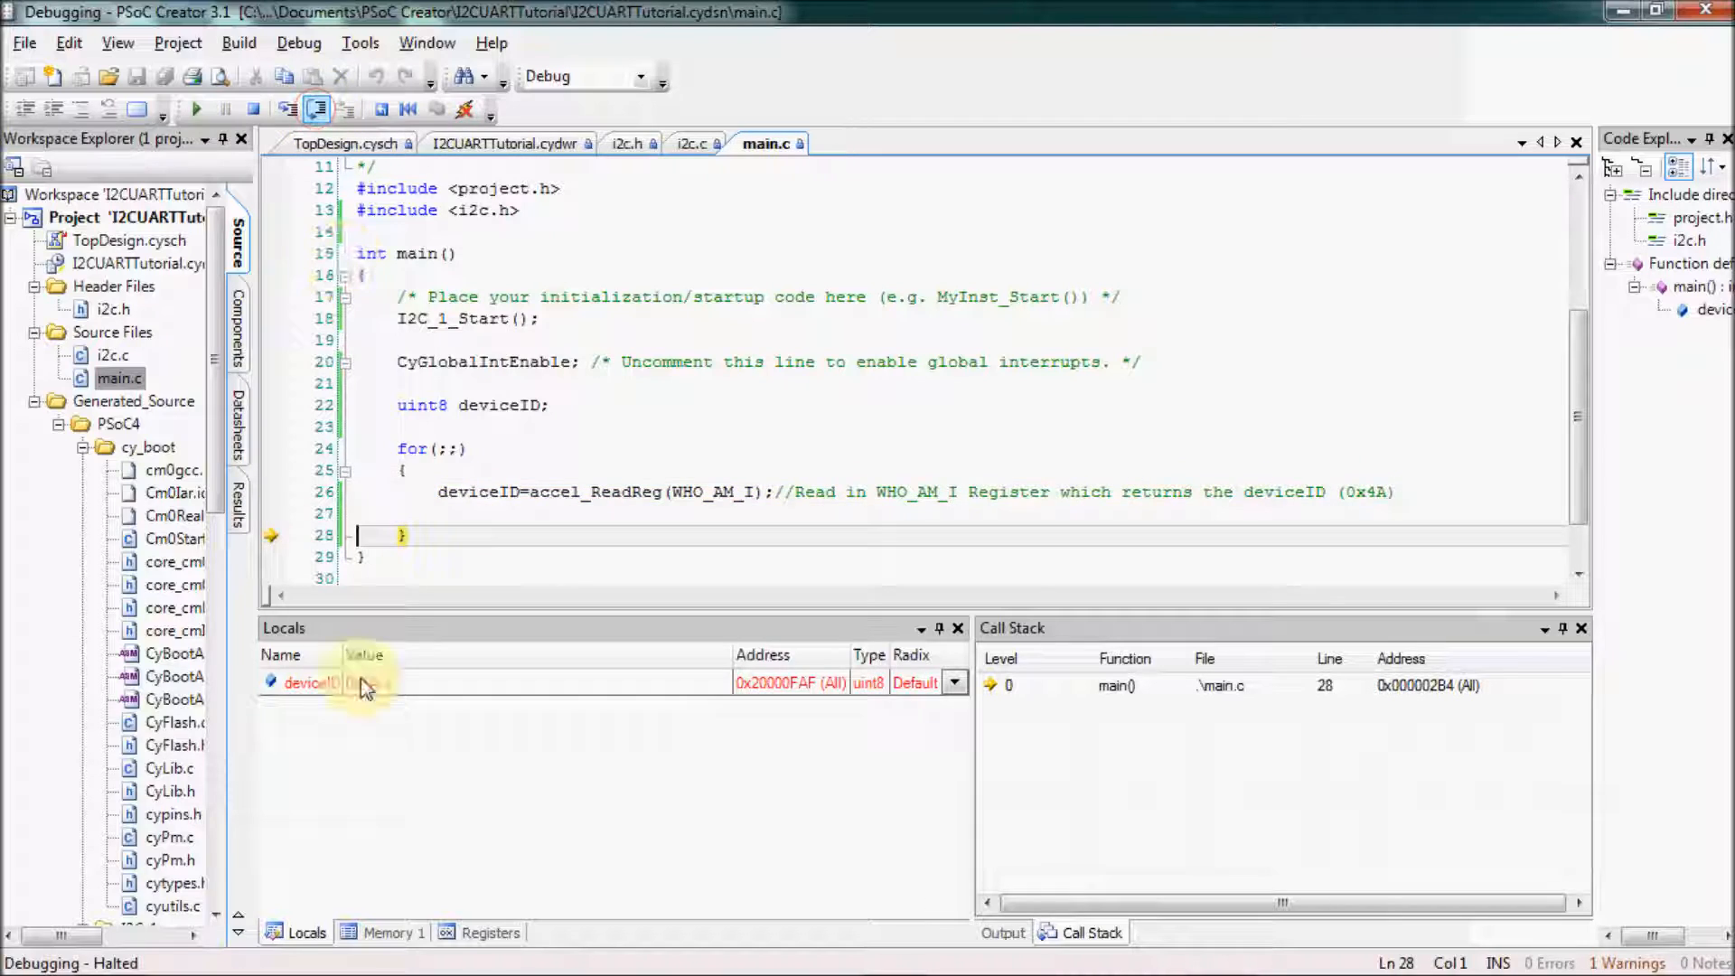